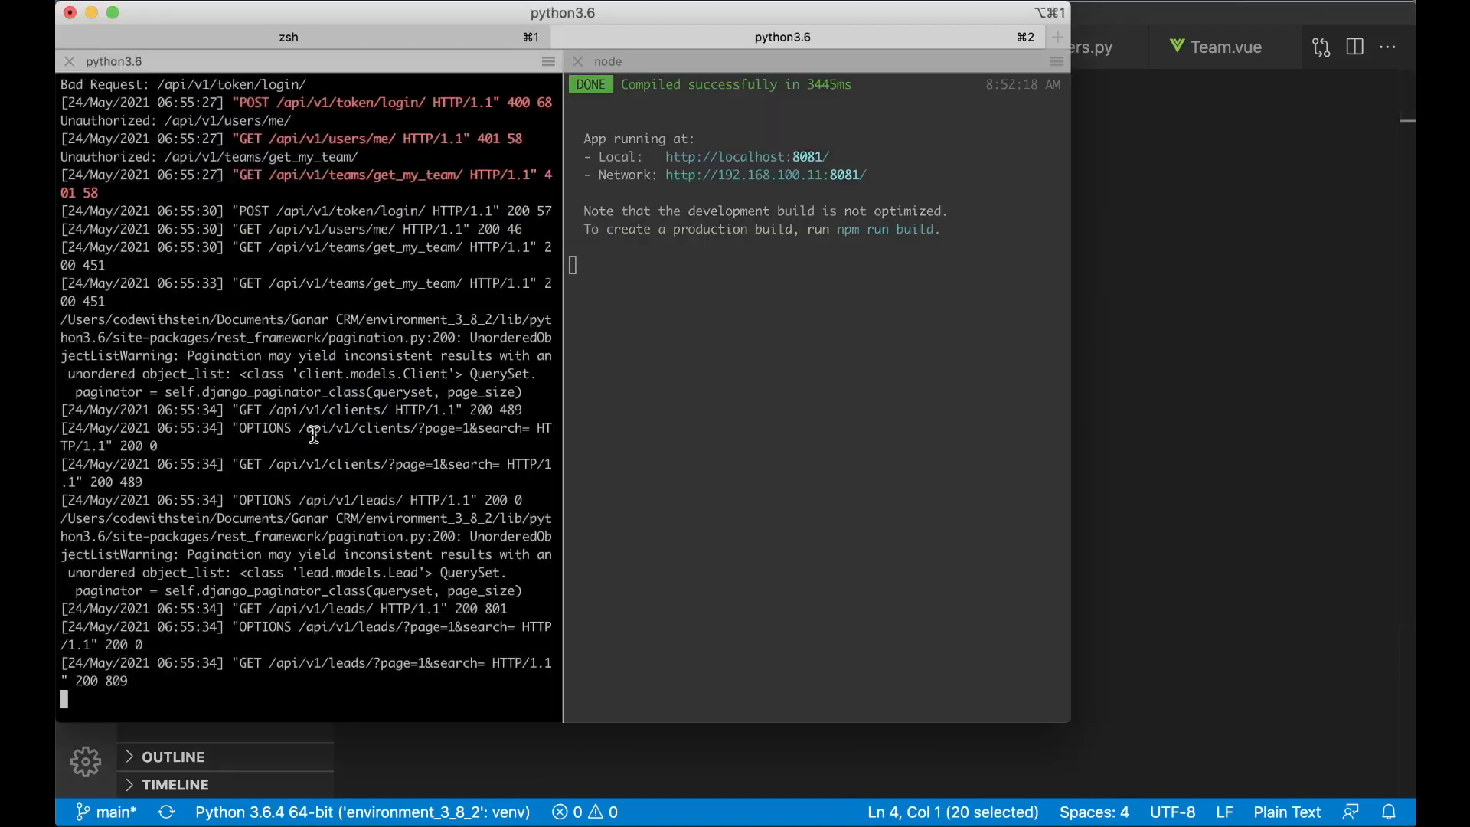
- Stop the Django server with Ctrl+C and enter 'pip install stripe' in iTerm
key("ctrl+c")
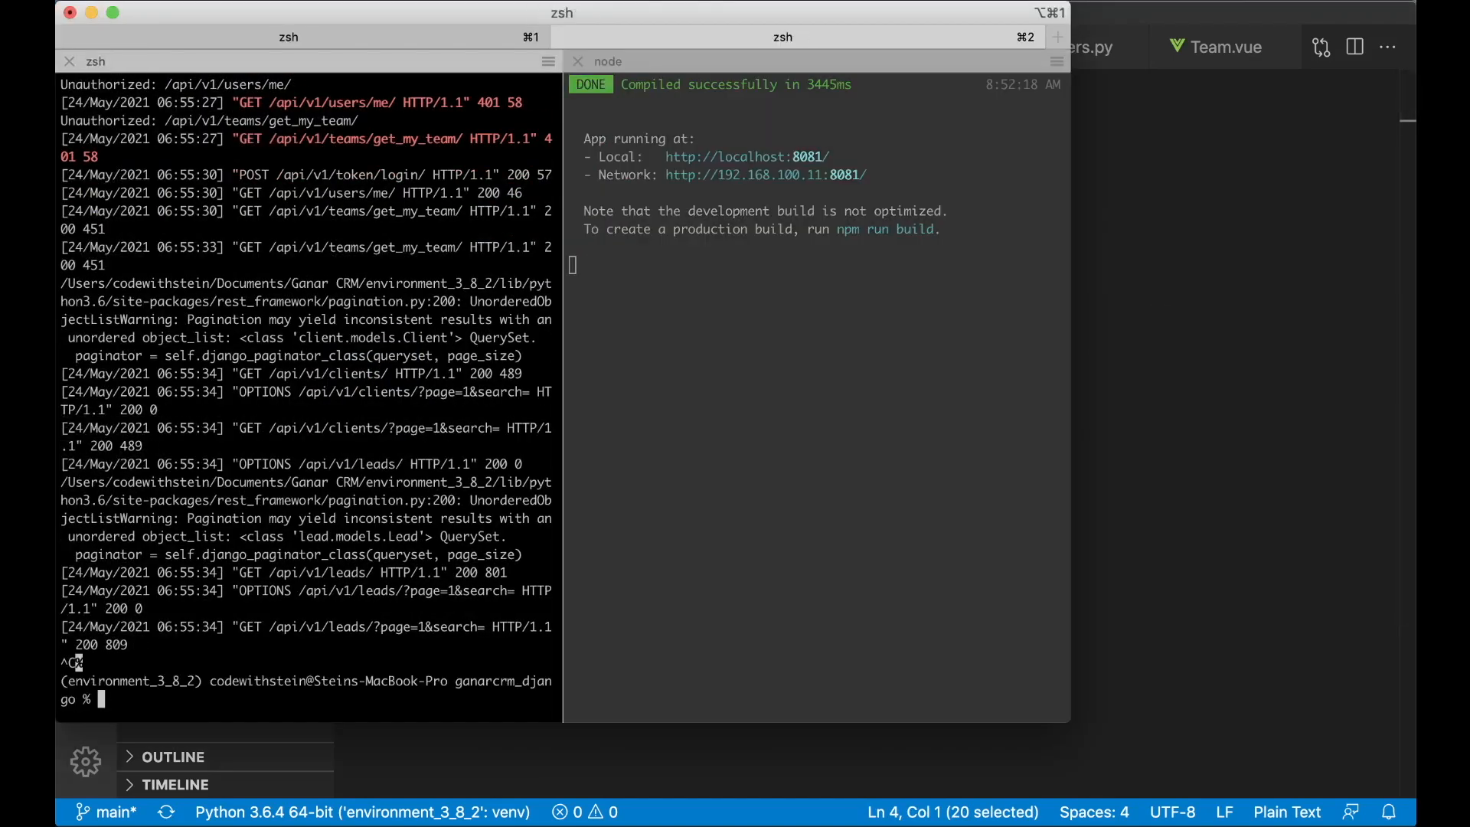
type("p")
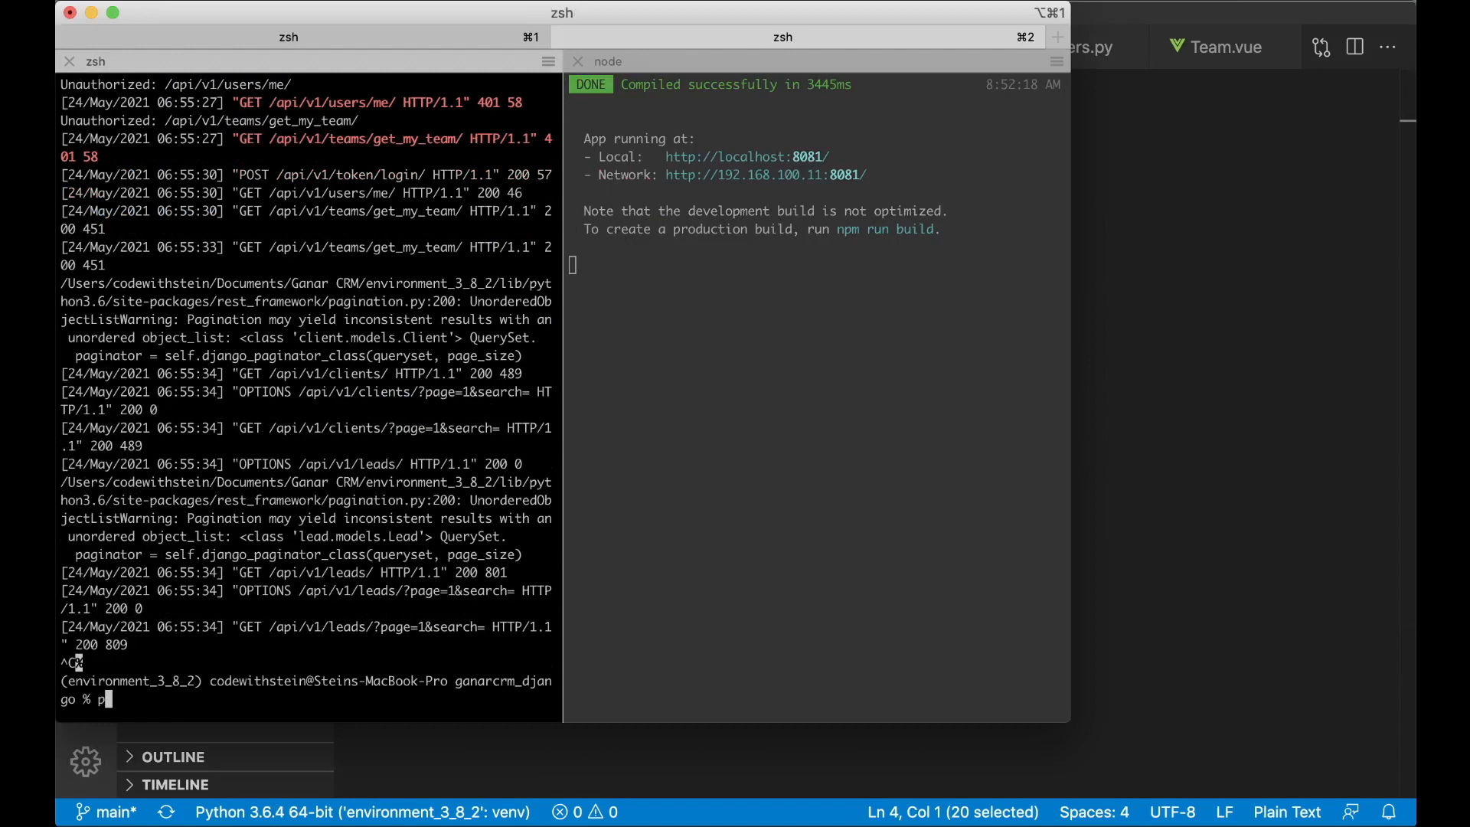
type("ip install stripe")
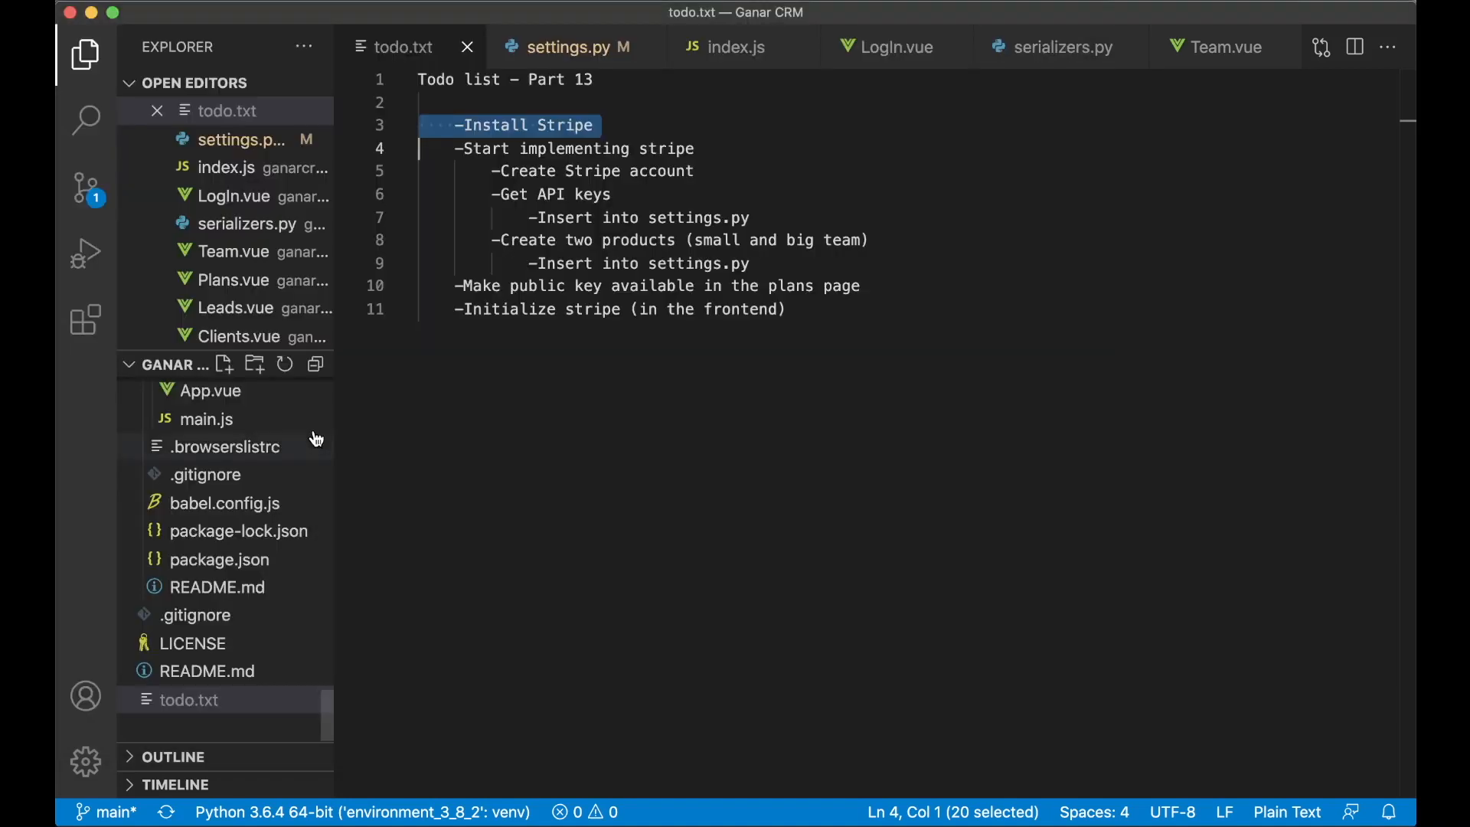
- Prefix 'Install Stripe' with DONE in todo.txt and select the Create Stripe account line
type("DON")
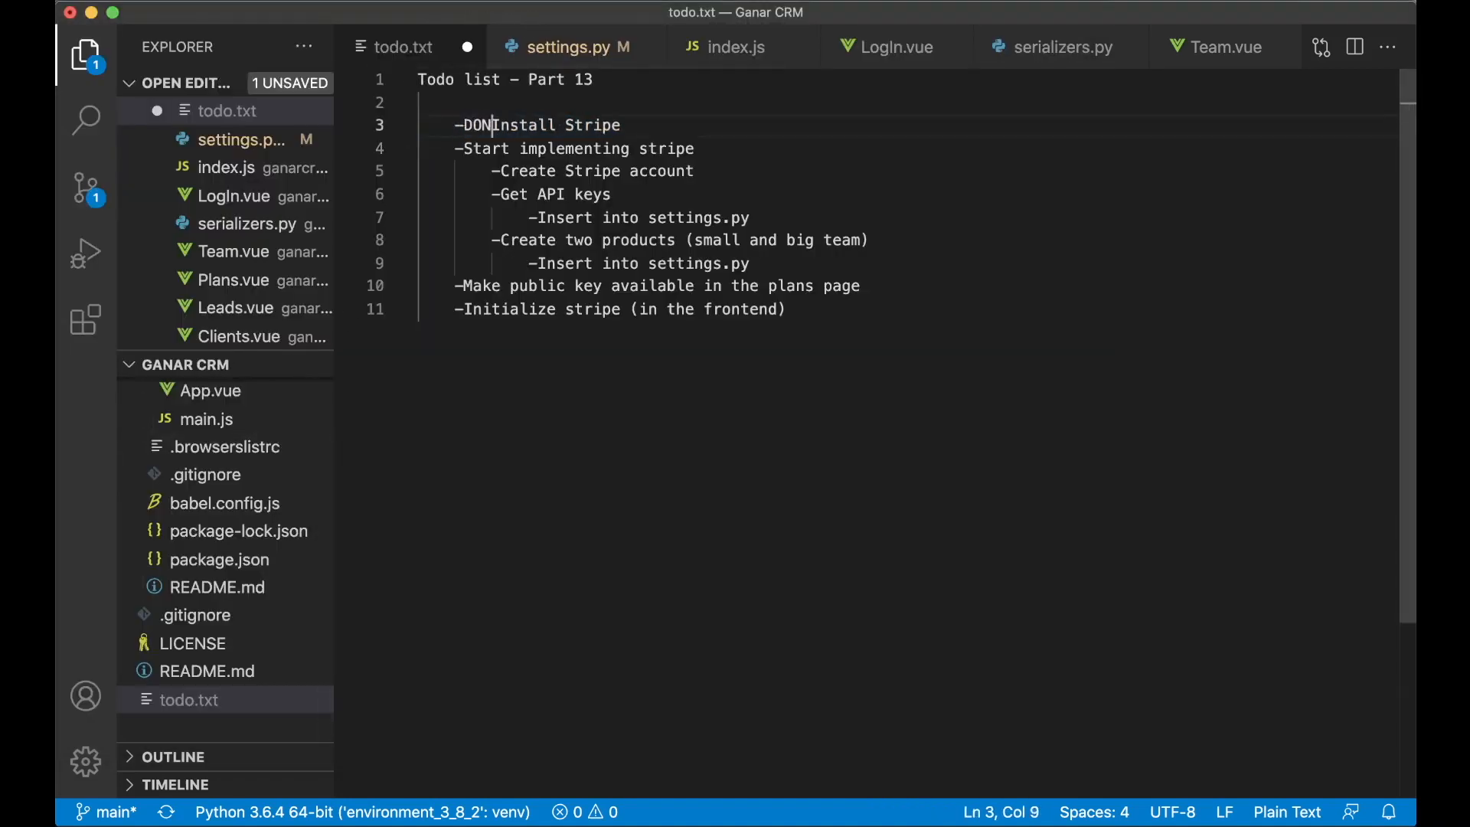
type("E")
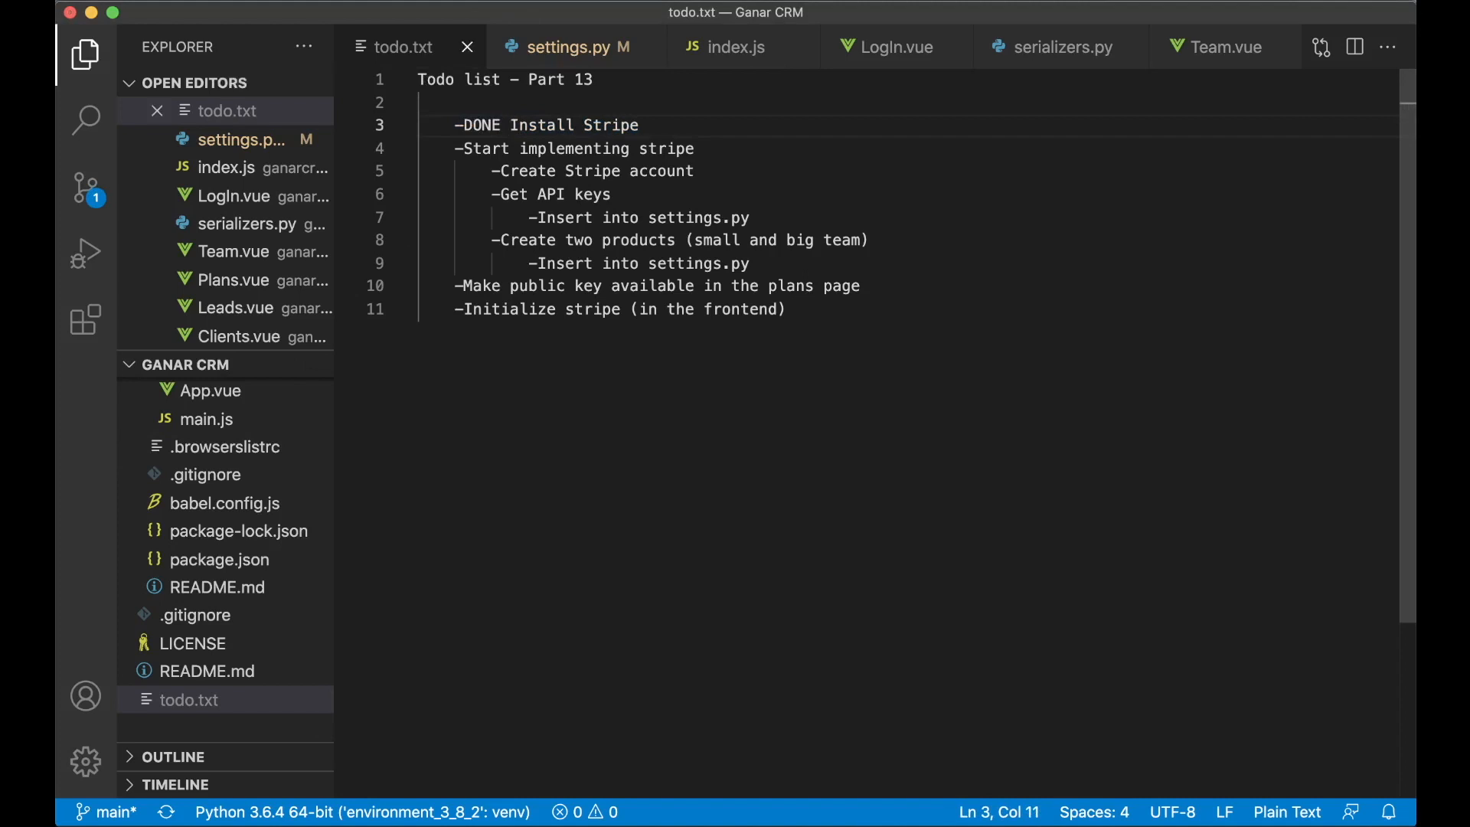
mouse_move(495, 171)
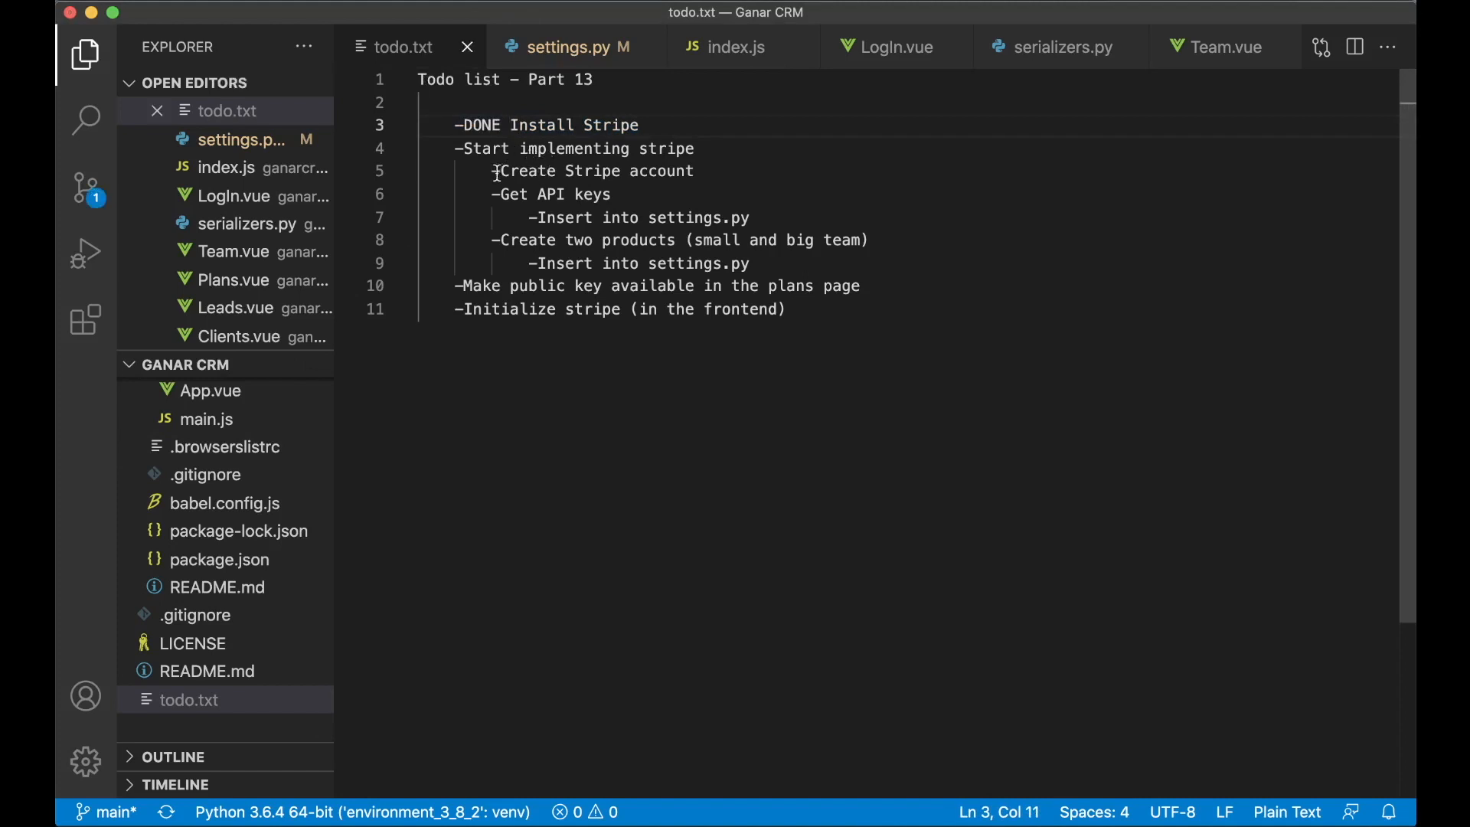
double_click(595, 170)
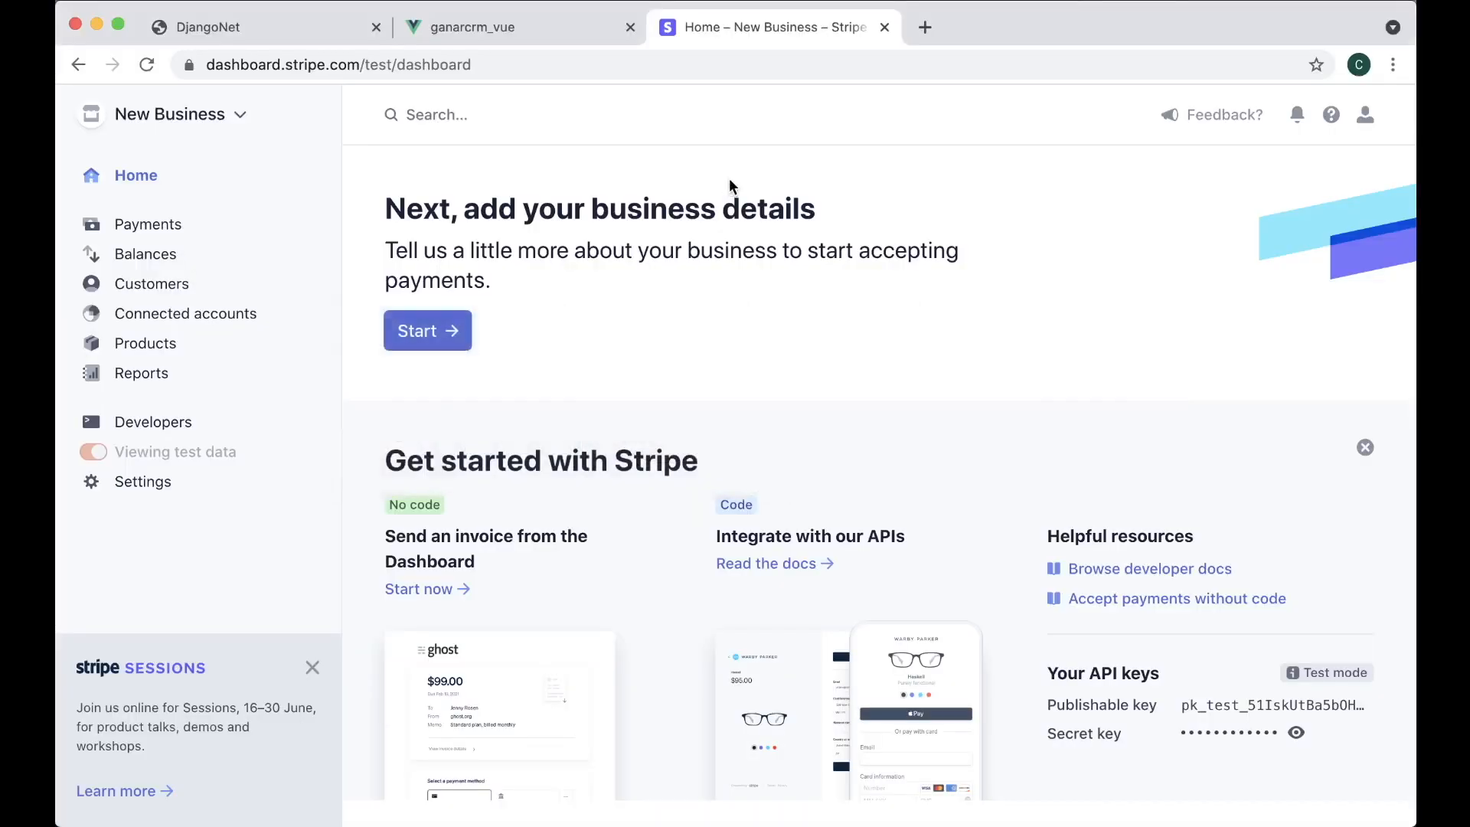
mouse_move(893, 297)
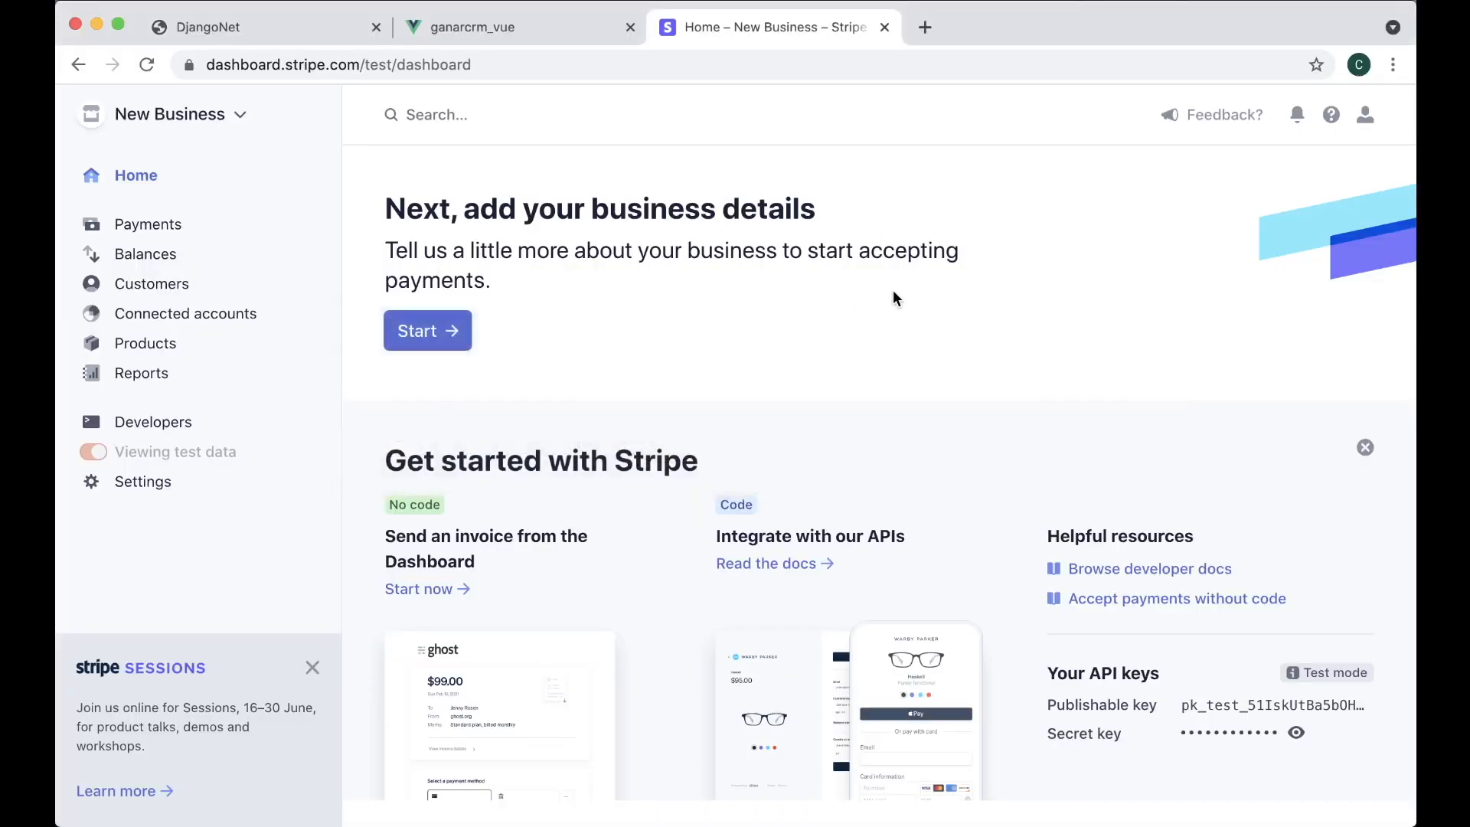
mouse_move(409, 195)
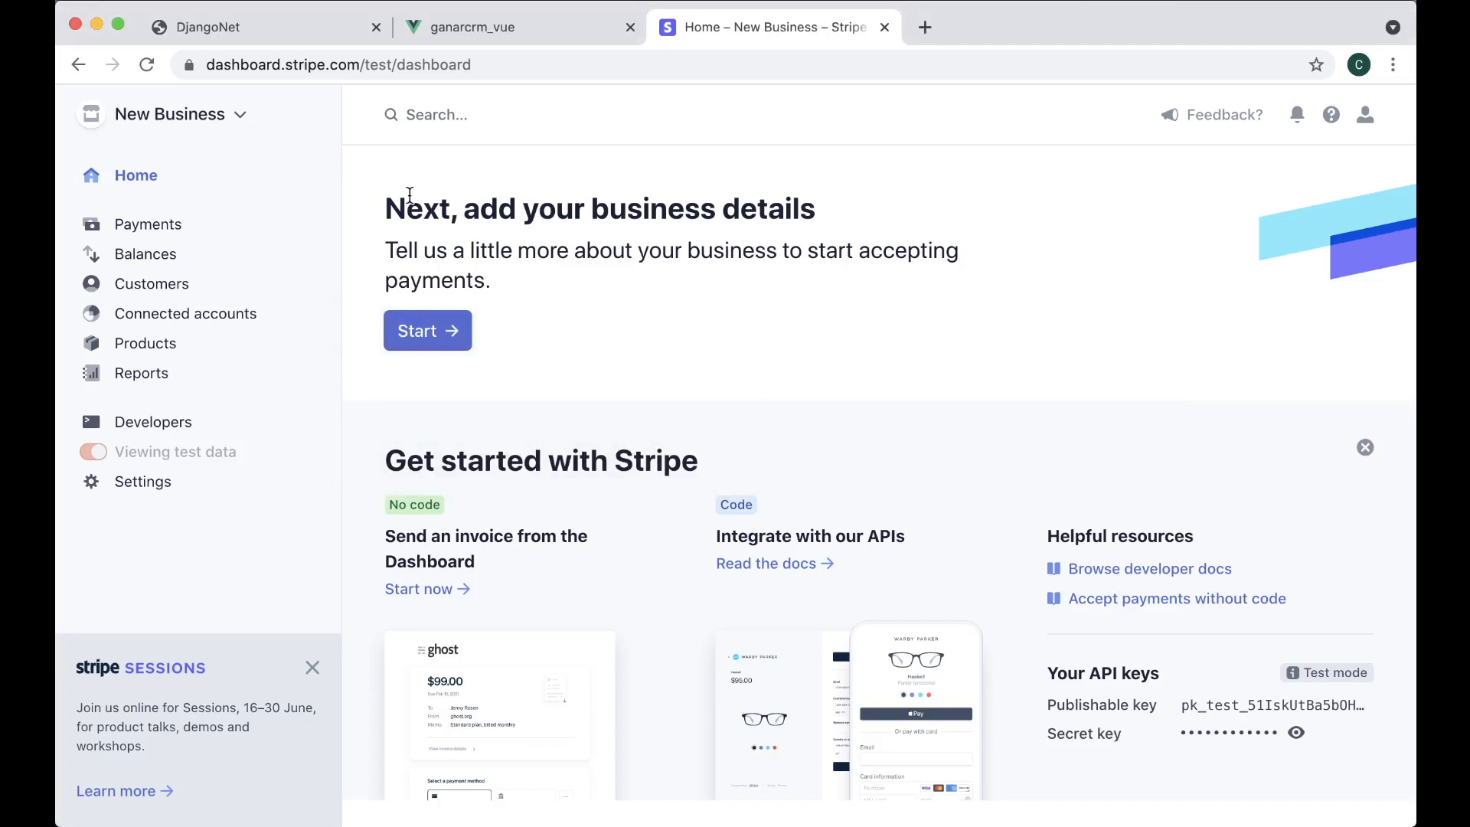
mouse_move(509, 219)
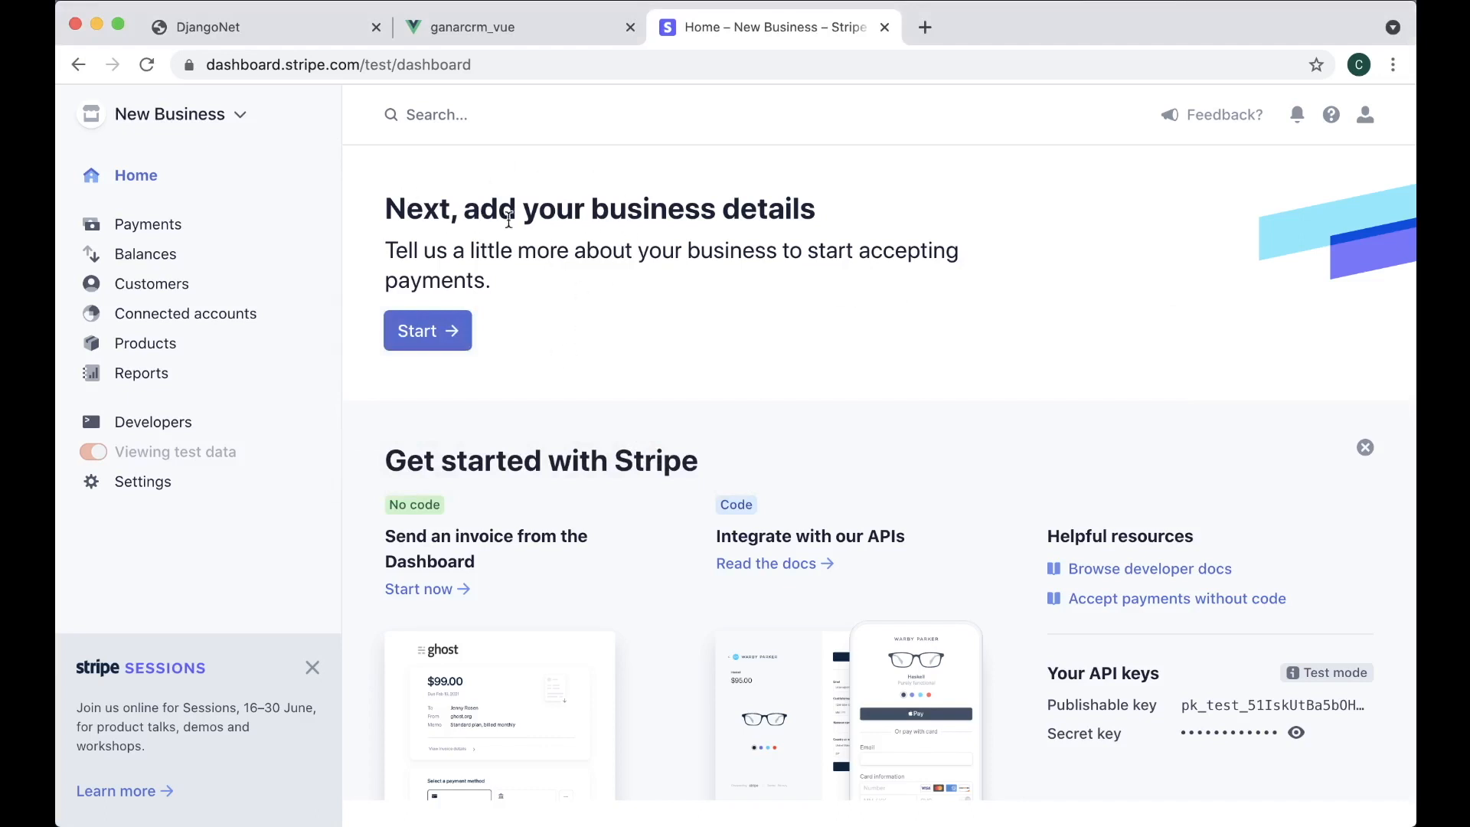
- Go through Developers to the API keys page in the Stripe dashboard
left_click(338, 64)
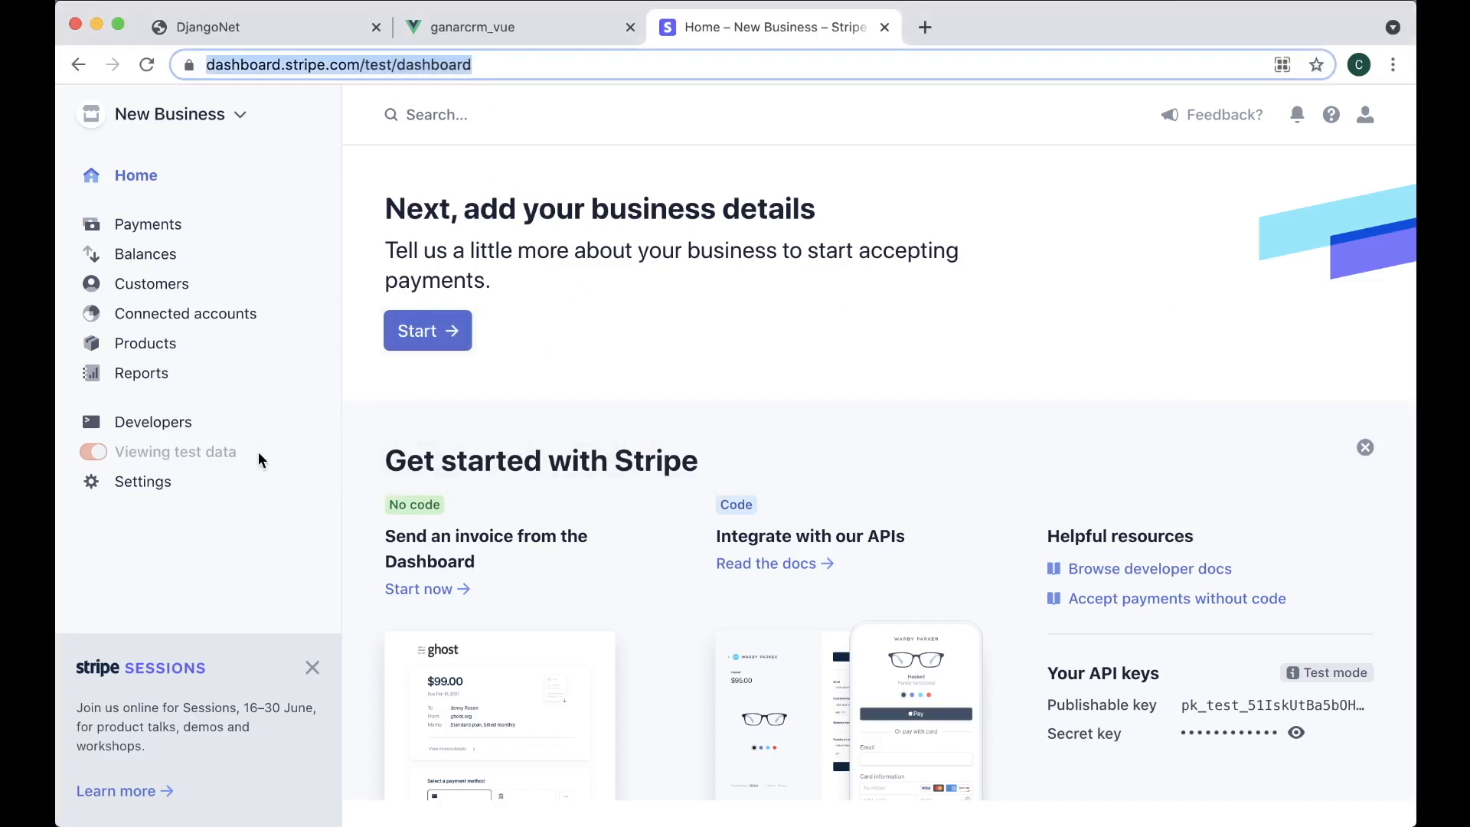
mouse_move(153, 421)
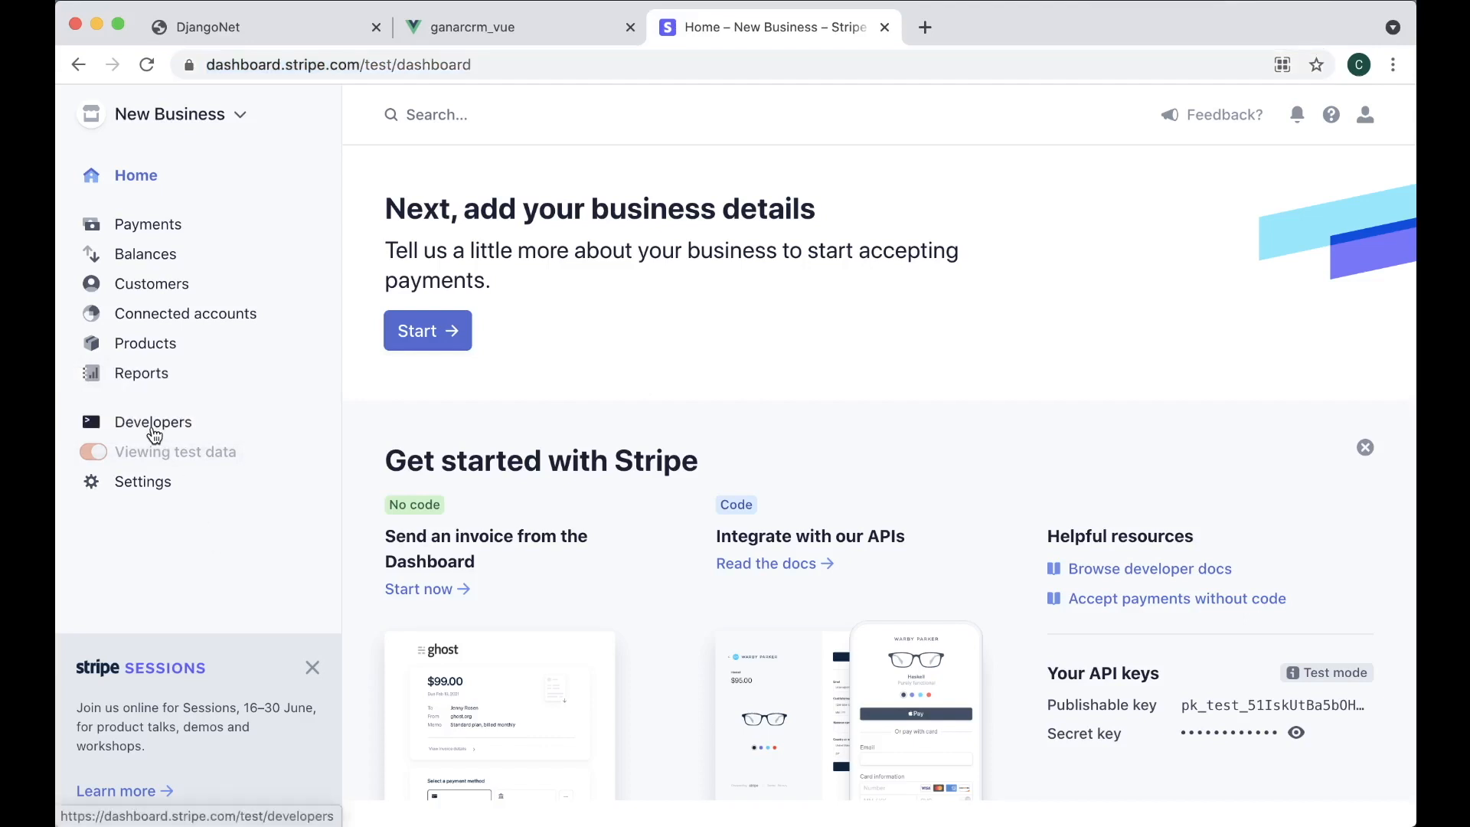
left_click(153, 421)
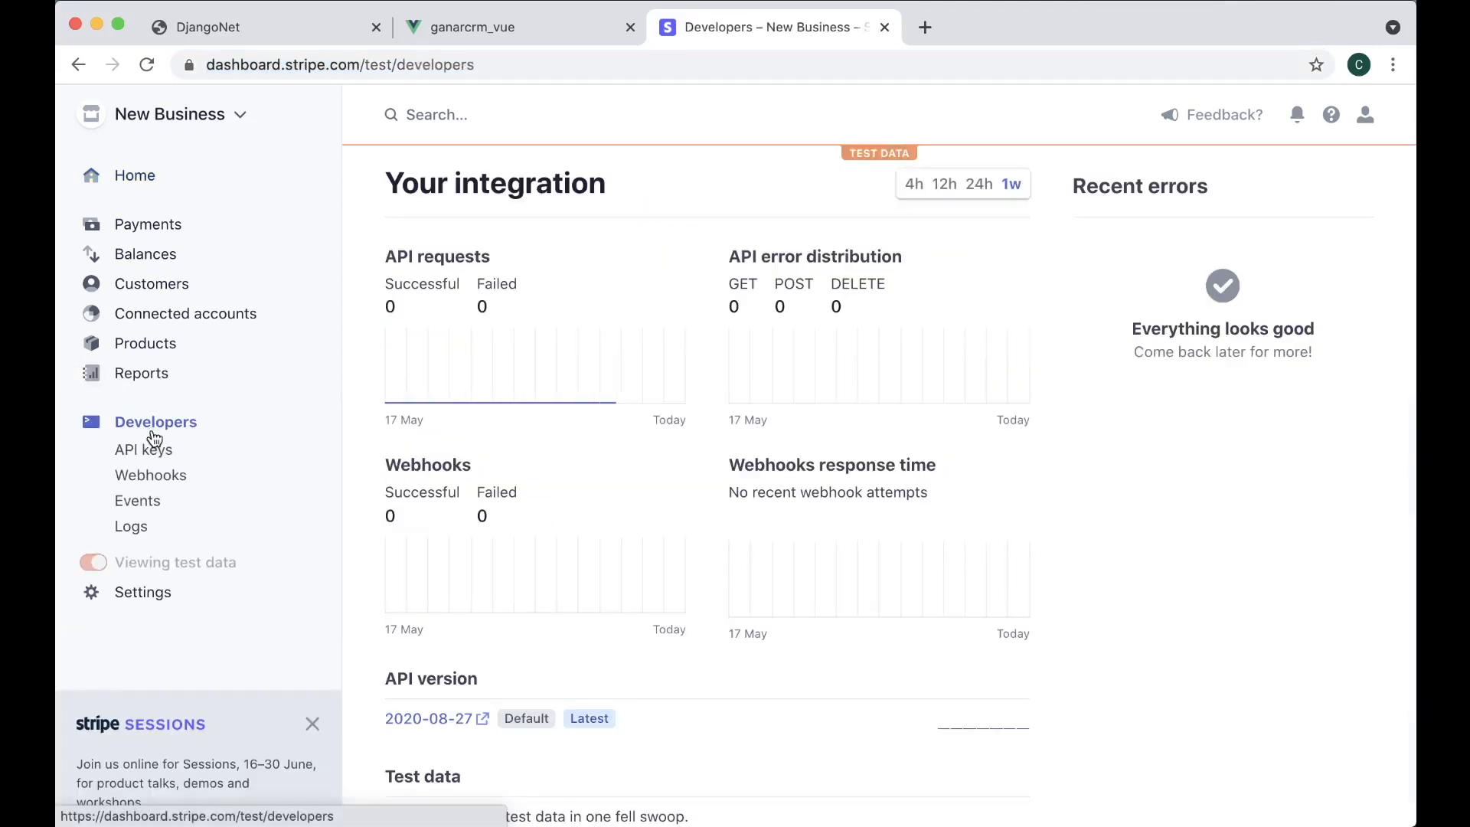
left_click(146, 450)
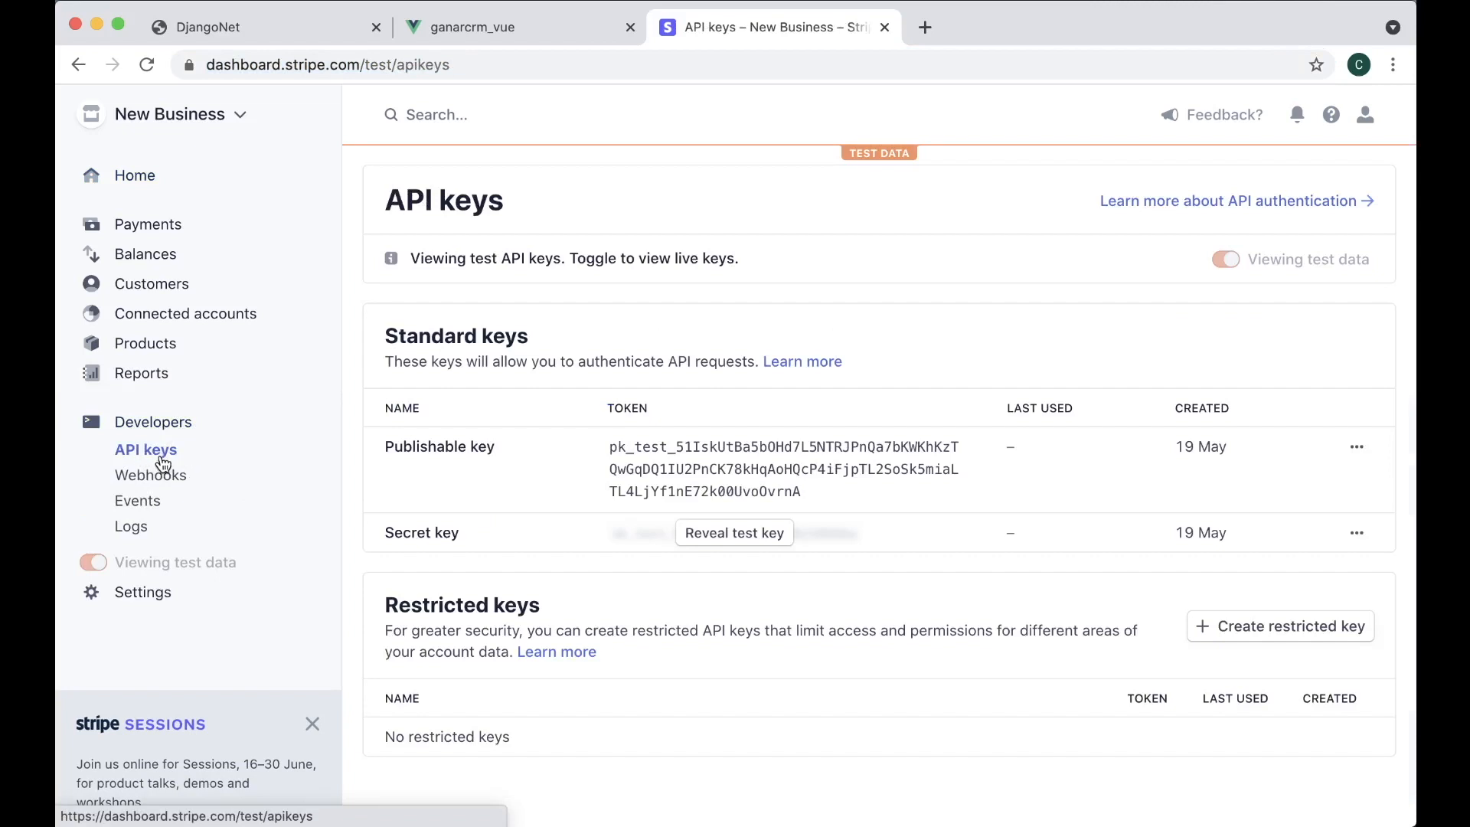
mouse_move(783, 381)
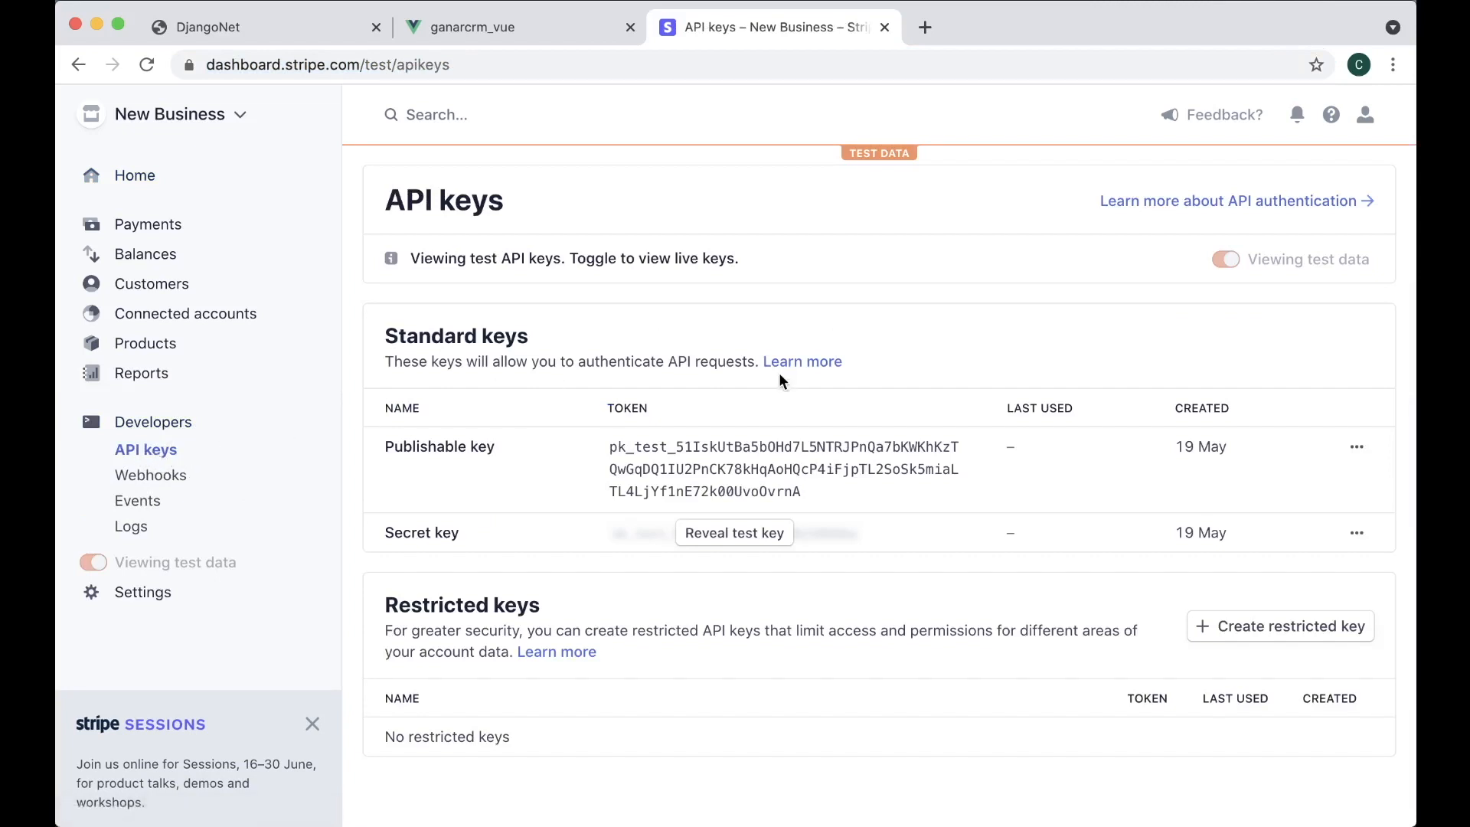
mouse_move(692, 459)
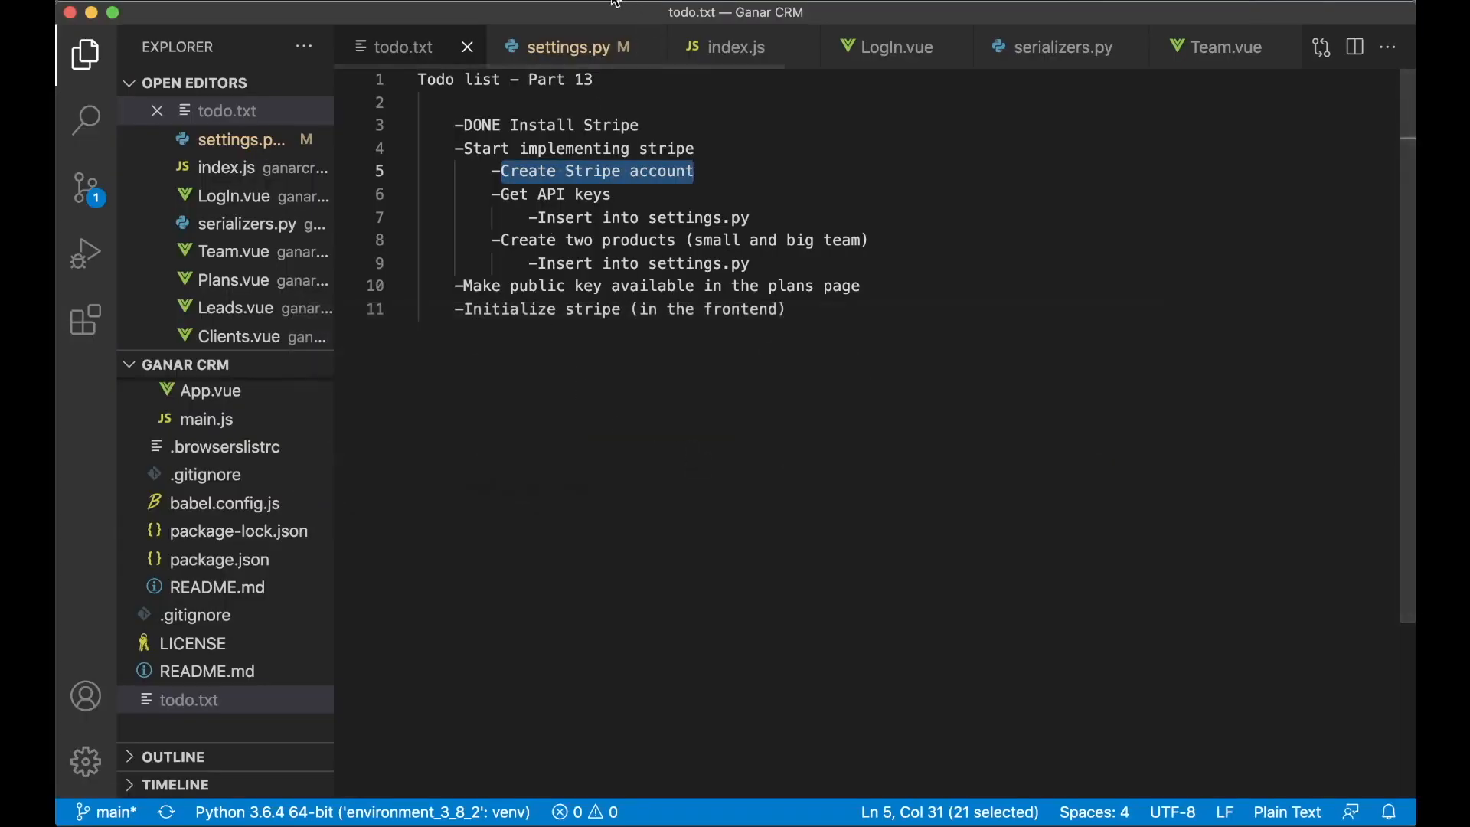
- Add a '# Stripe' comment below SECRET_KEY in settings.py and begin the STRIPE_PUB_KEY line
left_click(566, 47)
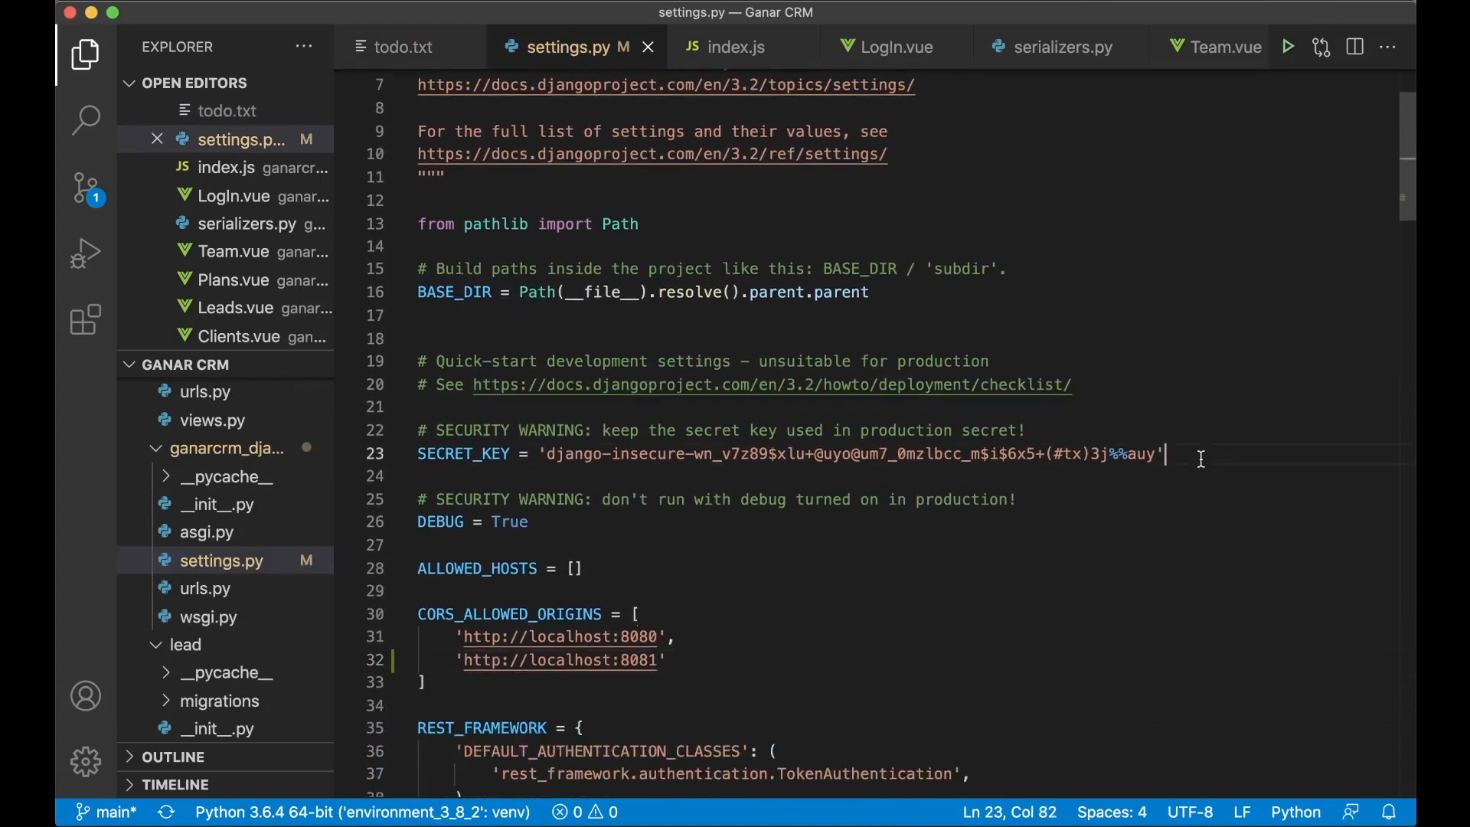
type("#S")
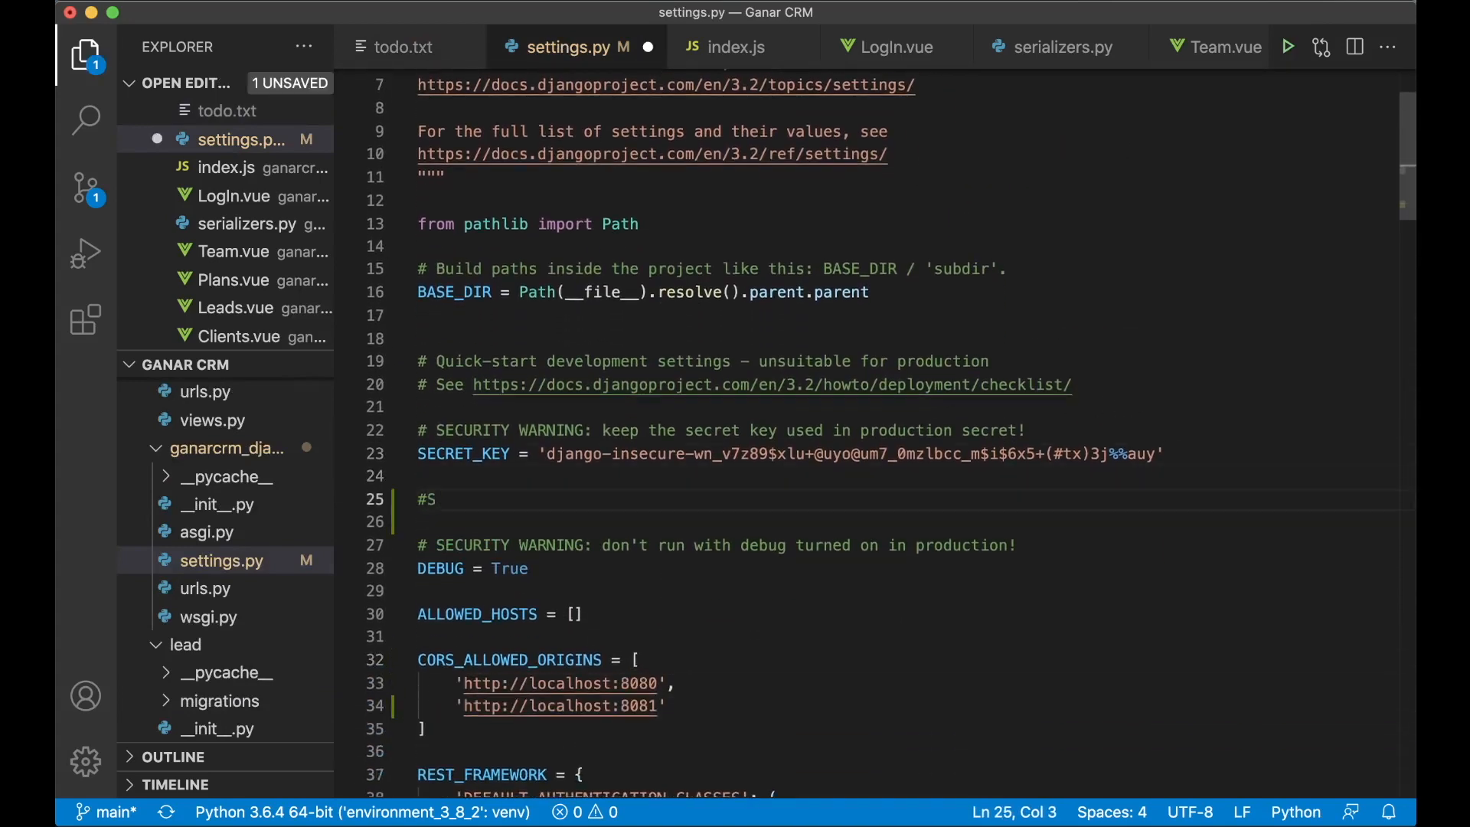
type("tripe")
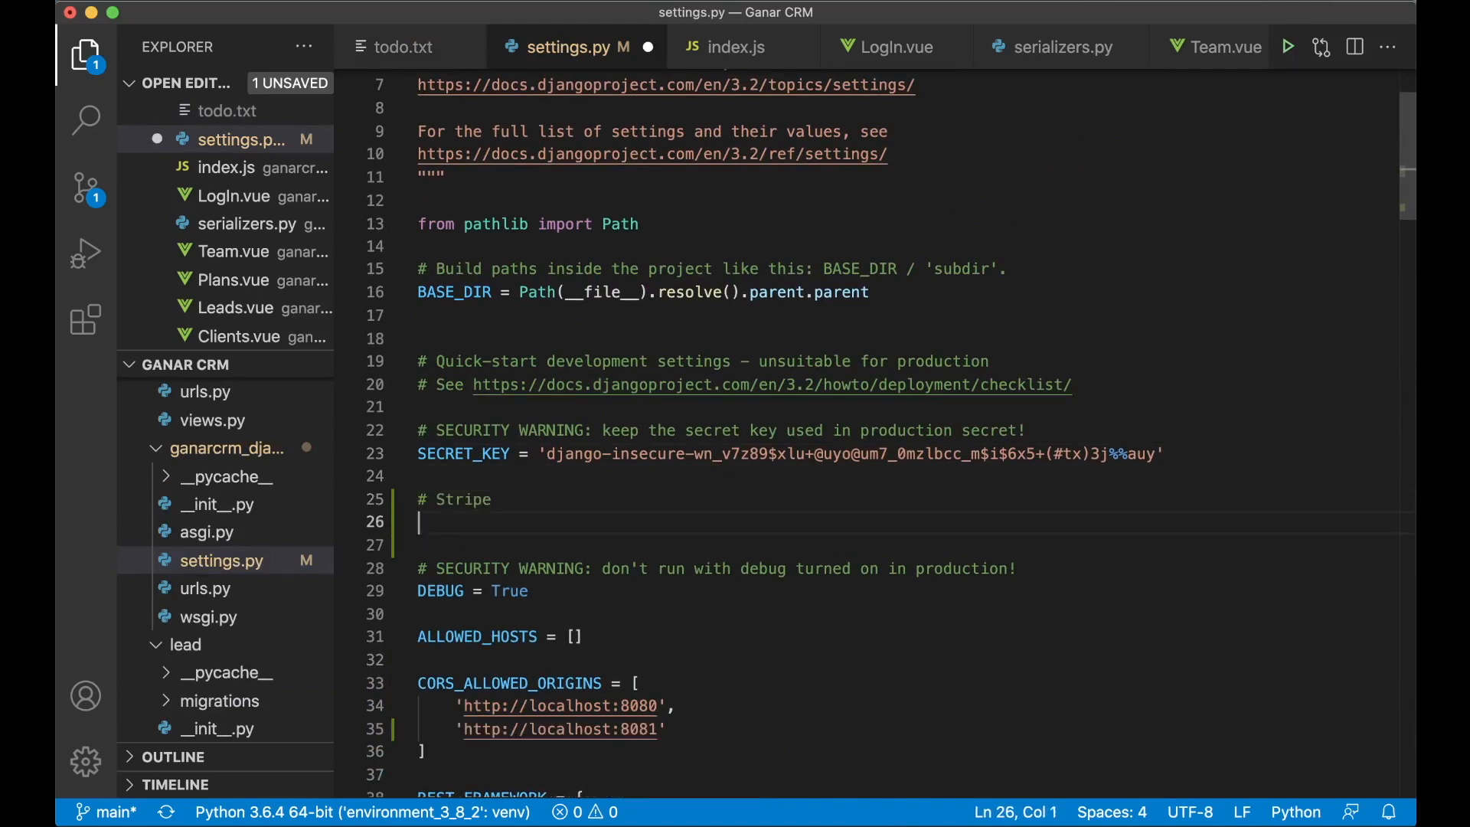
type("STRIPE")
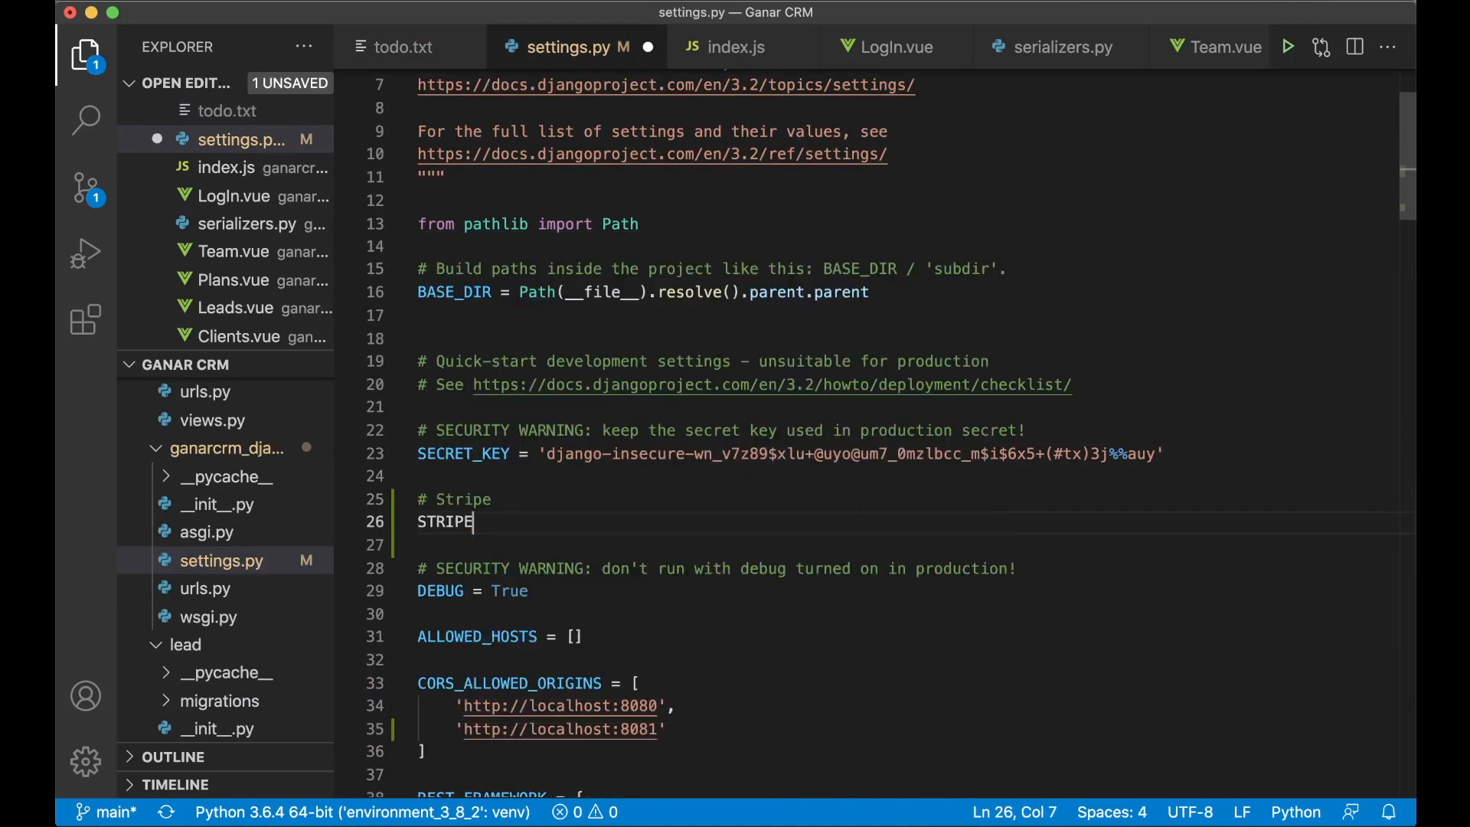
type("_PUB_")
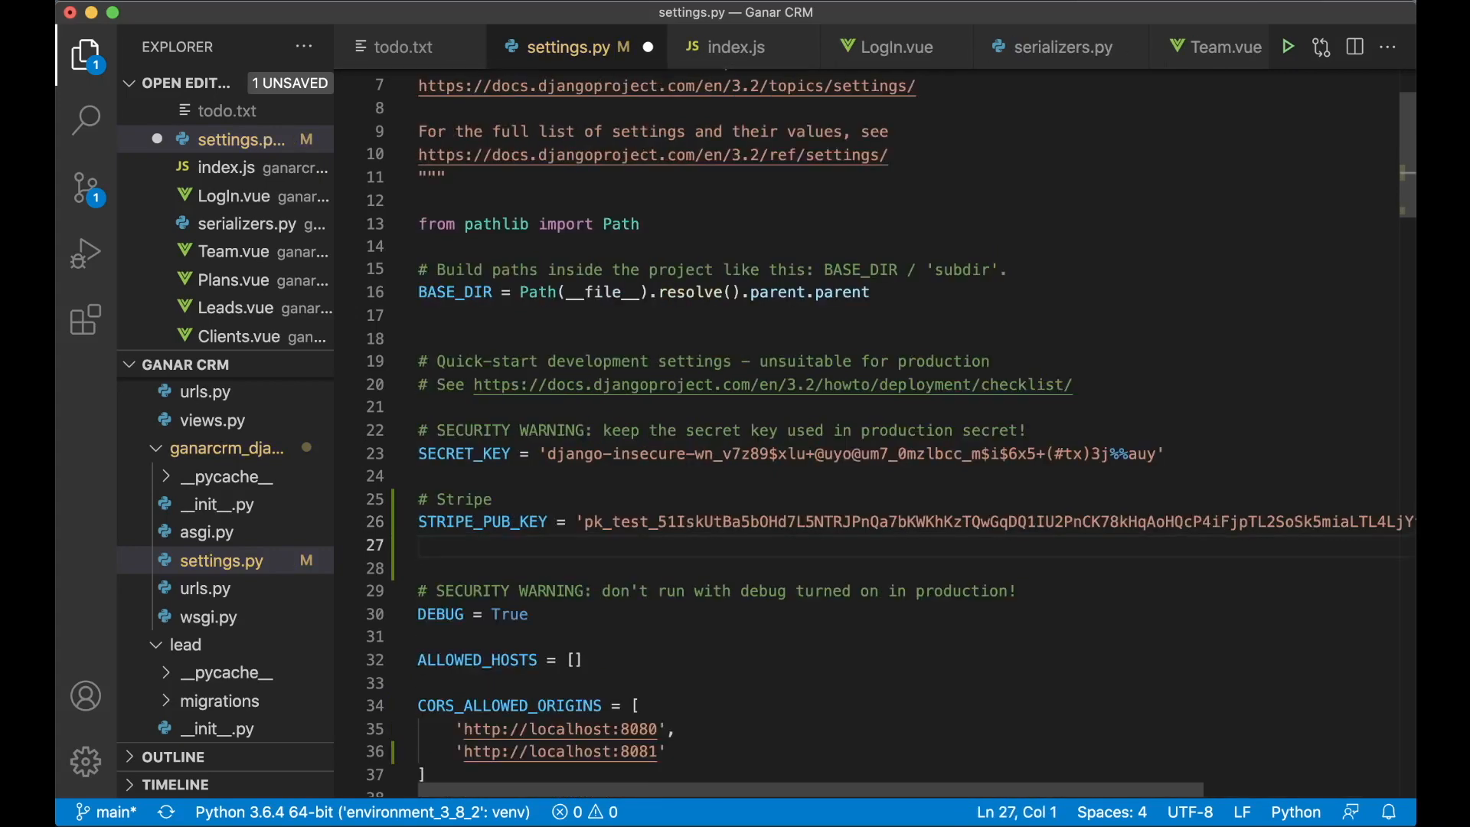
- Try revealing the Stripe secret test key, confirming the password and retrying
left_click(762, 26)
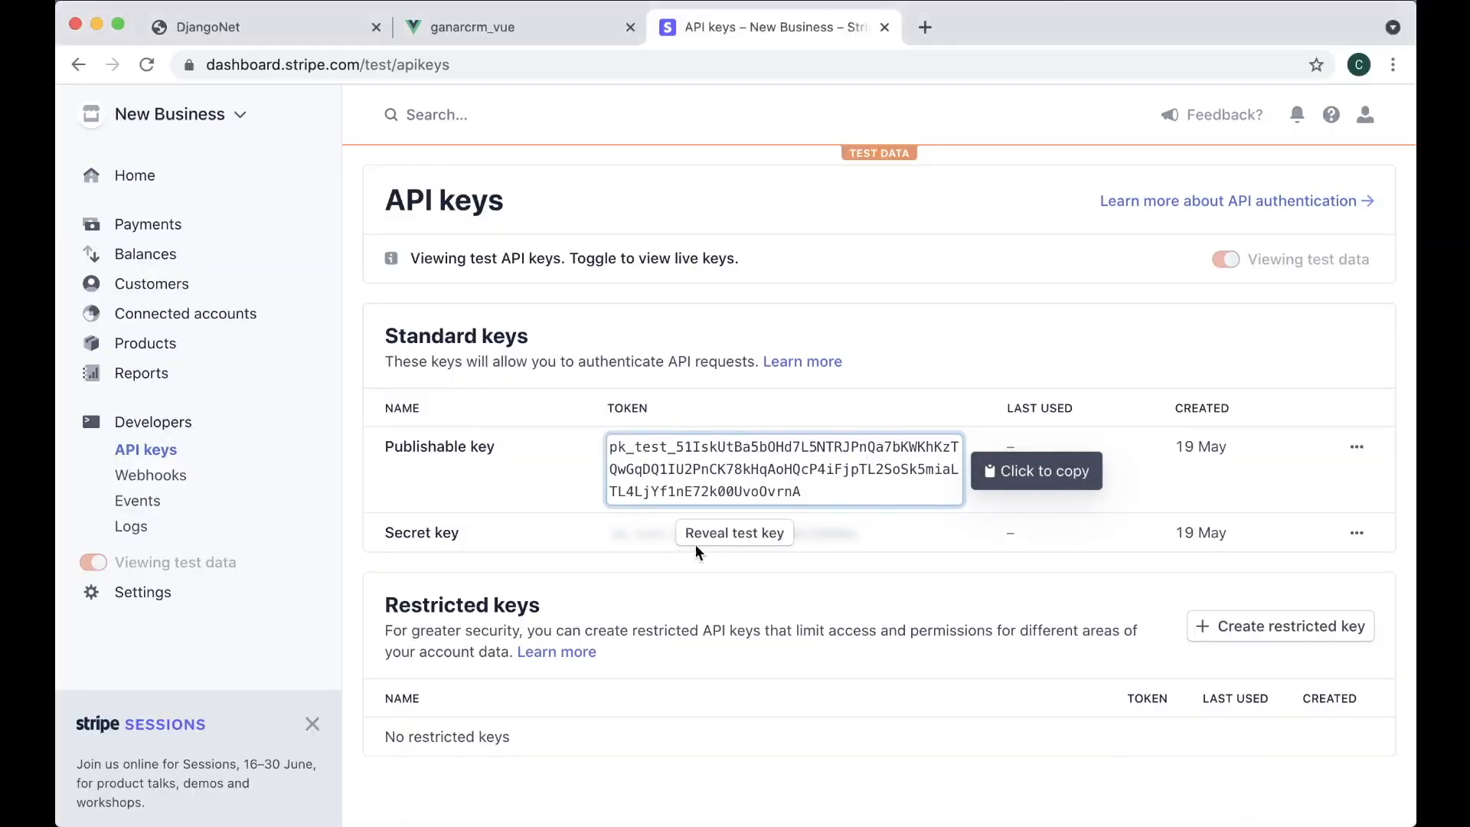
left_click(734, 532)
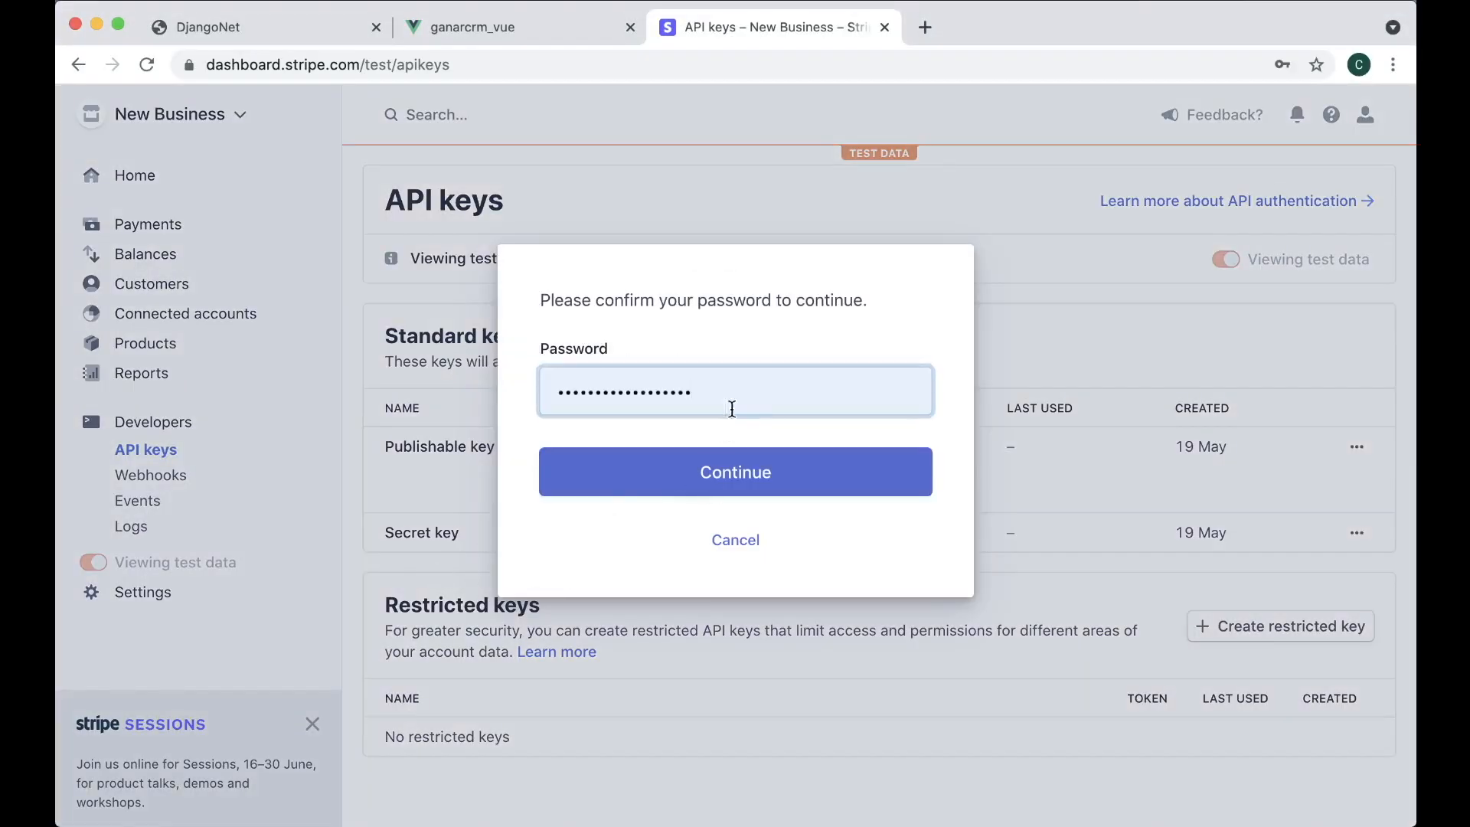
left_click(735, 471)
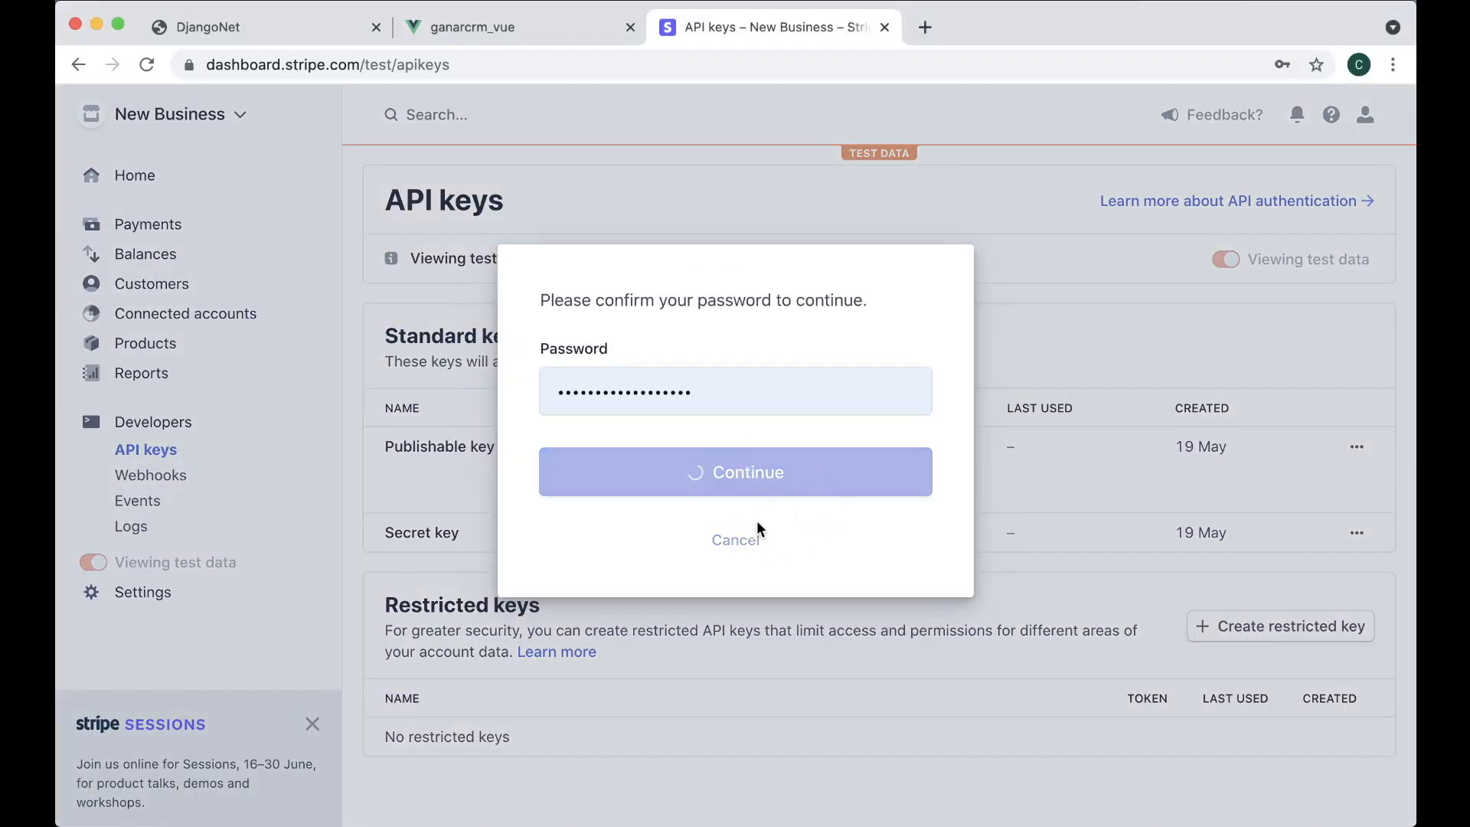
left_click(735, 472)
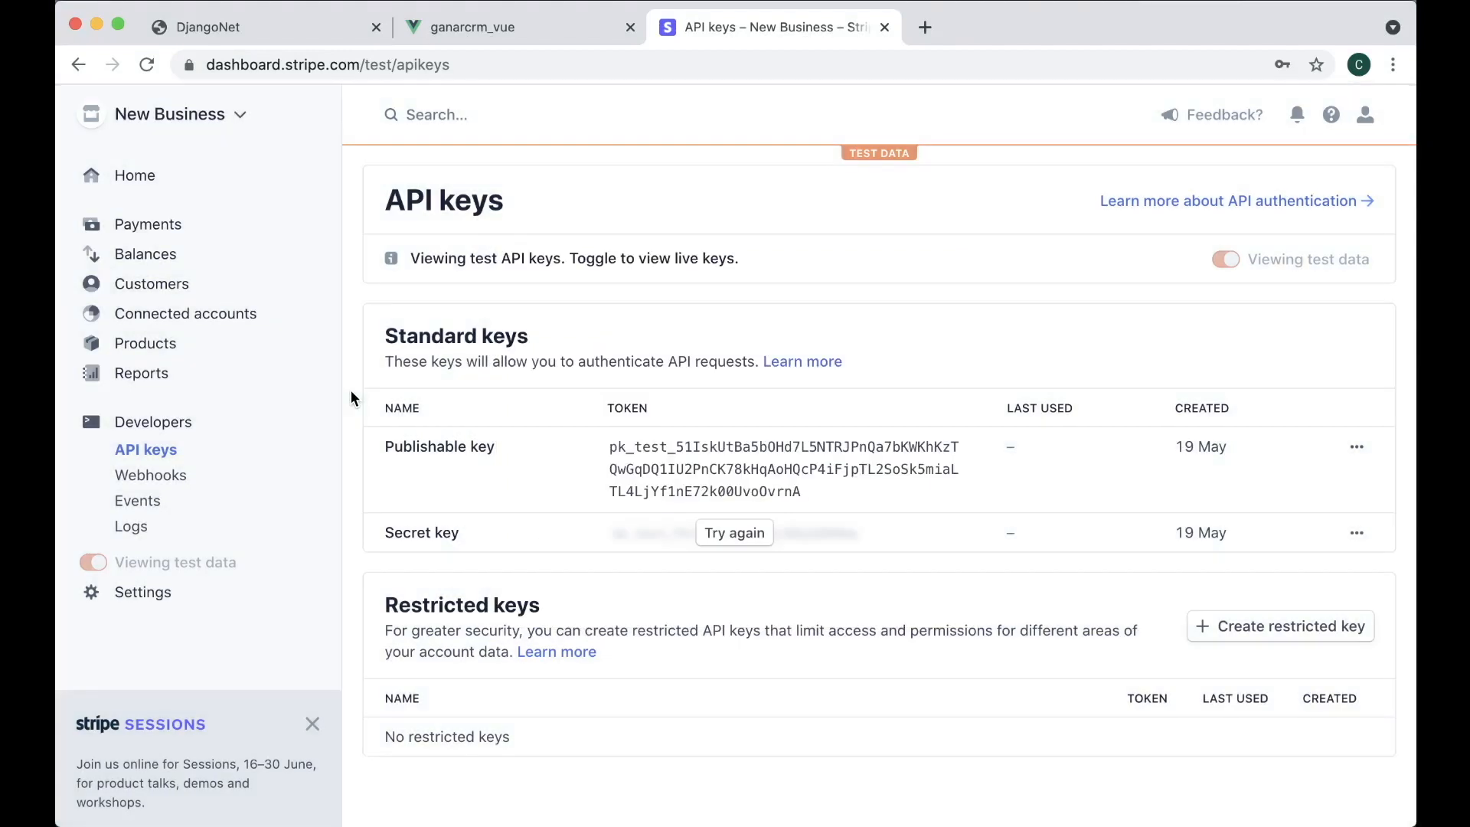
left_click(735, 533)
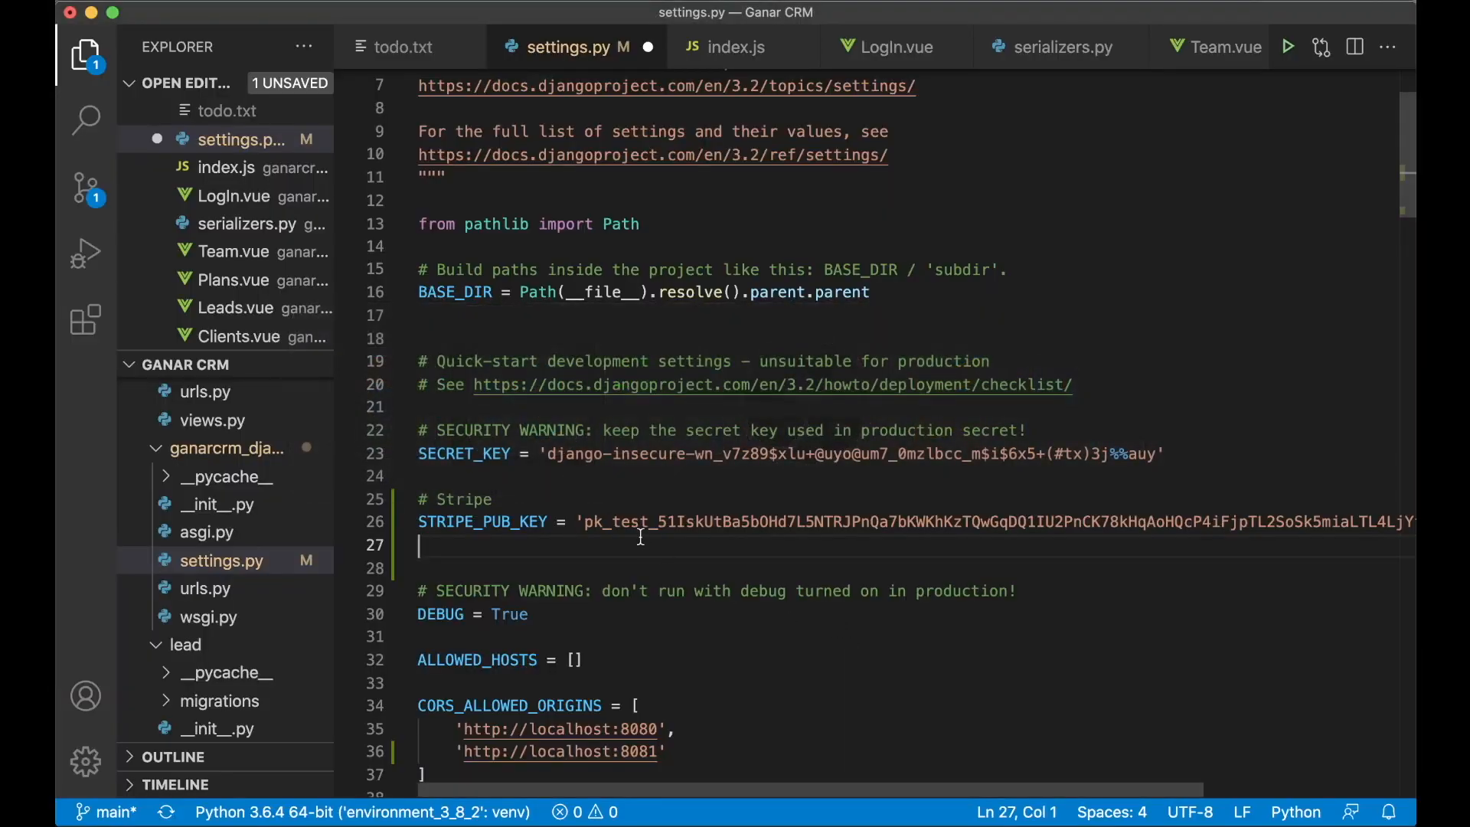
type("STRIPE_SEC")
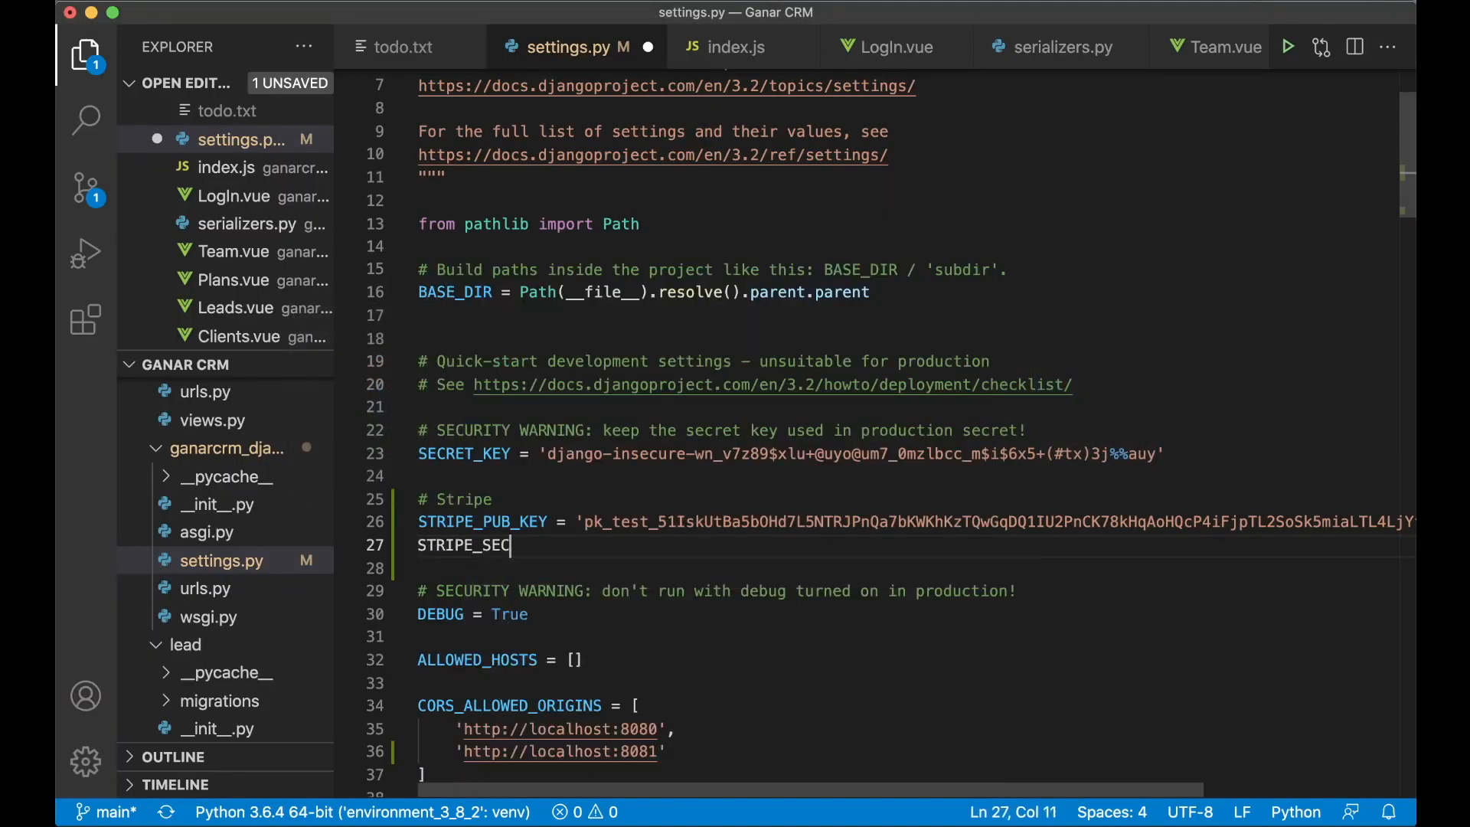
type("RET_KEY = '")
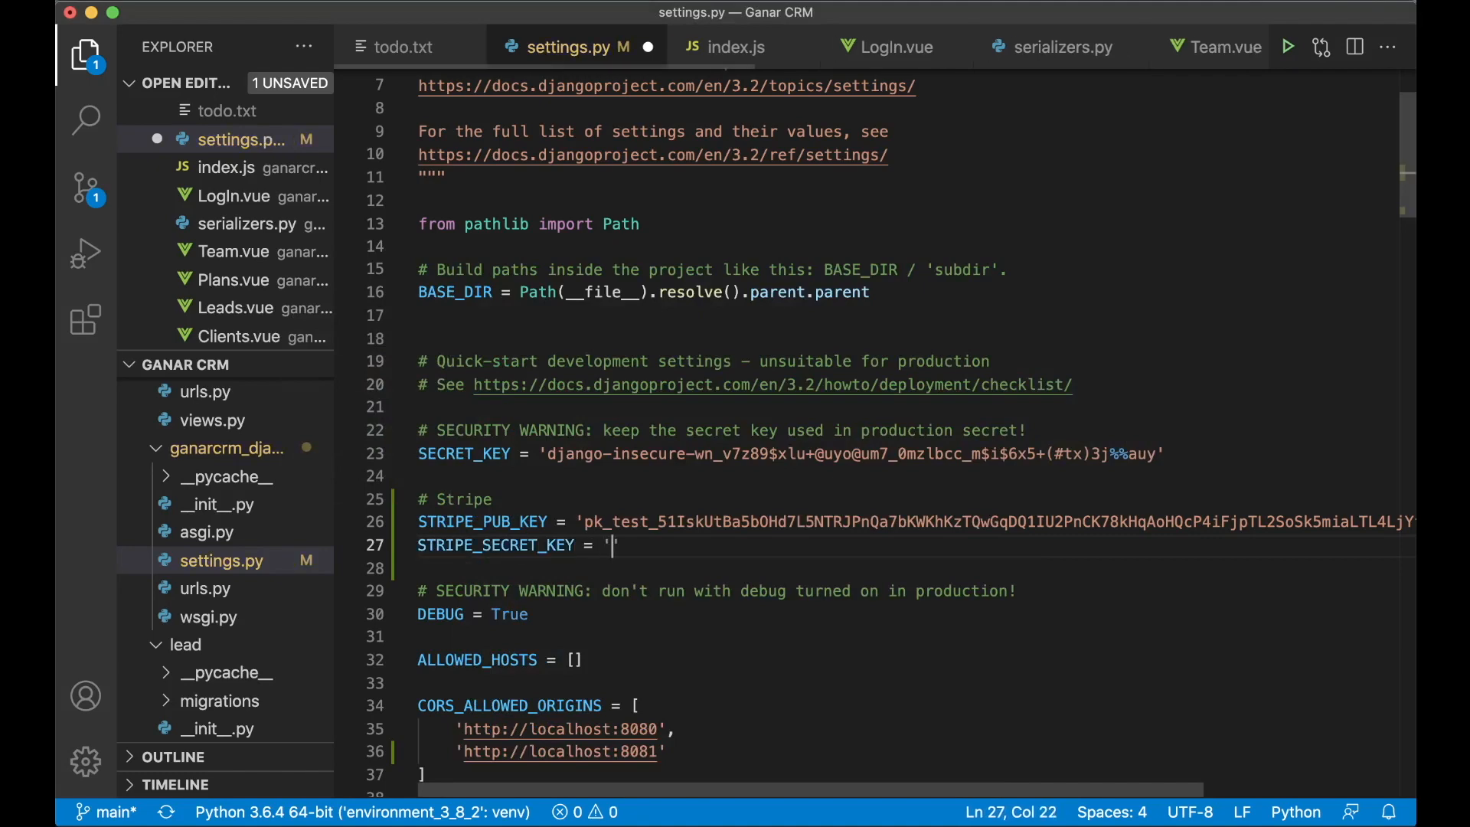
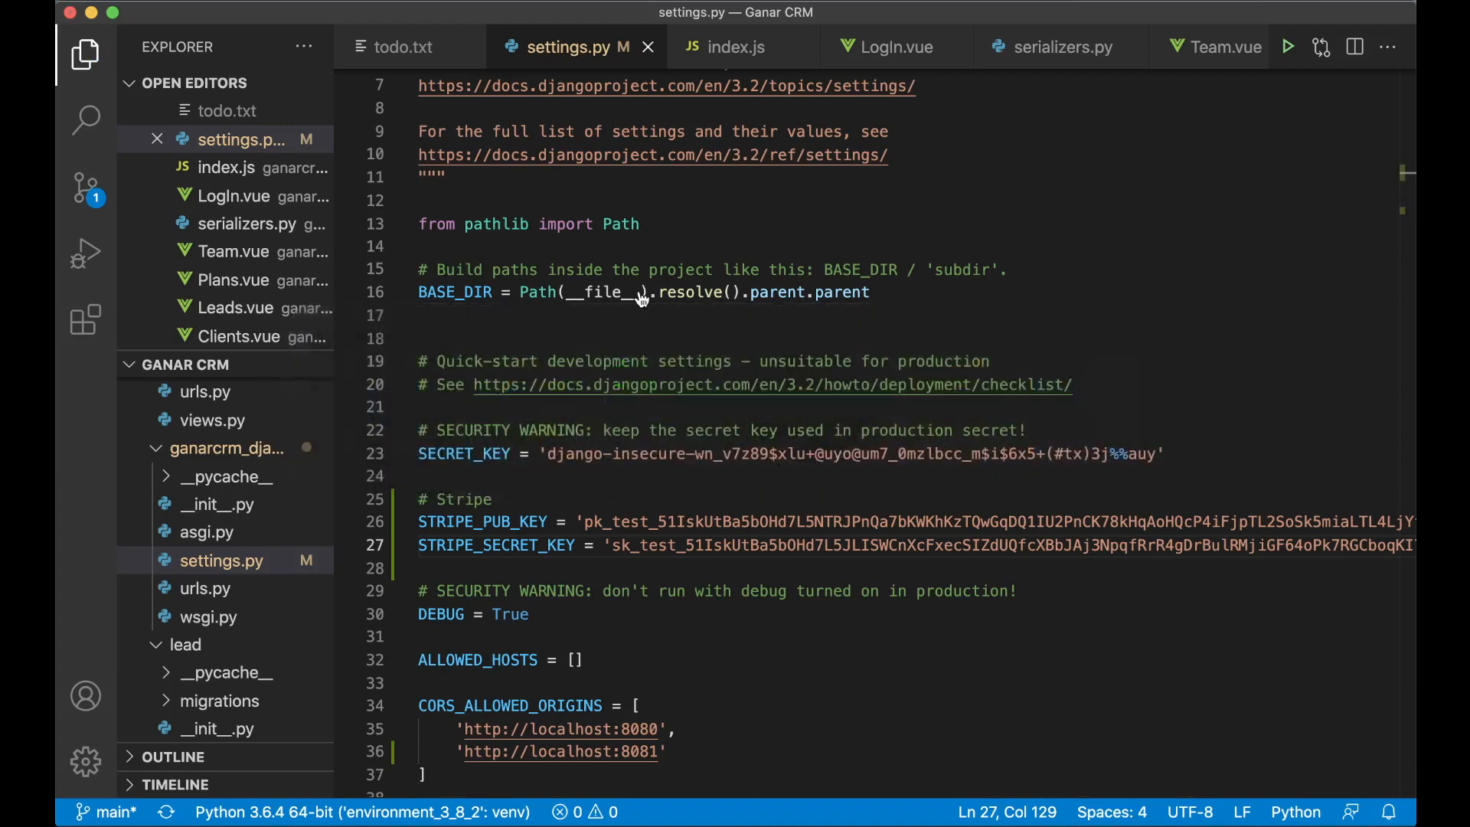
- Prefix 'Create Stripe account' and 'Get API keys' with DONE in todo.txt
left_click(403, 47)
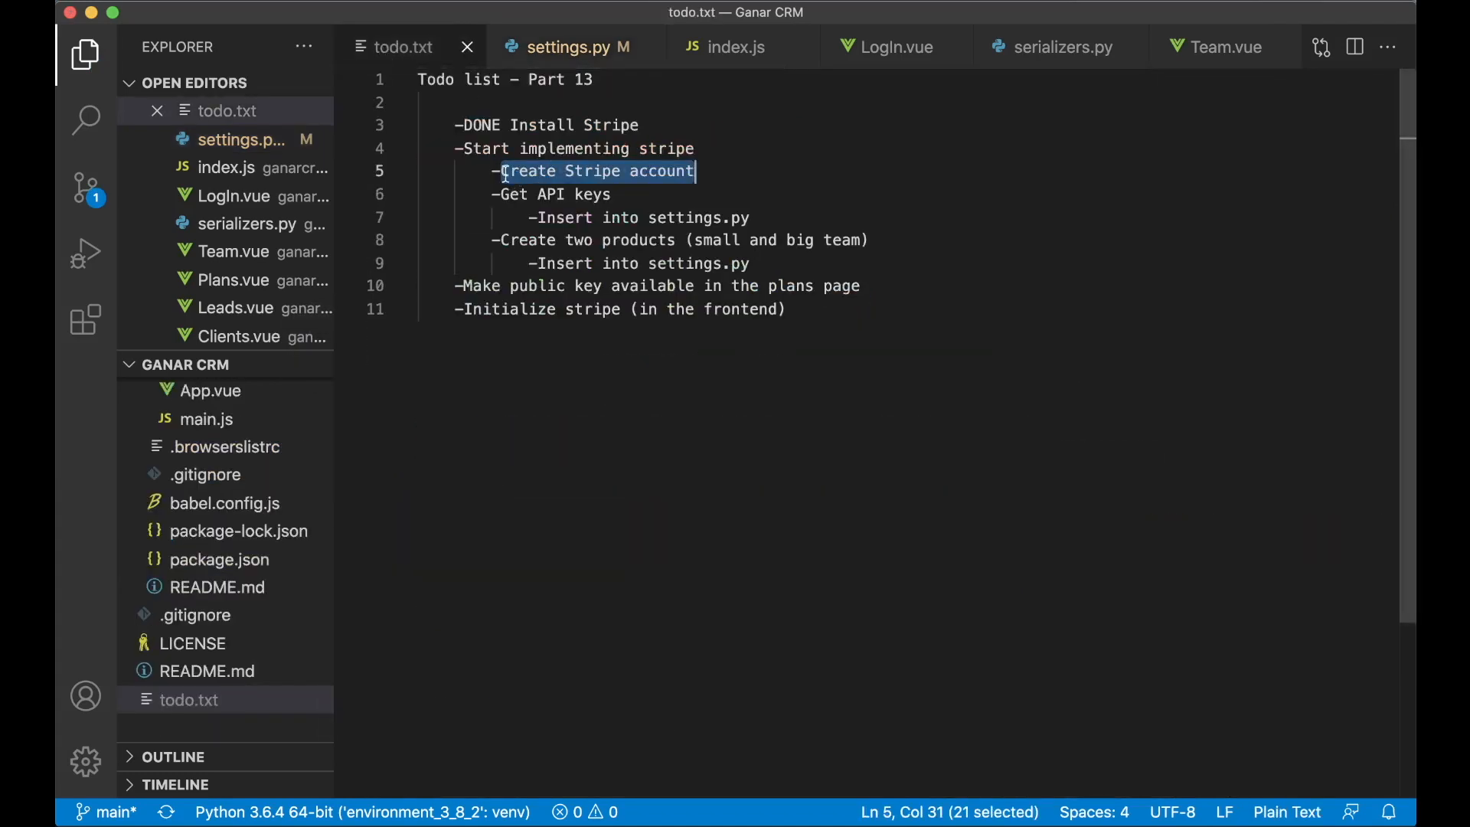
type("DONE")
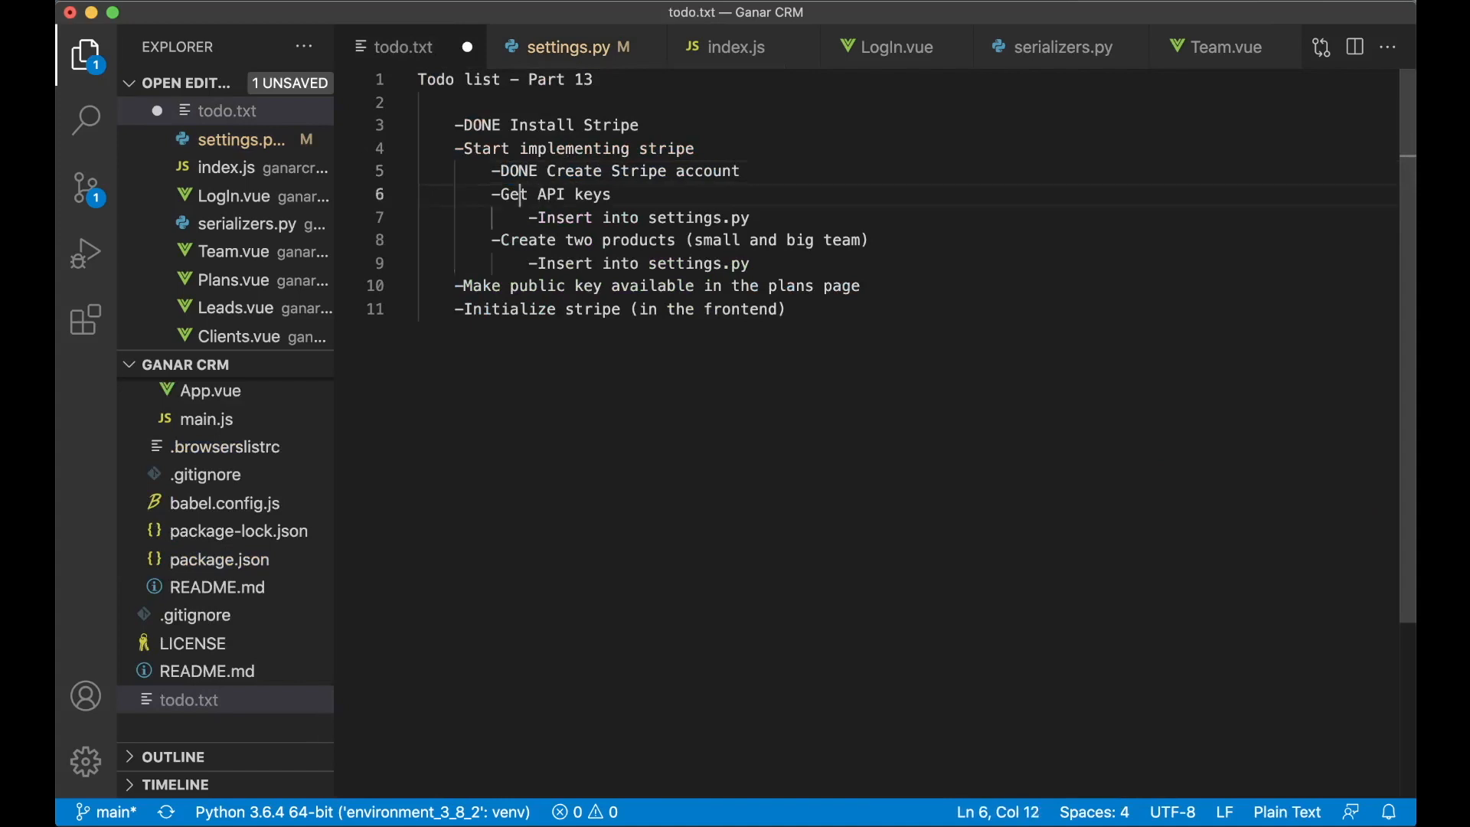
type("DONE")
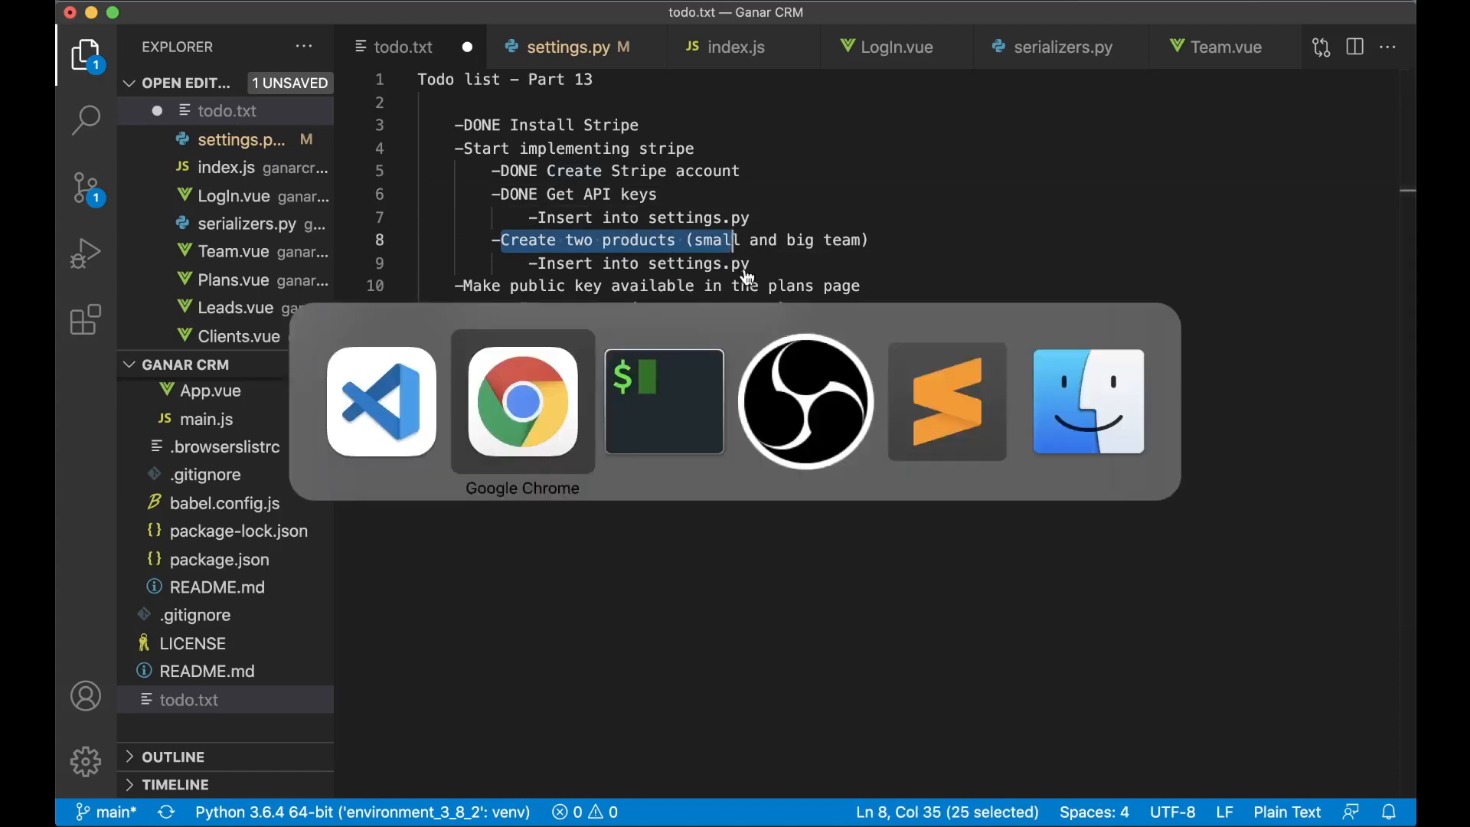
- Bring Stripe forward, open the Products list and start adding a test product
left_click(522, 401)
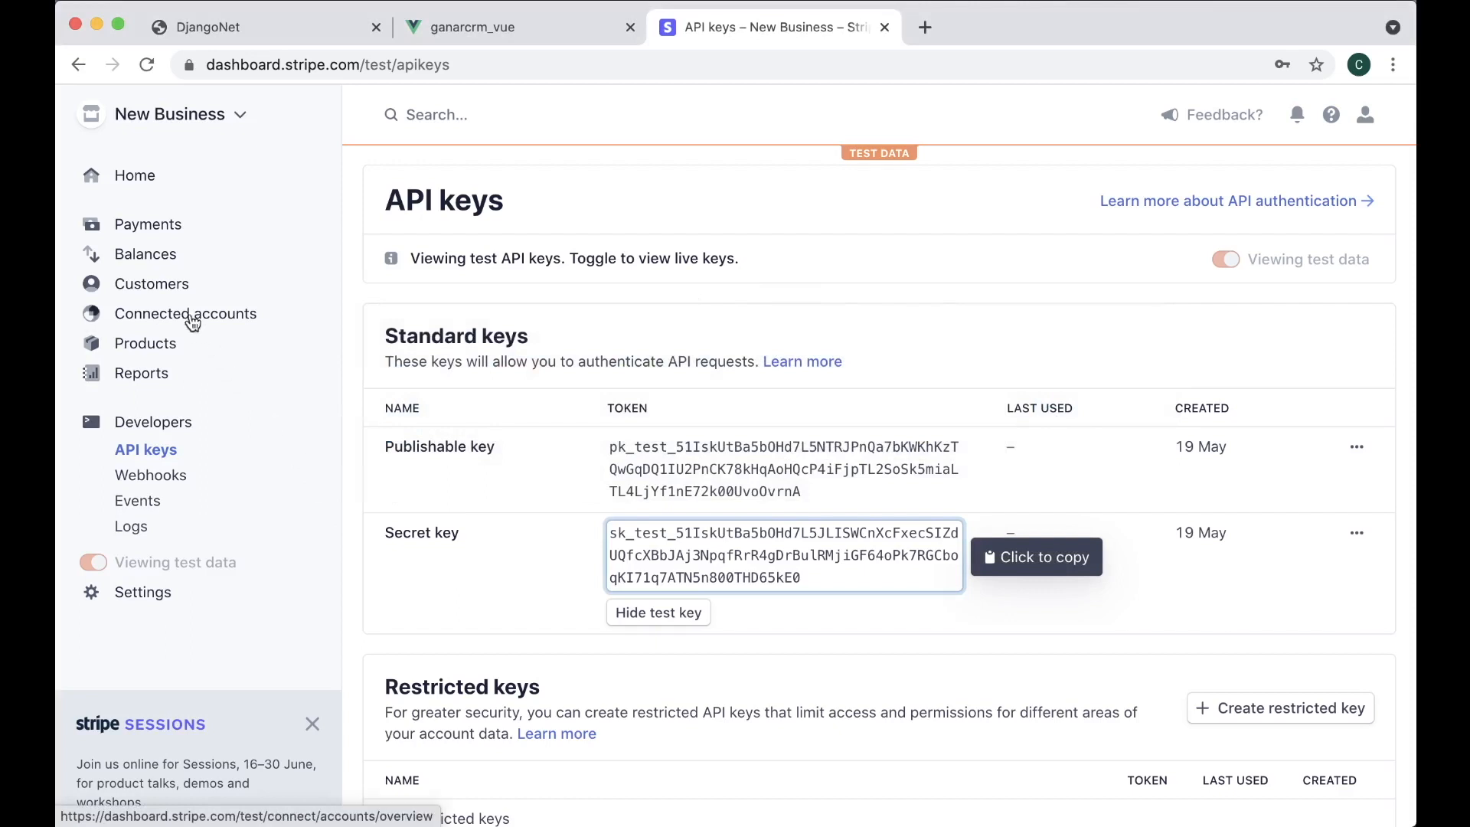
left_click(140, 372)
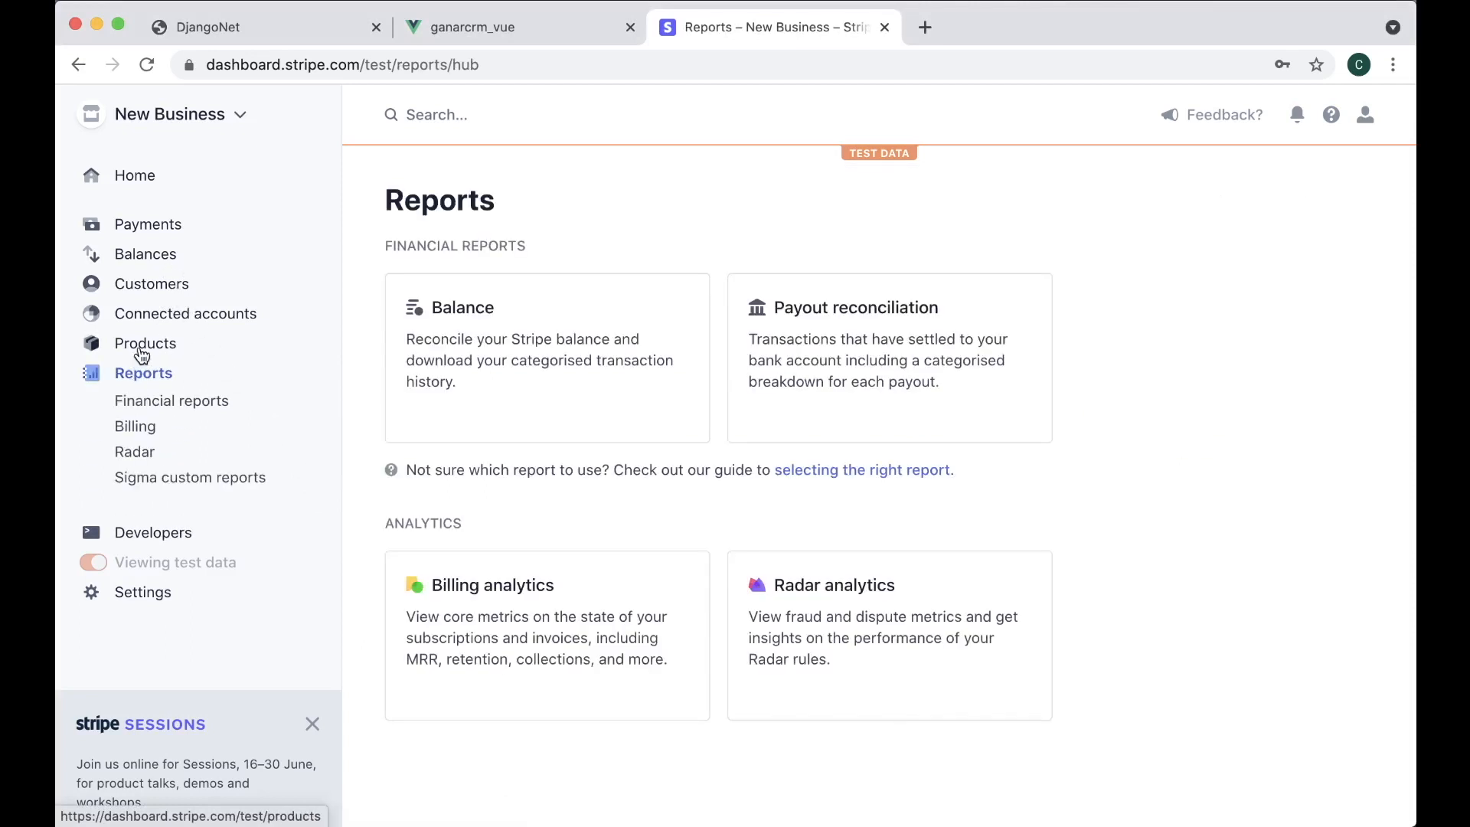
left_click(146, 343)
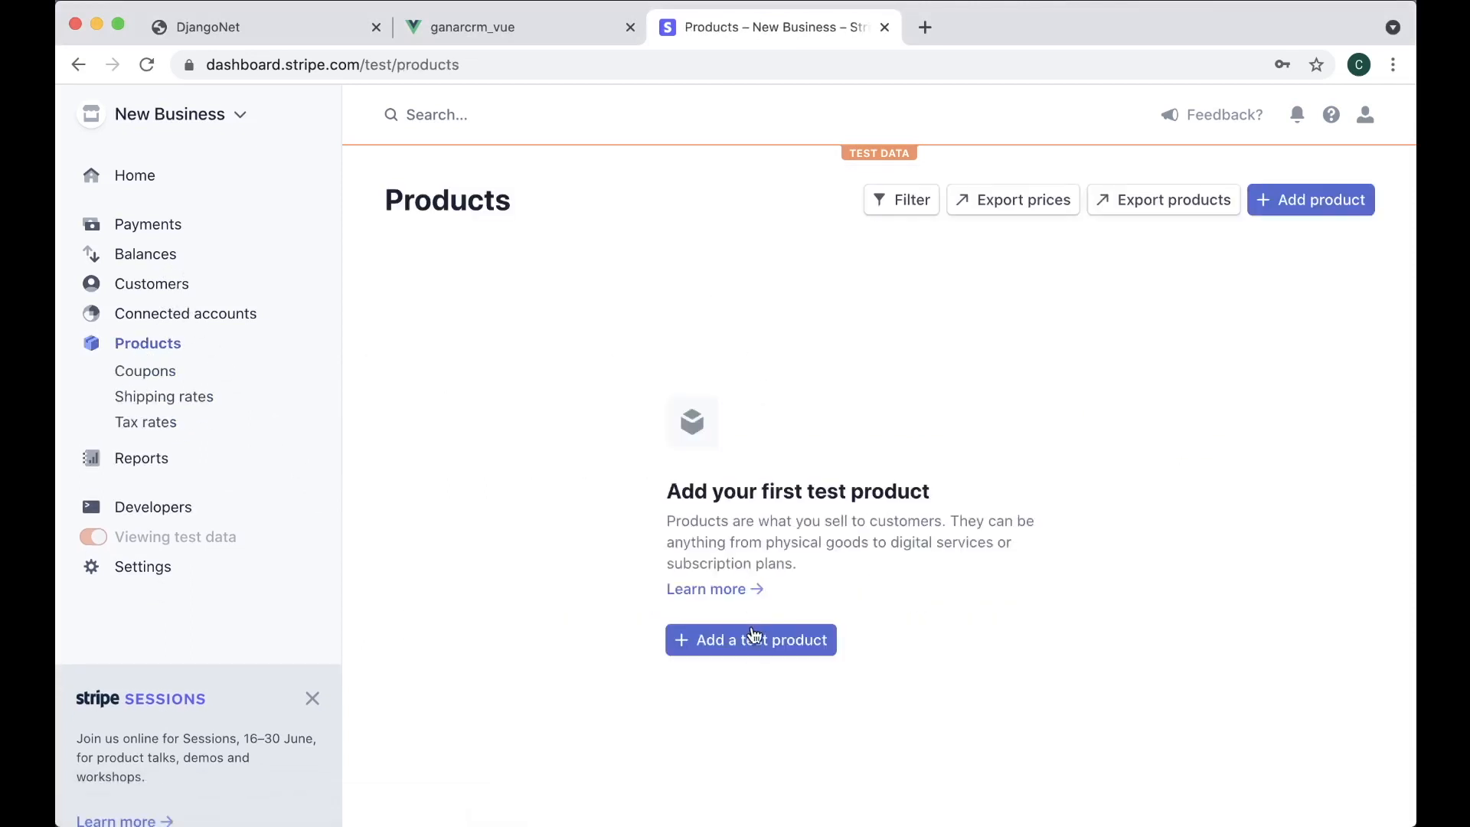
left_click(750, 639)
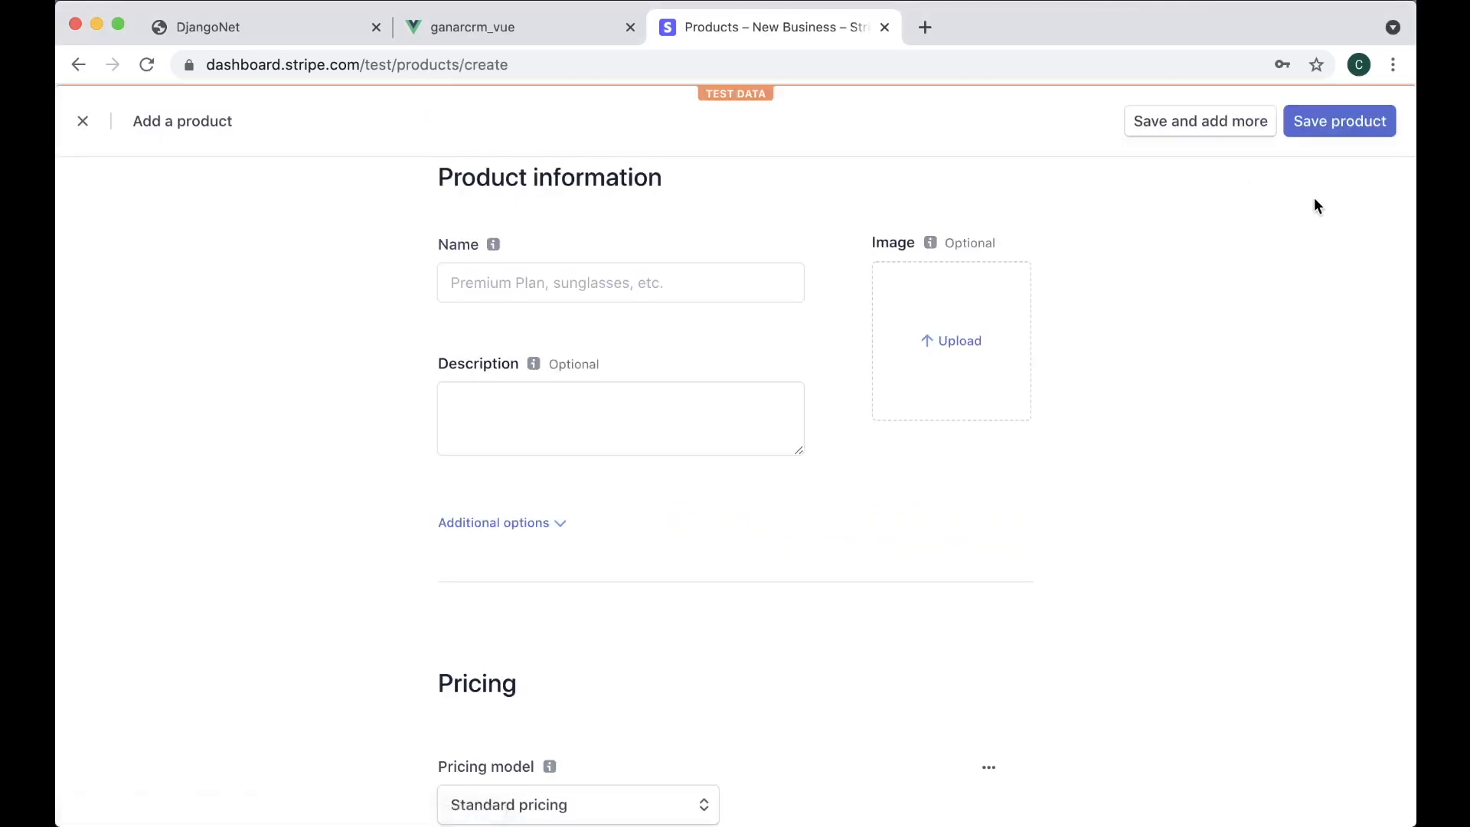
- Name the product Small team with standard pricing at USD 10.00 and save it
type("Small")
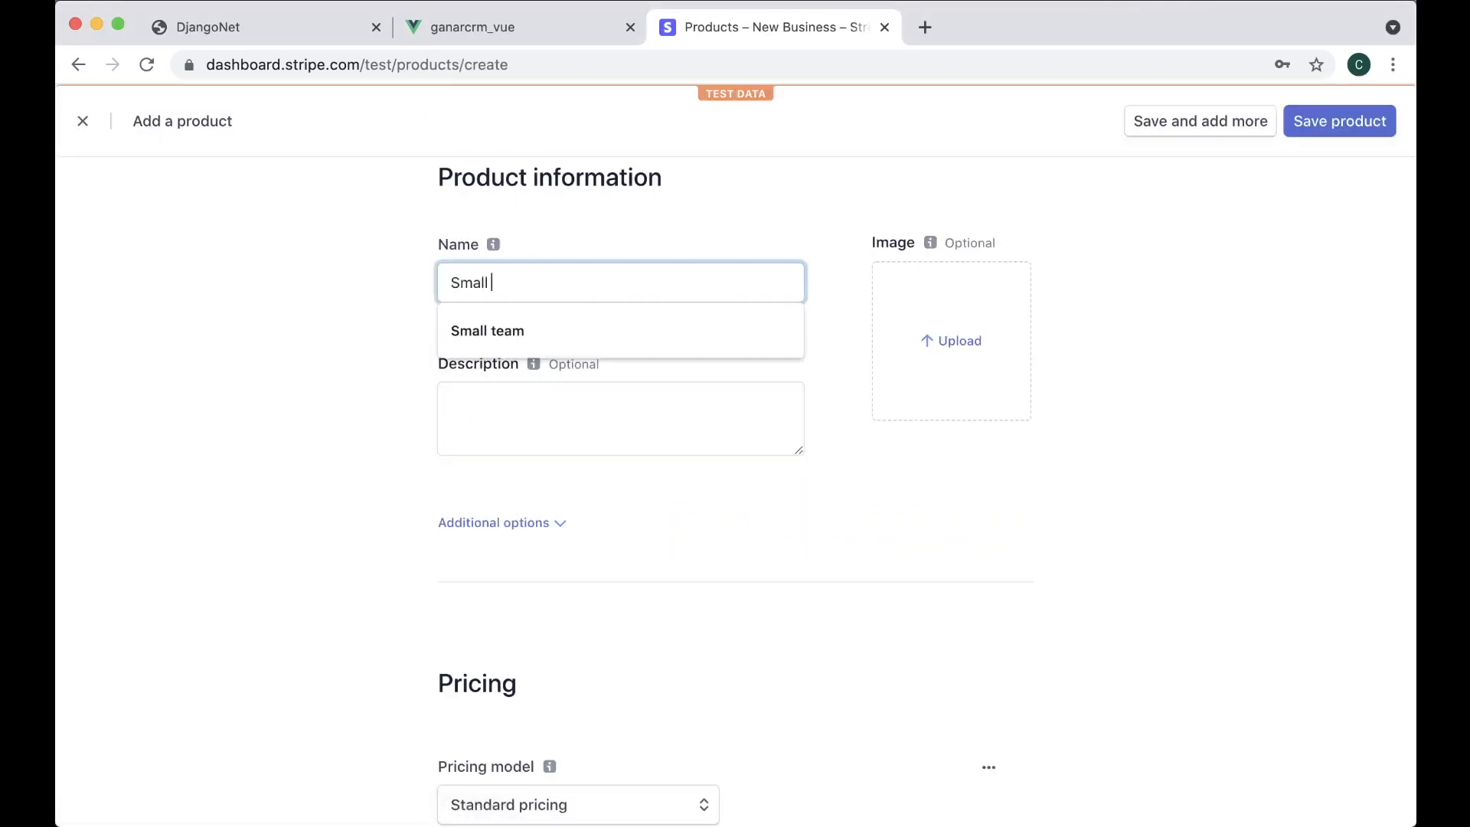
scroll("down", 3)
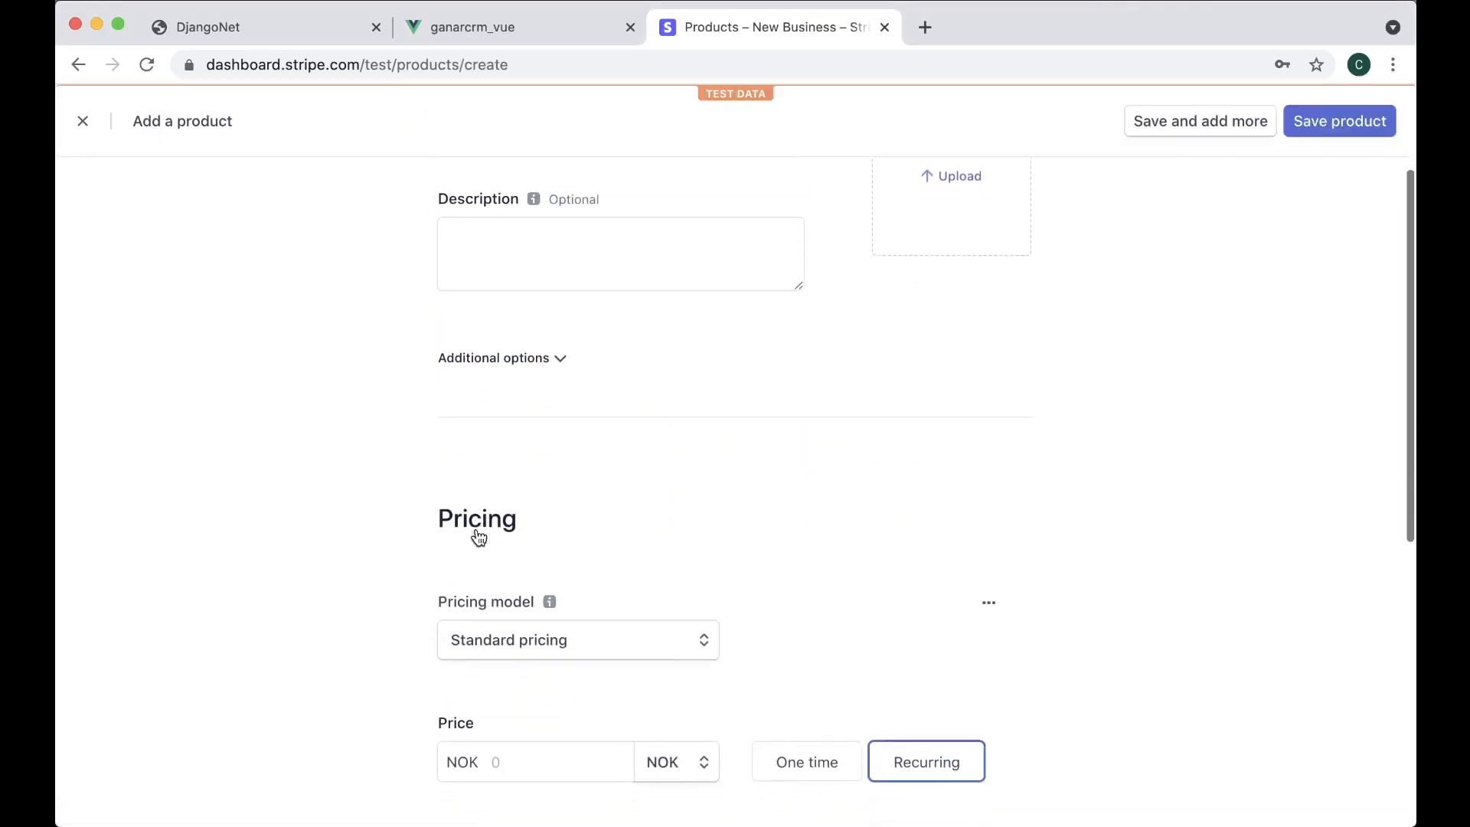
left_click(578, 639)
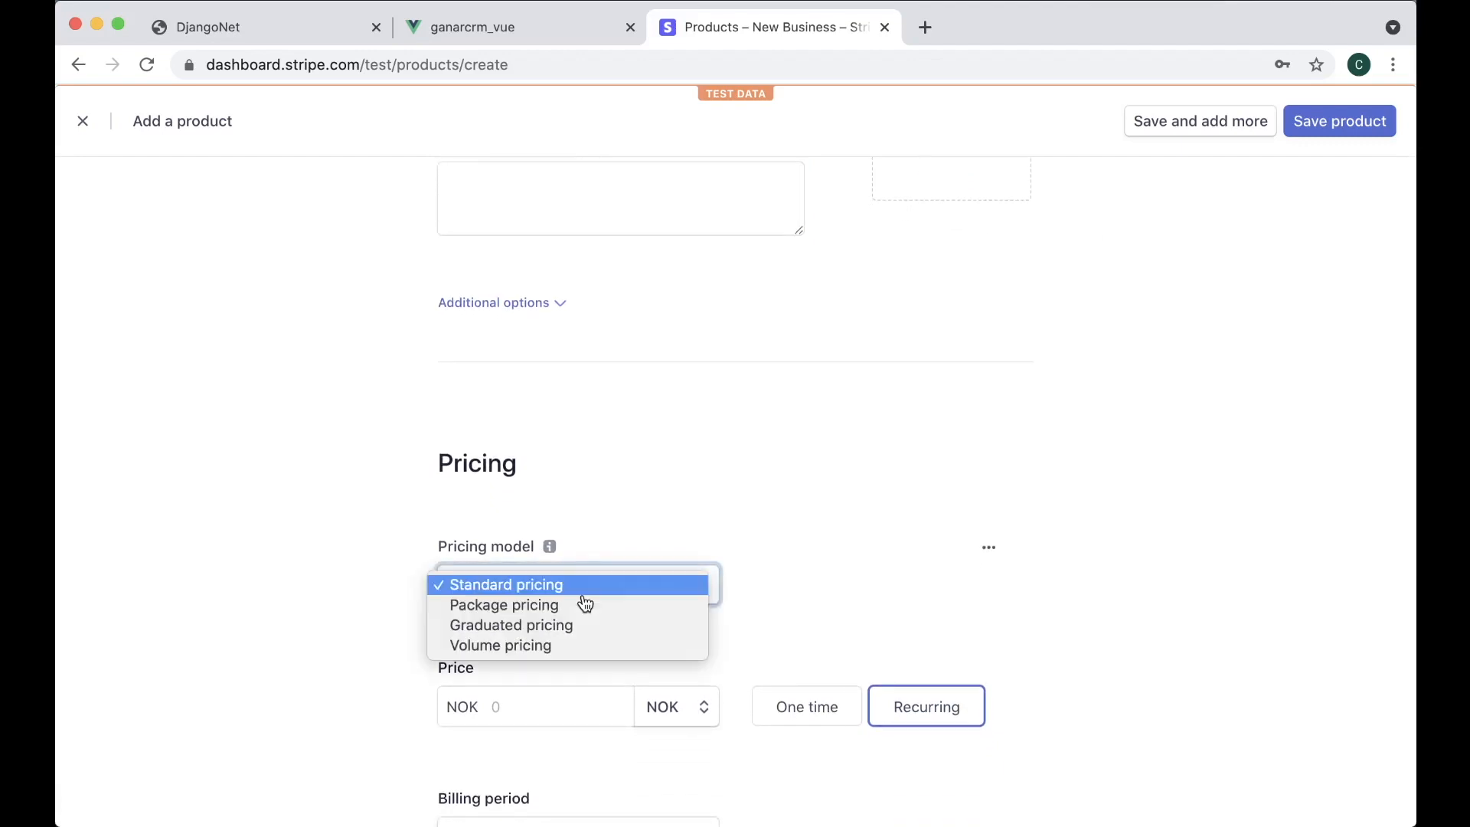
left_click(506, 584)
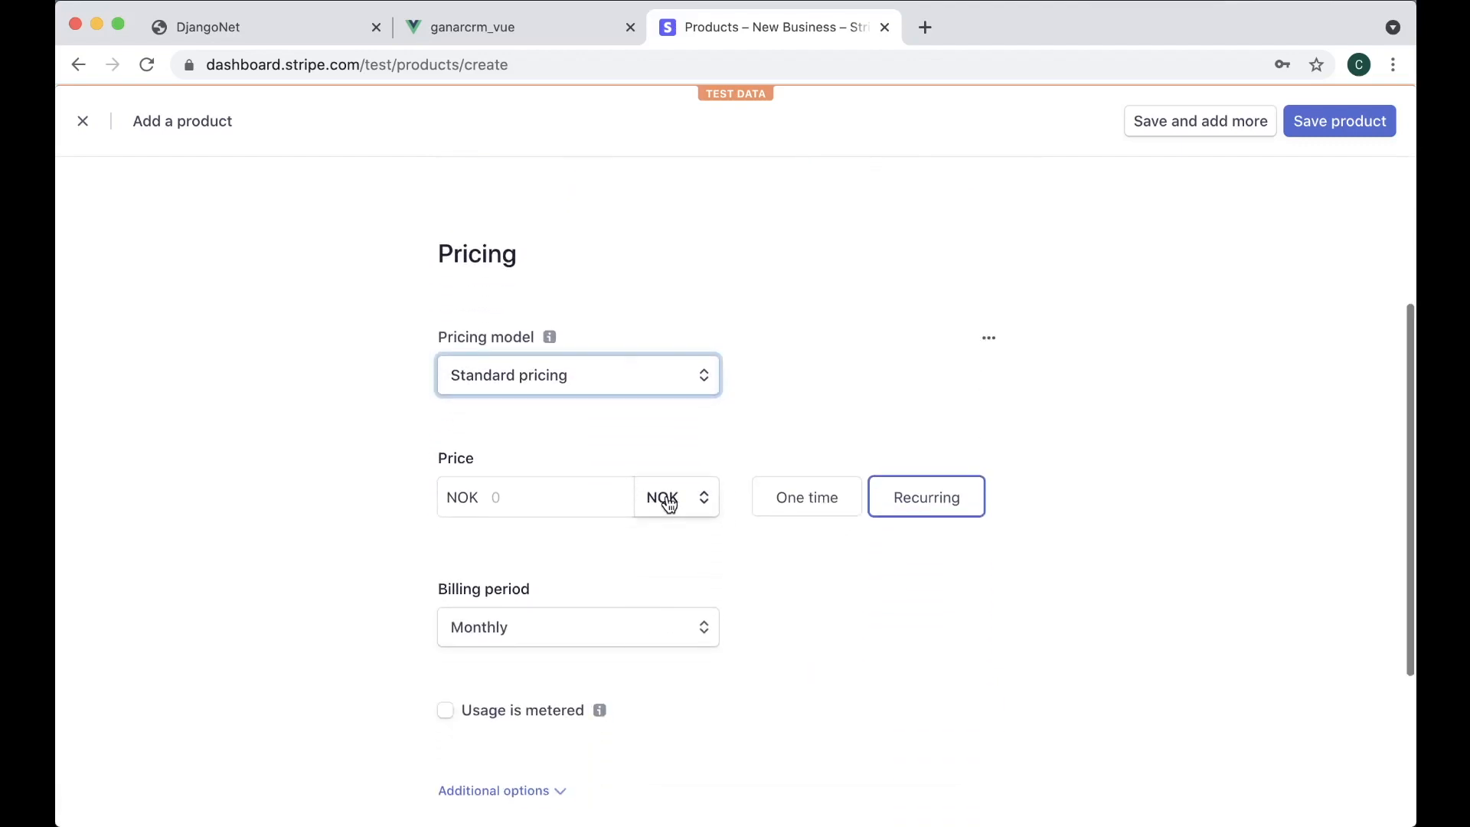
left_click(669, 496)
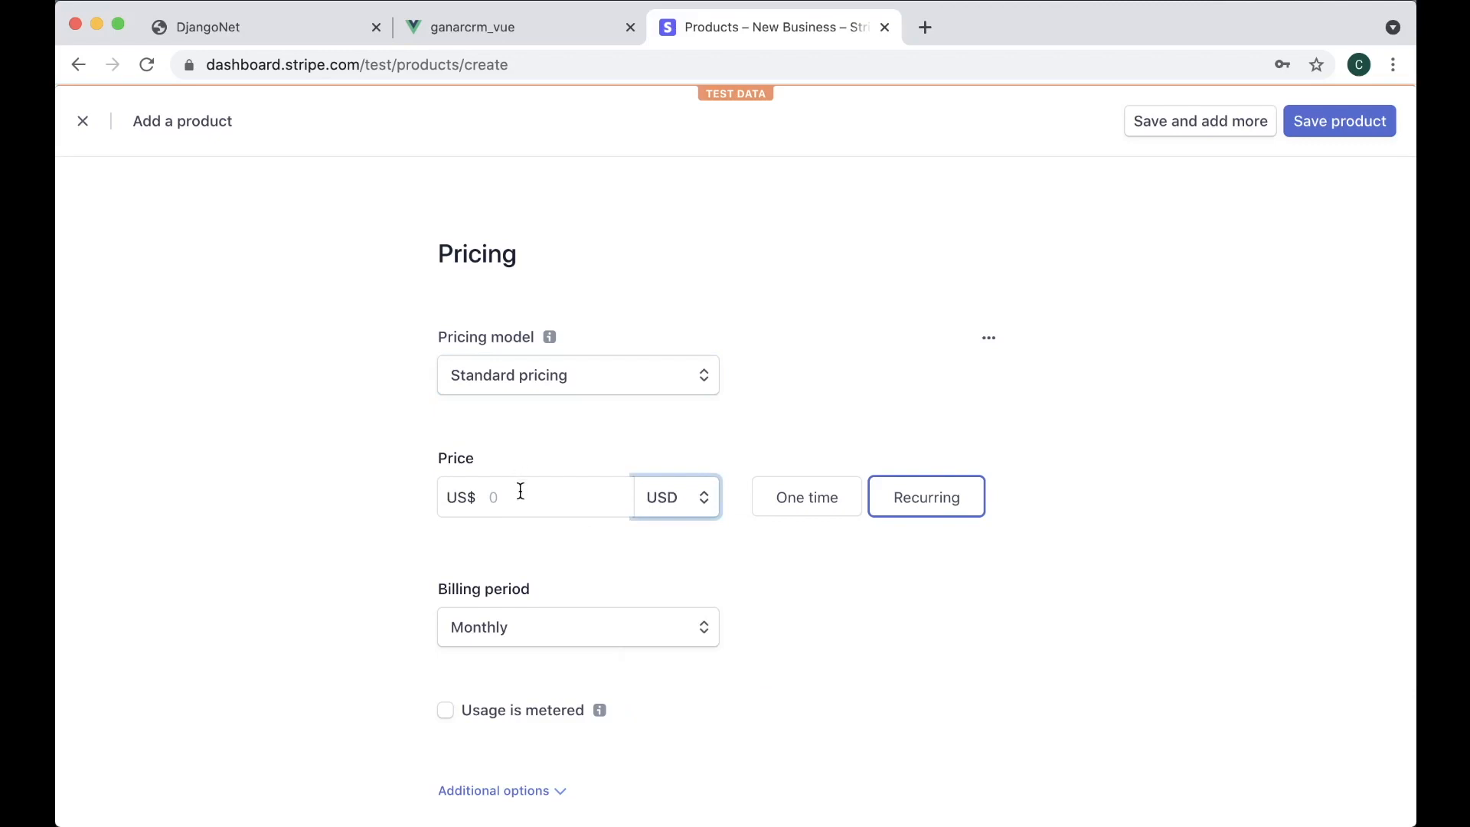
type("10.00")
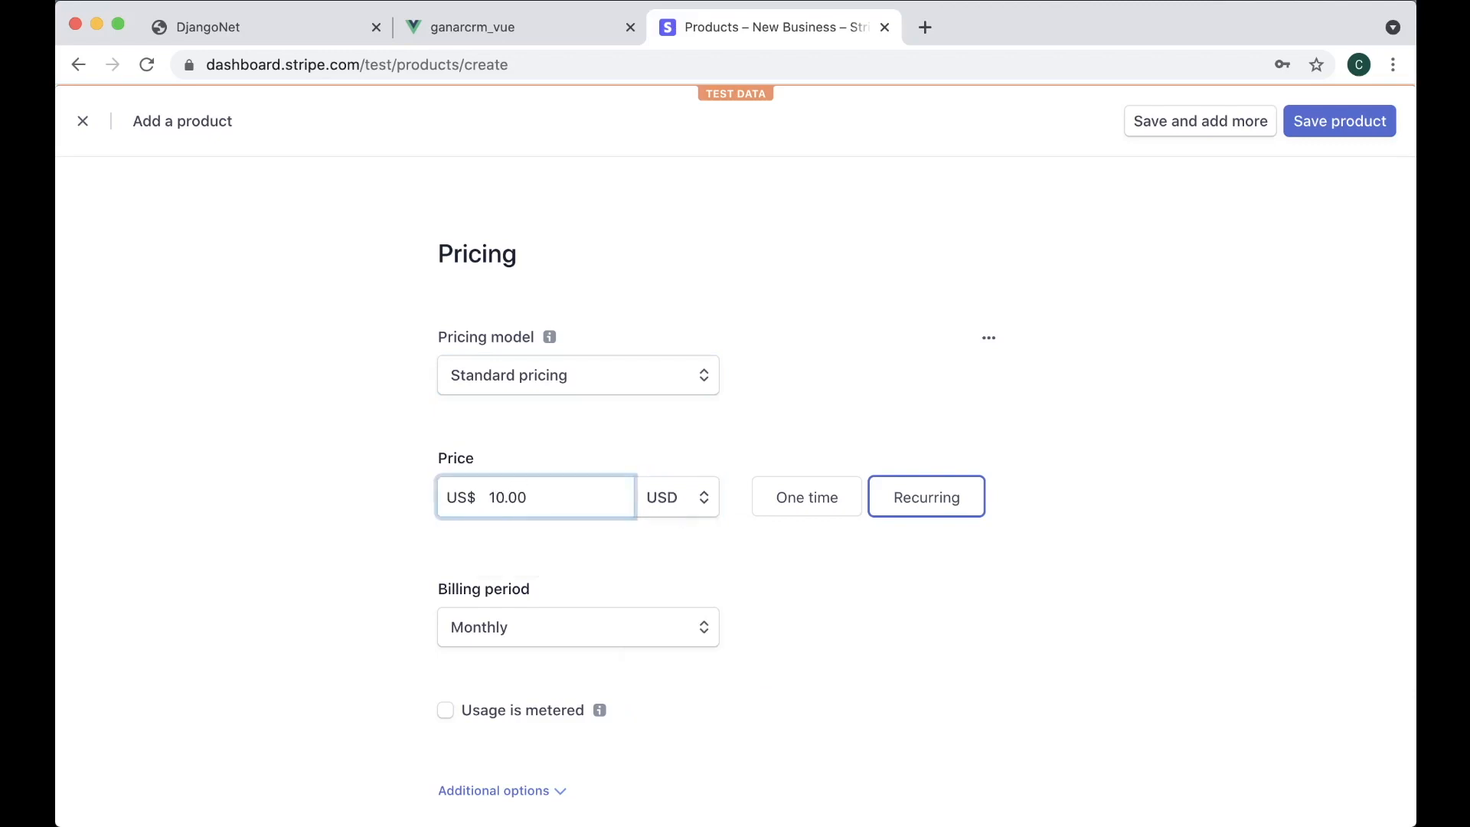
mouse_move(596, 627)
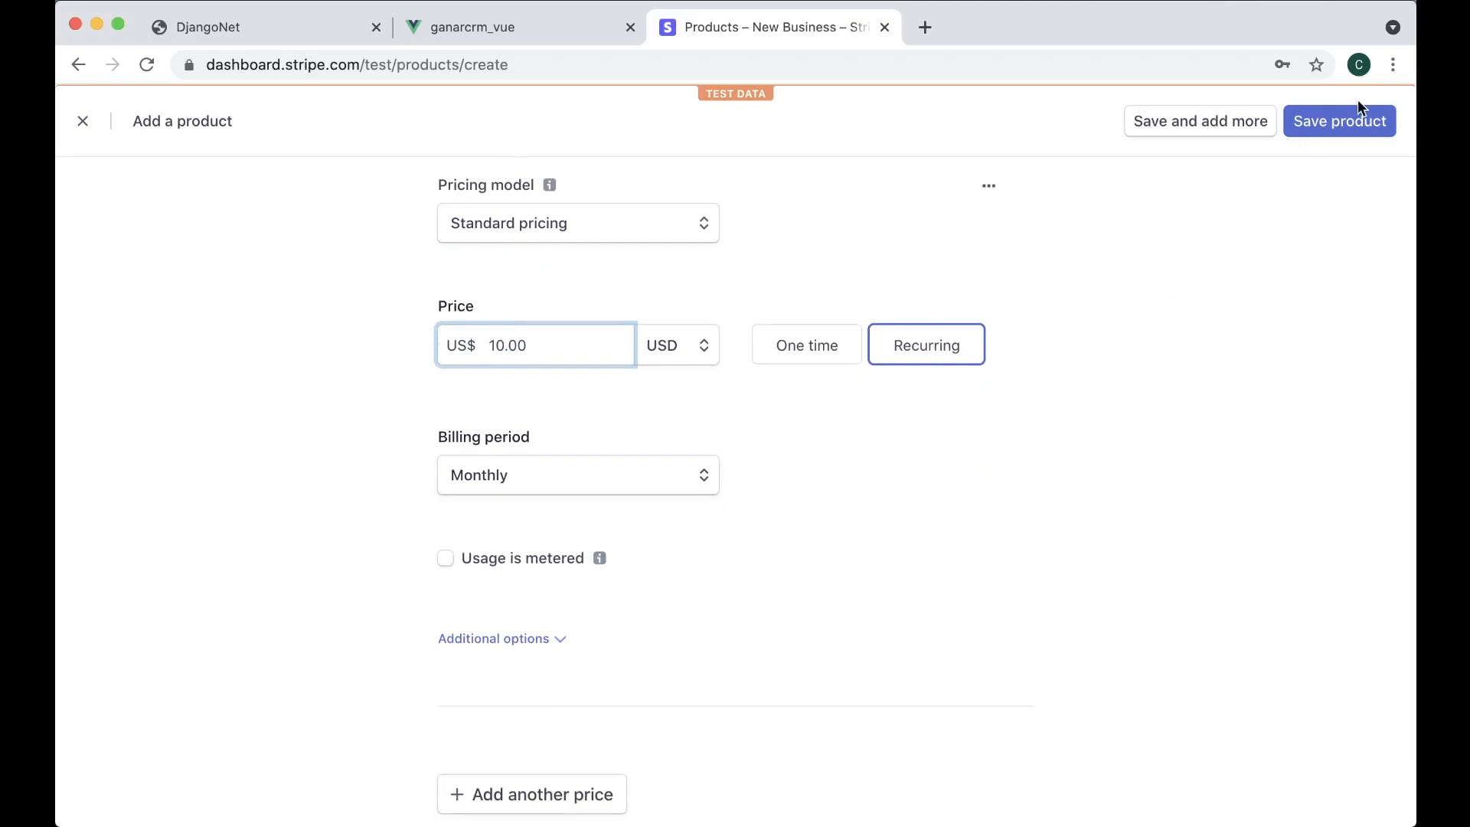
left_click(1339, 120)
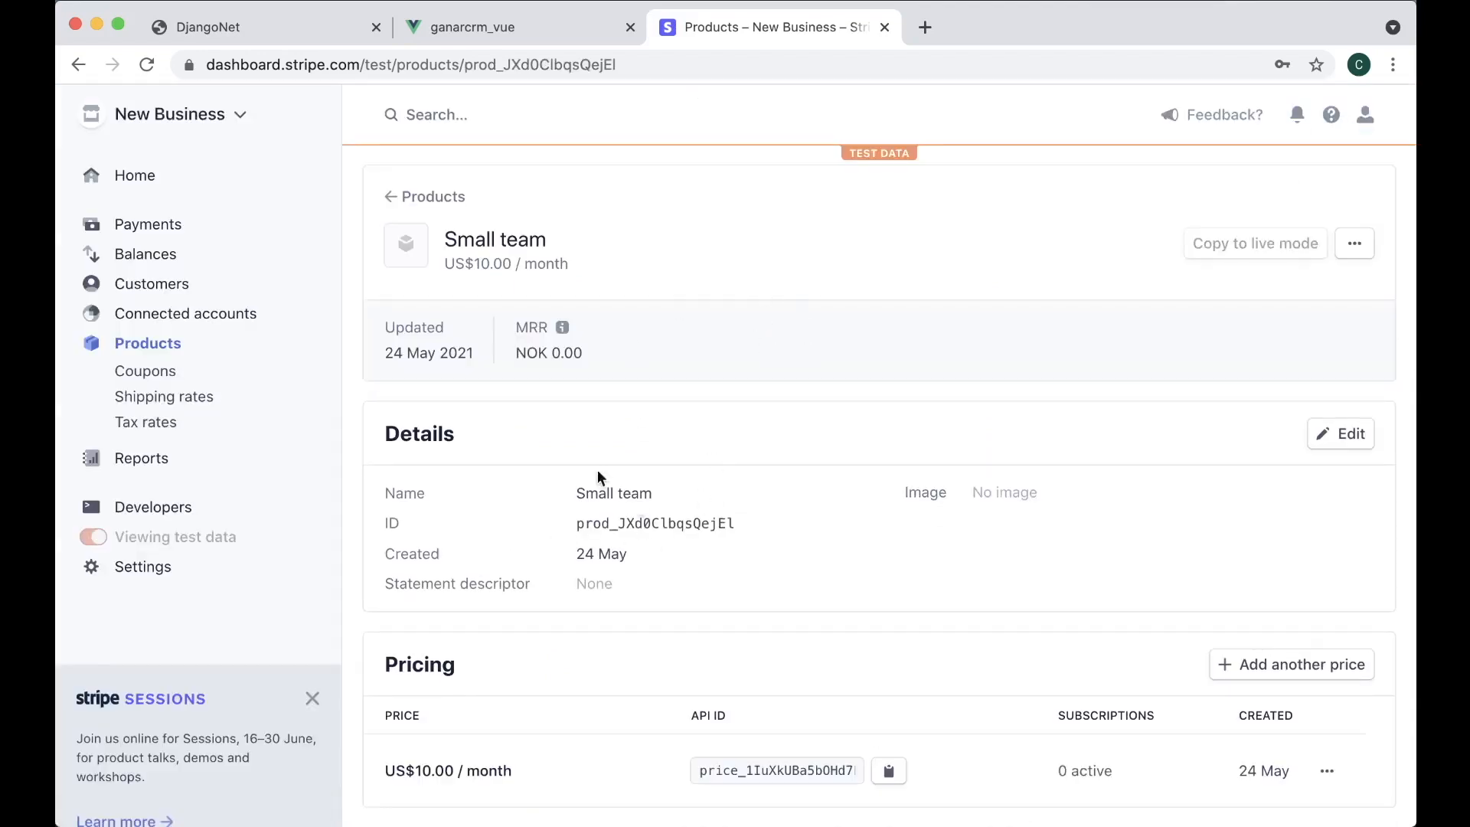
- Scroll down to the Small team product's Pricing section
scroll("down", 3)
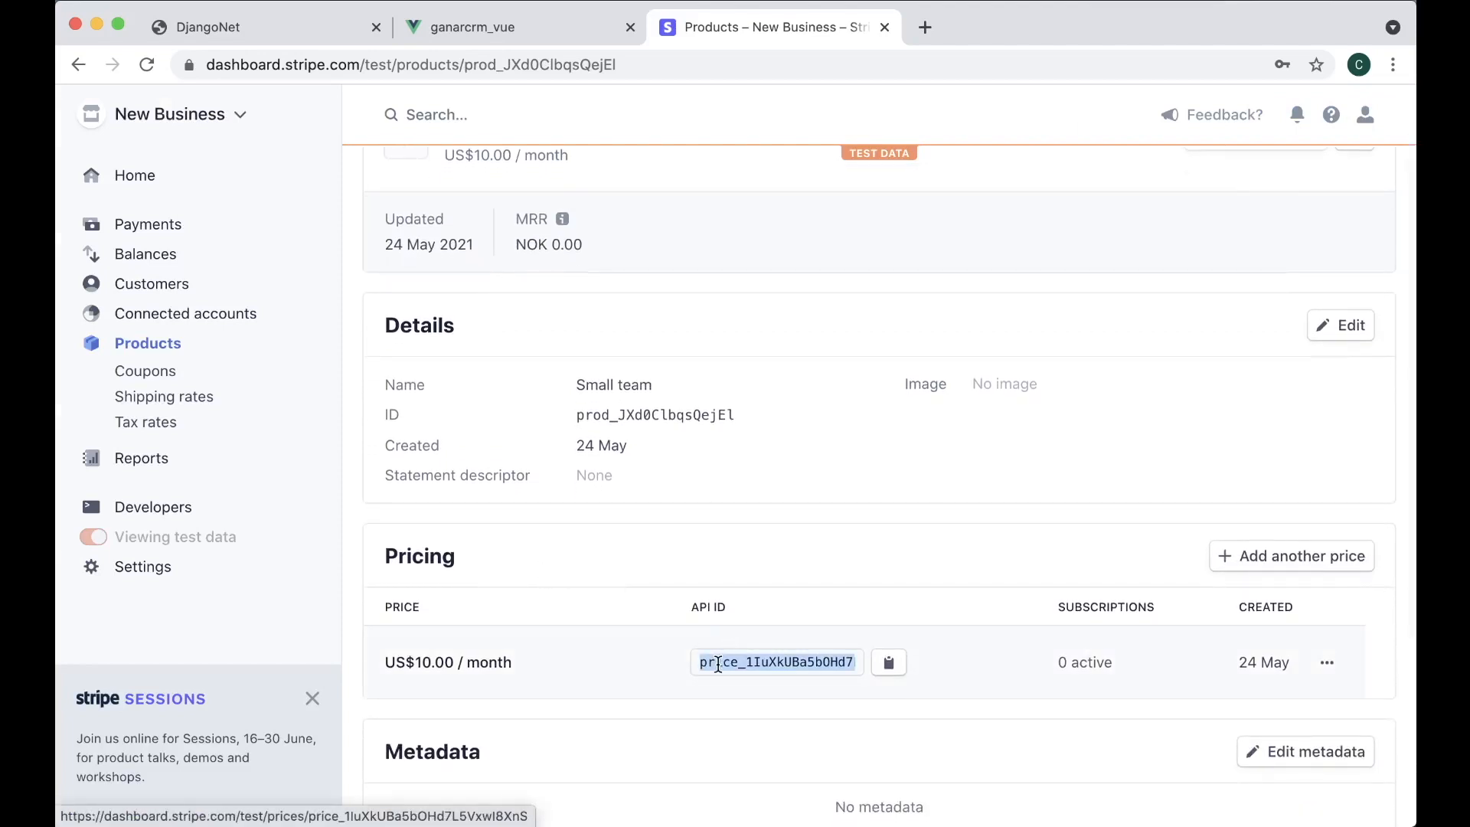
mouse_move(513, 671)
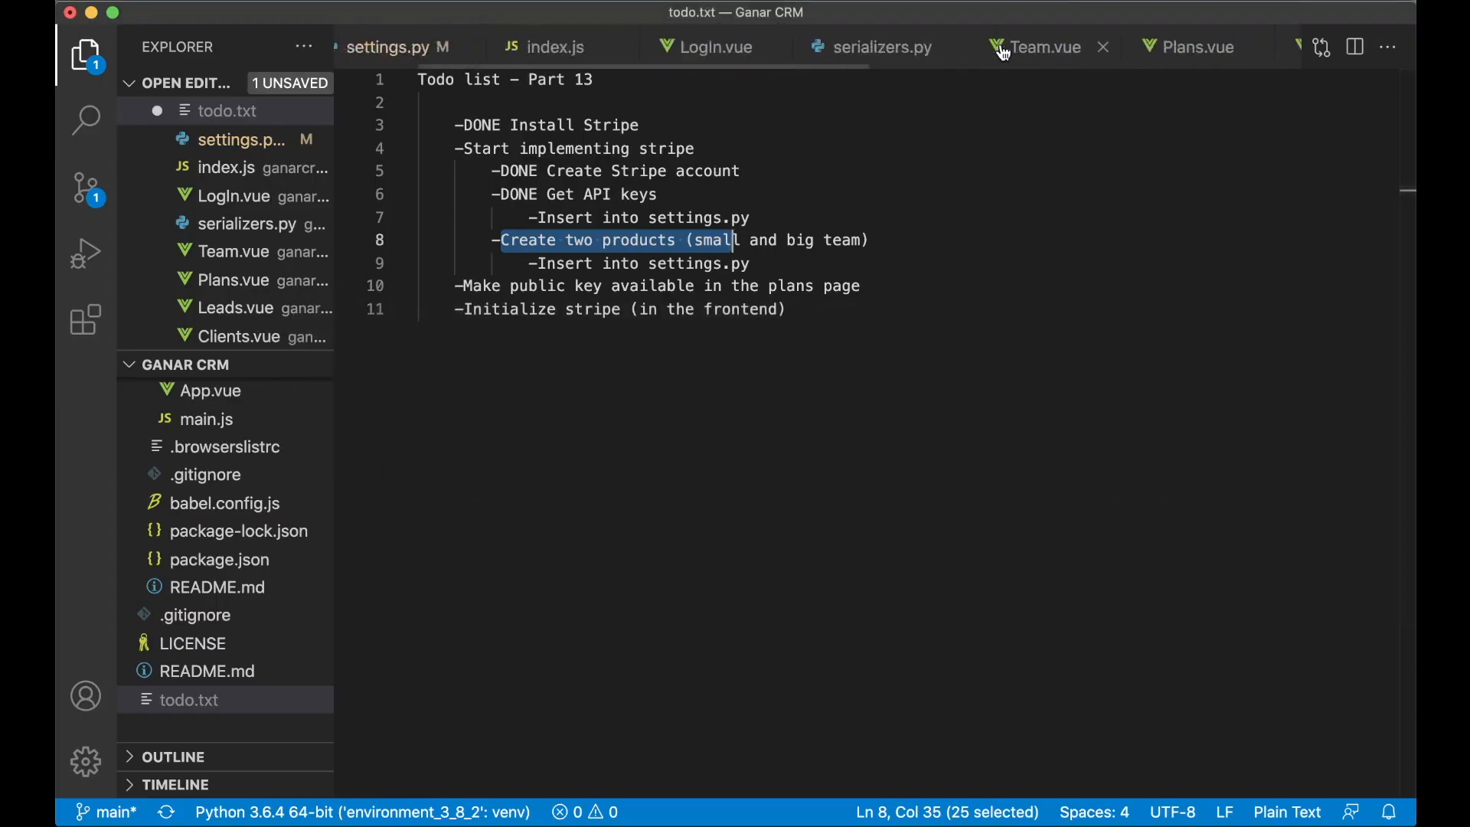
- Add STRIPE_PRICE_ID_SMALL_TEAM = 'price_1IuXkUBa5bOHd7L5VxwI8XnS' to settings.py
left_click(399, 47)
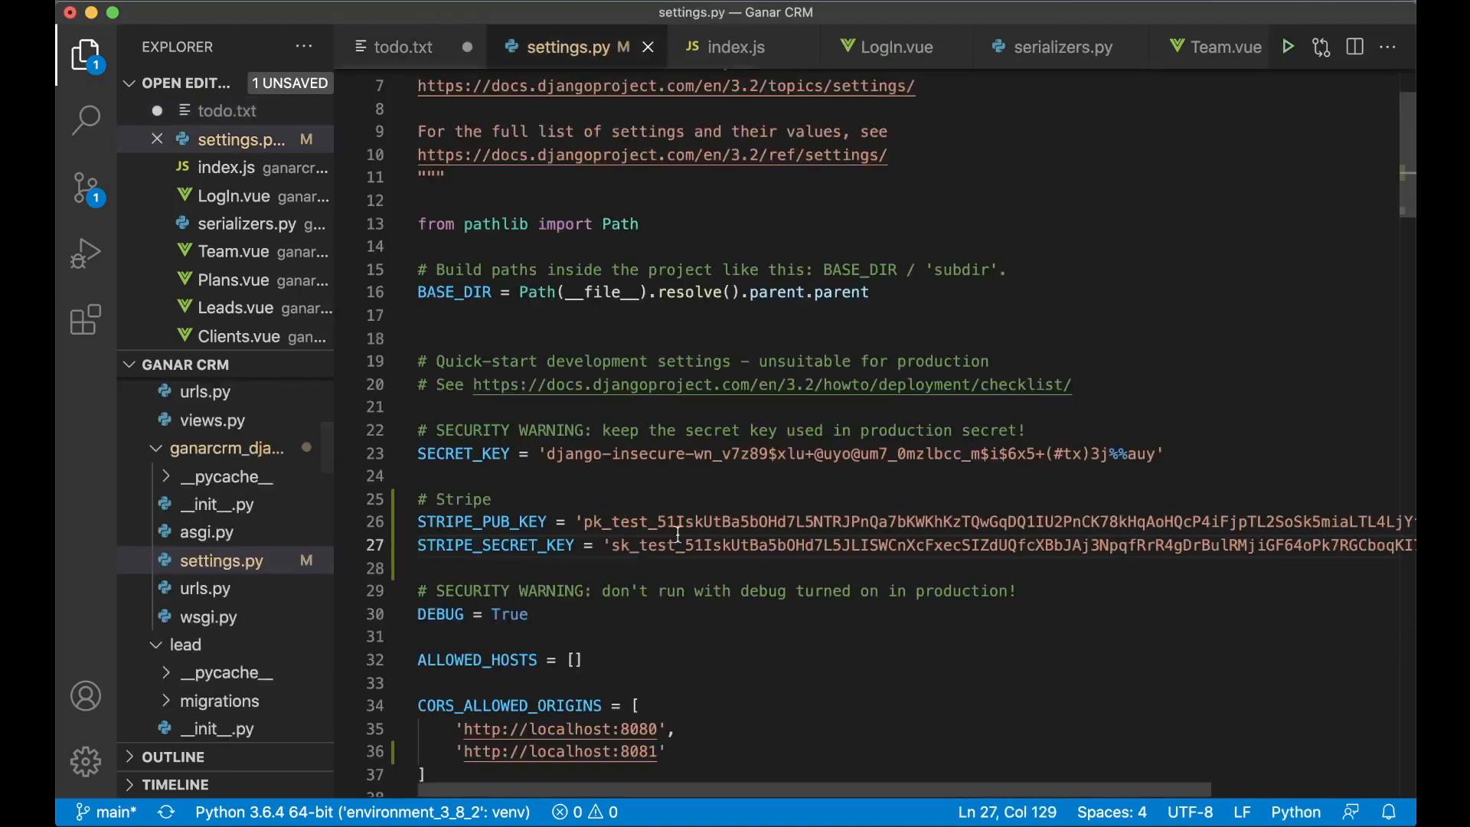
type("ST")
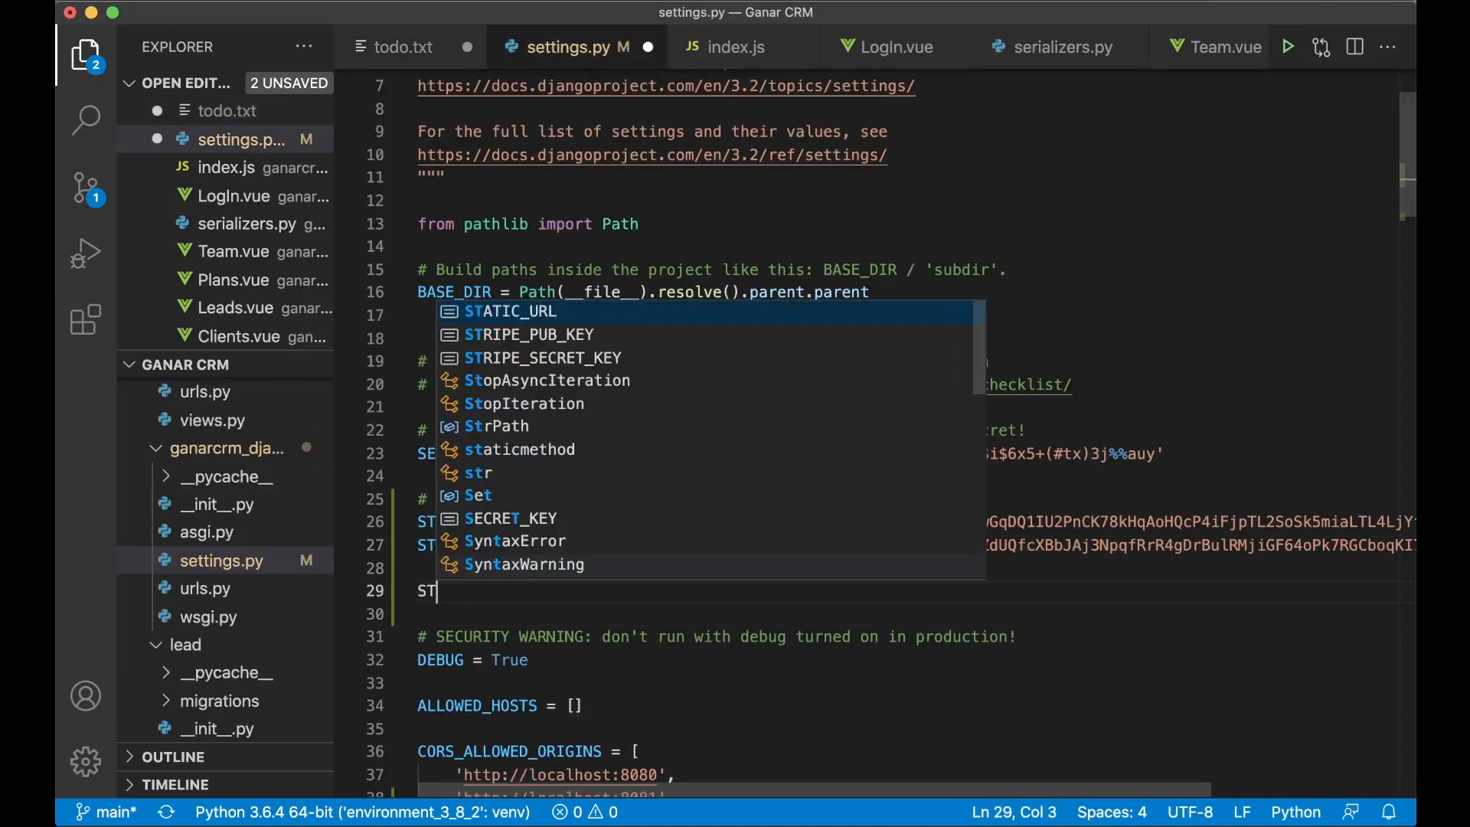
type("RIPE_PRICE_ID_SMALL_TEAM")
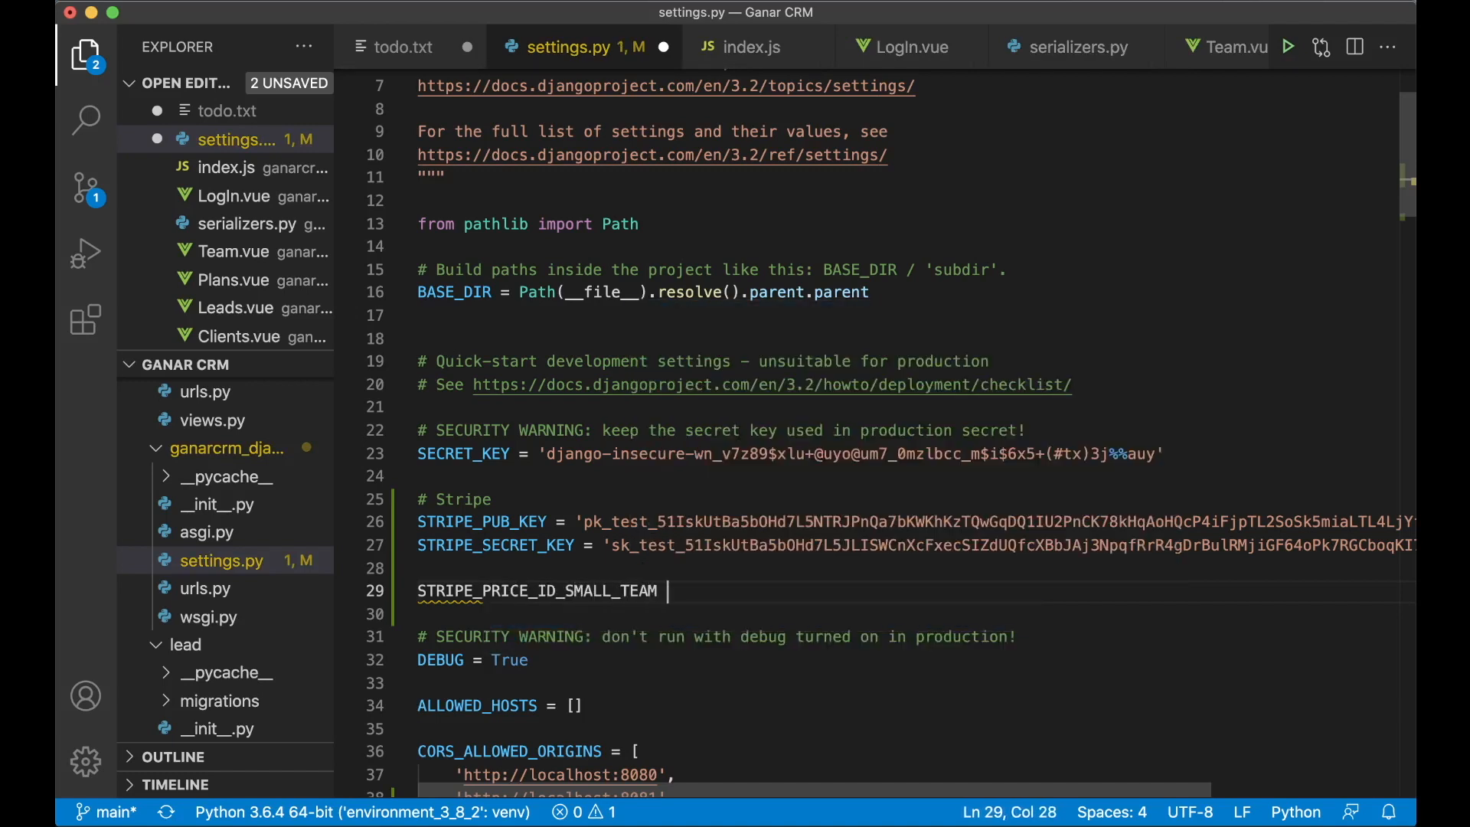
type("= 'price_1IuXkUBa5bOHd7L5VxwI8XnS'")
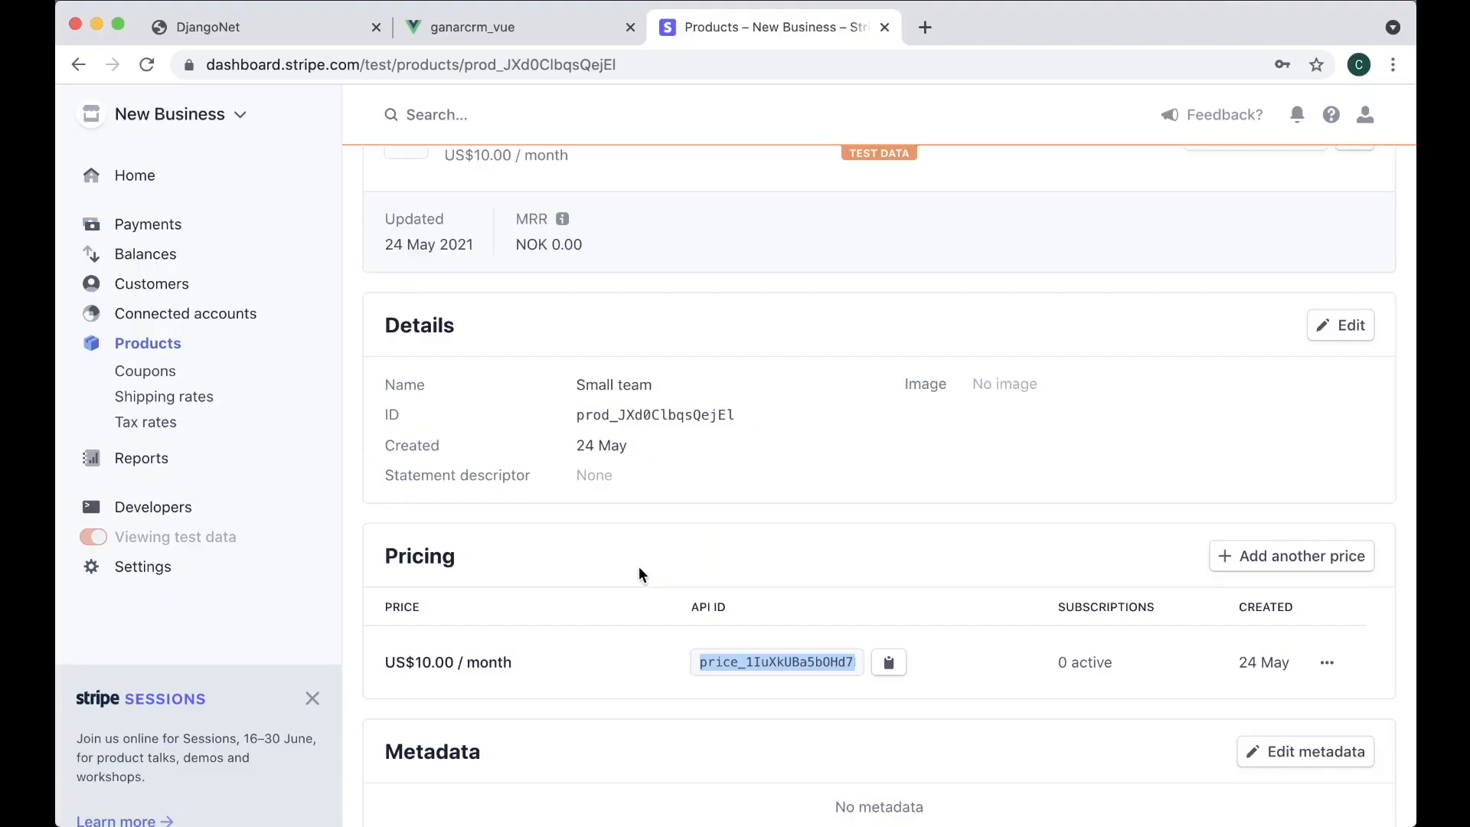
- Create another Stripe product with a US$25.00 monthly recurring price and save it
left_click(147, 342)
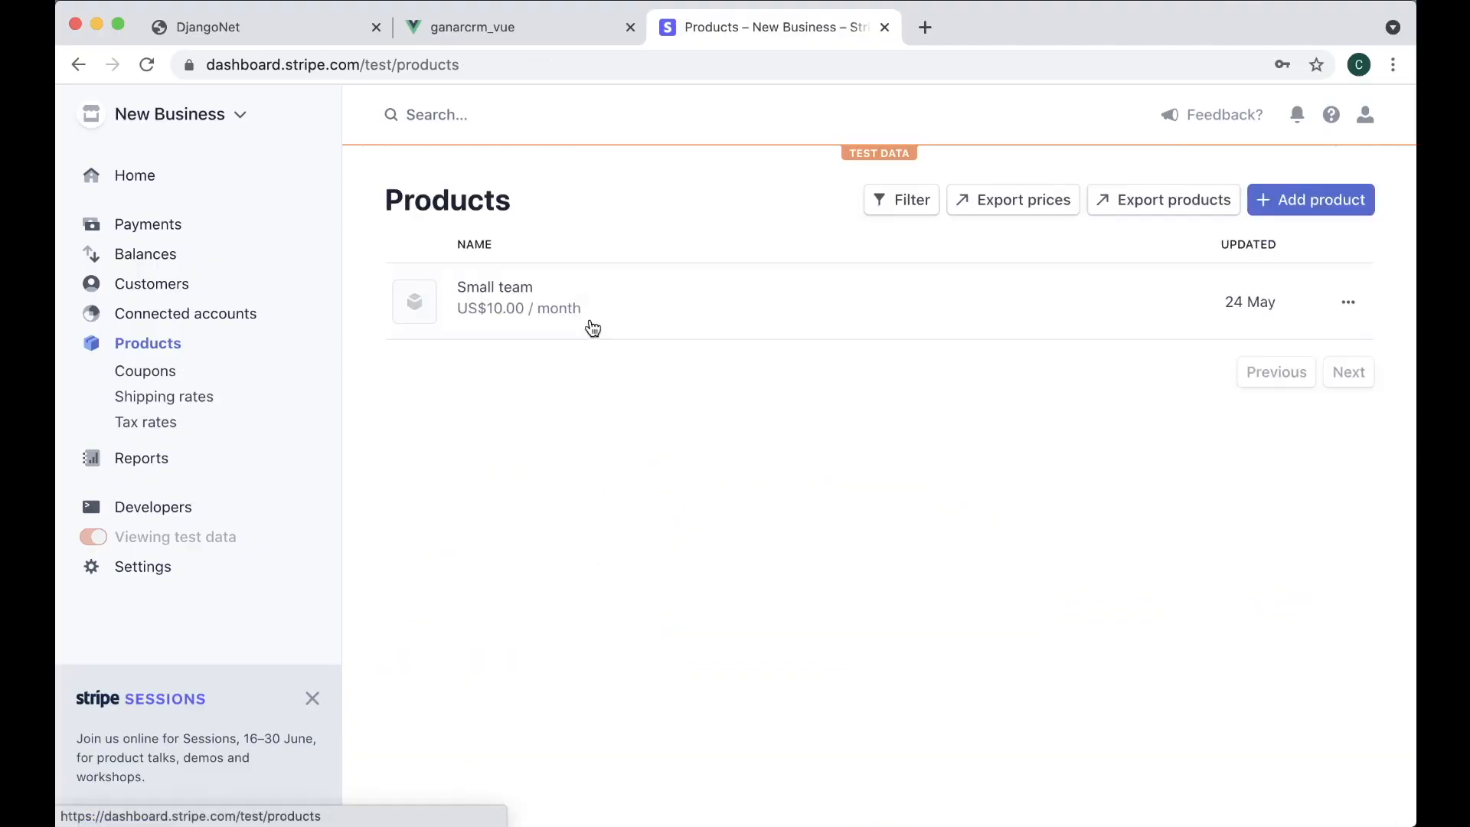
left_click(1310, 199)
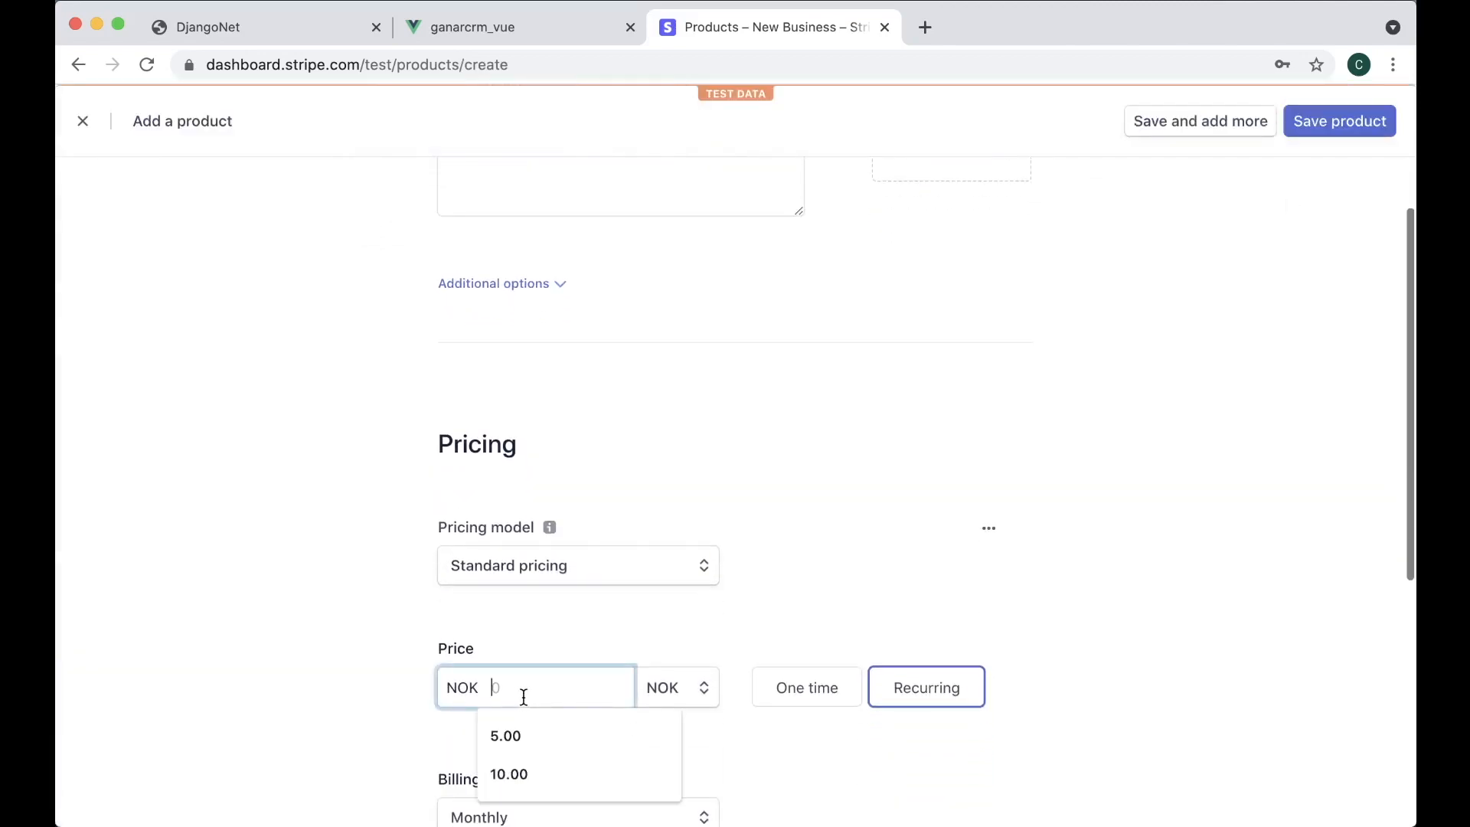
left_click(677, 687)
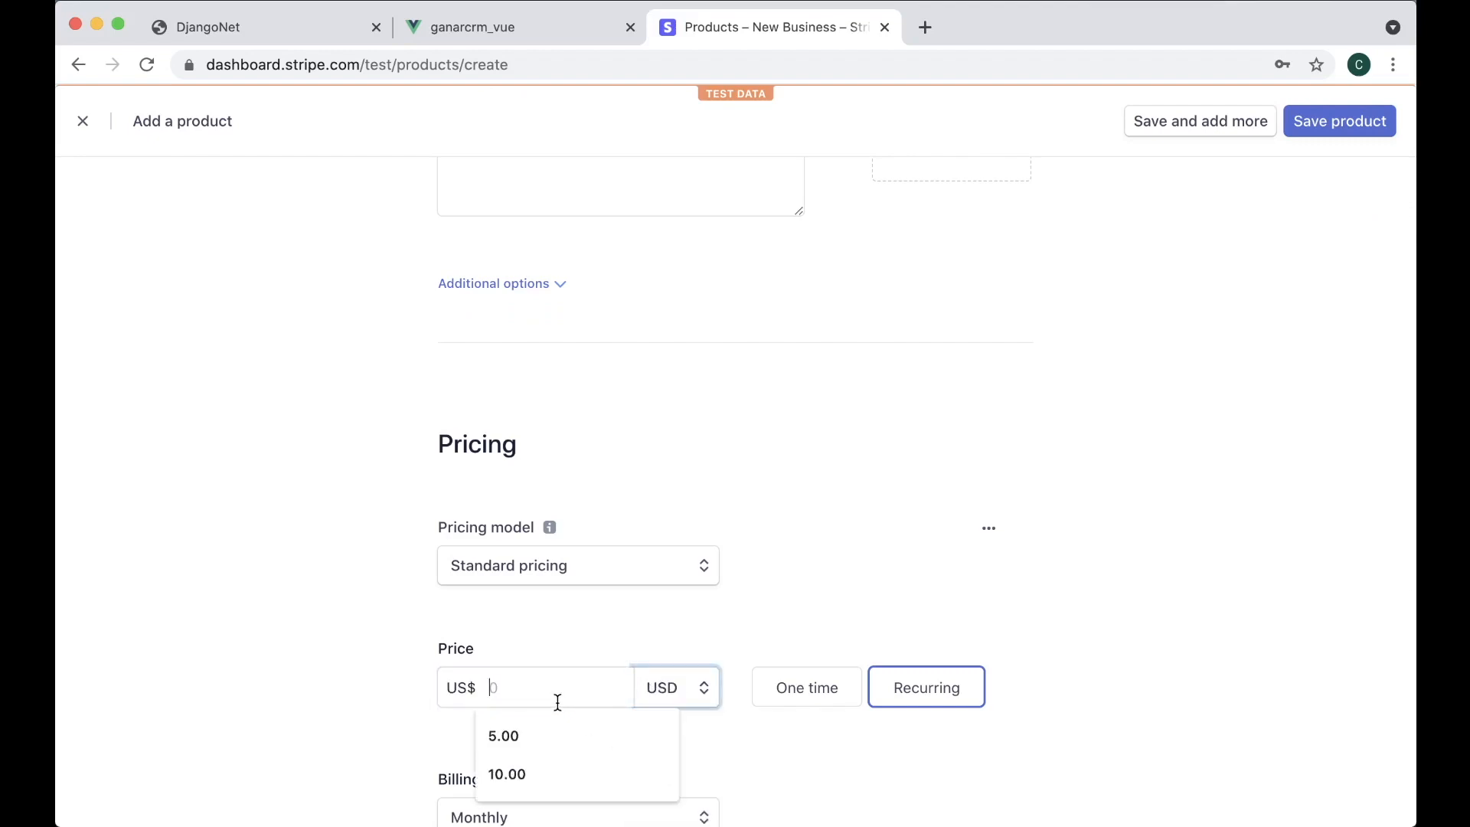
type("25.00")
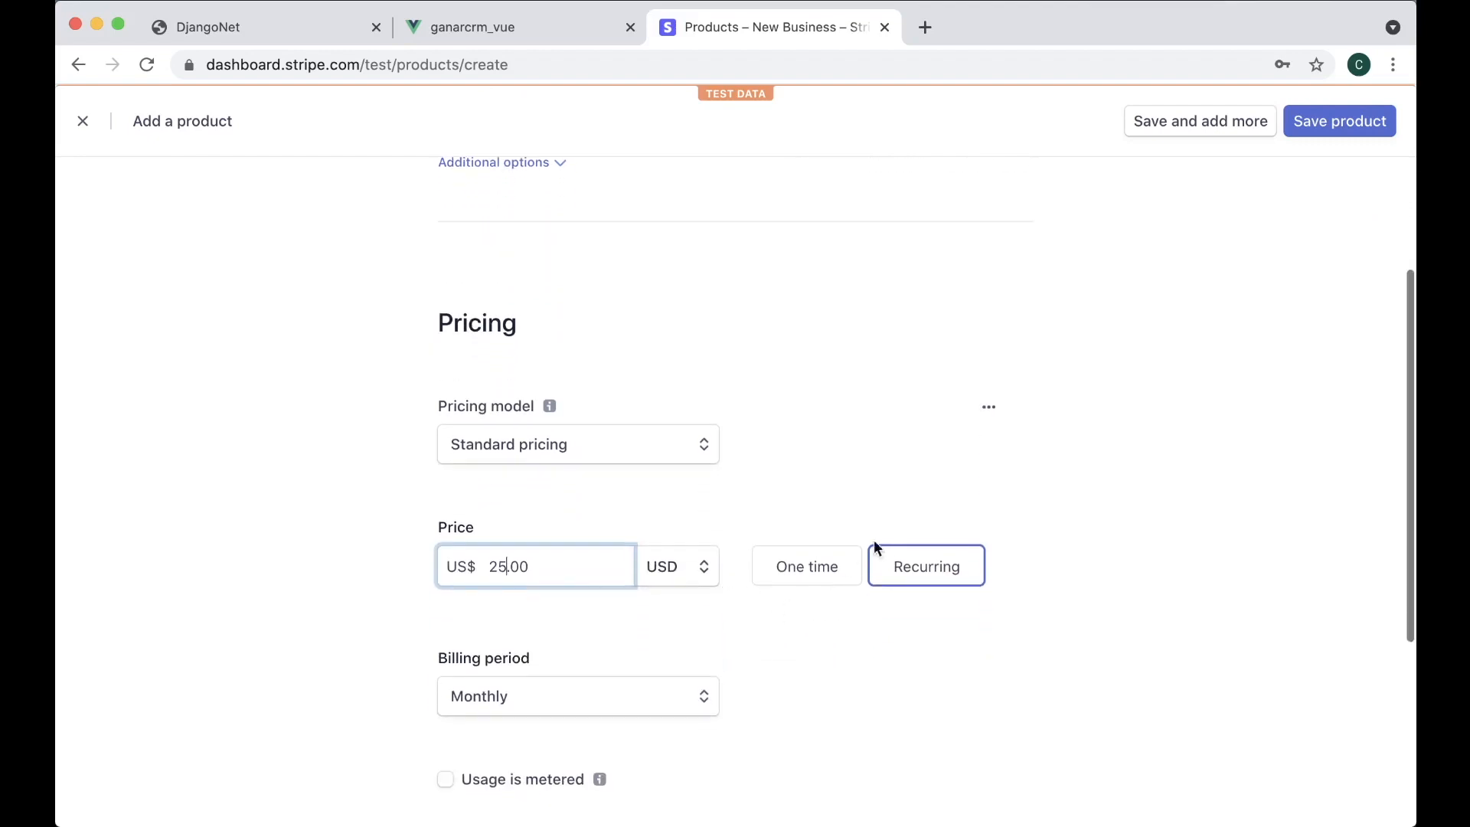
scroll("up", 3)
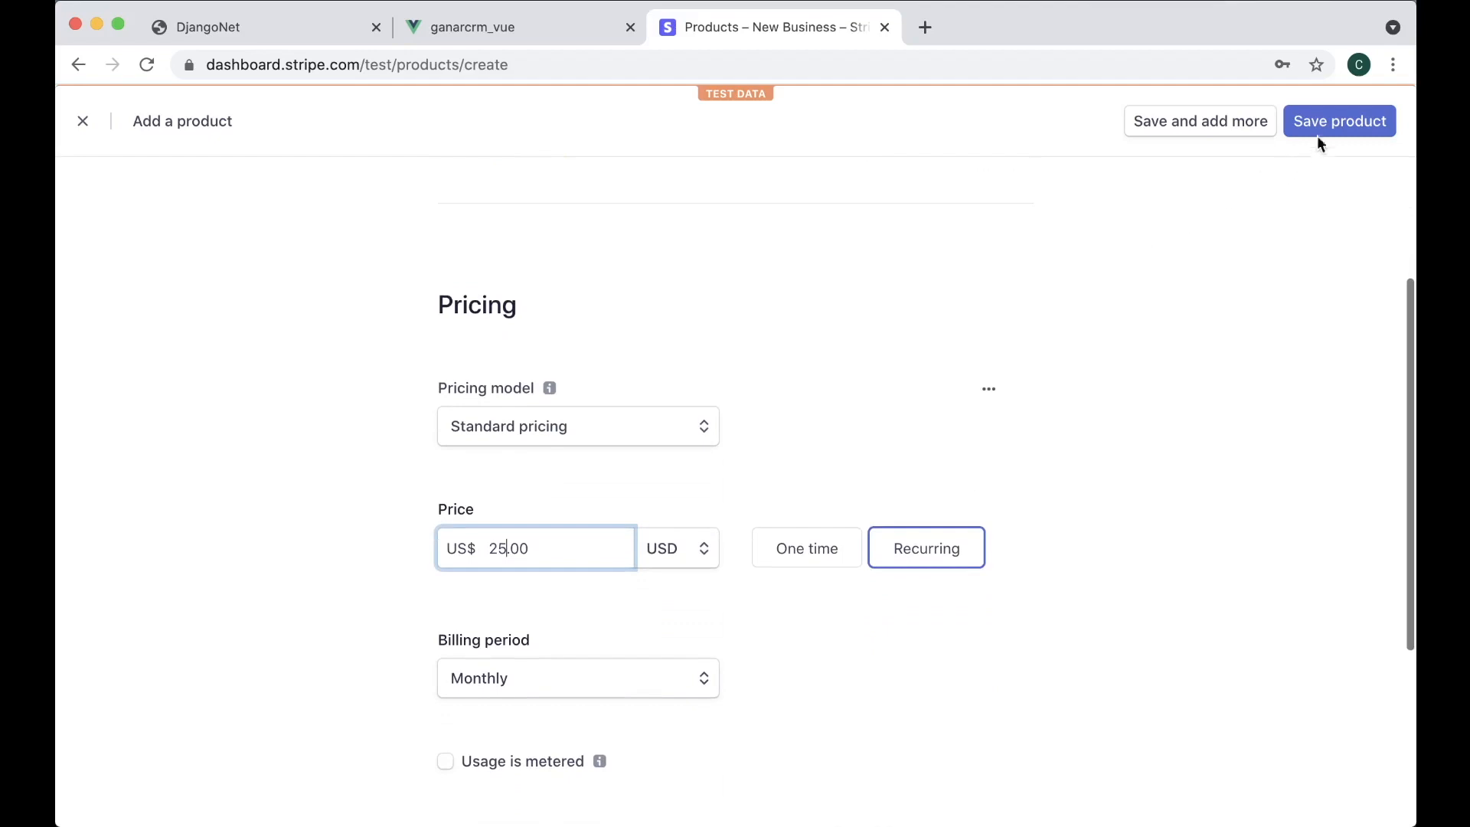
left_click(1340, 120)
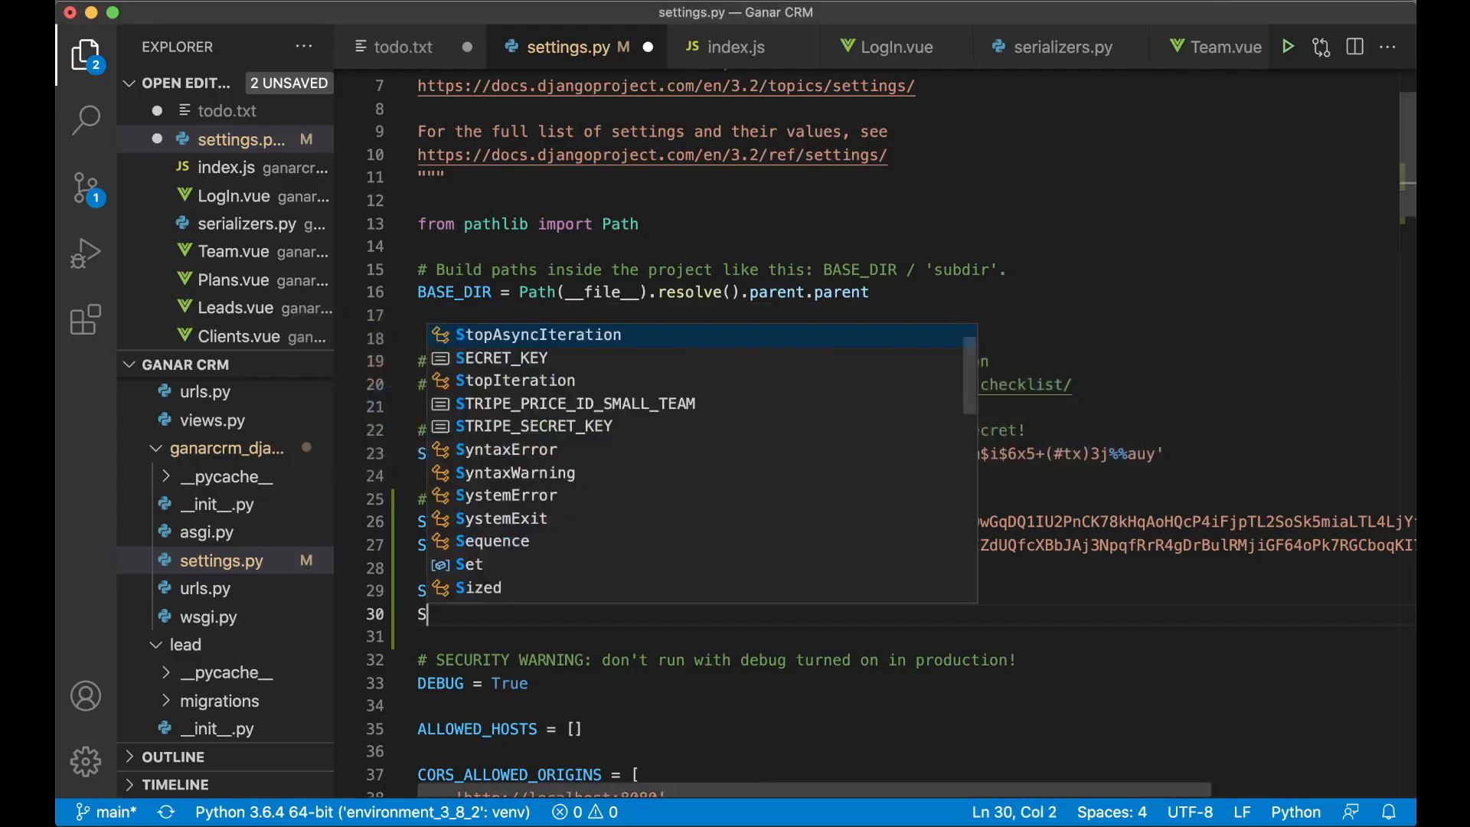
- Add STRIPE_PRICE_ID_BIG_TEAM = 'price_1IuXlABa5bOHd7L5D7zel5a6' to settings.py
type("TRIPE_PRI")
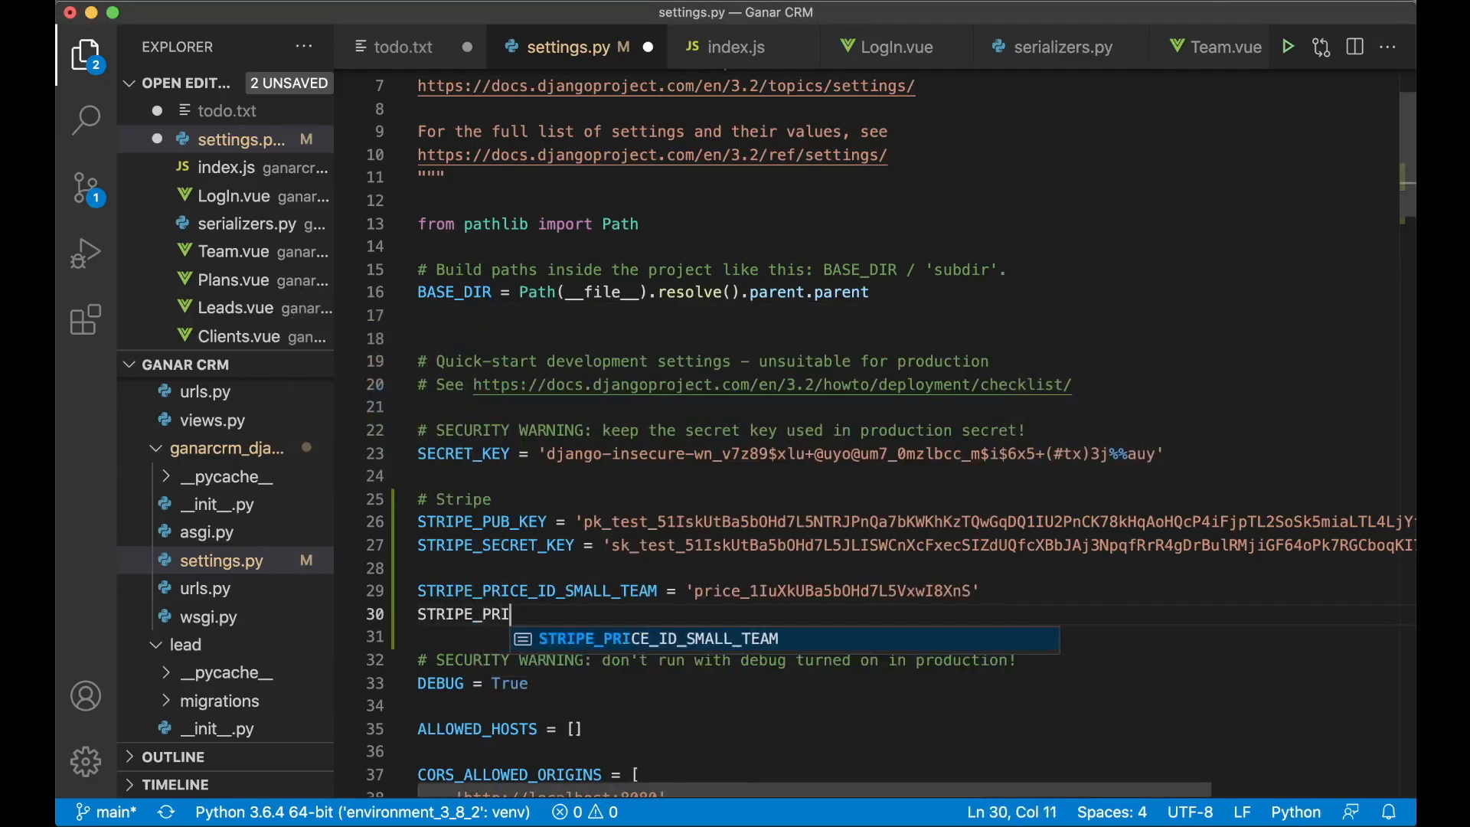
type("CE_ID_BIG_")
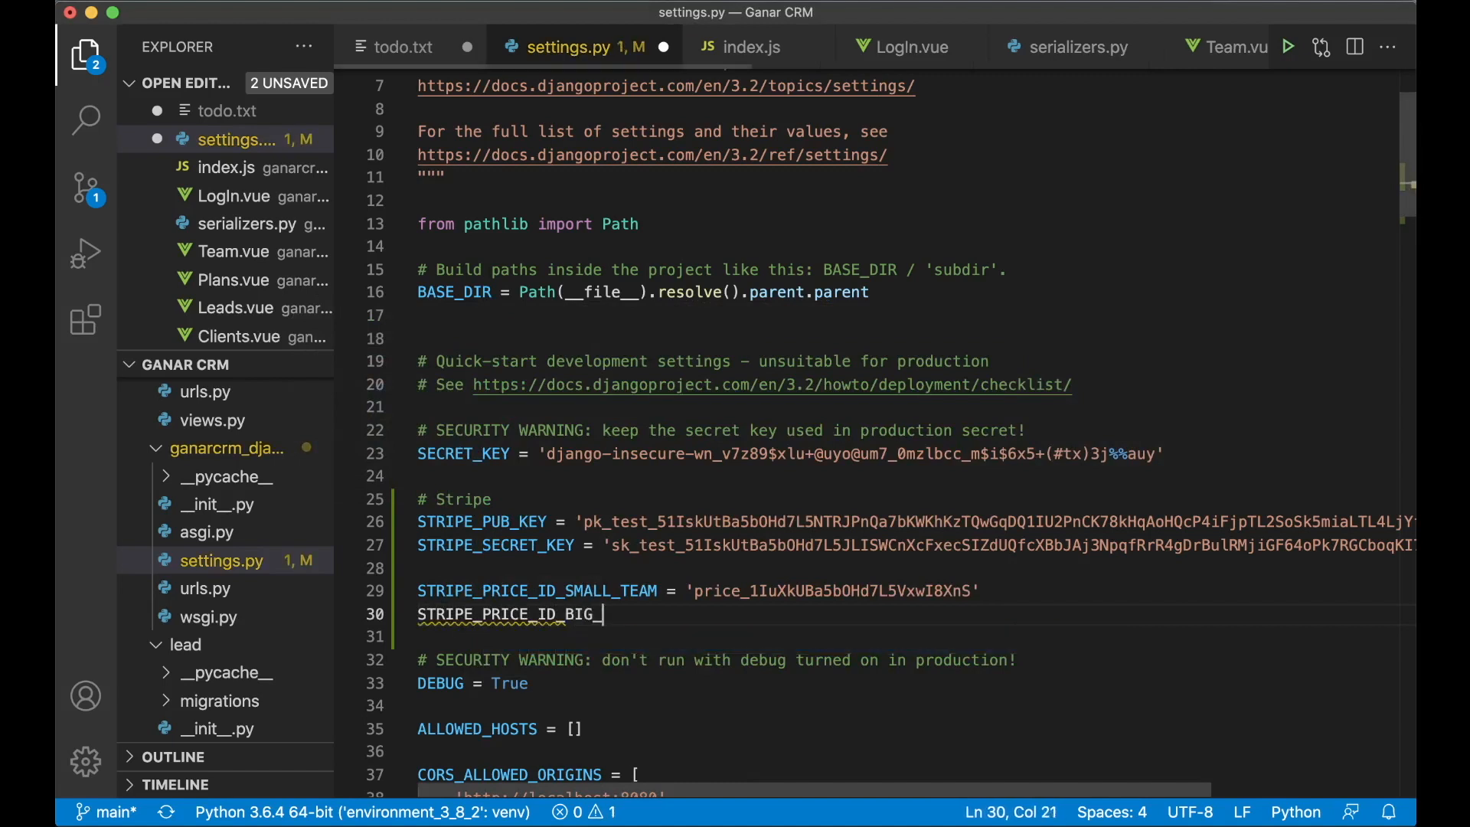
type("TEAM = 'price_1IuXlABa5bOHd7L5D7zel5a6'")
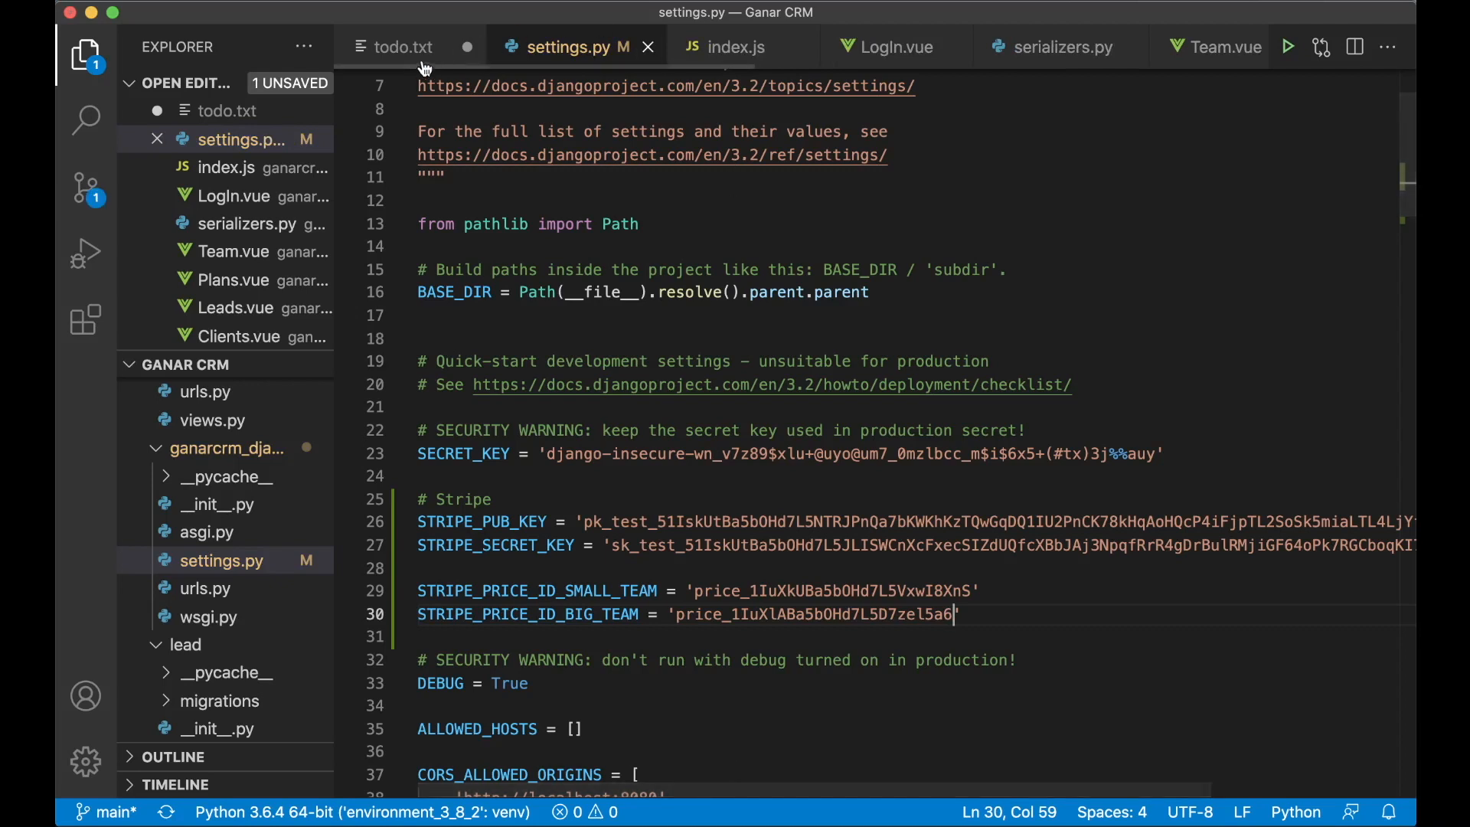
left_click(403, 47)
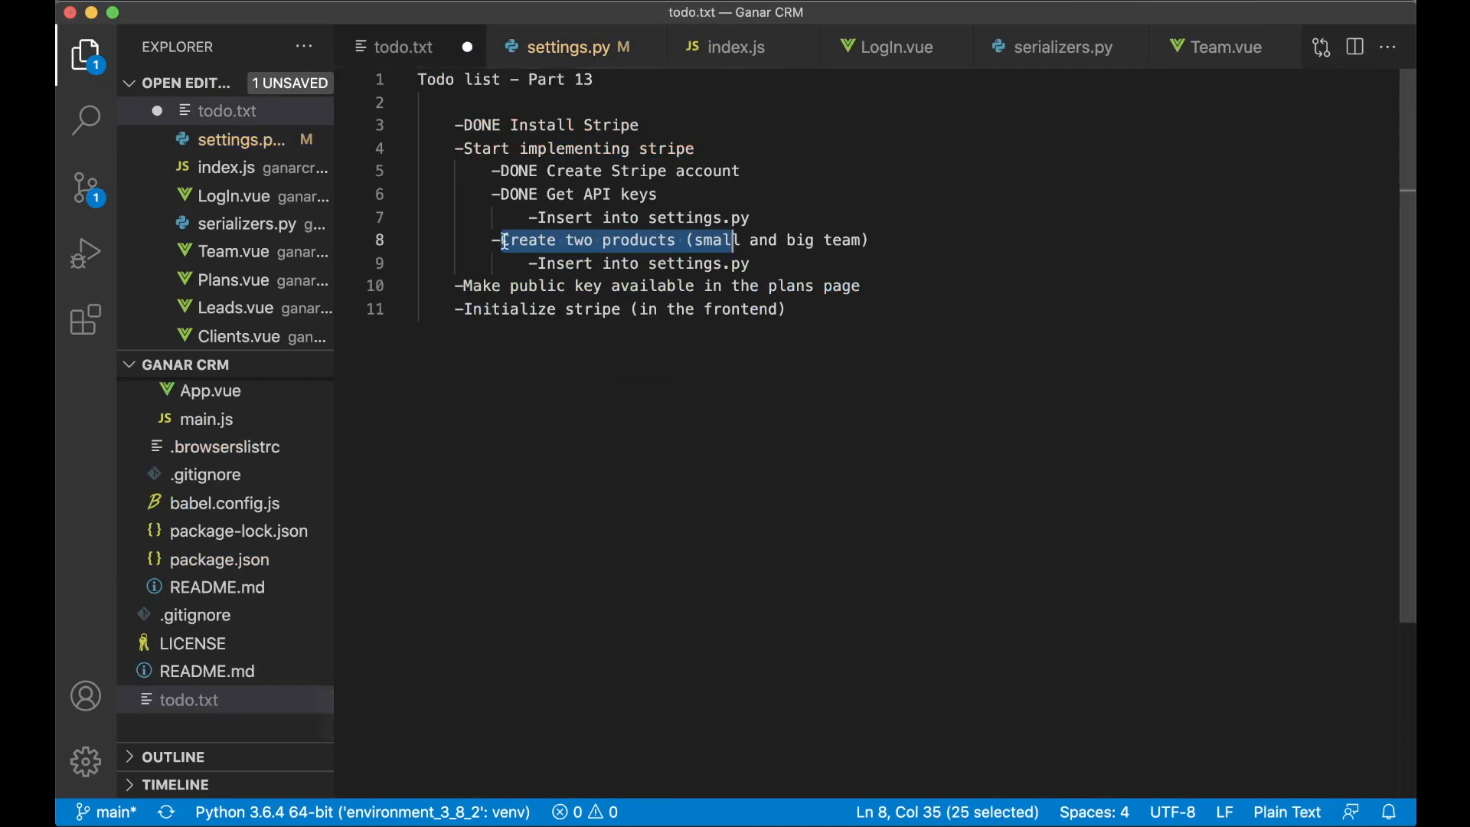
- Mark the 'Create two products' task DONE in todo.txt and open team/views.py
left_click(504, 240)
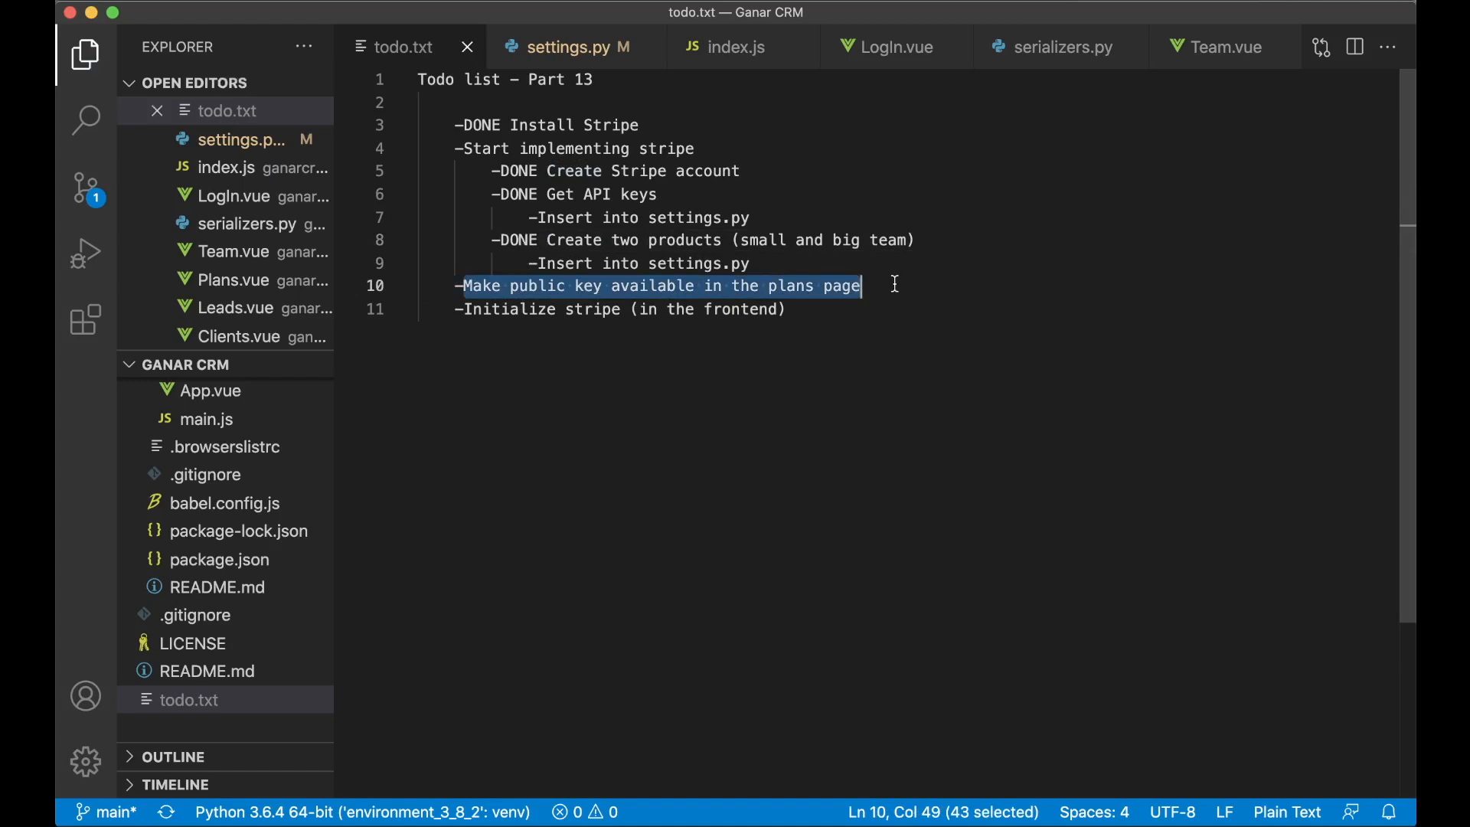
left_click(860, 286)
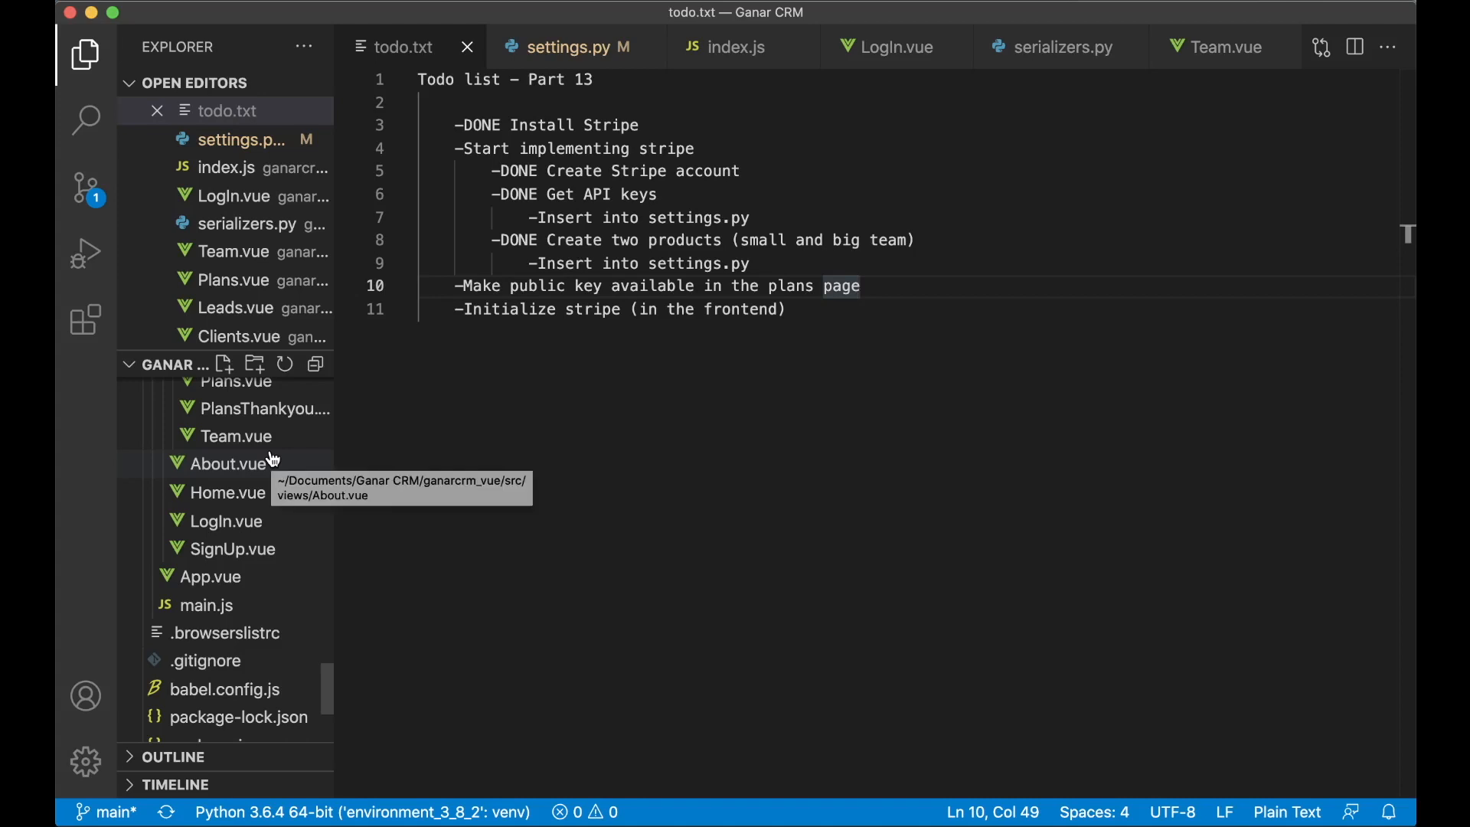
mouse_move(700, 432)
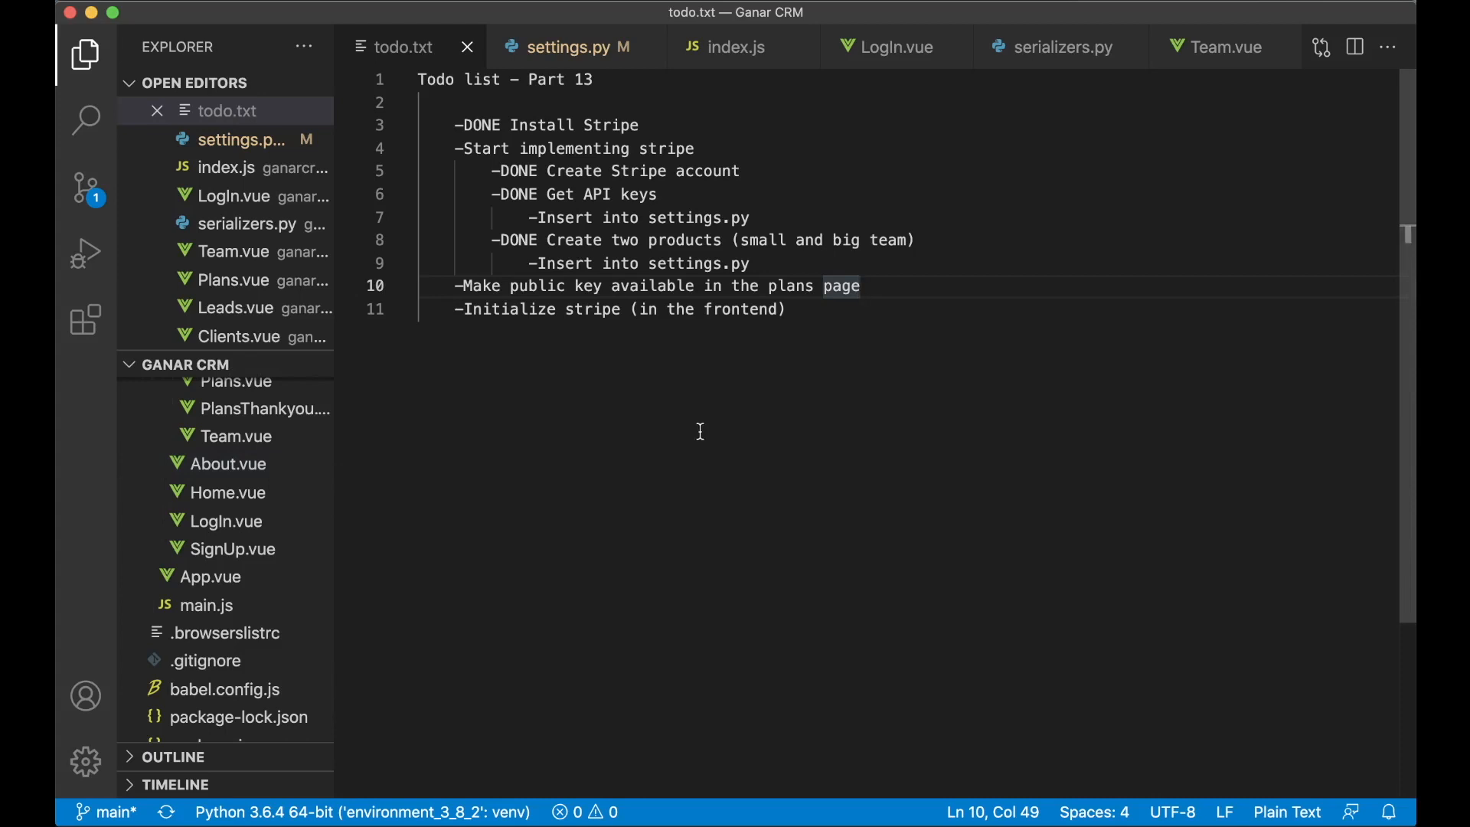
mouse_move(225, 493)
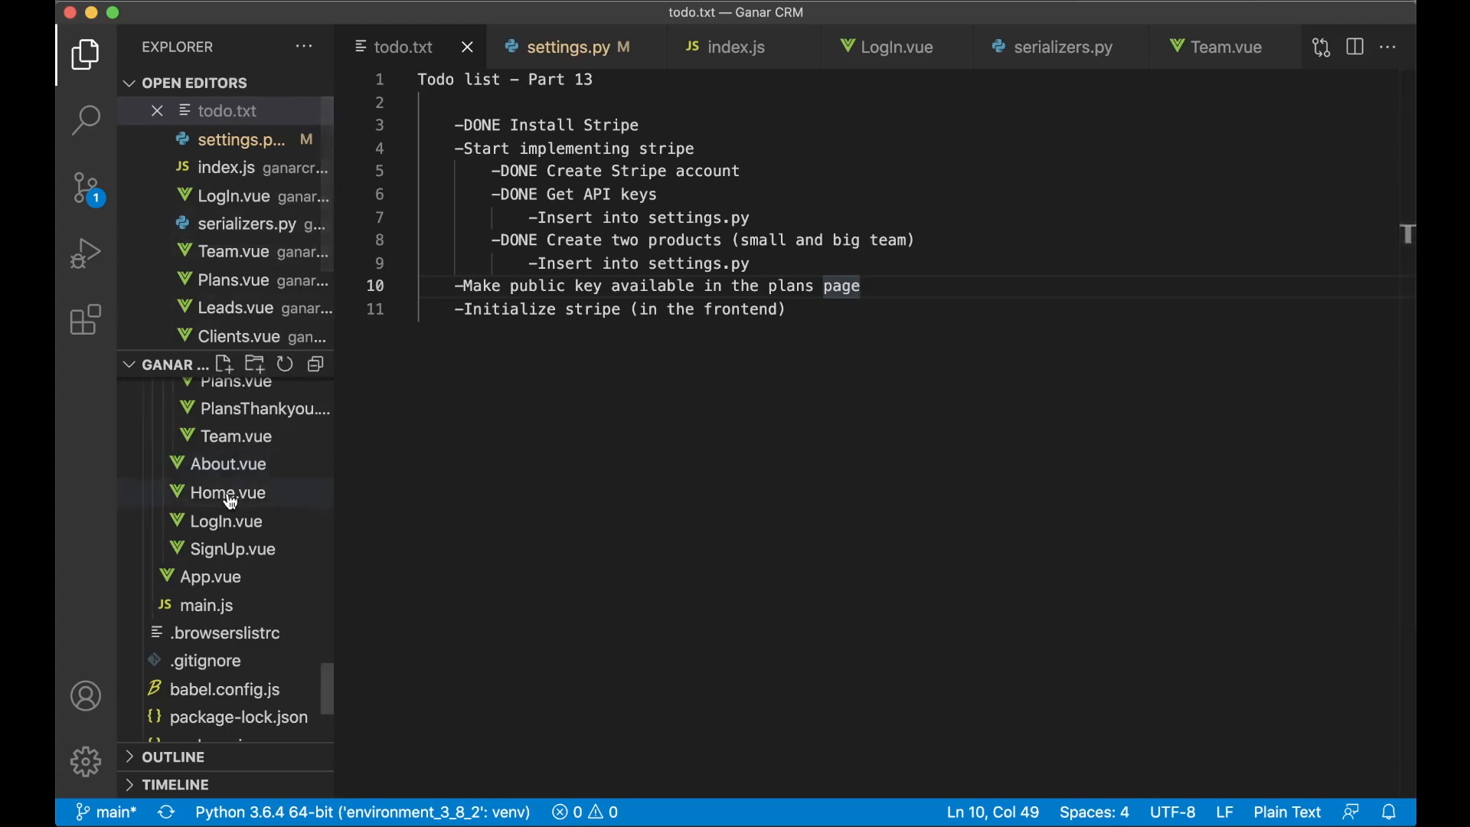
scroll("up", 3)
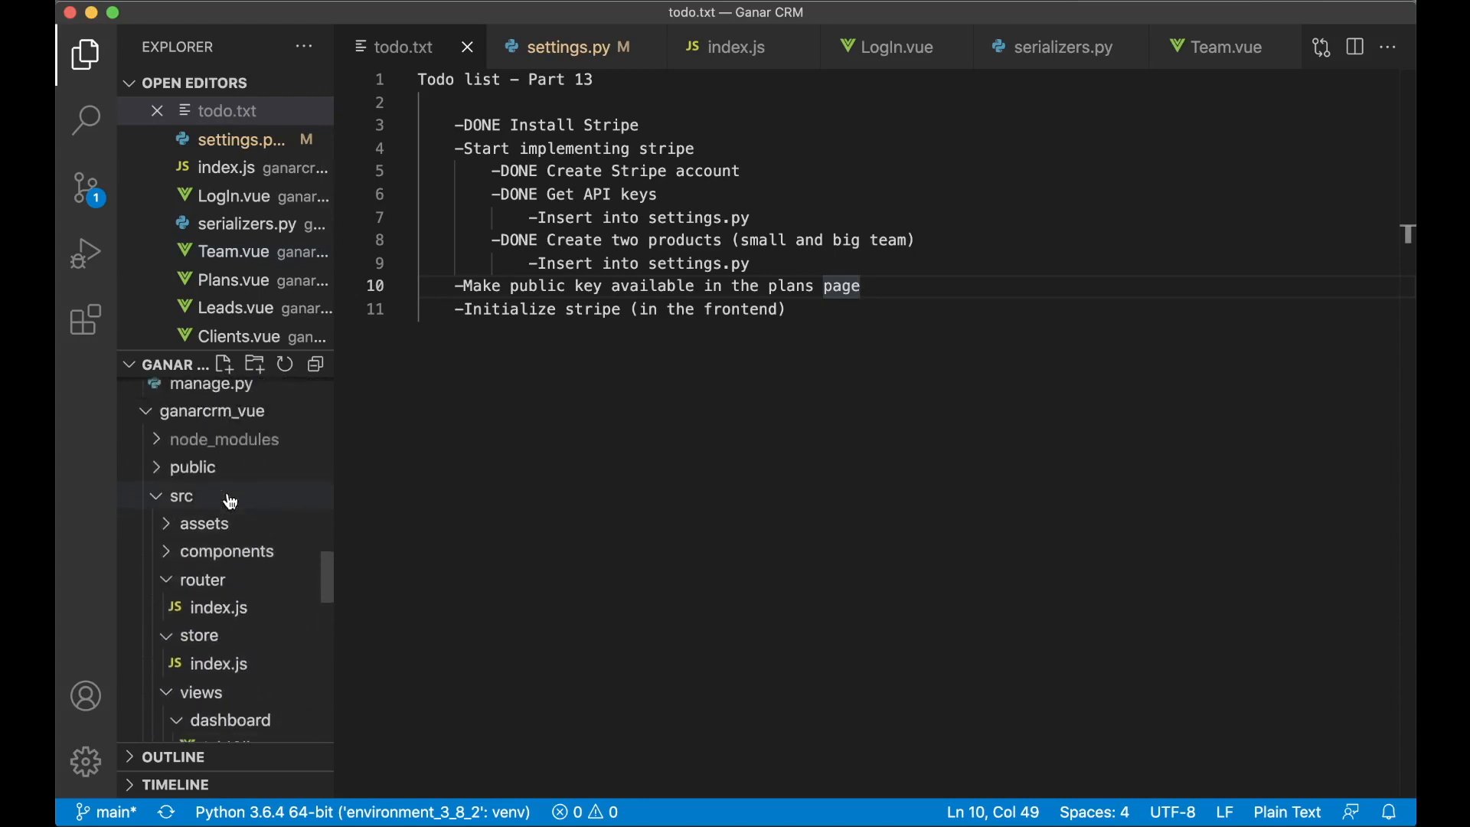
scroll("down", 3)
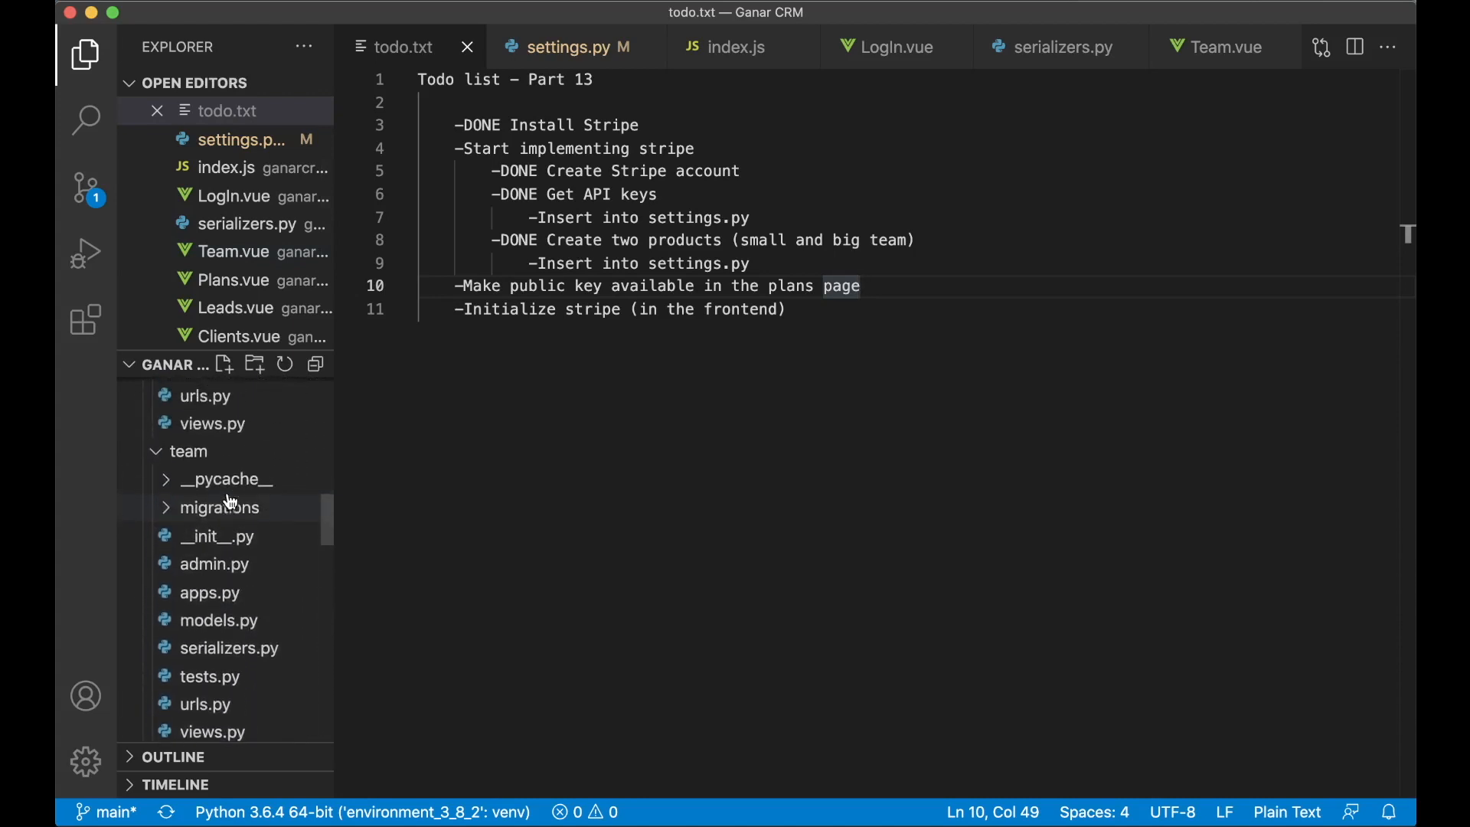
scroll("down", 3)
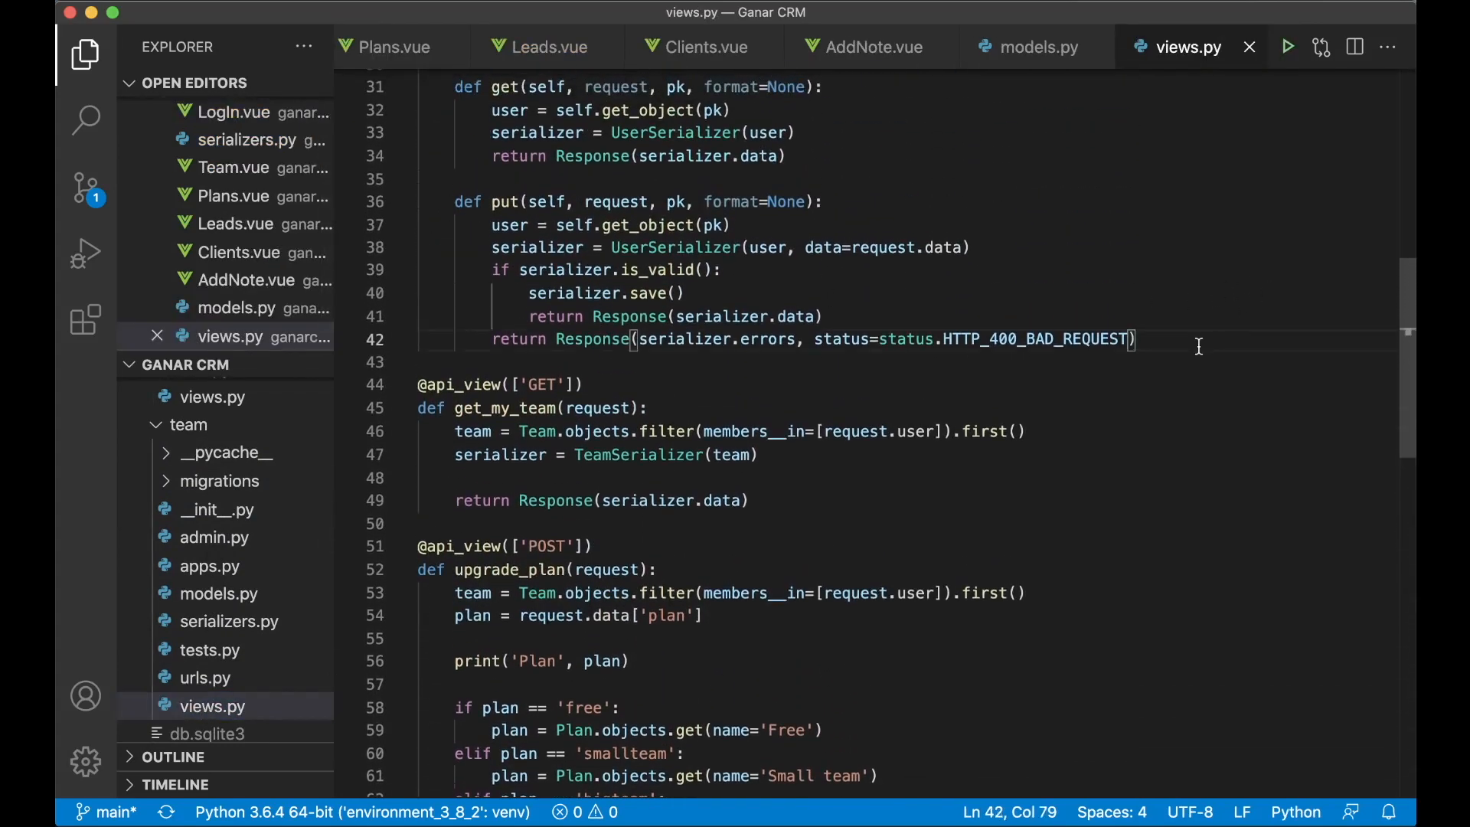
key("enter")
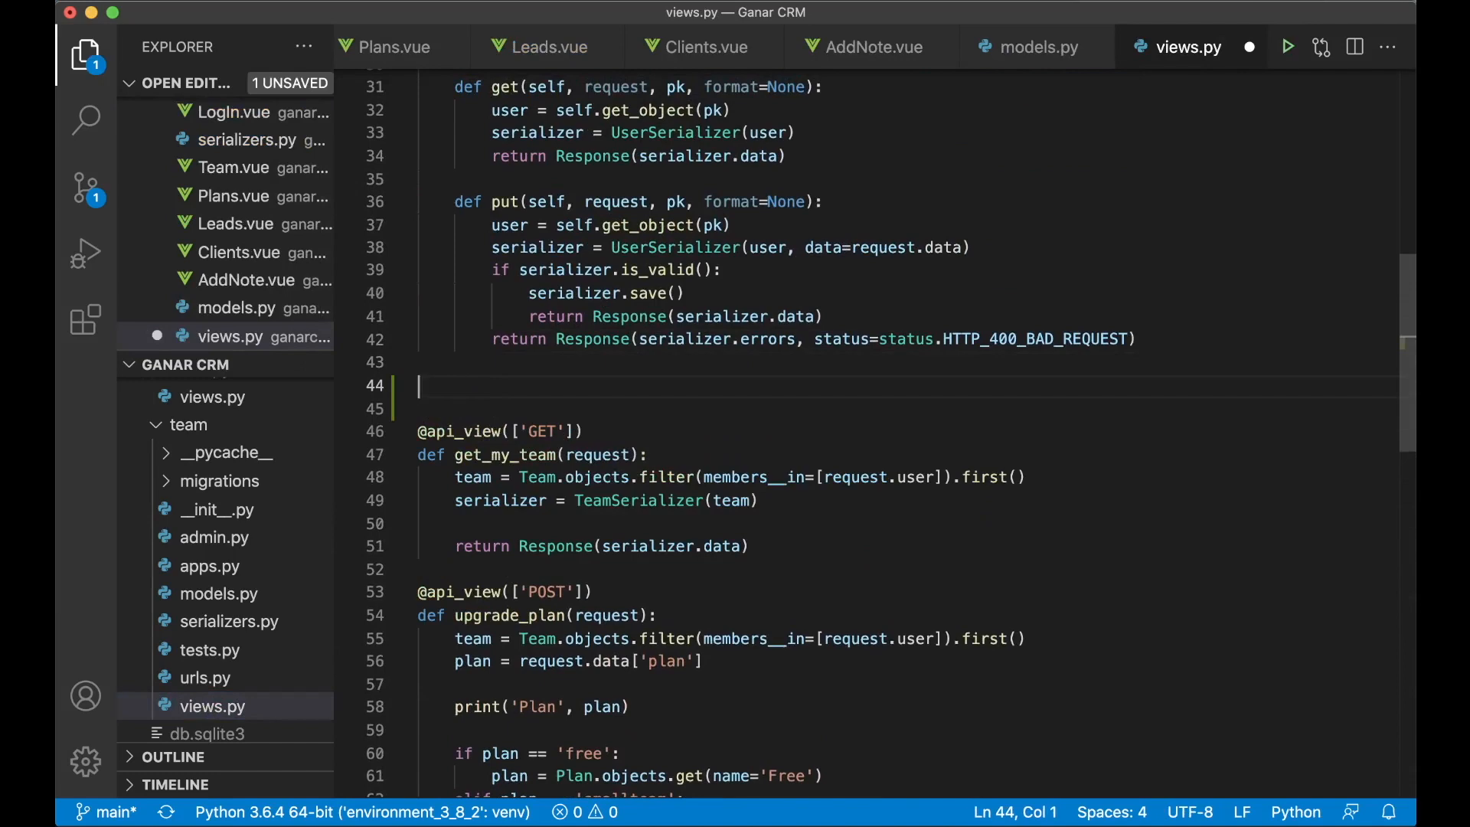
type("@api_view(")
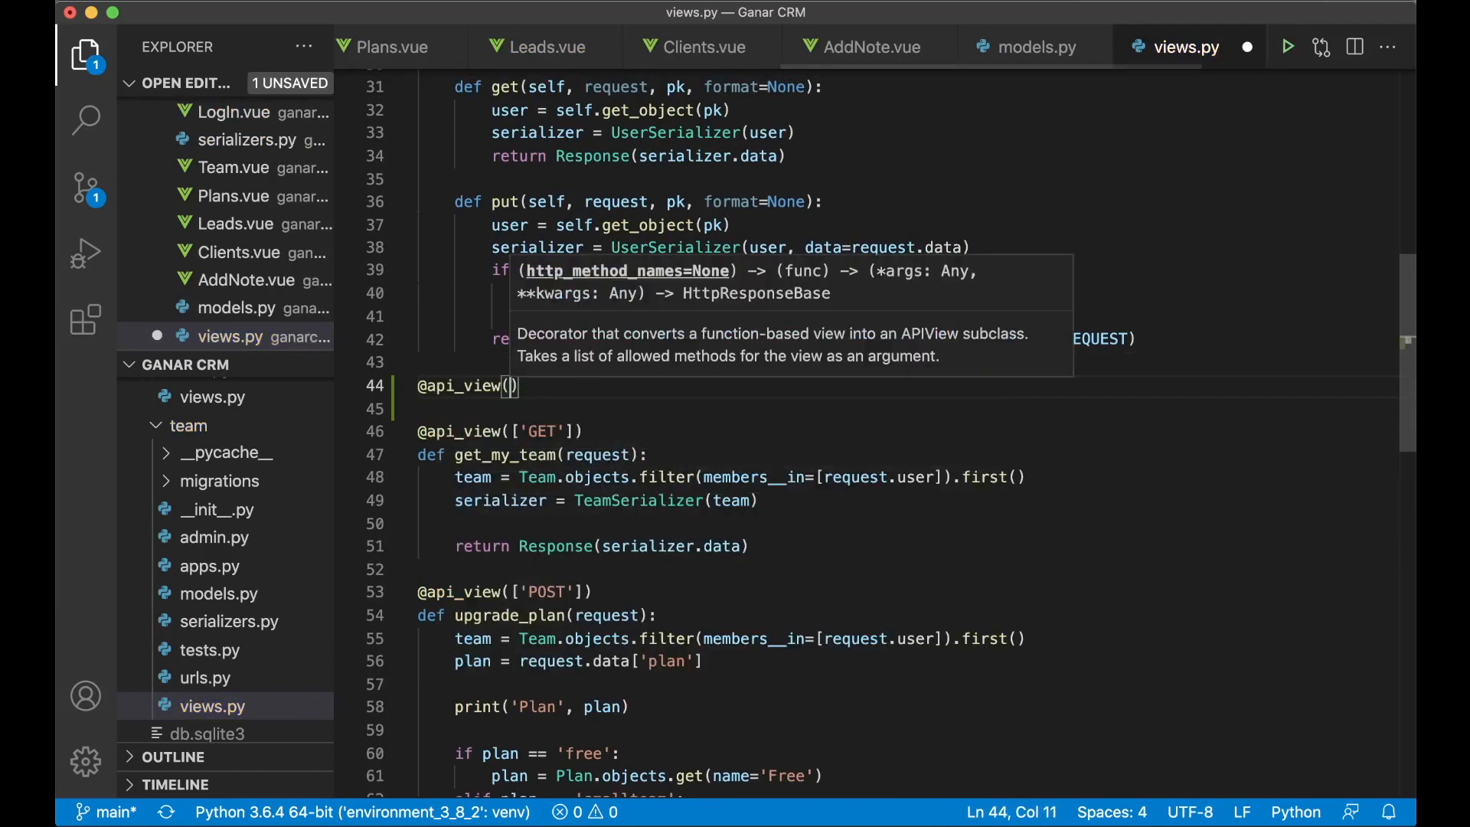
type("['GET'")
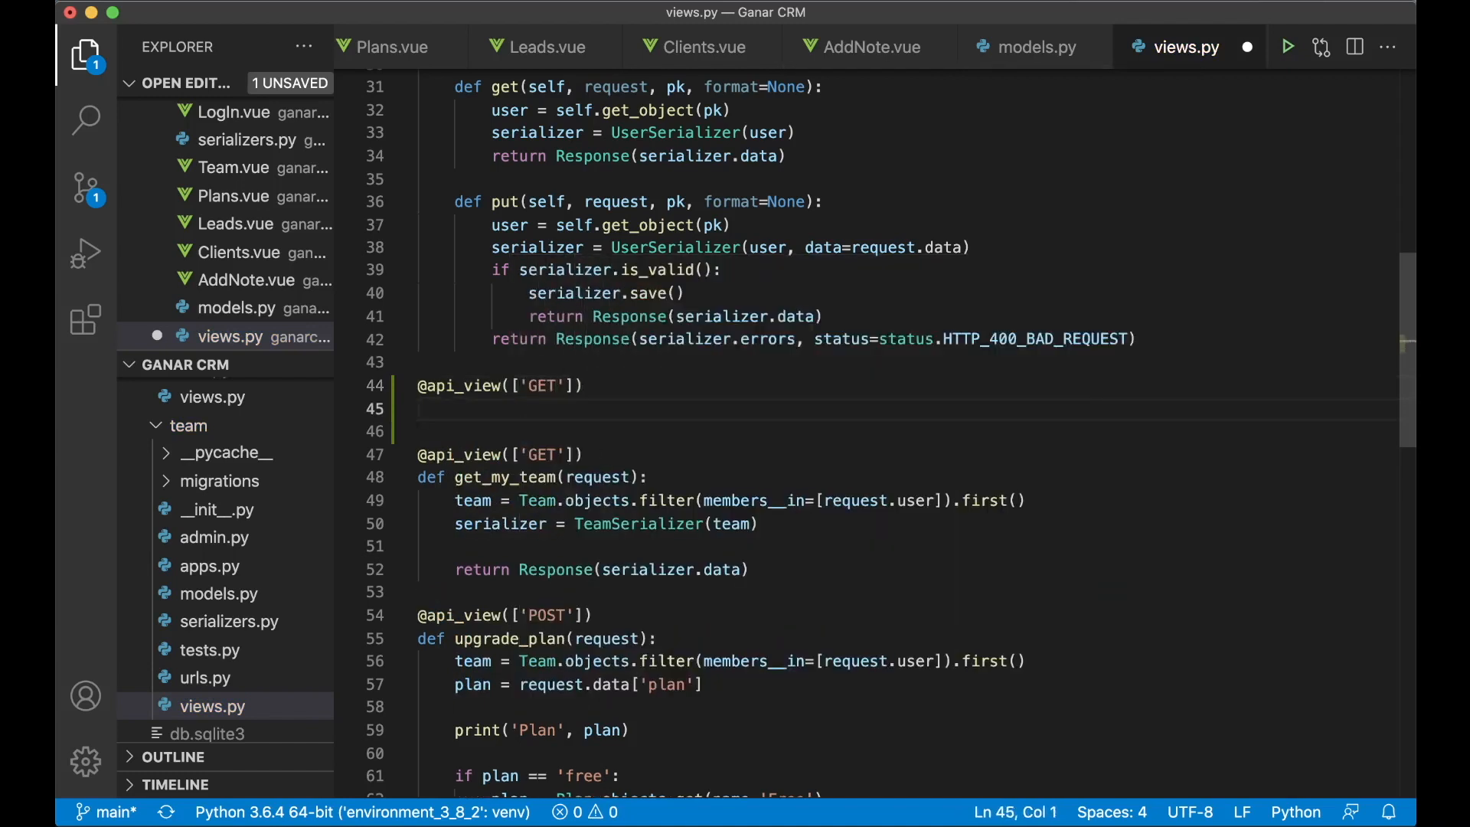
type("def get")
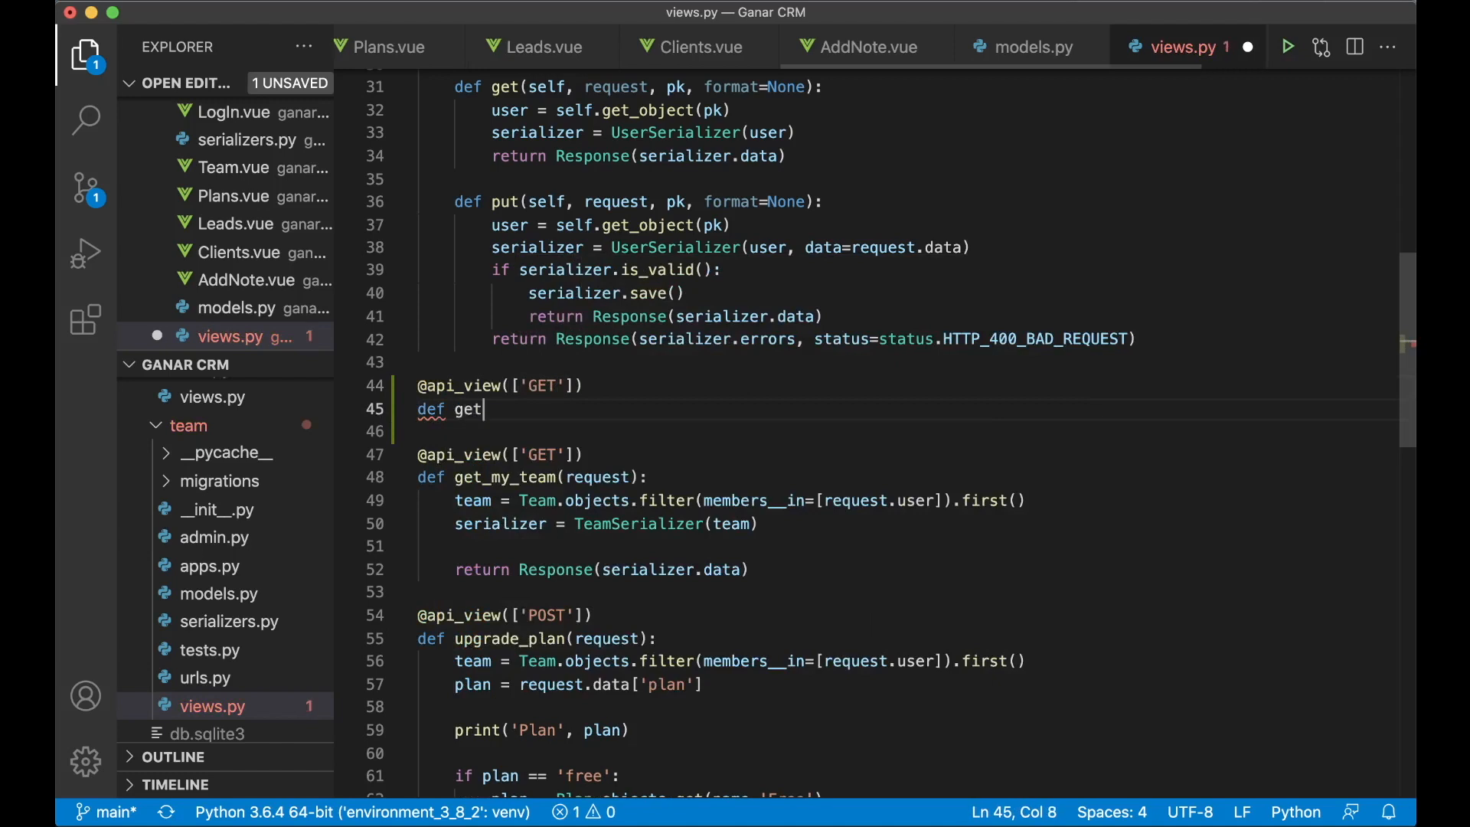
type("_stripe_p")
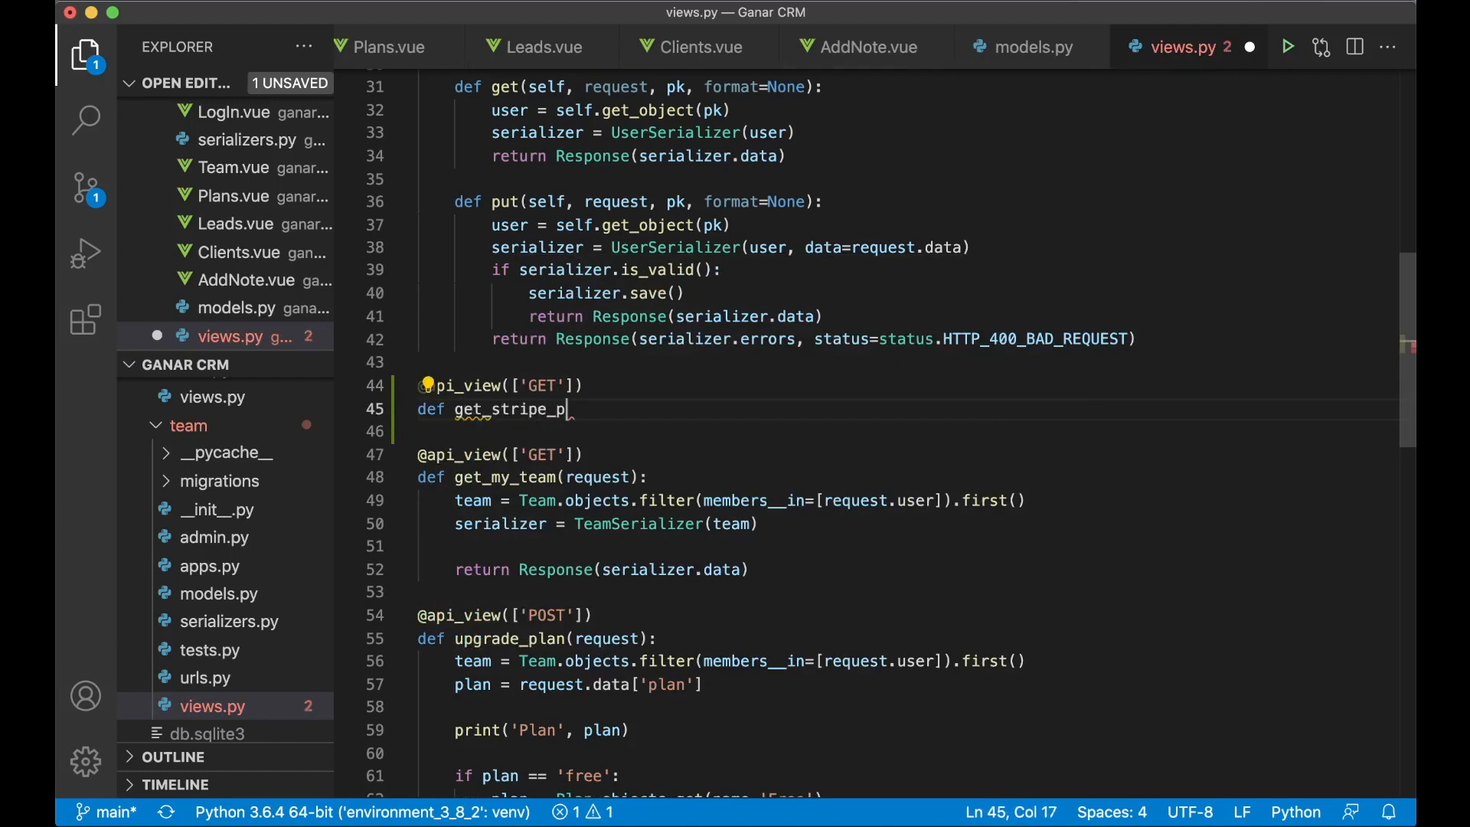
type("ub_key(requets):")
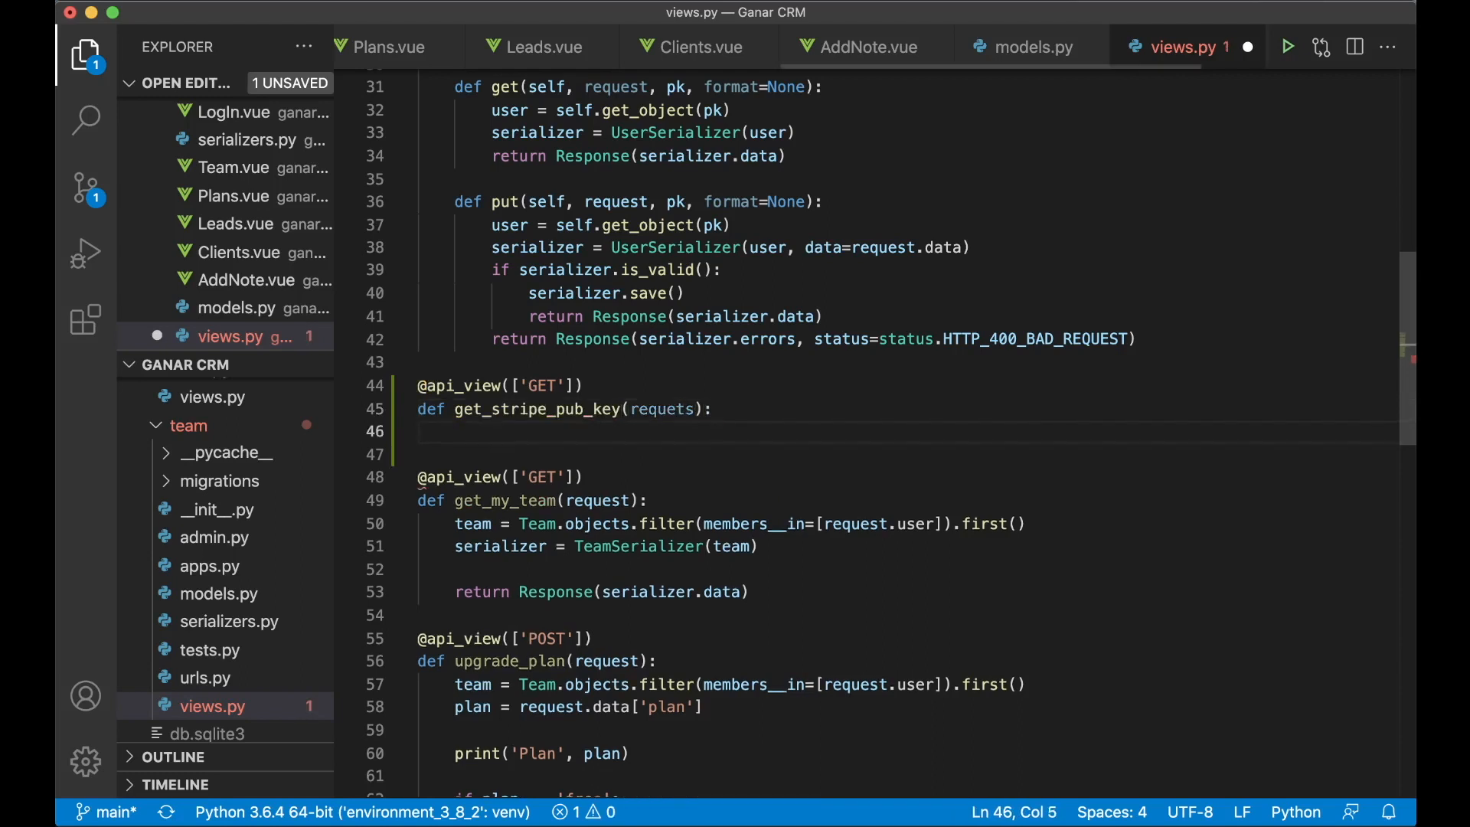
mouse_move(813, 277)
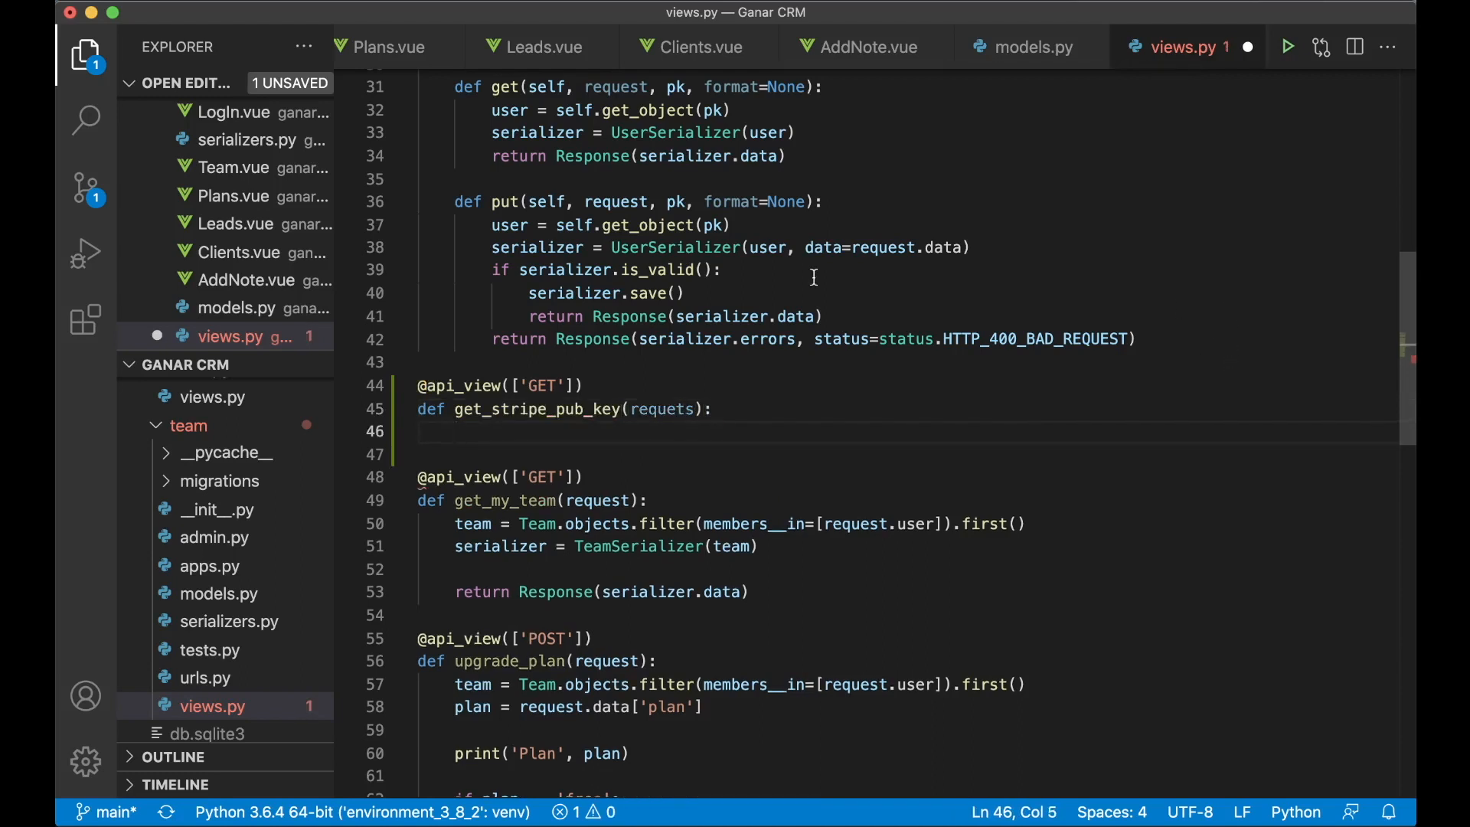
type("pu")
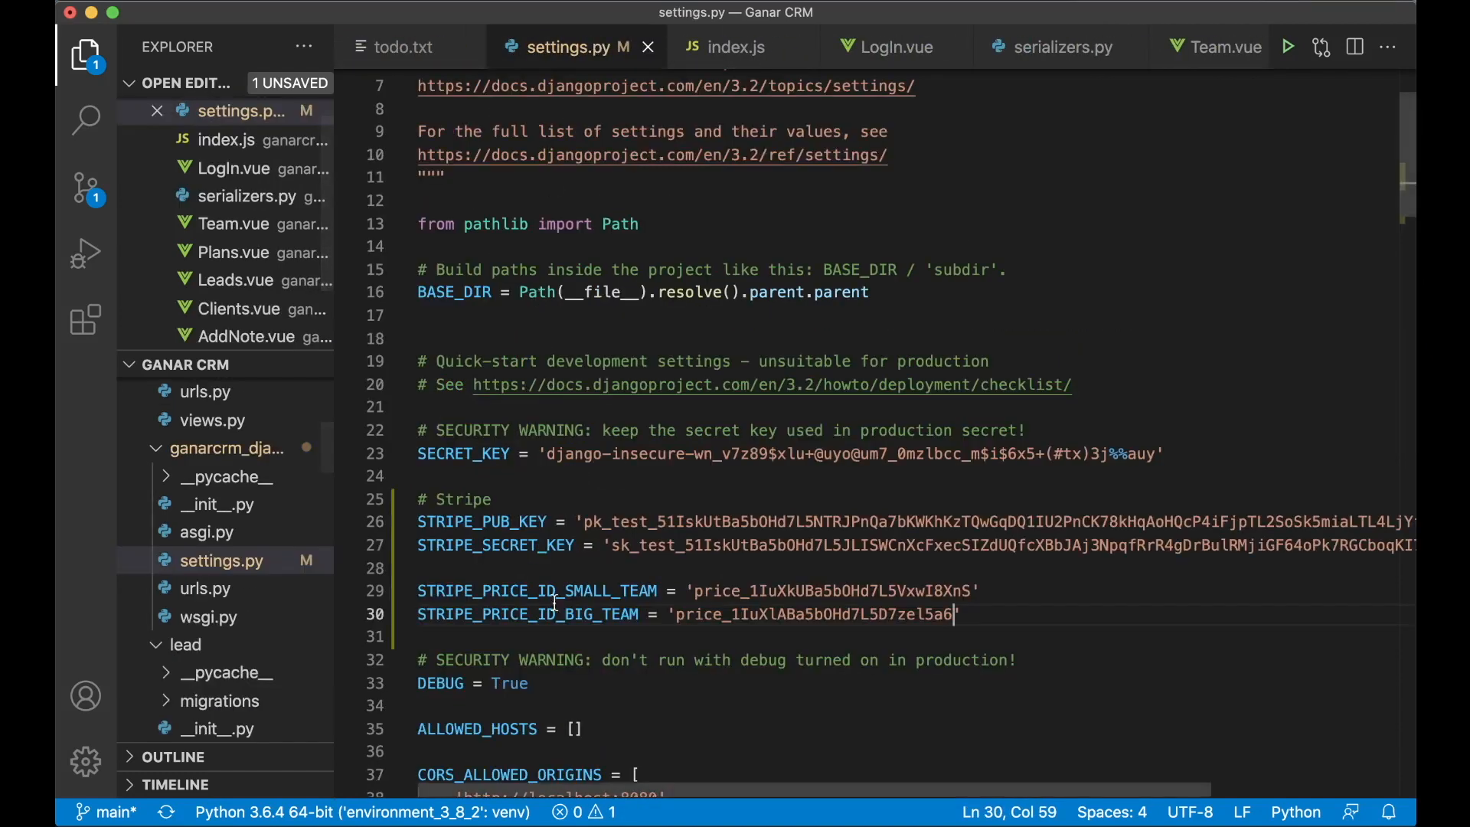
double_click(481, 521)
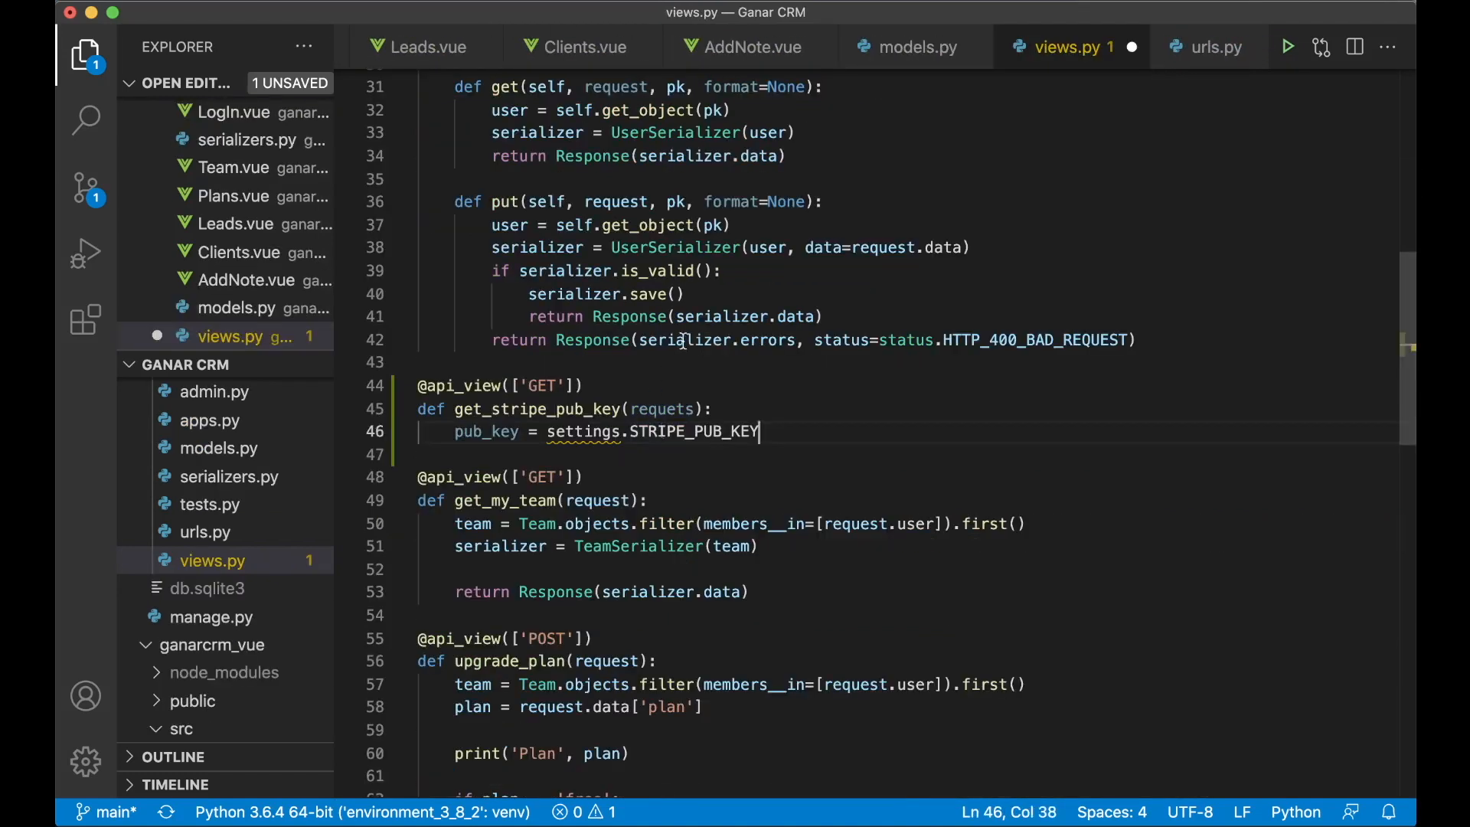
mouse_move(583, 431)
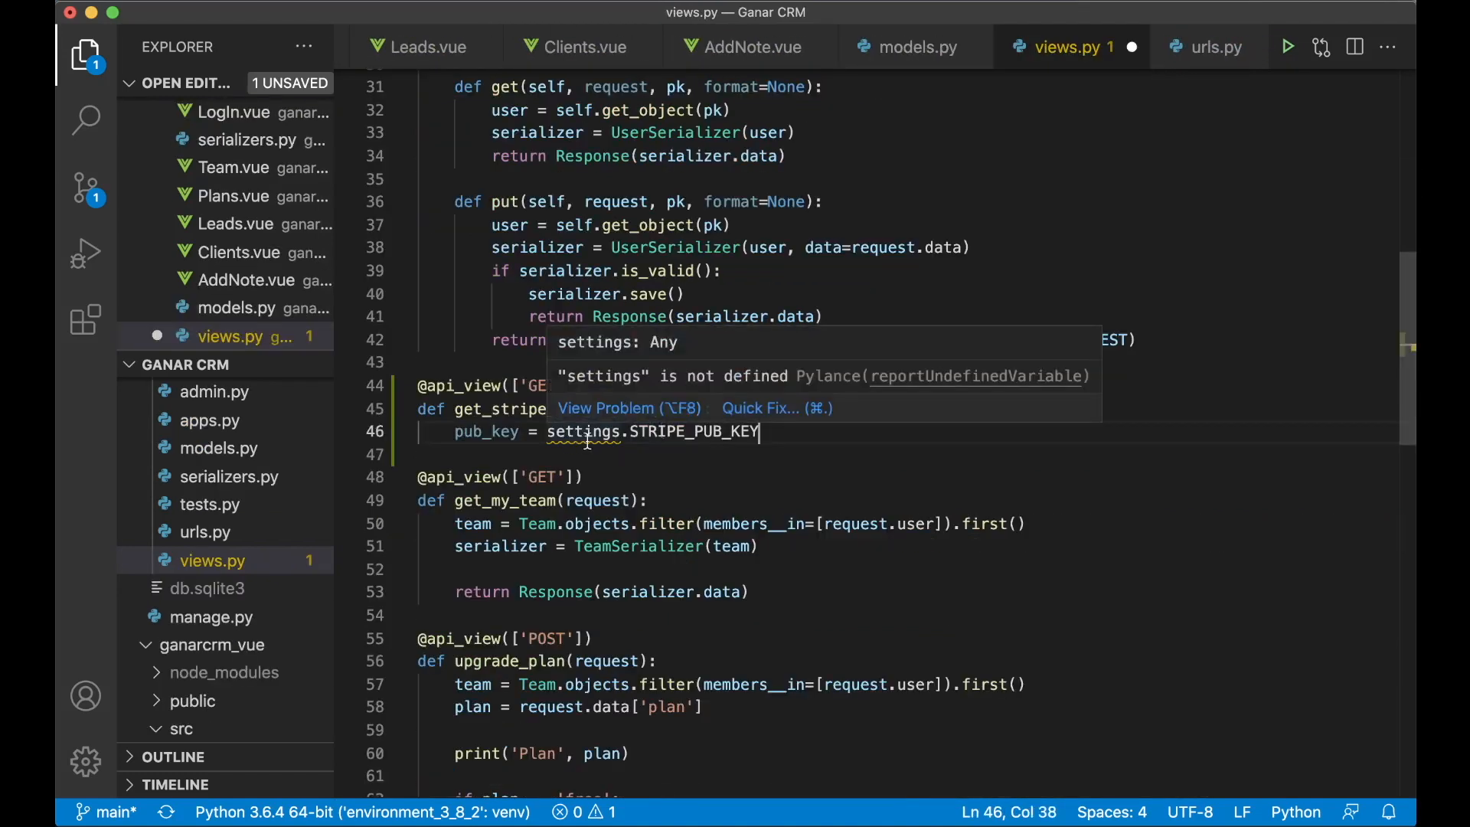
- Import settings from django.conf at the top of views.py
scroll("up", 3)
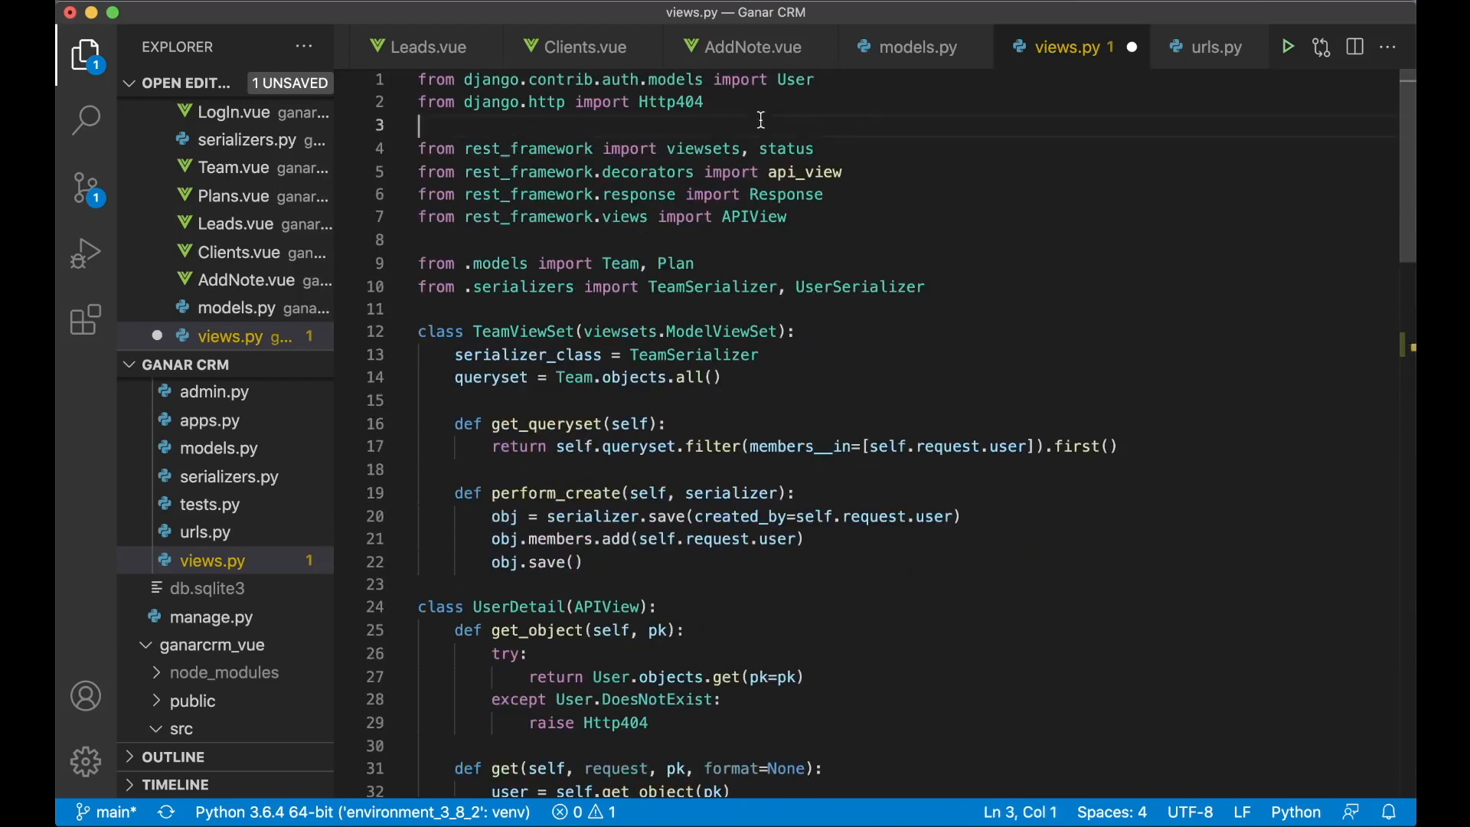
type("from")
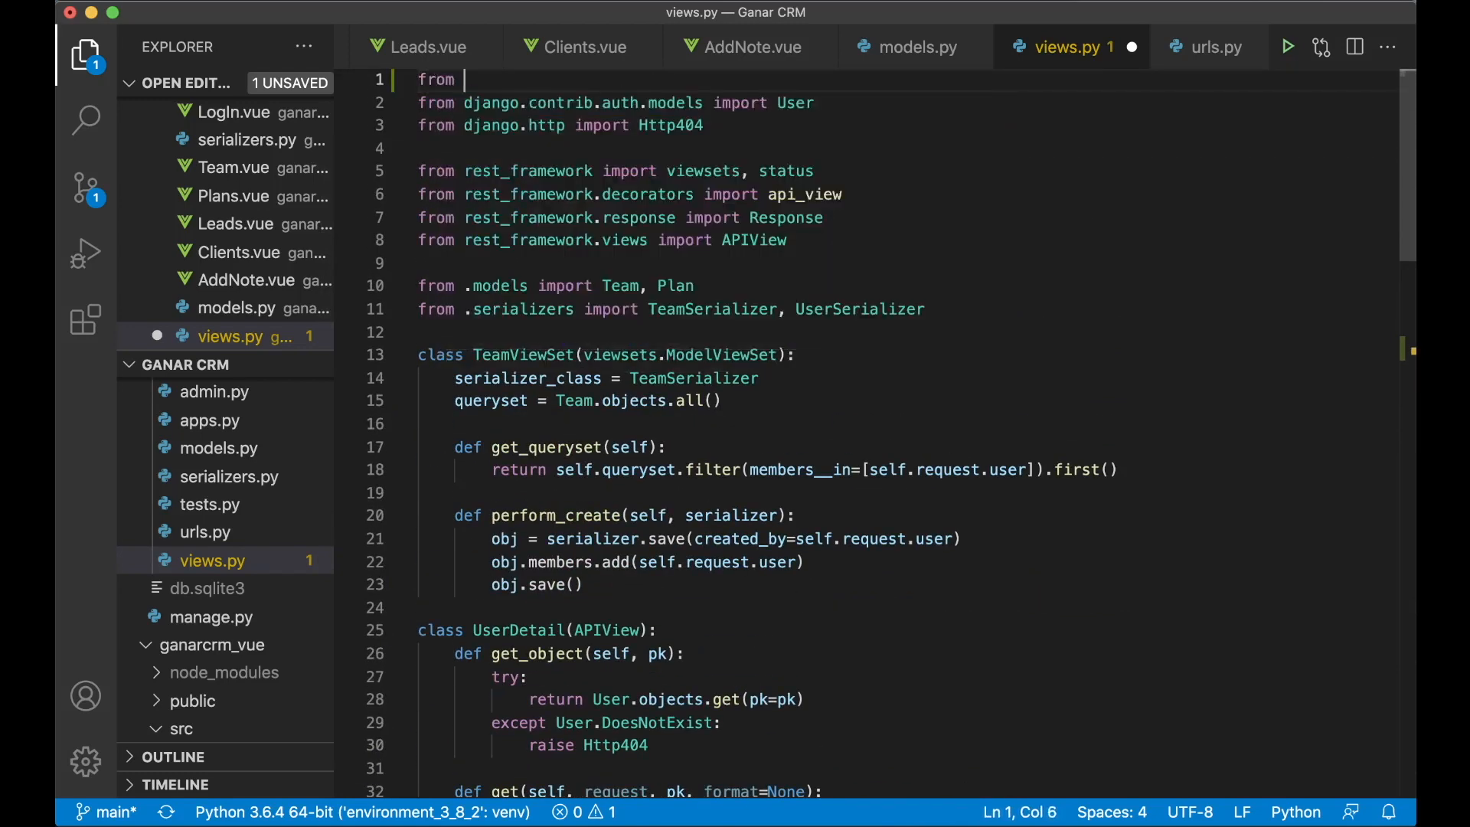
type("django i")
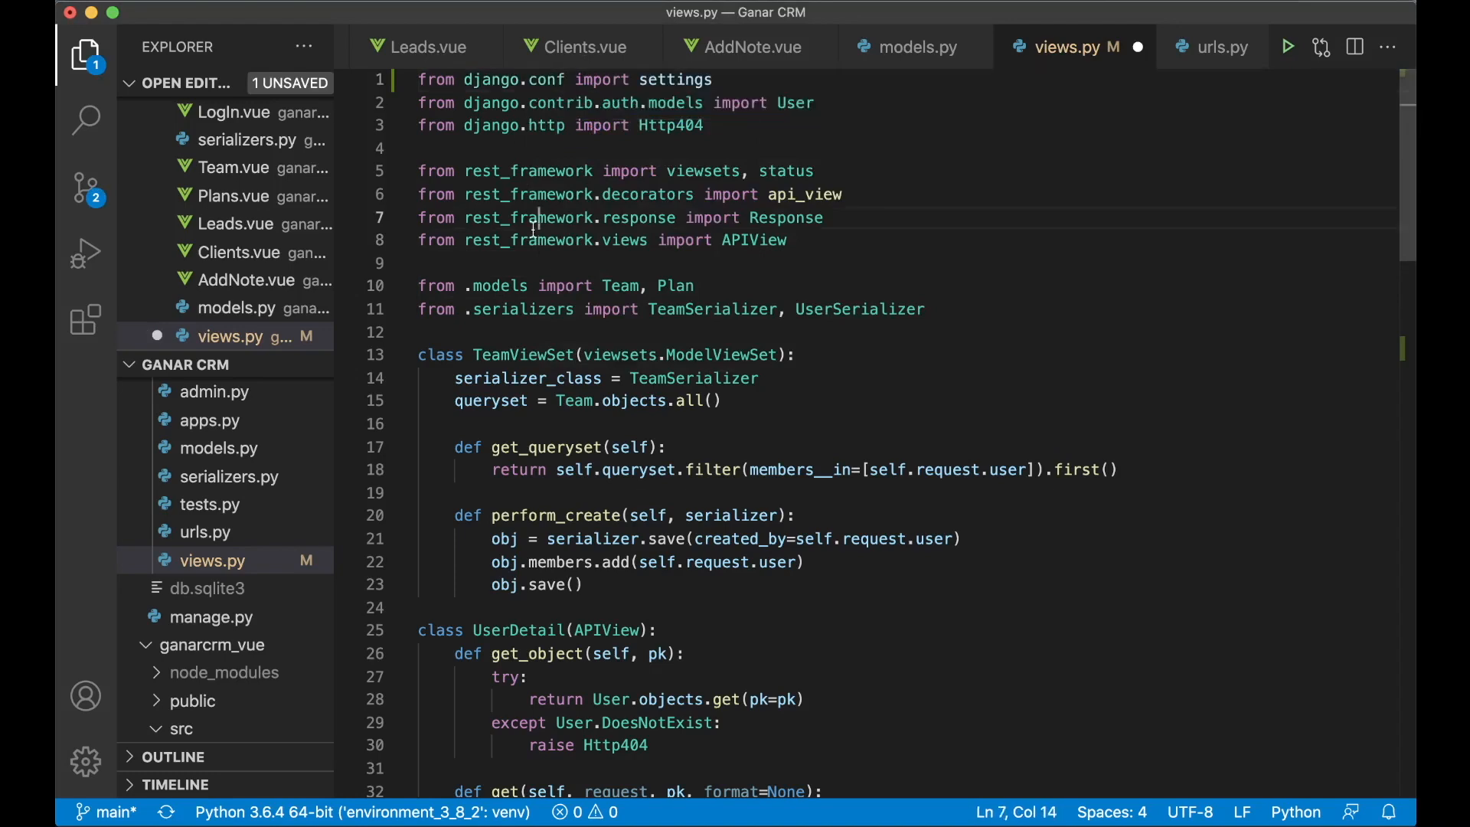
mouse_move(918, 46)
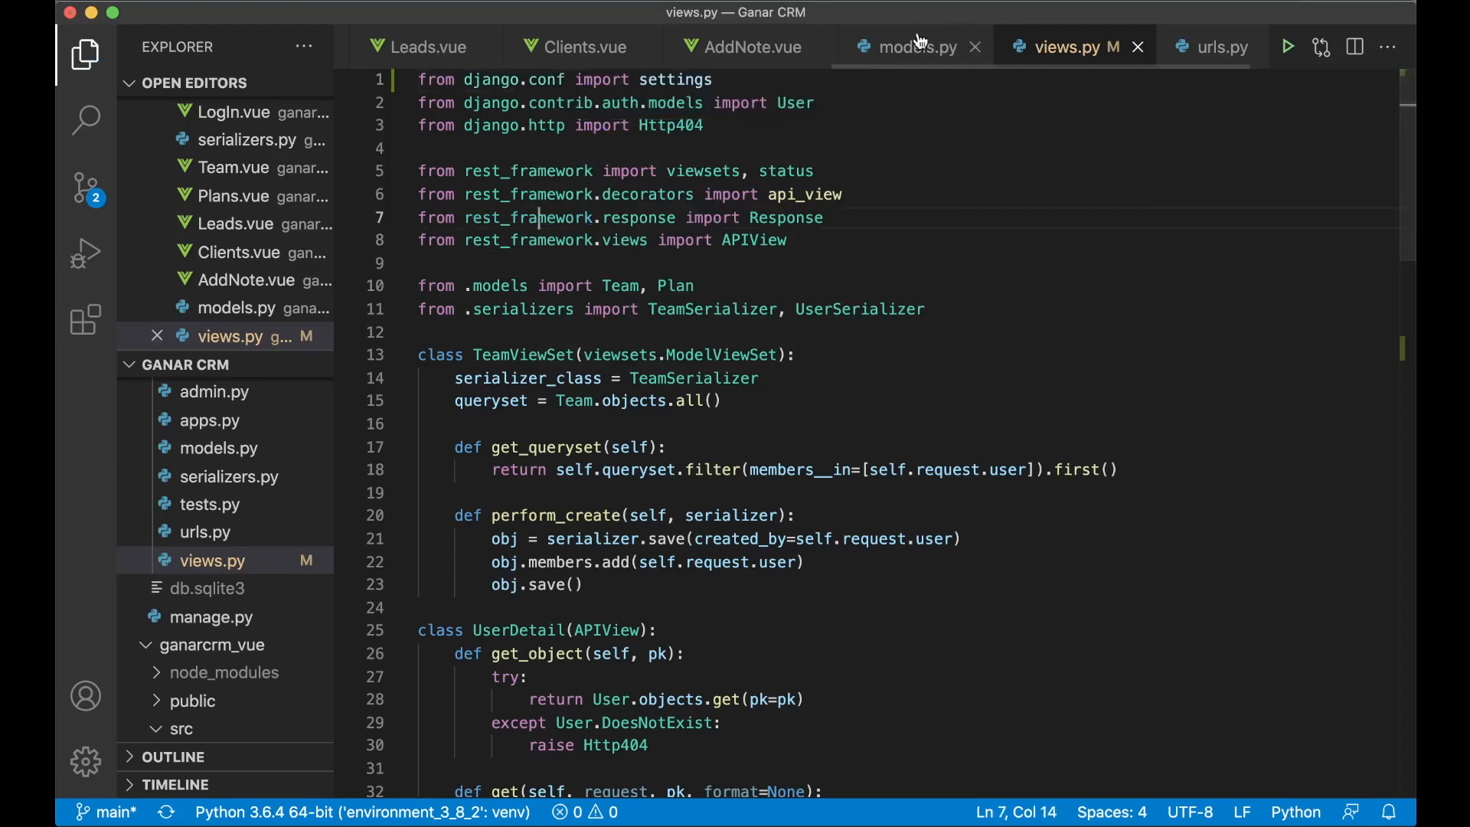
- Make get_stripe_pub_key return Response({'pub_key': pub_key})
scroll("down", 3)
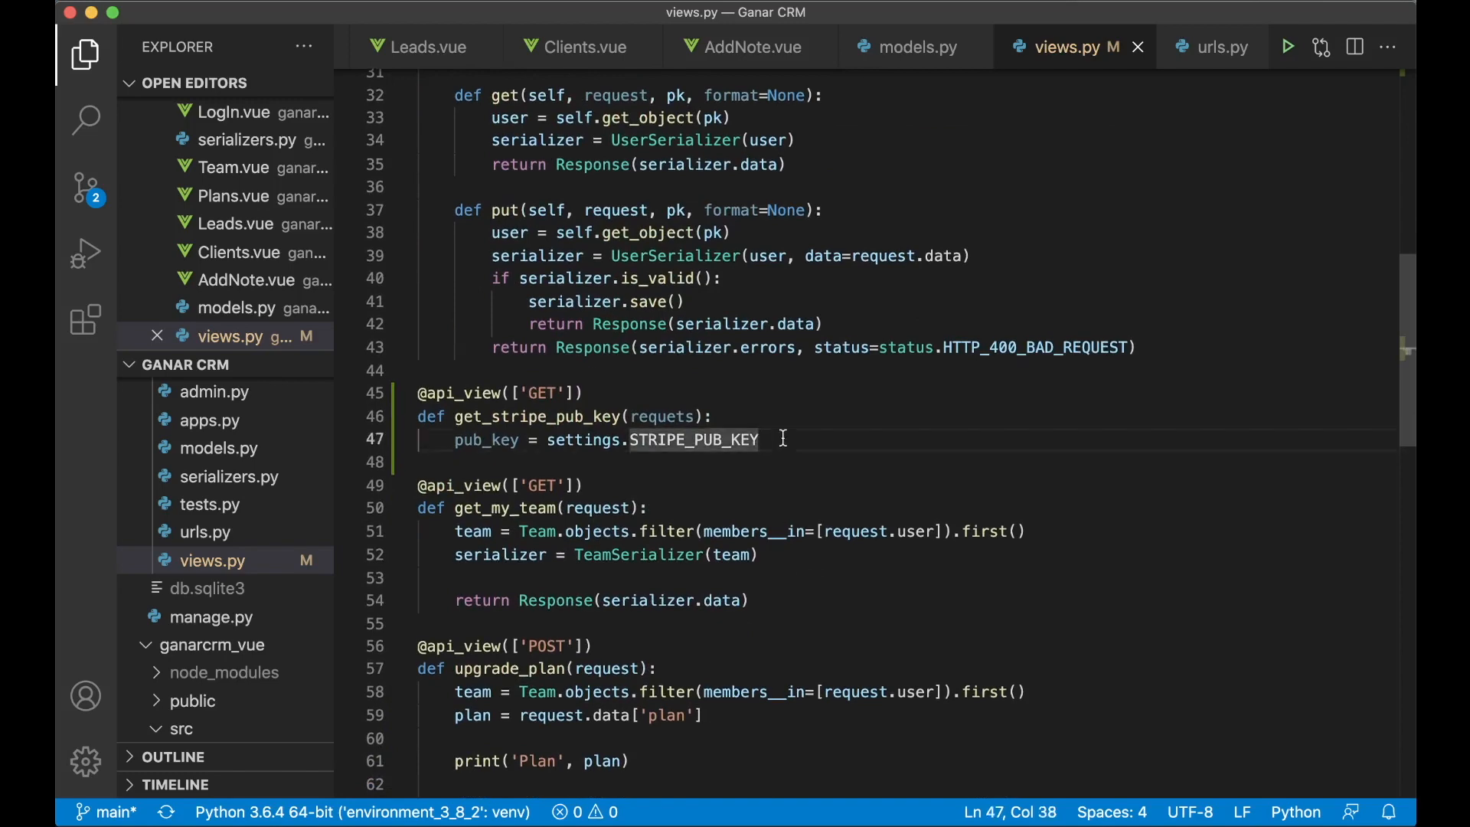
type("return Response({'")
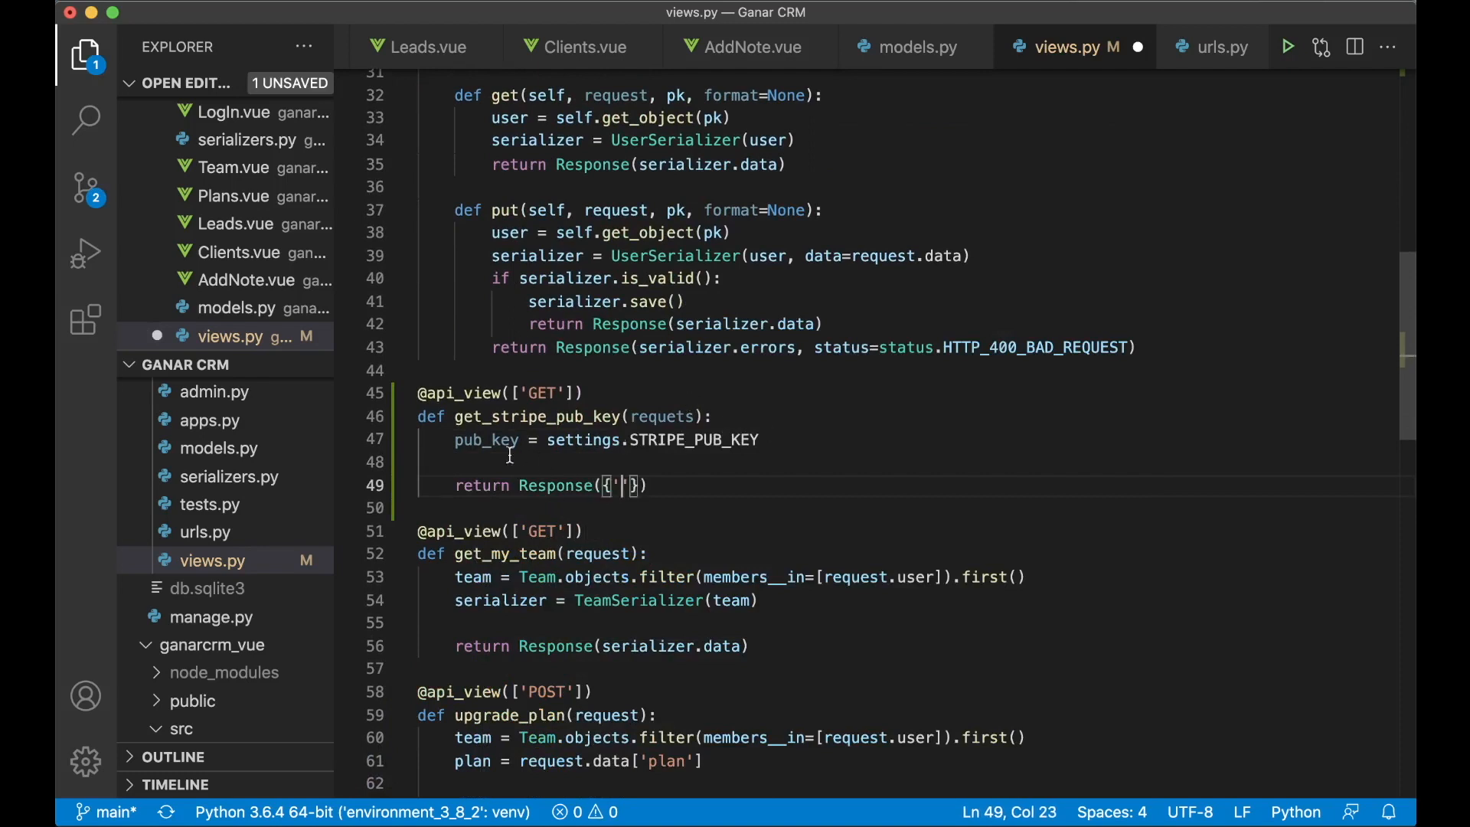
type("pub_key")
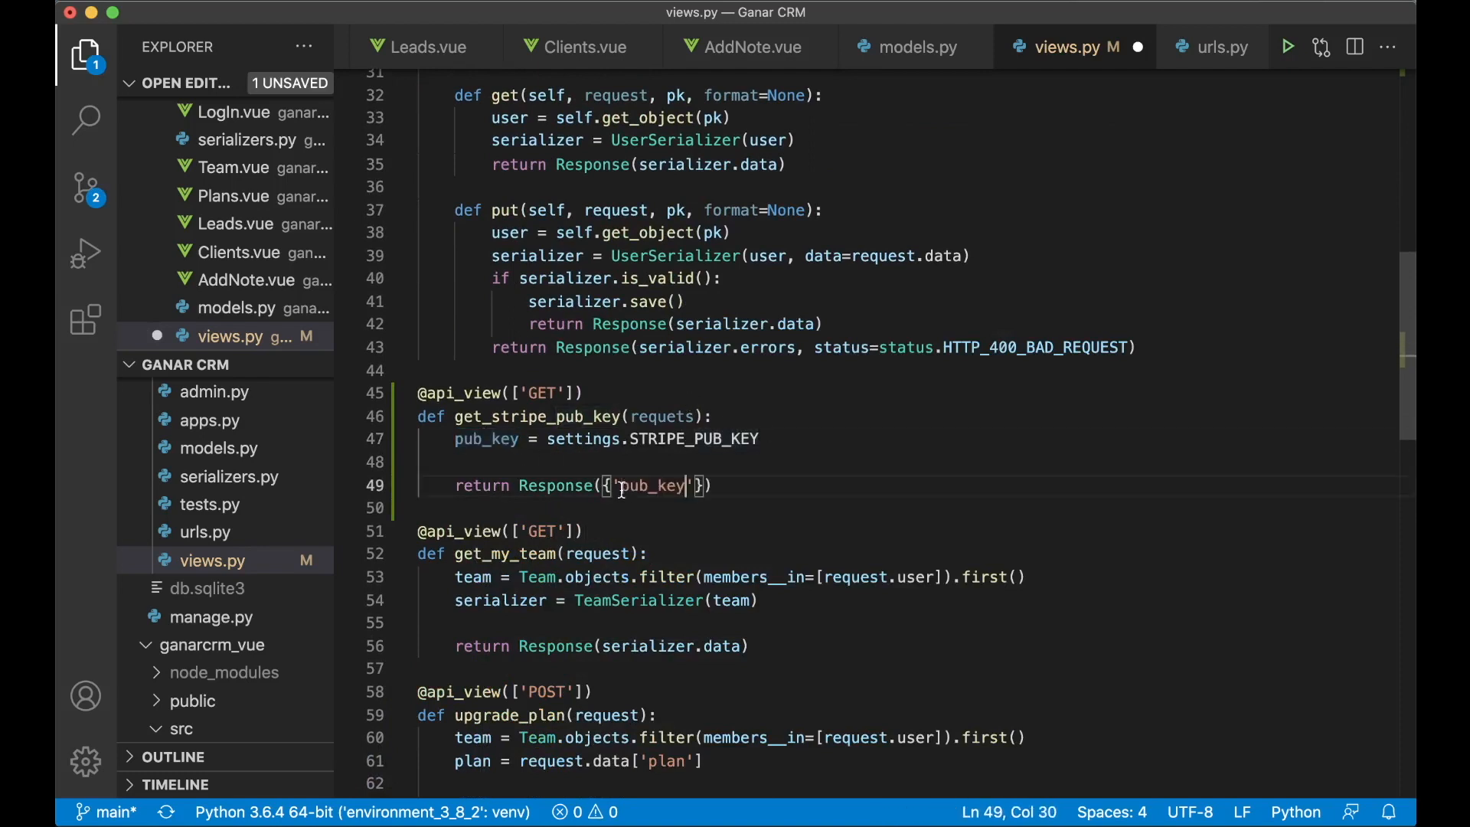
type(": pub_key")
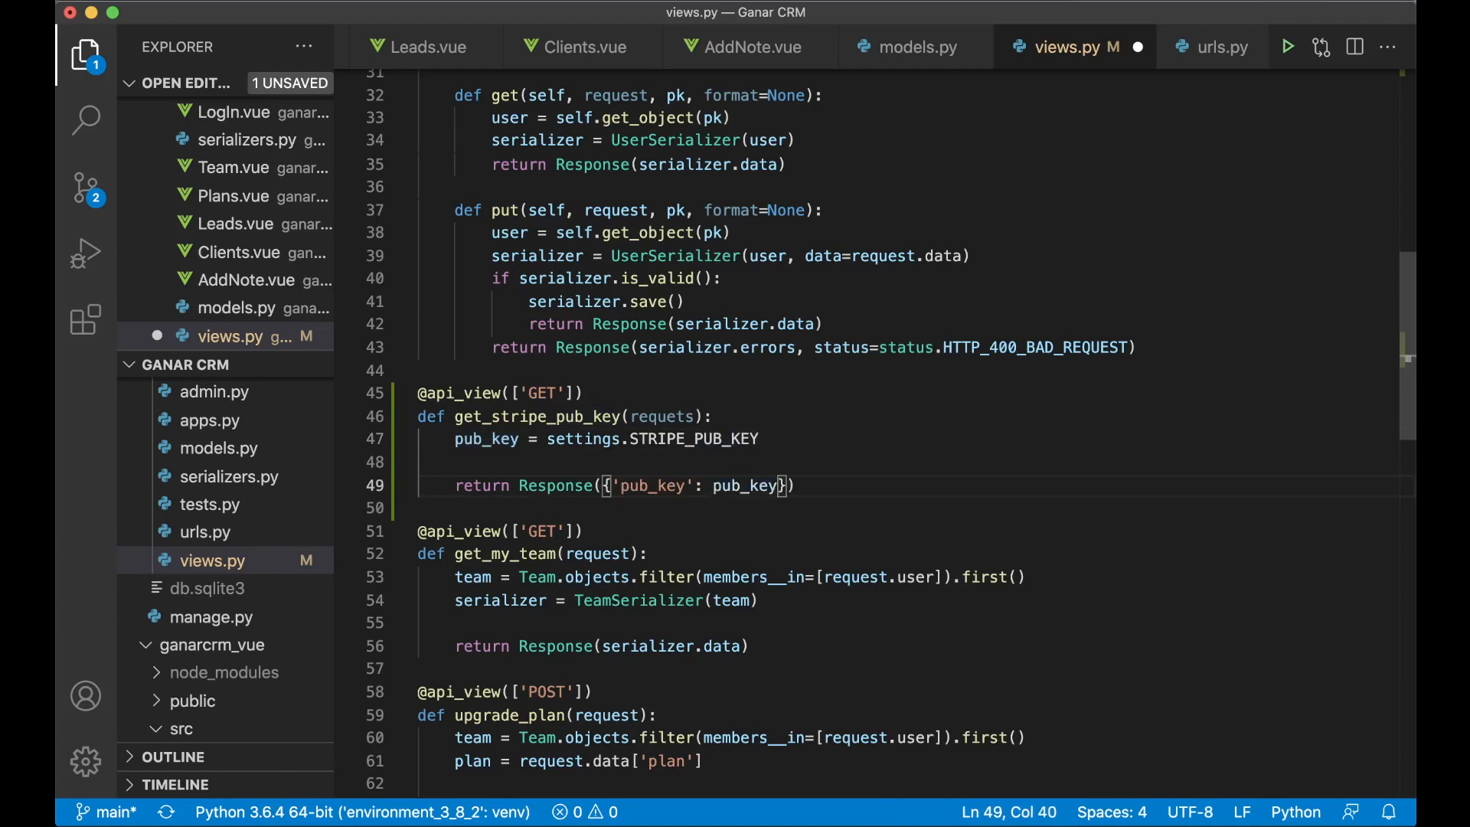
left_click(588, 788)
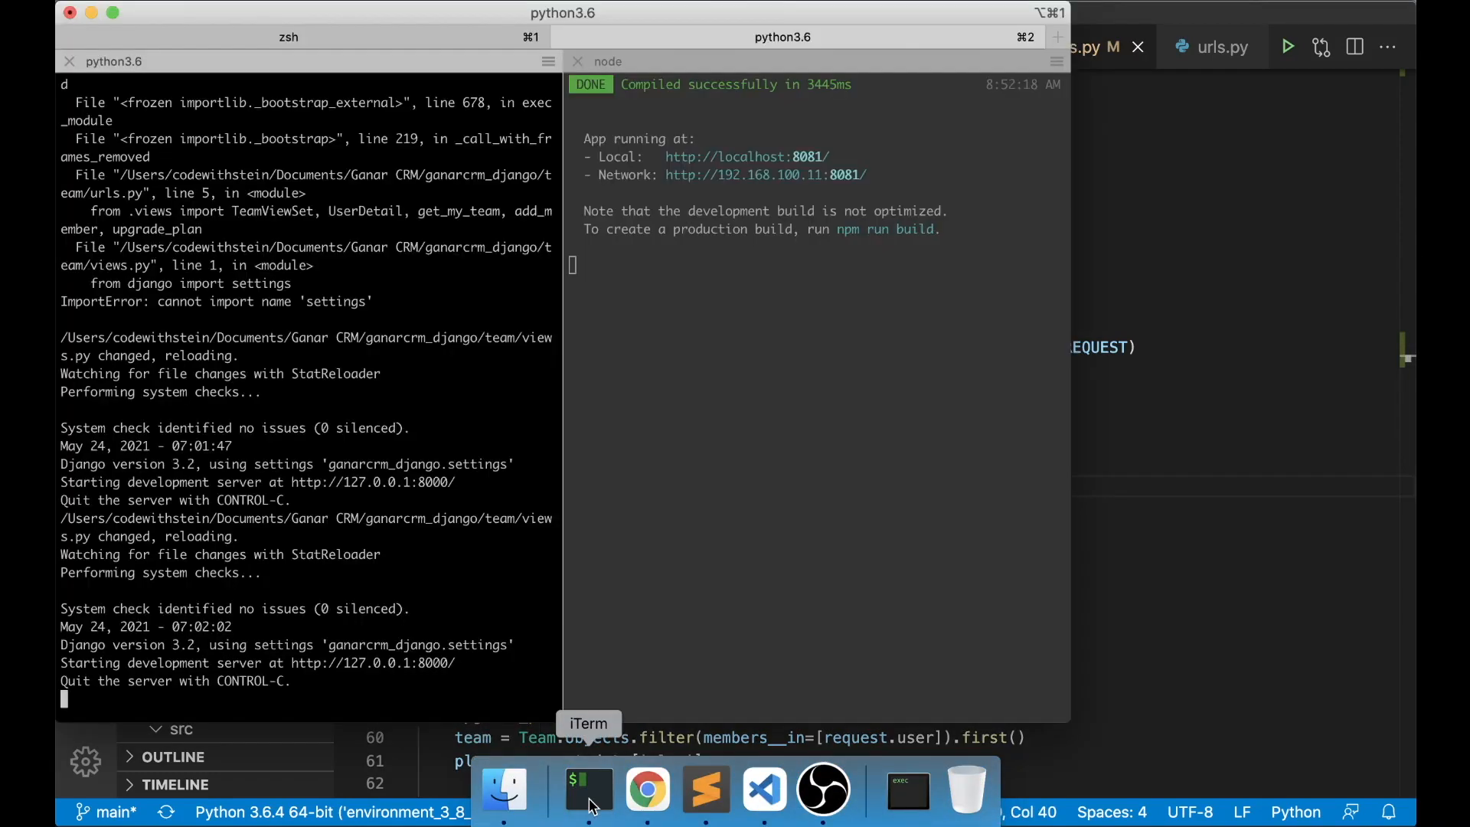
left_click(761, 788)
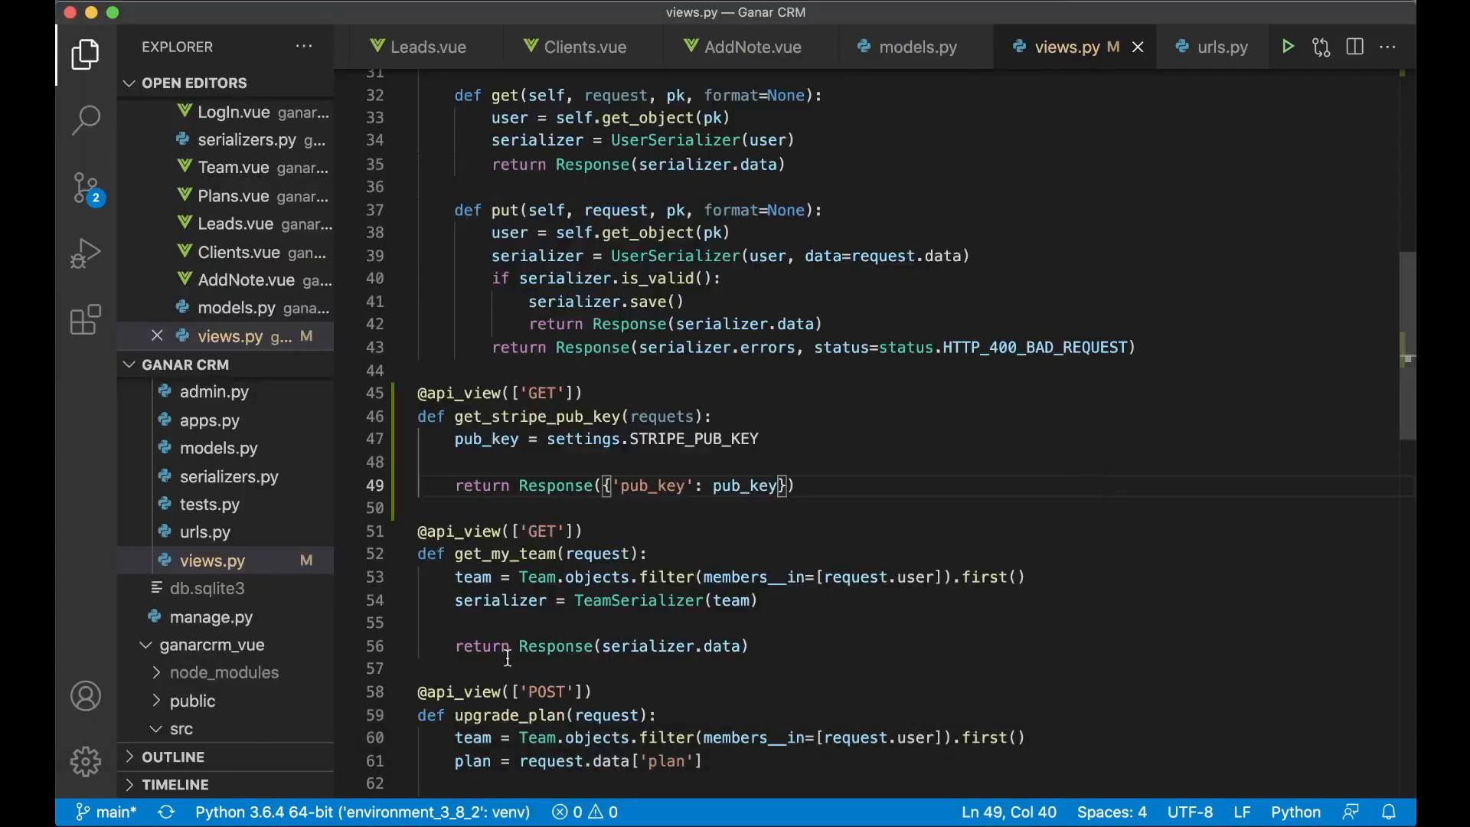
double_click(536, 417)
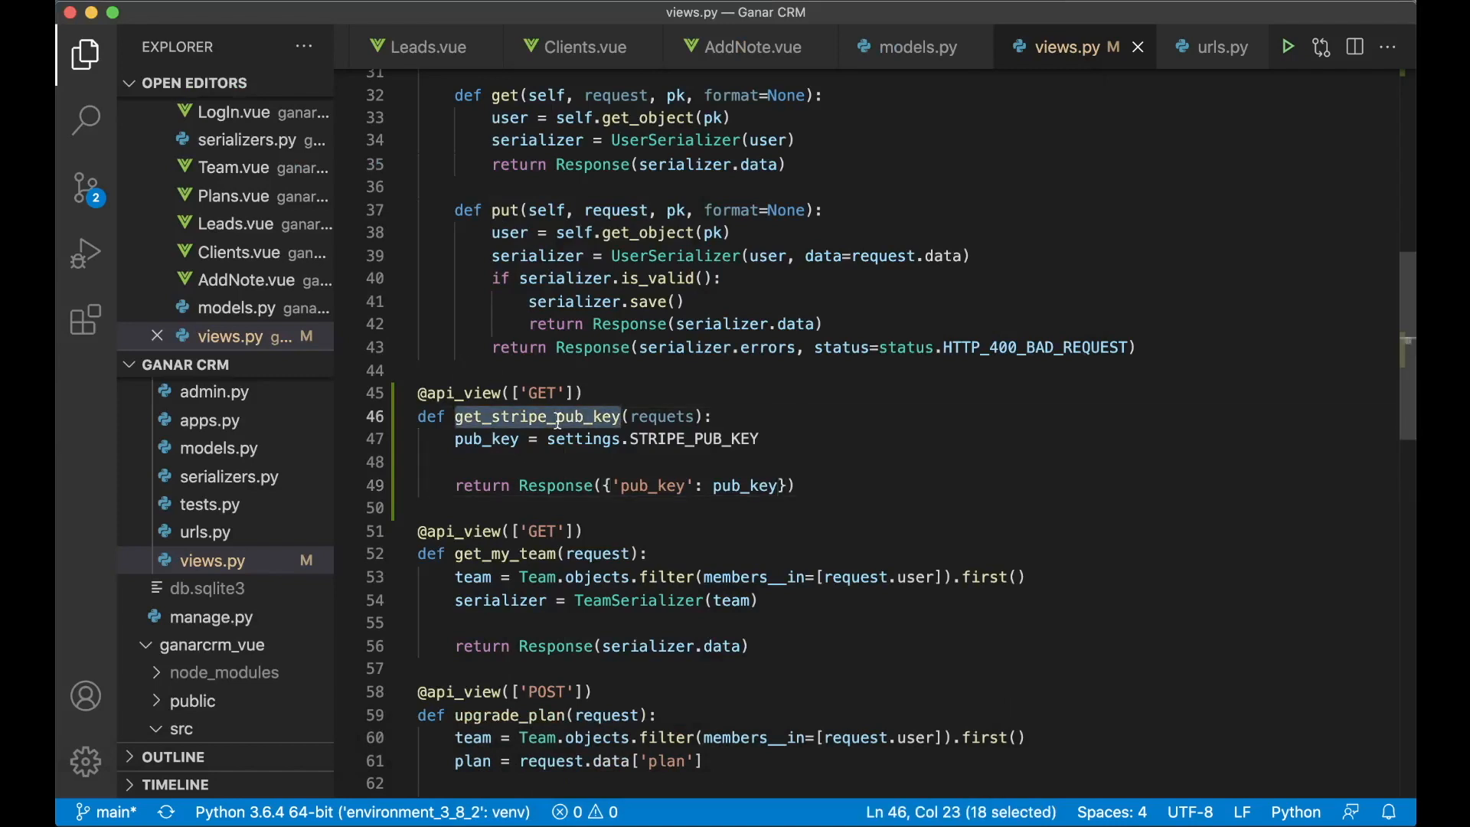
mouse_move(239, 543)
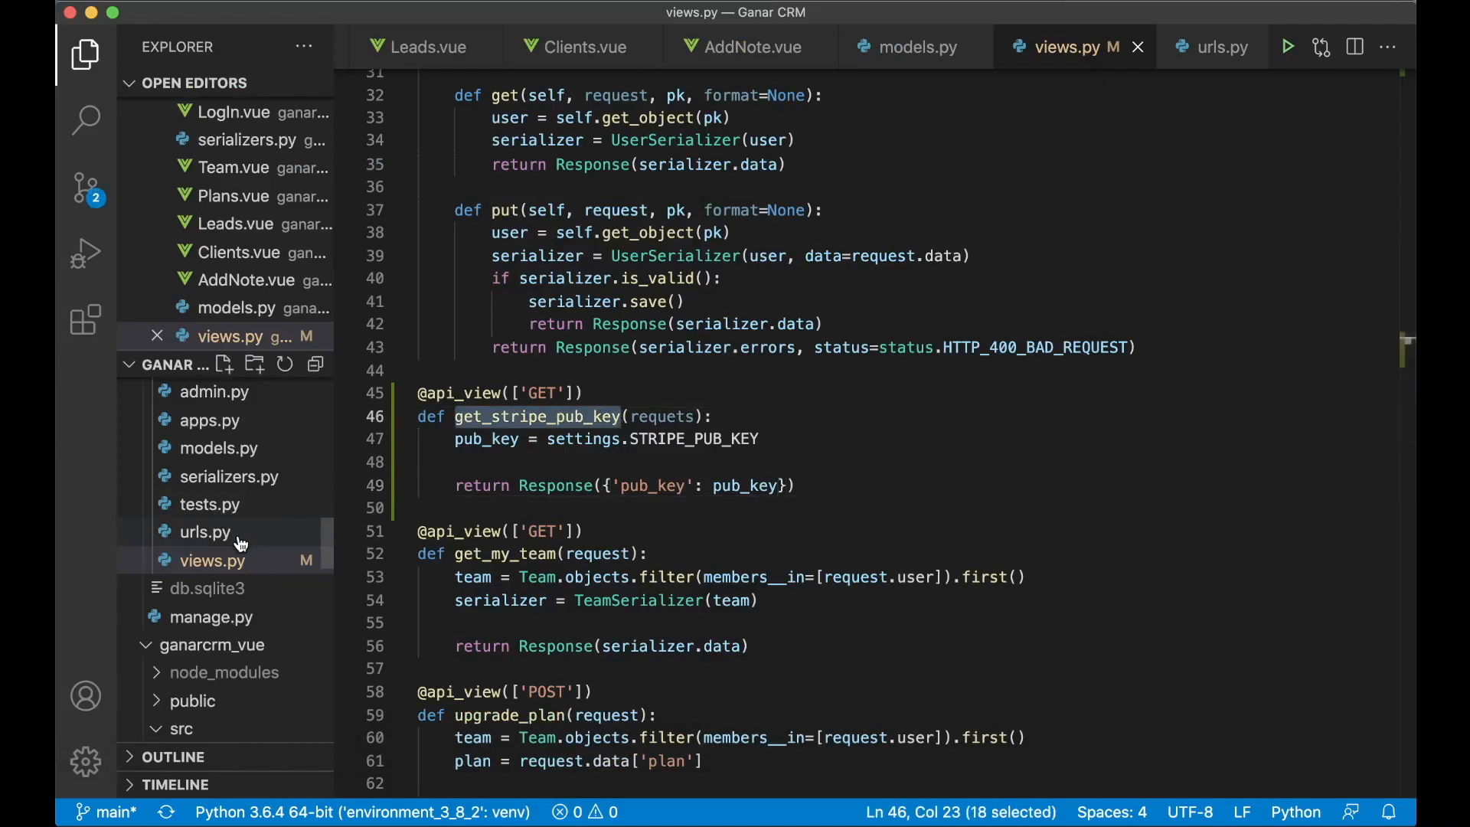
- Add path('stripe/get_stripe_pub_key/', get_stripe_pub_key, name='get_stripe_pub_key') to the team urls.py
left_click(205, 531)
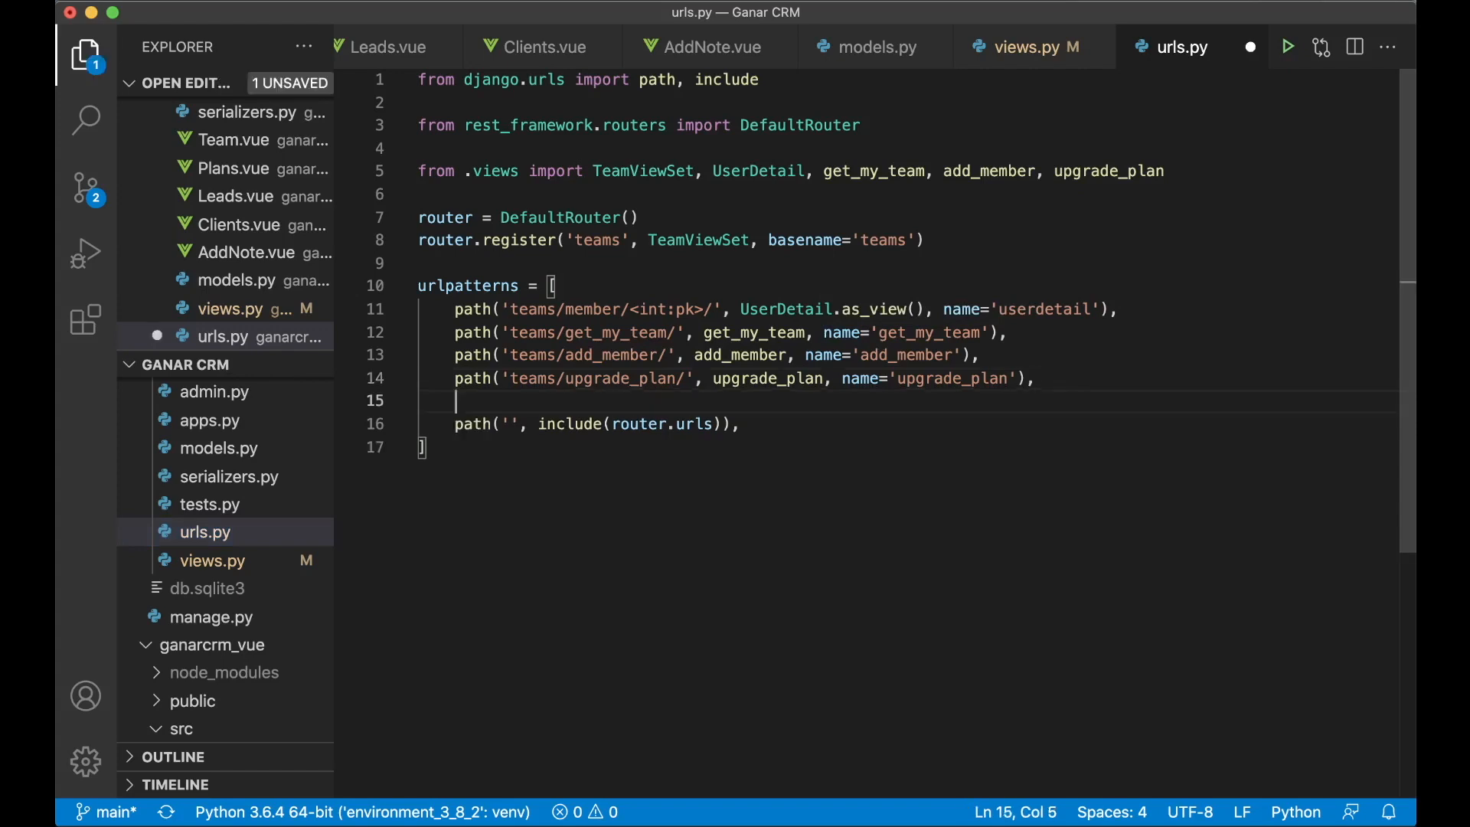
type("path('')")
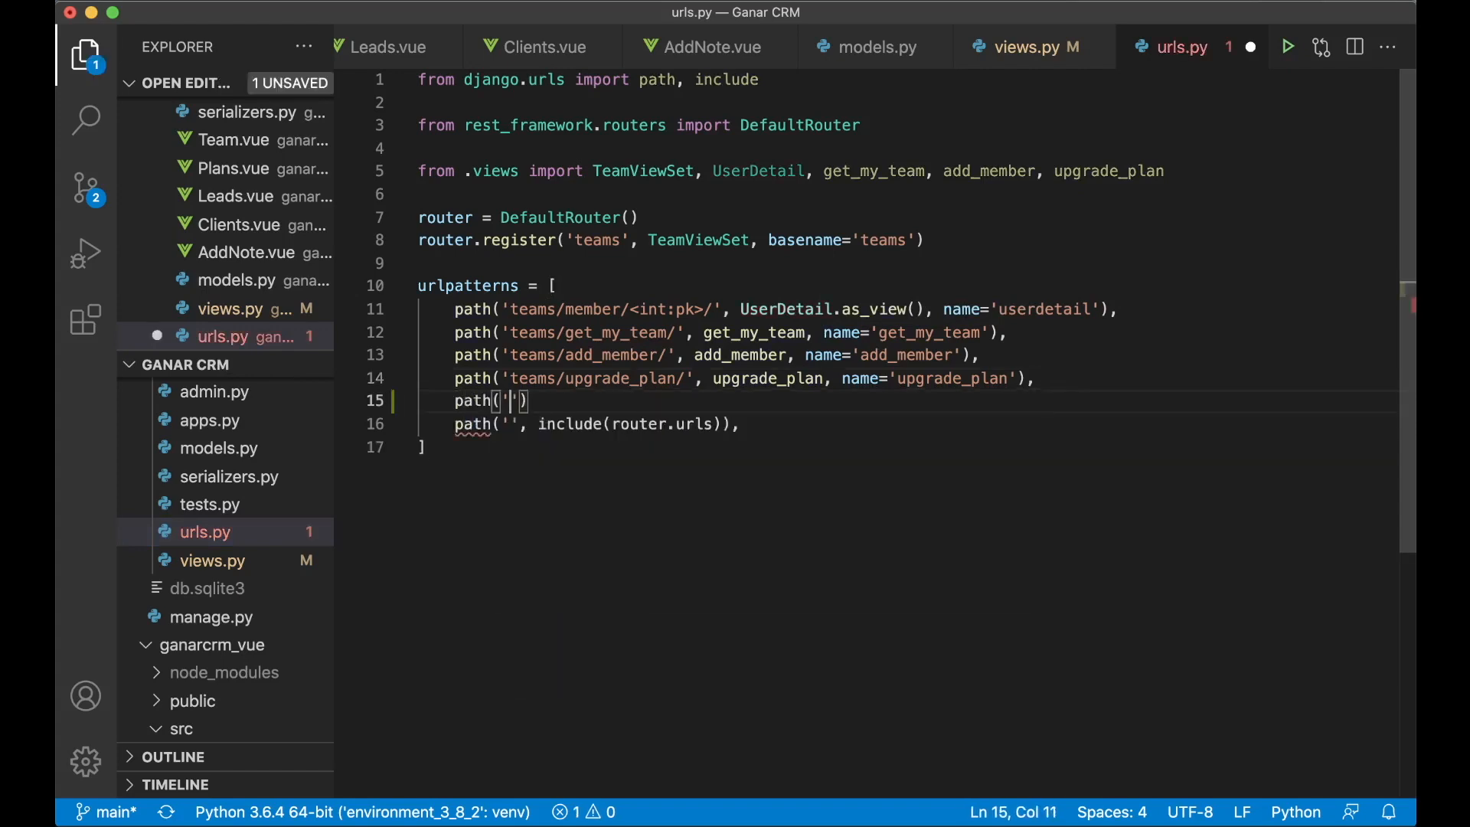
type("stripe/get_stripe_pub_key/")
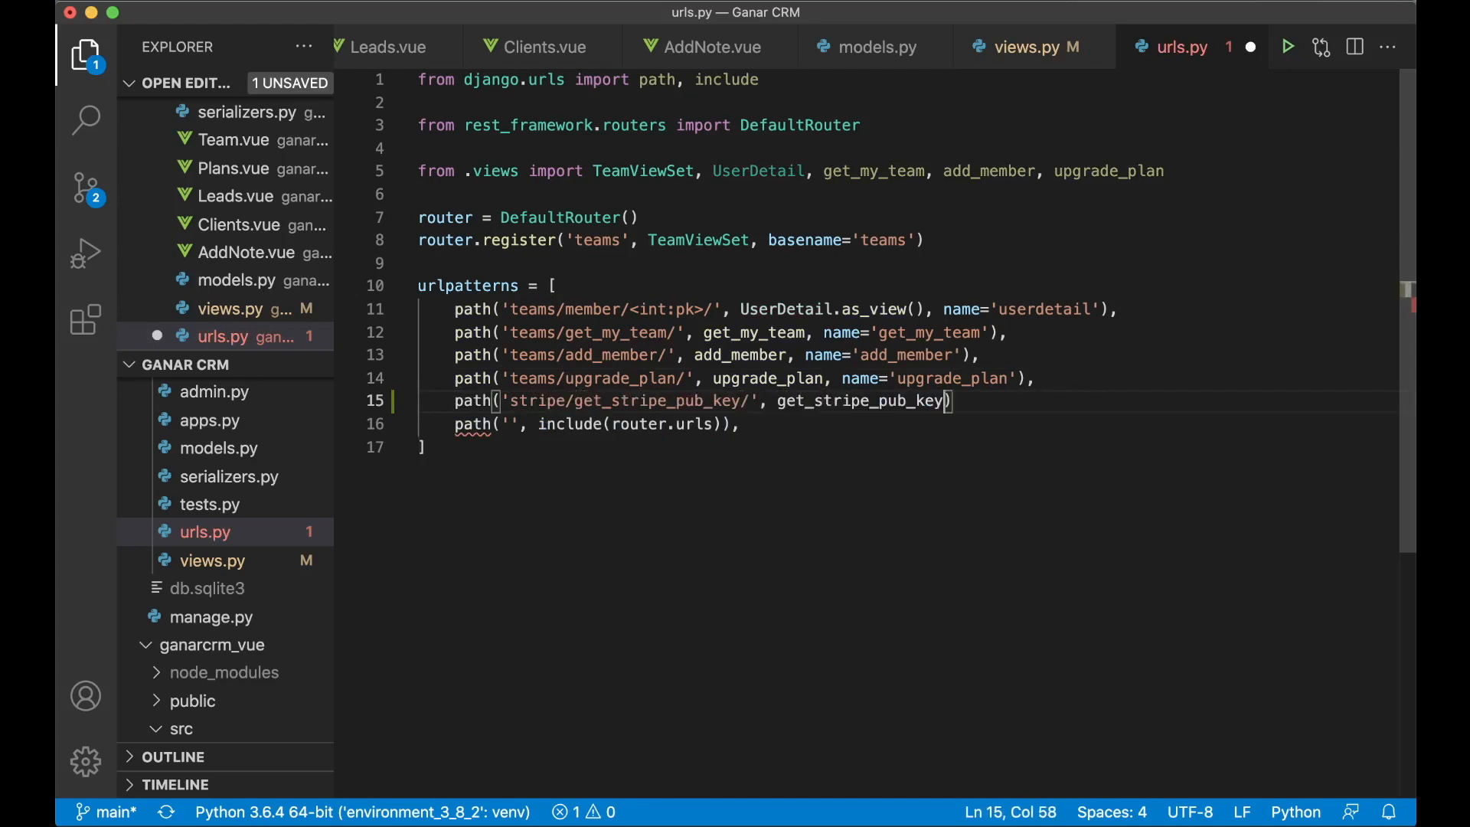
type(", name=''")
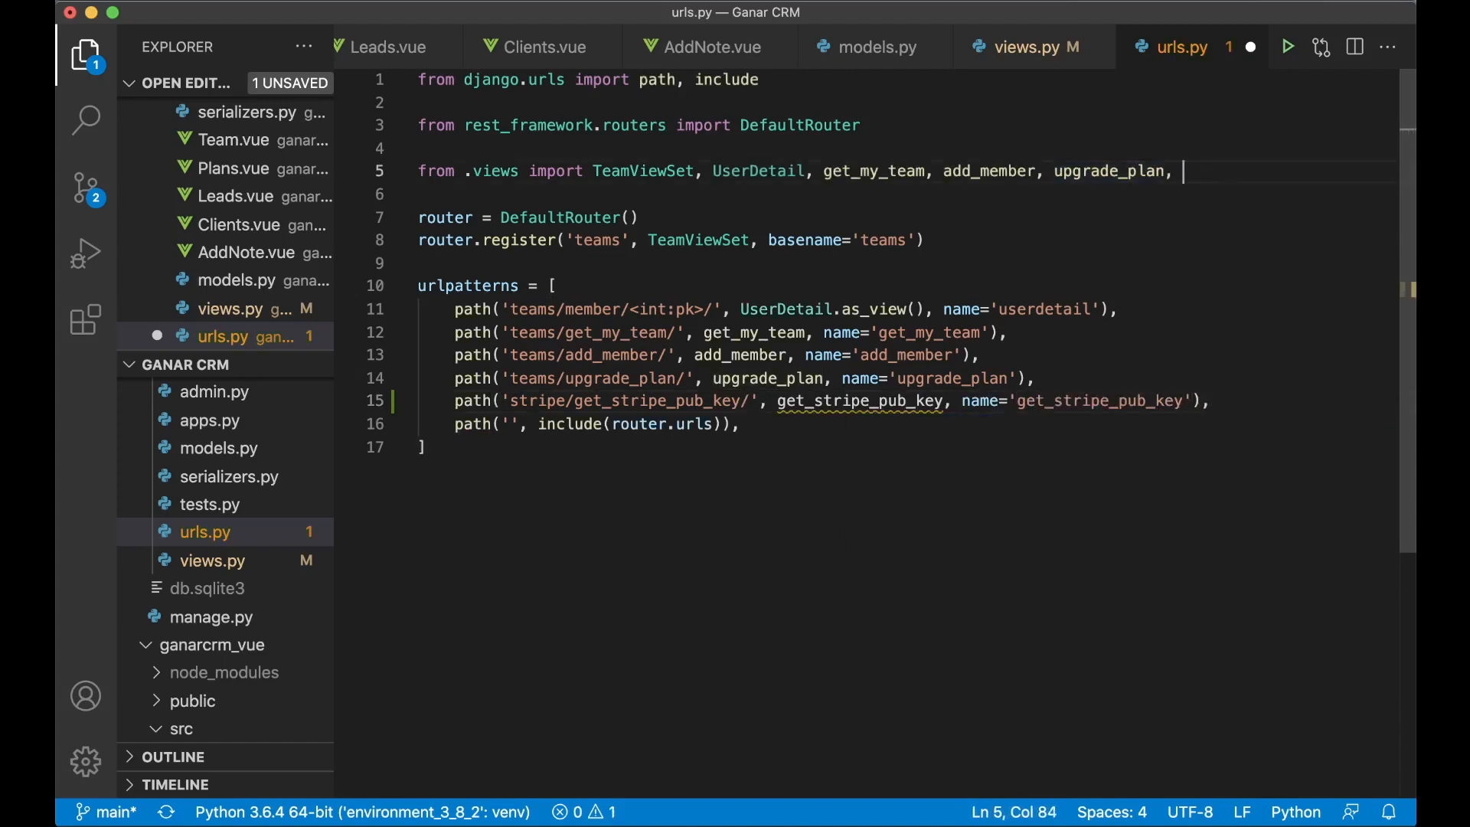
type("get_stripe_pub_key")
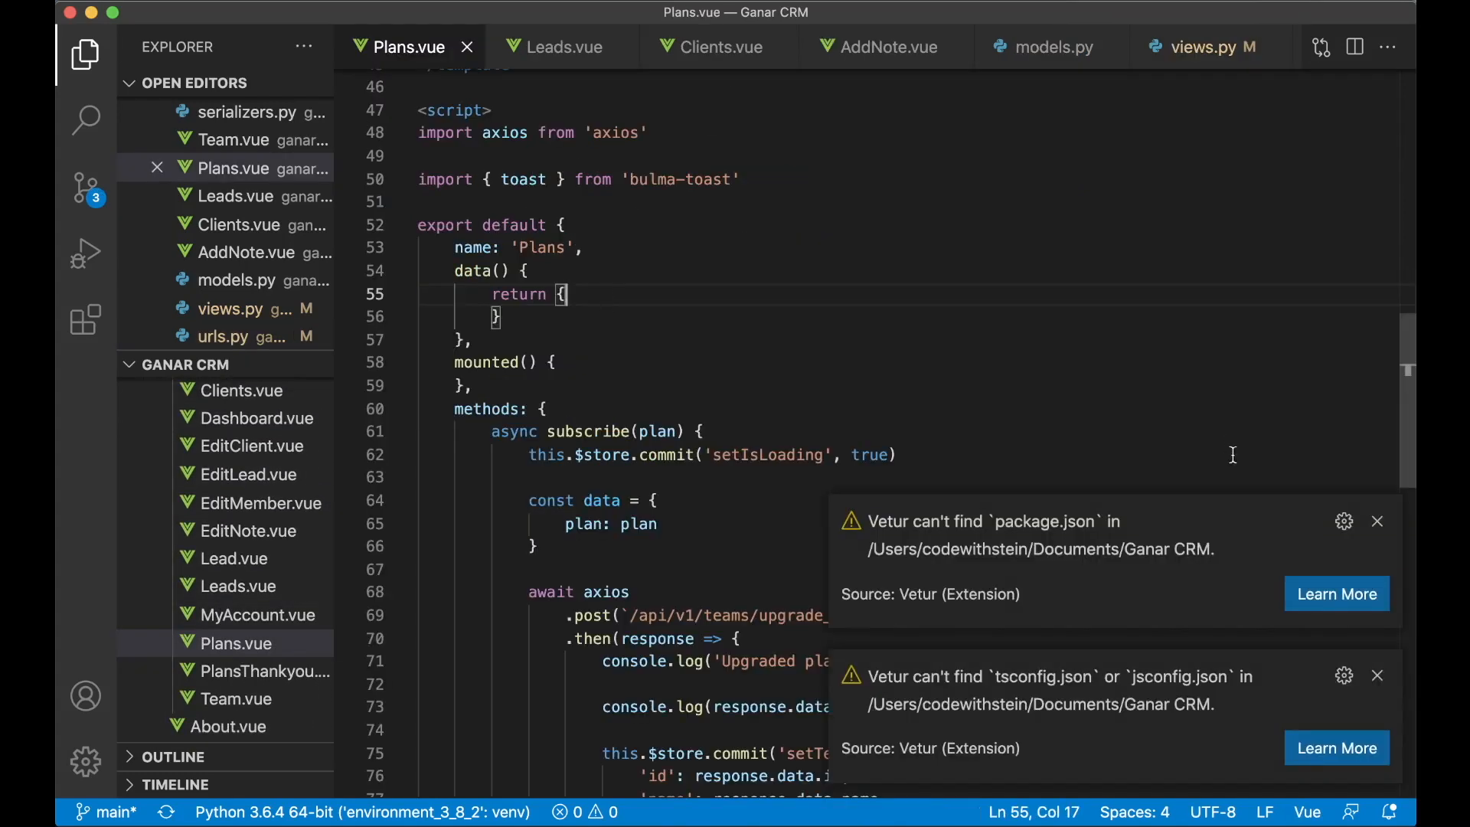
- Add a pub_key: '' data field and call this.getPubKey() in mounted()
key("enter")
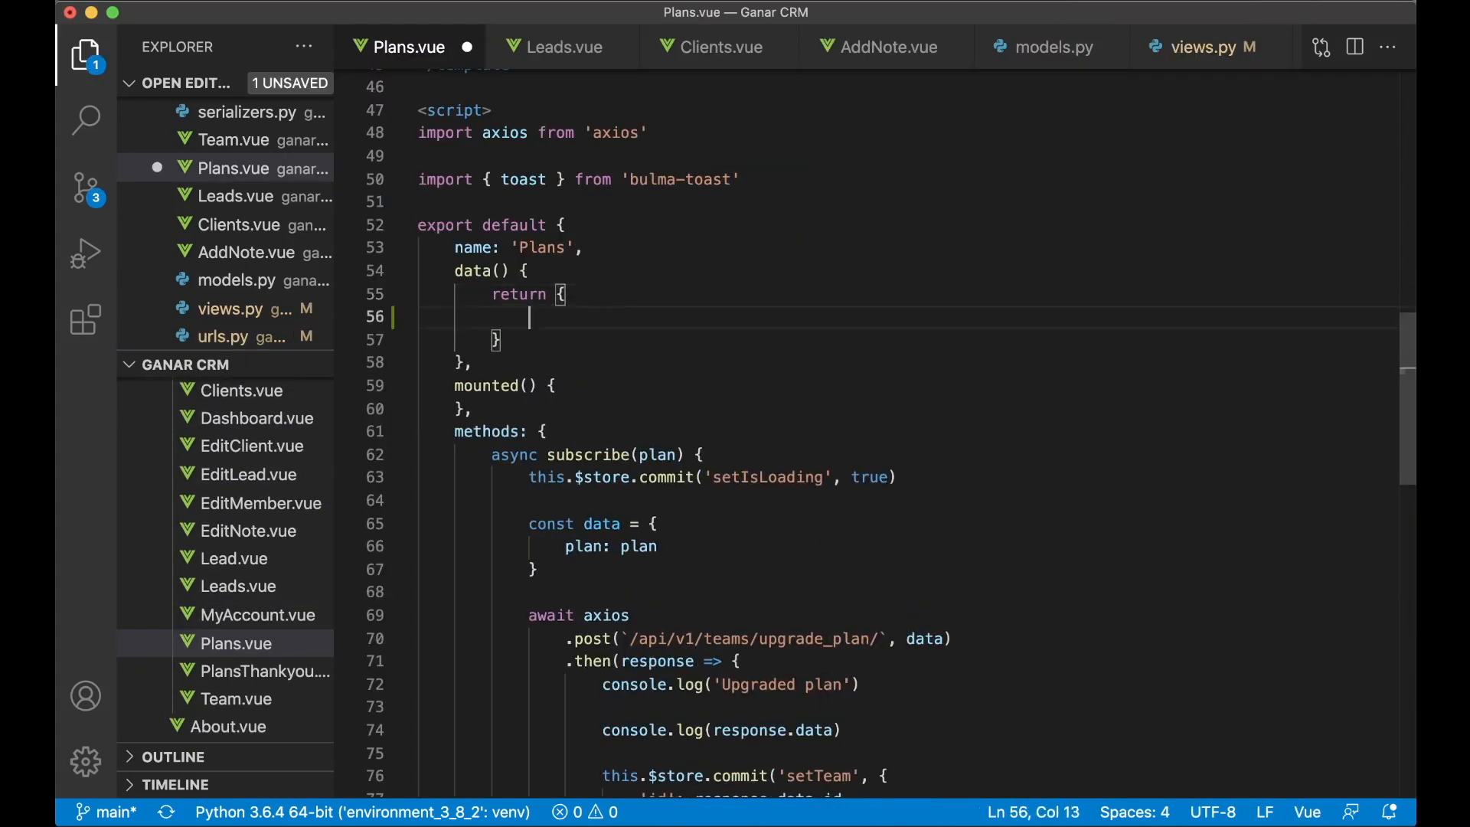
type("pub_key:")
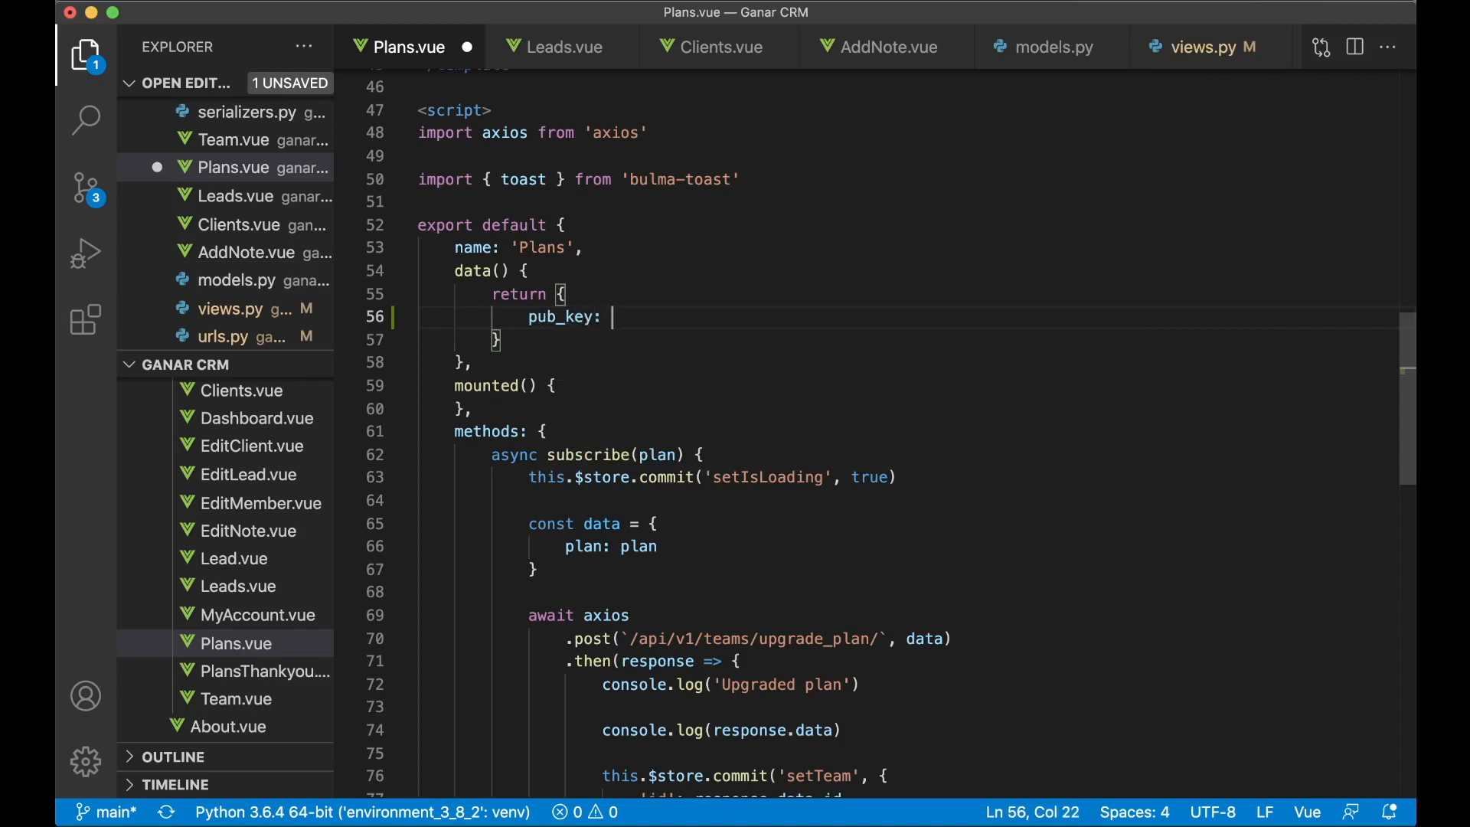
type("''")
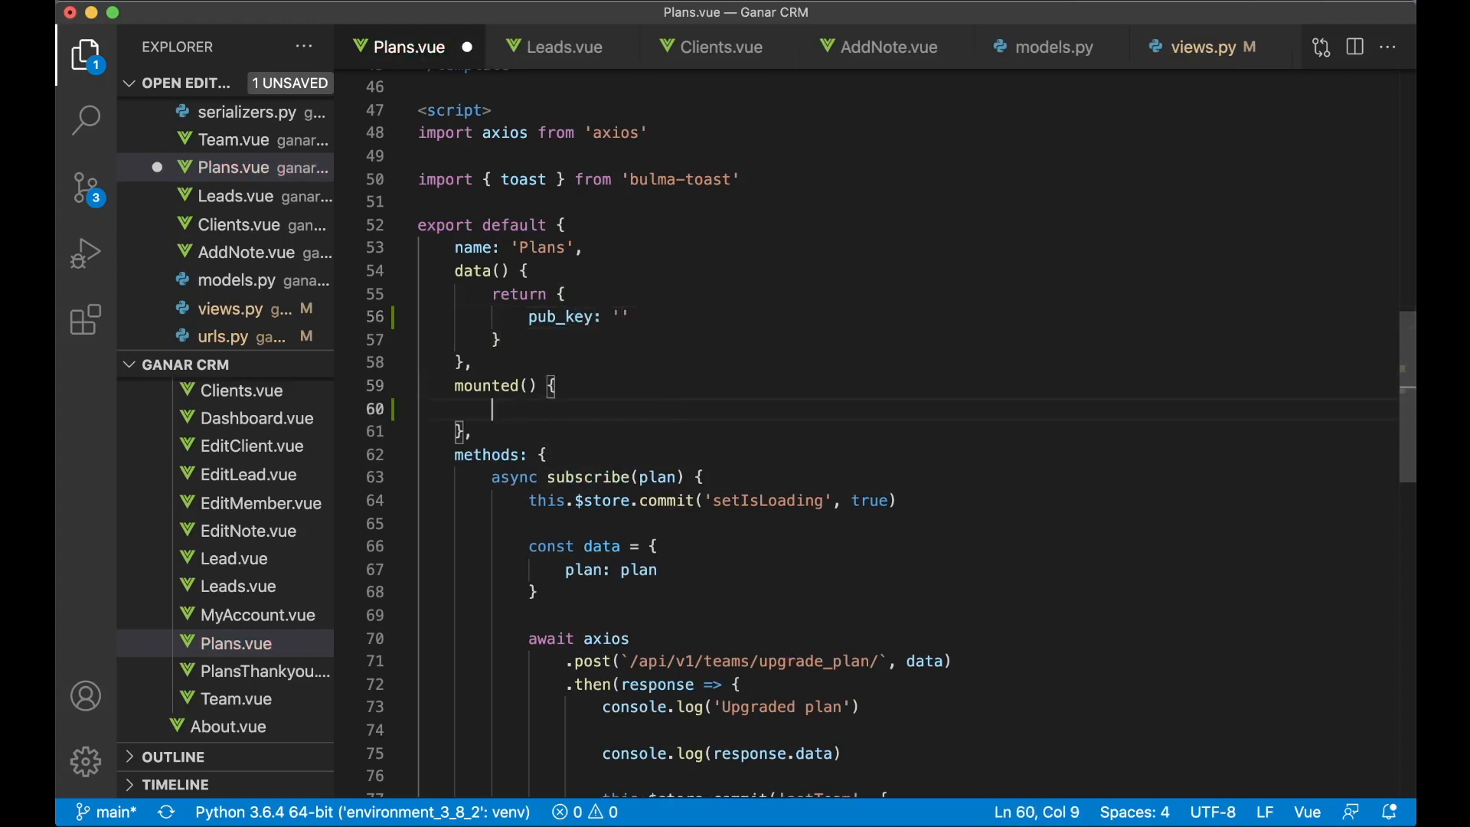
type("this.getPubKey(")
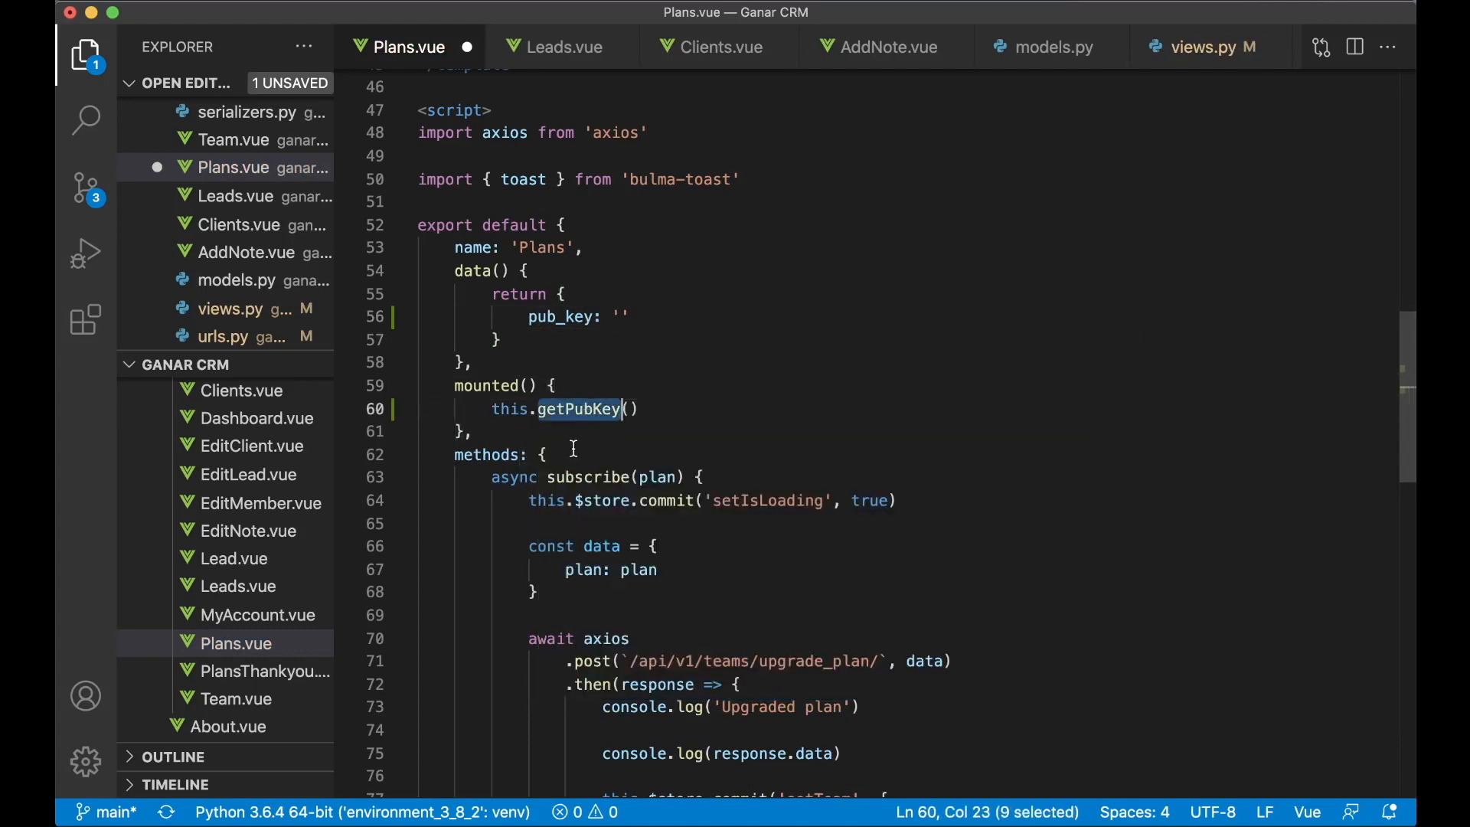
- Write an async getPubKey method that commits setIsLoading true then false
key("enter")
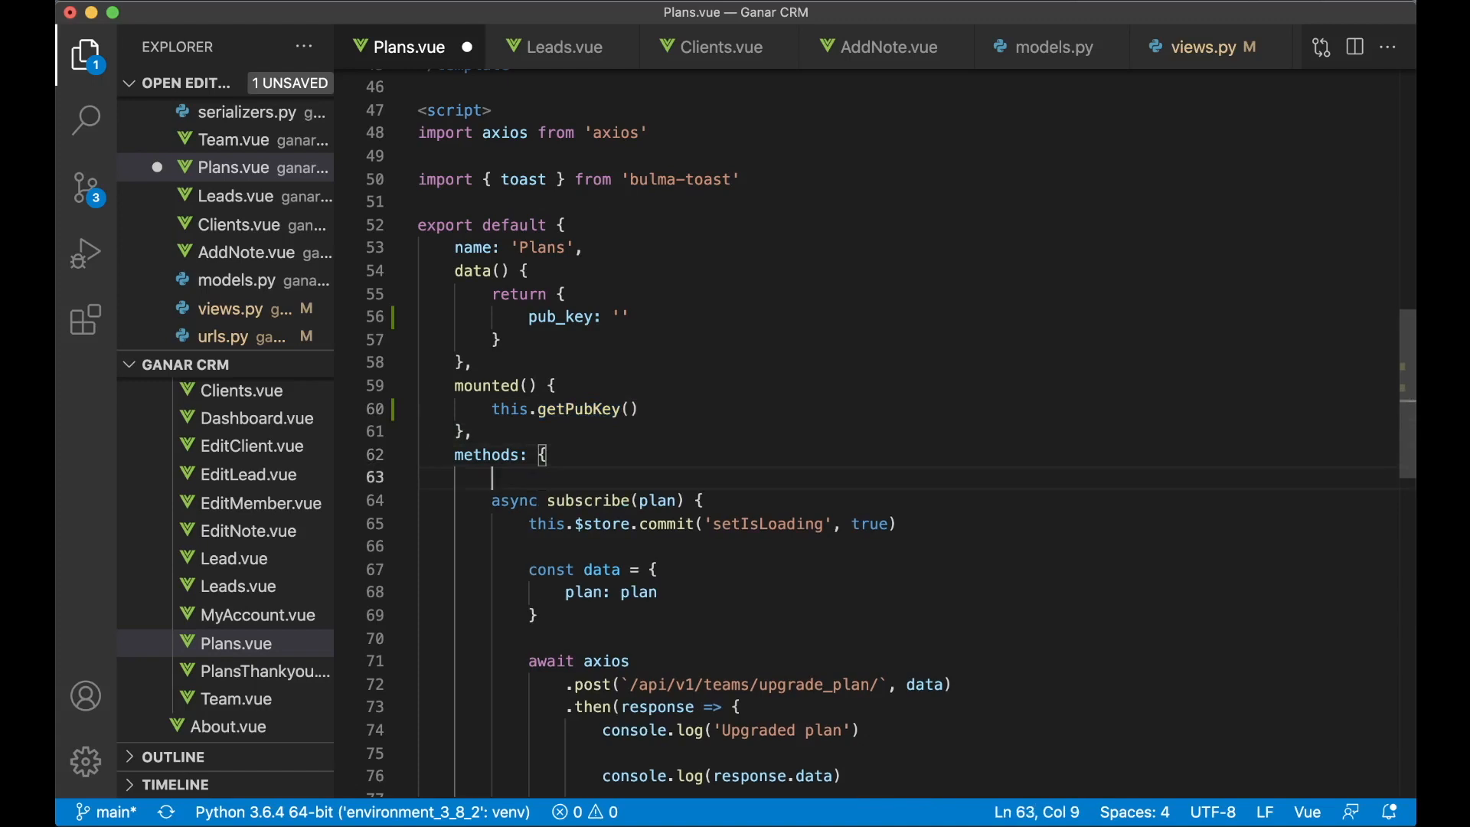
type("async getPubKey() {")
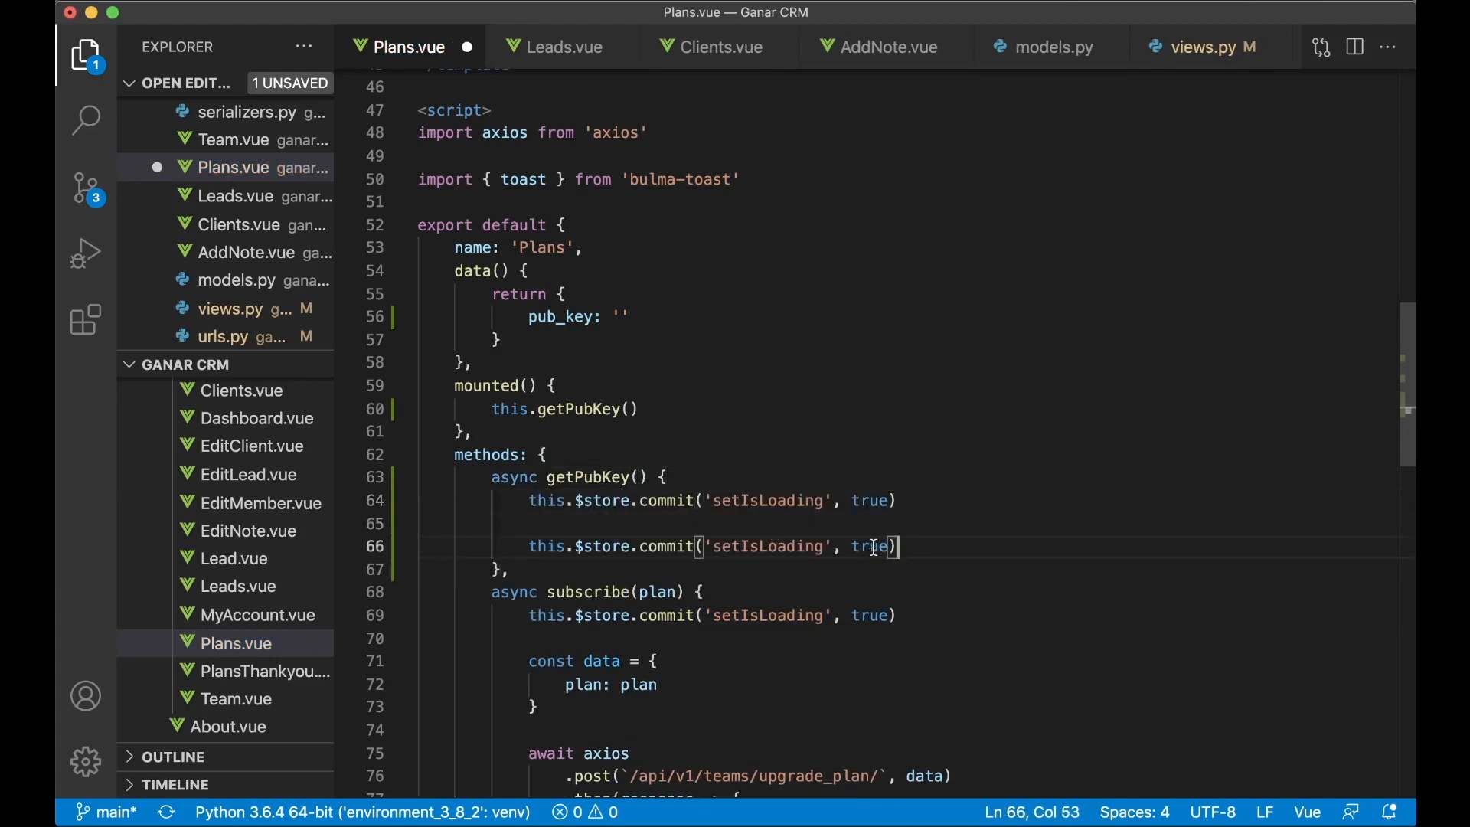
type("false")
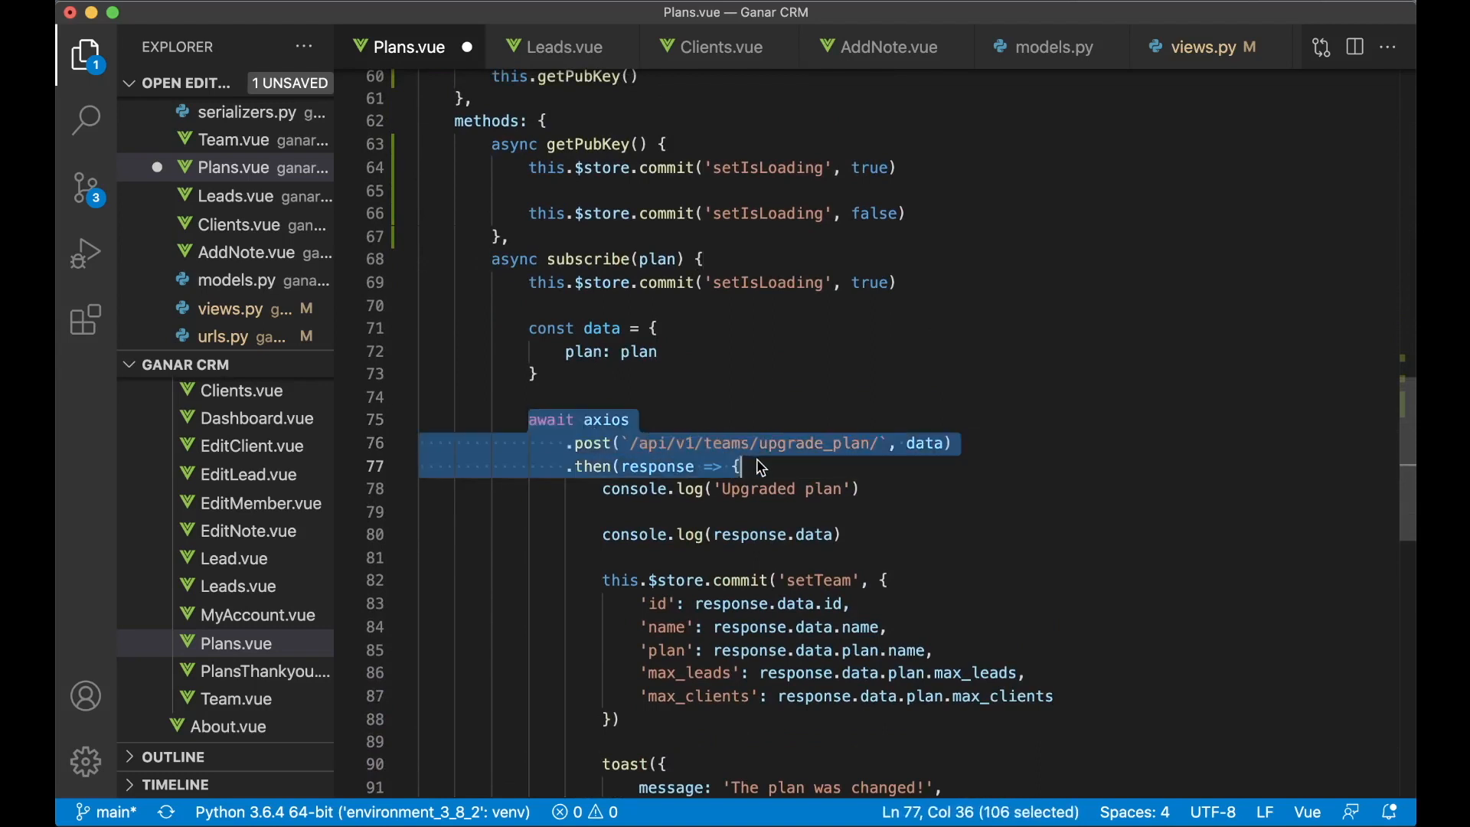
- Paste the axios request into getPubKey and point it at /api/v1/stripe/get_stripe_pub_key/
left_click(895, 168)
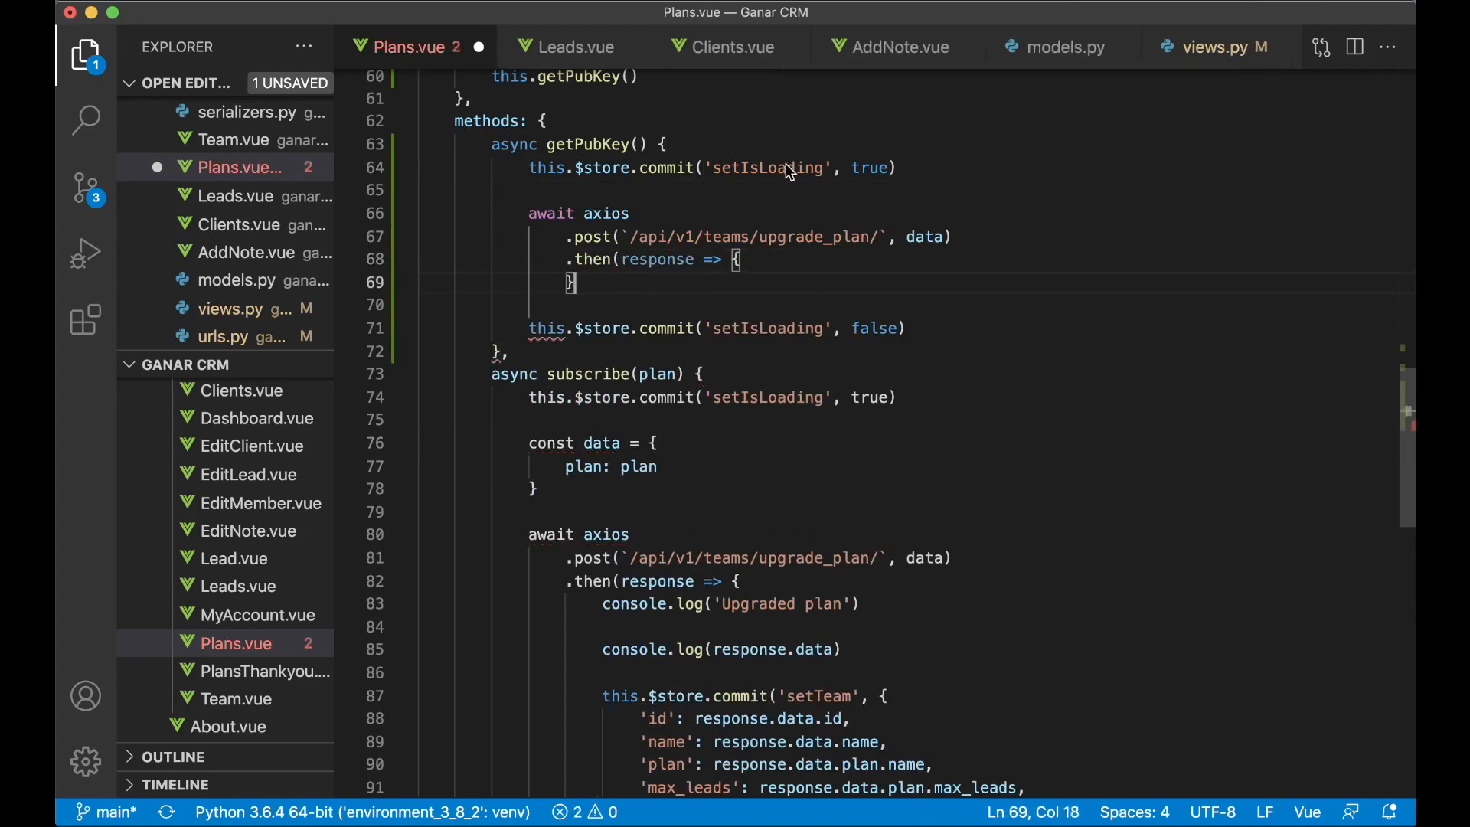
double_click(813, 237)
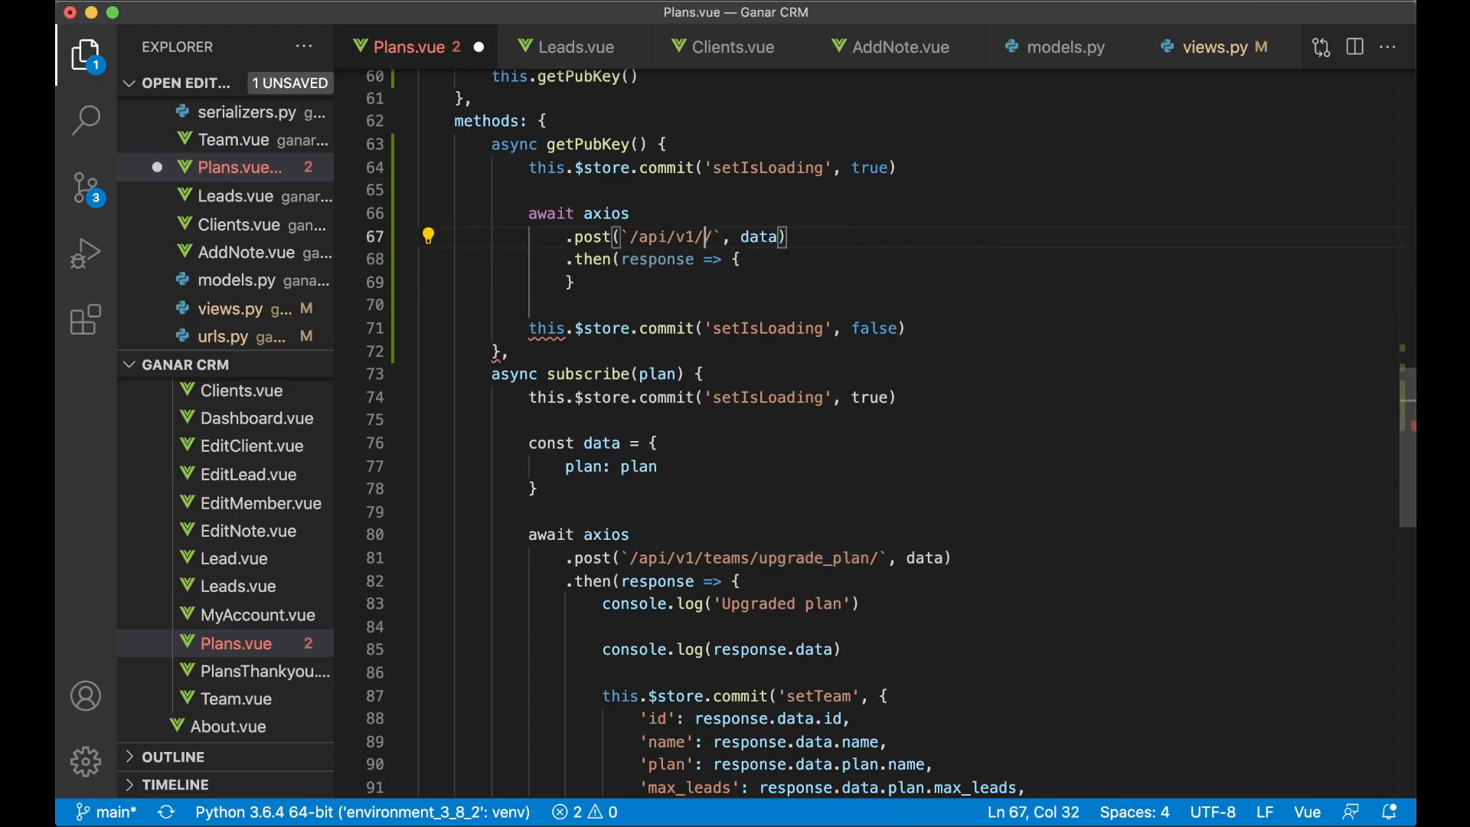
type("stripe/get/")
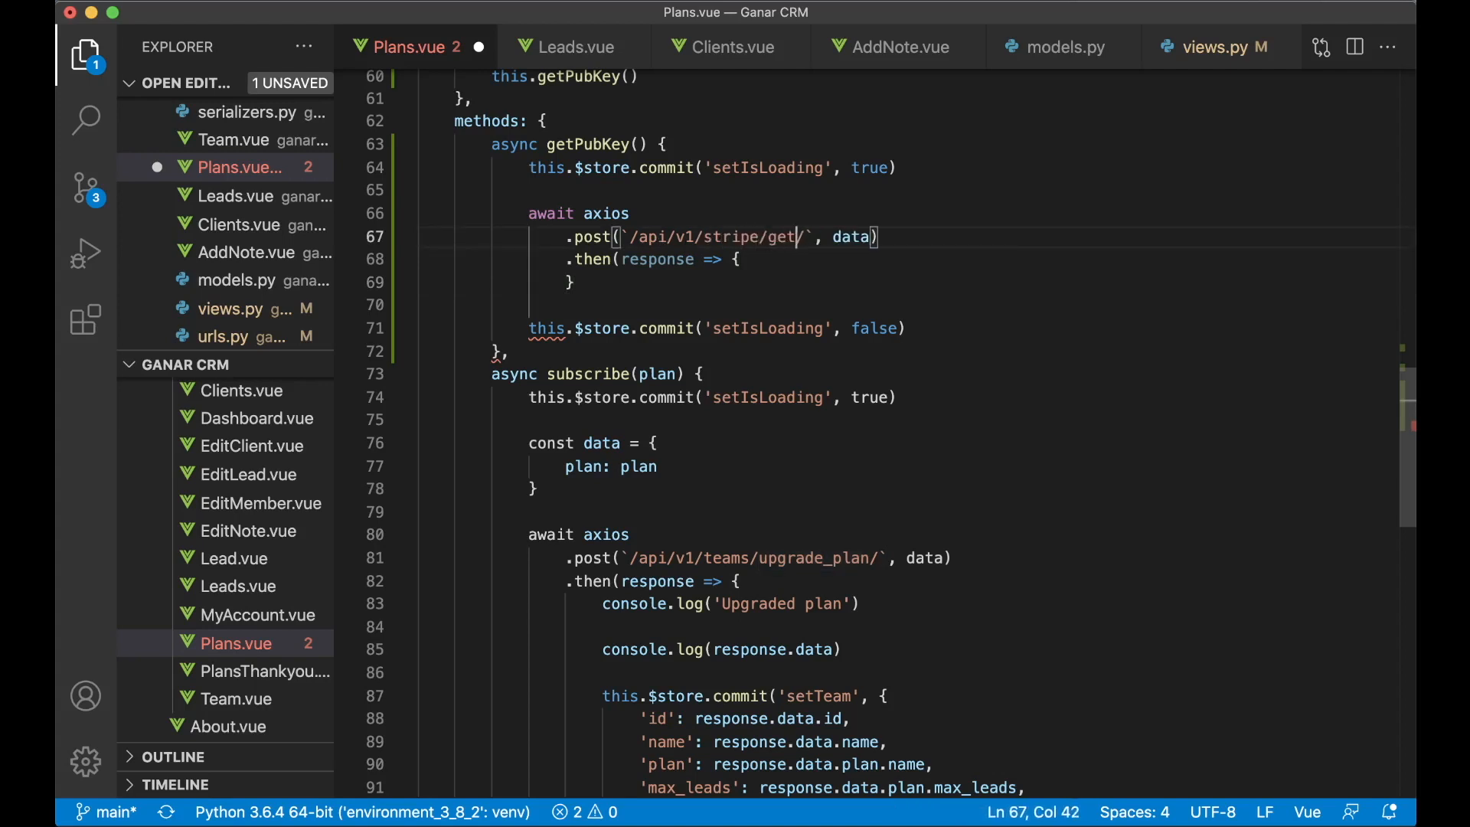
type("_pub_key")
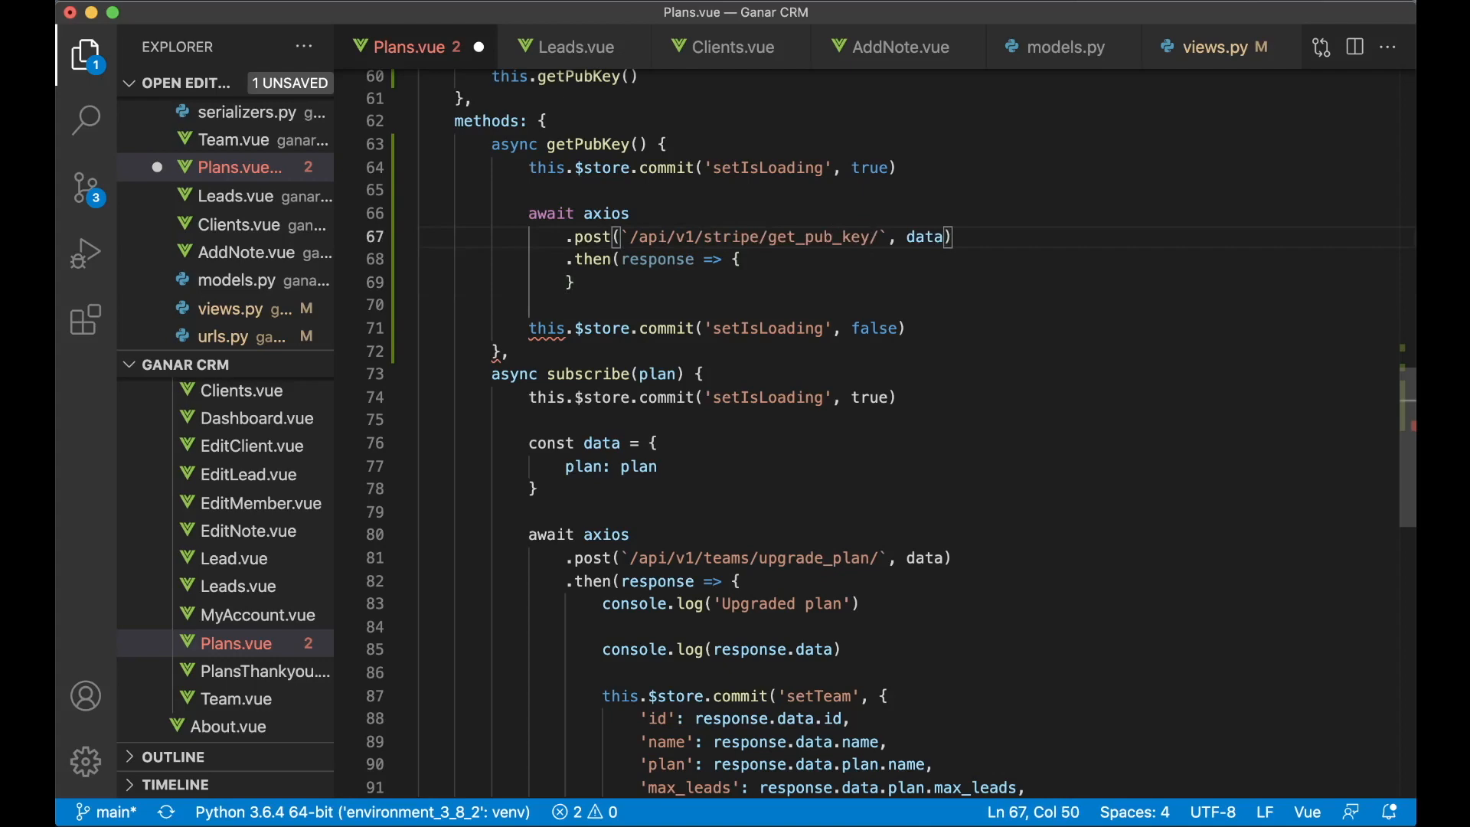
mouse_move(1172, 49)
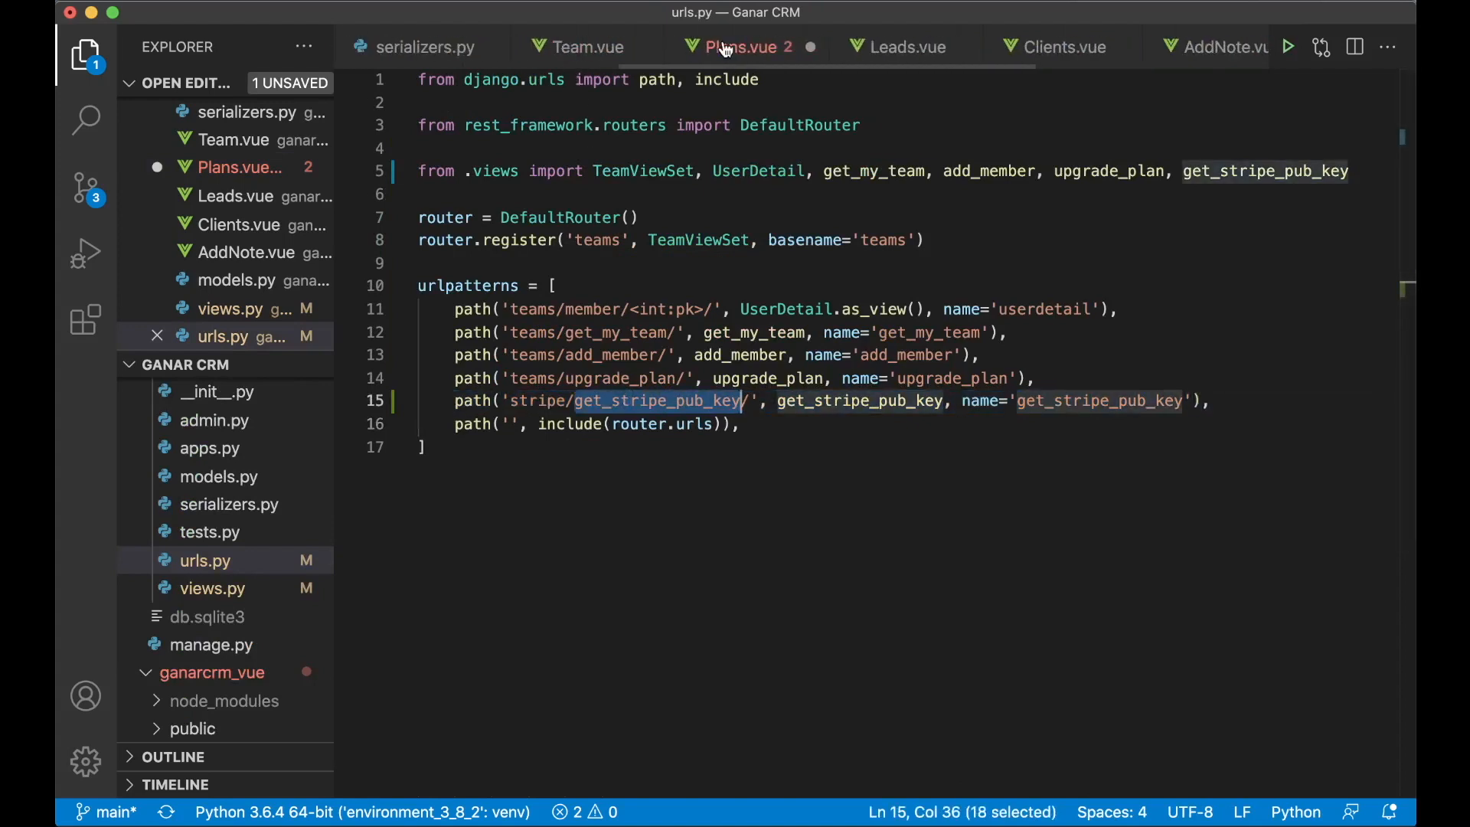
left_click(740, 46)
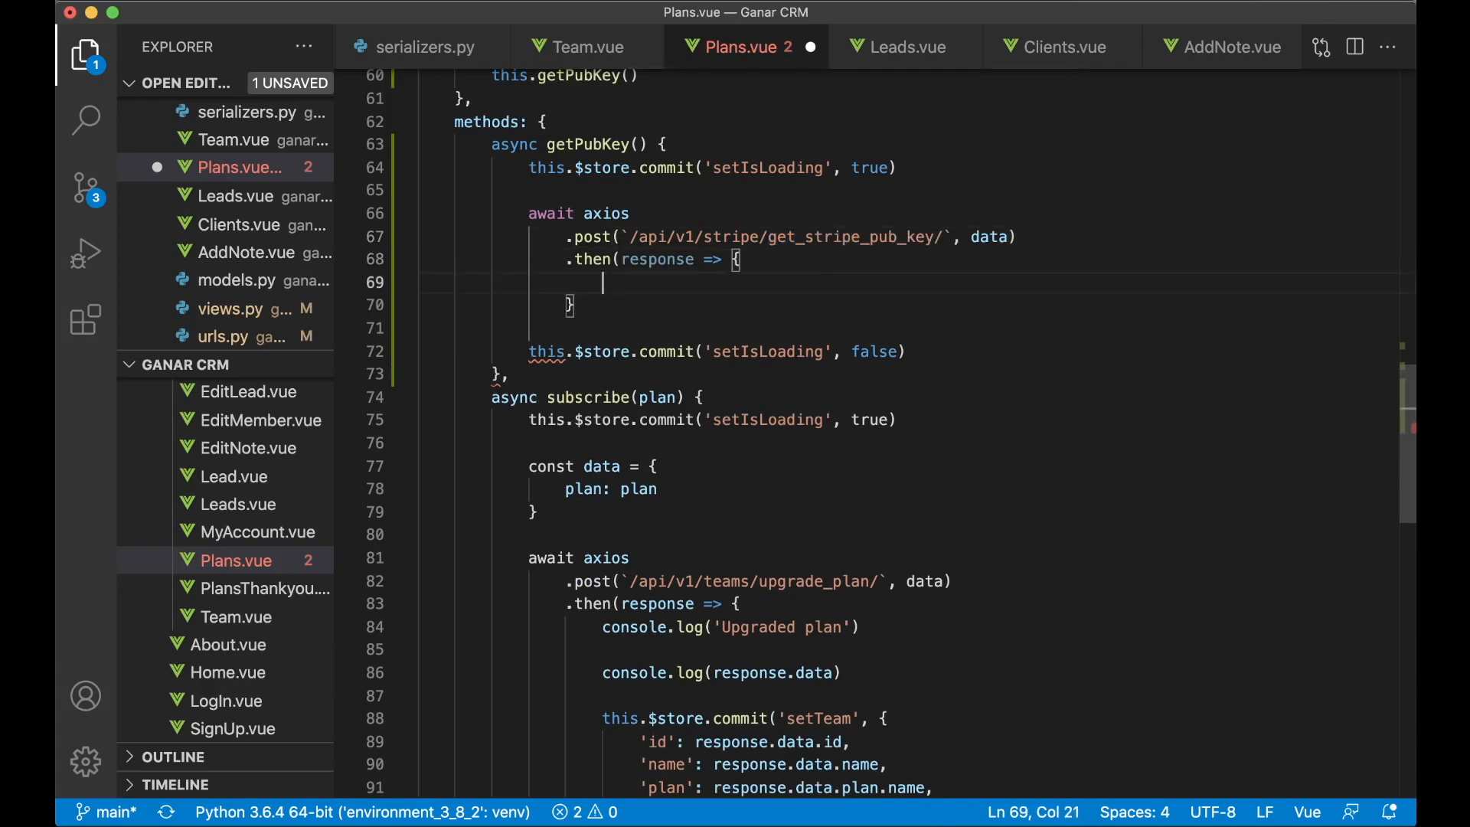
- Log response.data in getPubKey's then-handler and add a catch that logs the error
type("console.log(response.data")
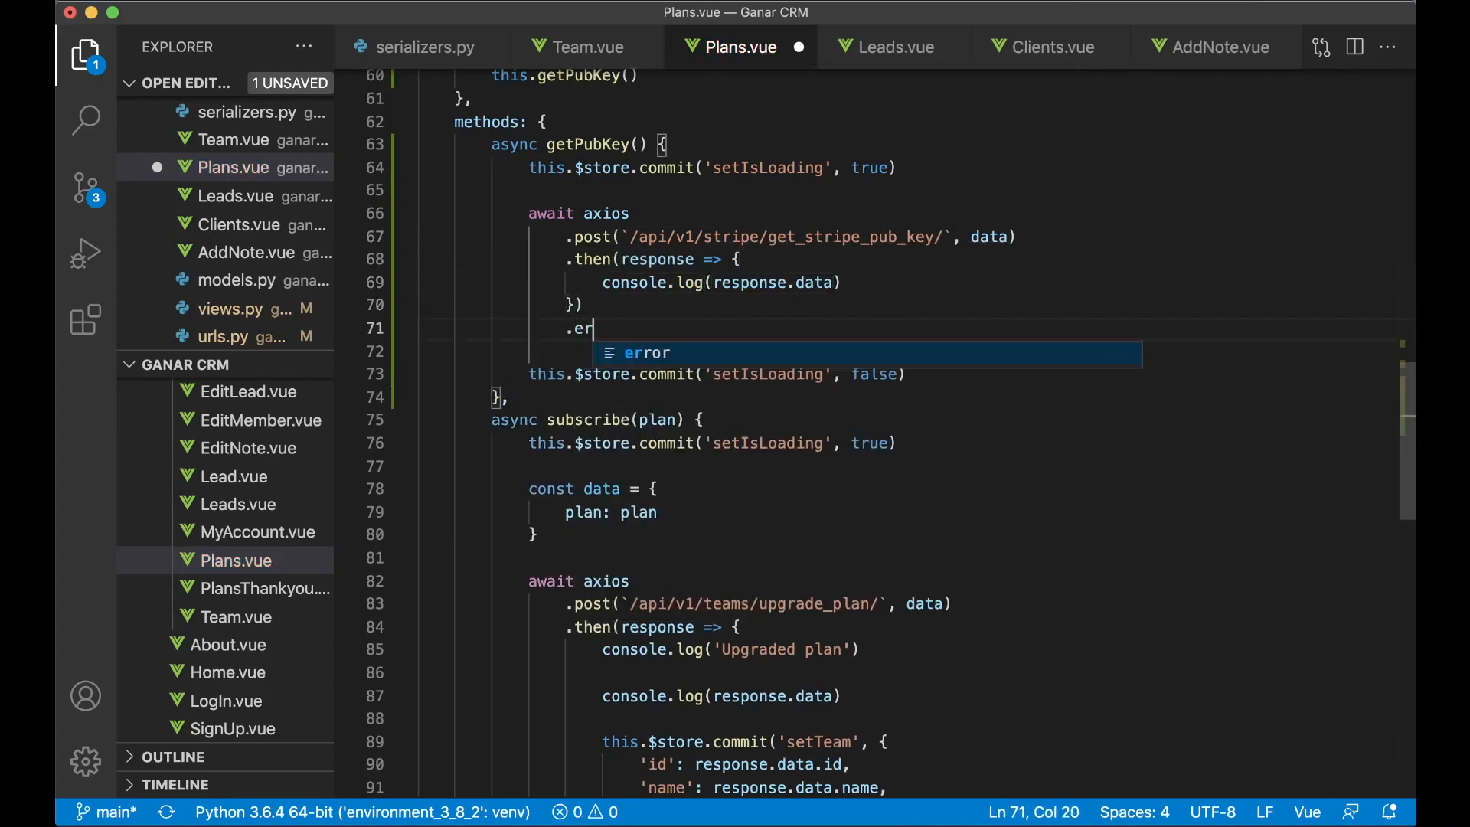
type("catch(error => {")
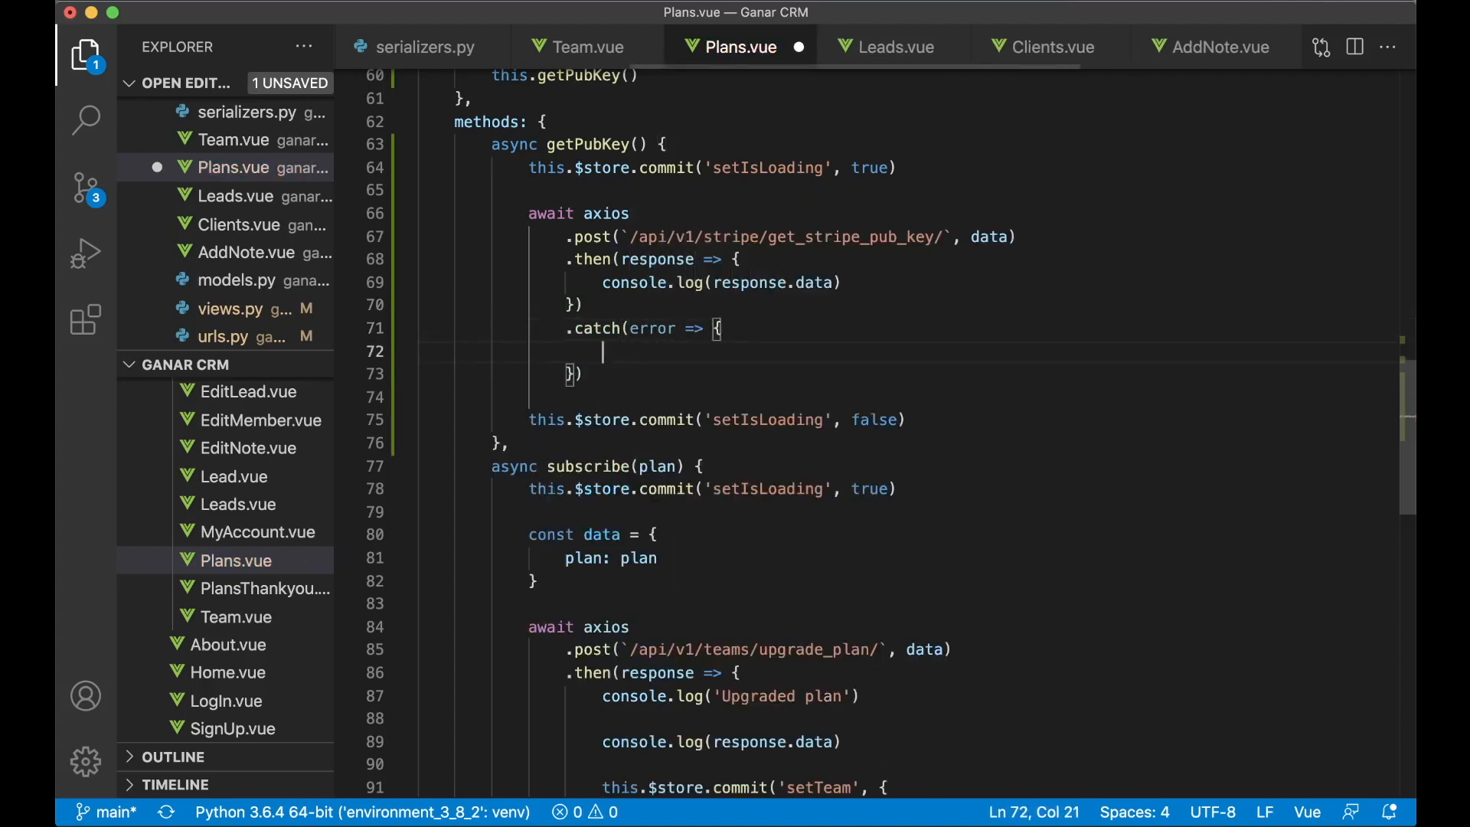
type("console.log()")
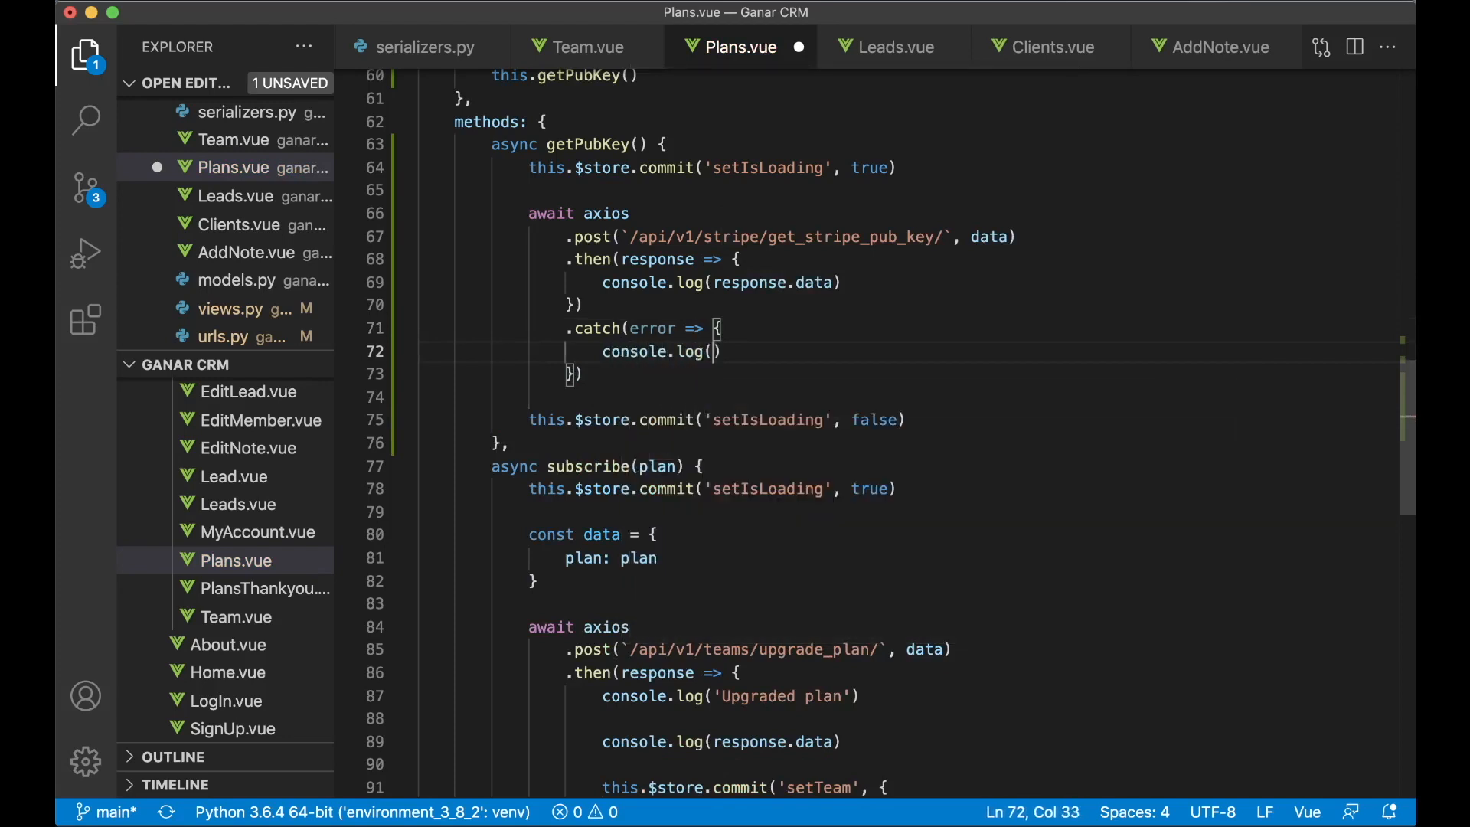
type("error")
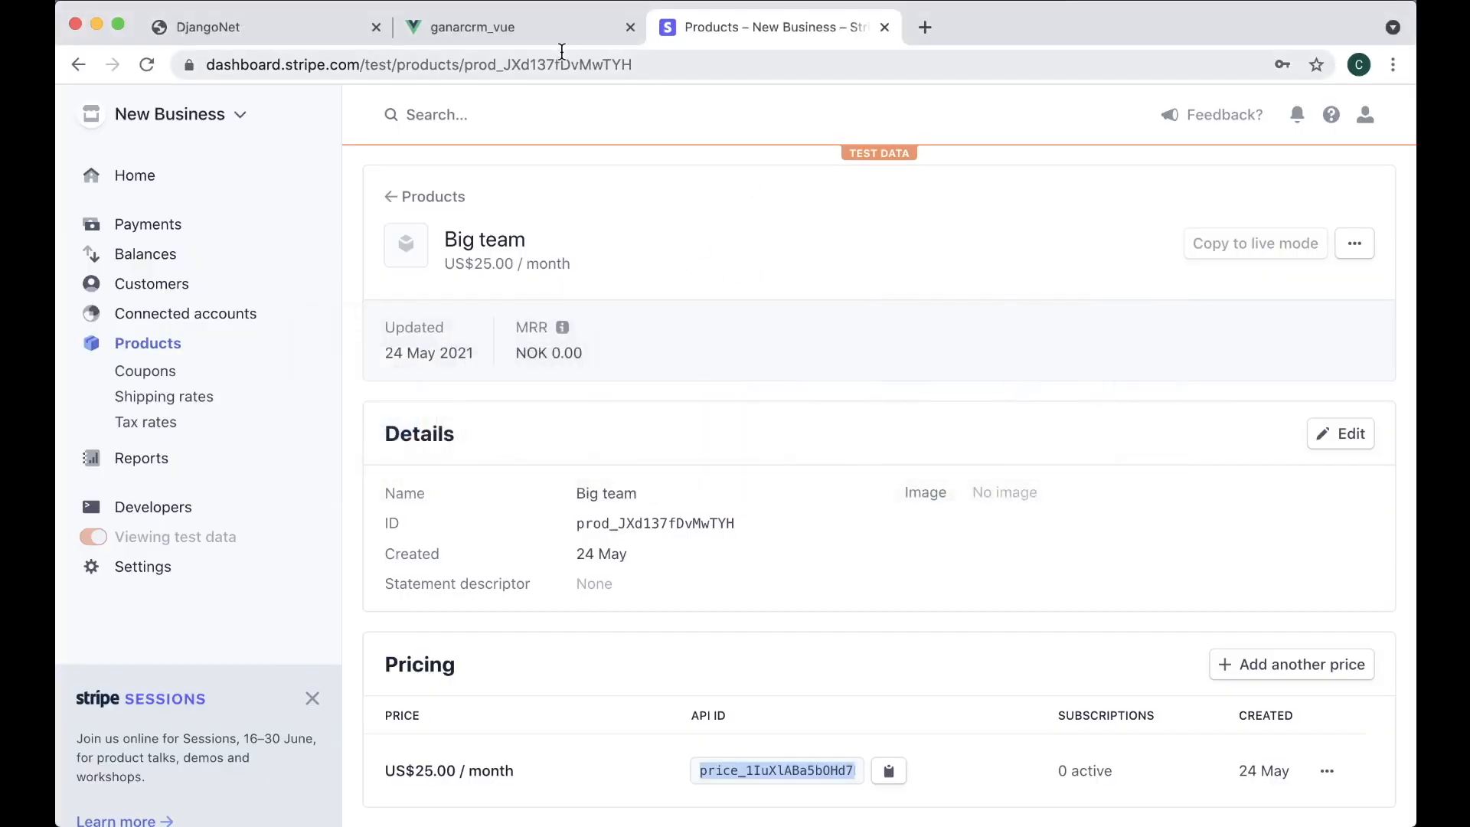
- Open the CRM Team plans page with Chrome's developer tools, showing 'data is not defined'
left_click(518, 26)
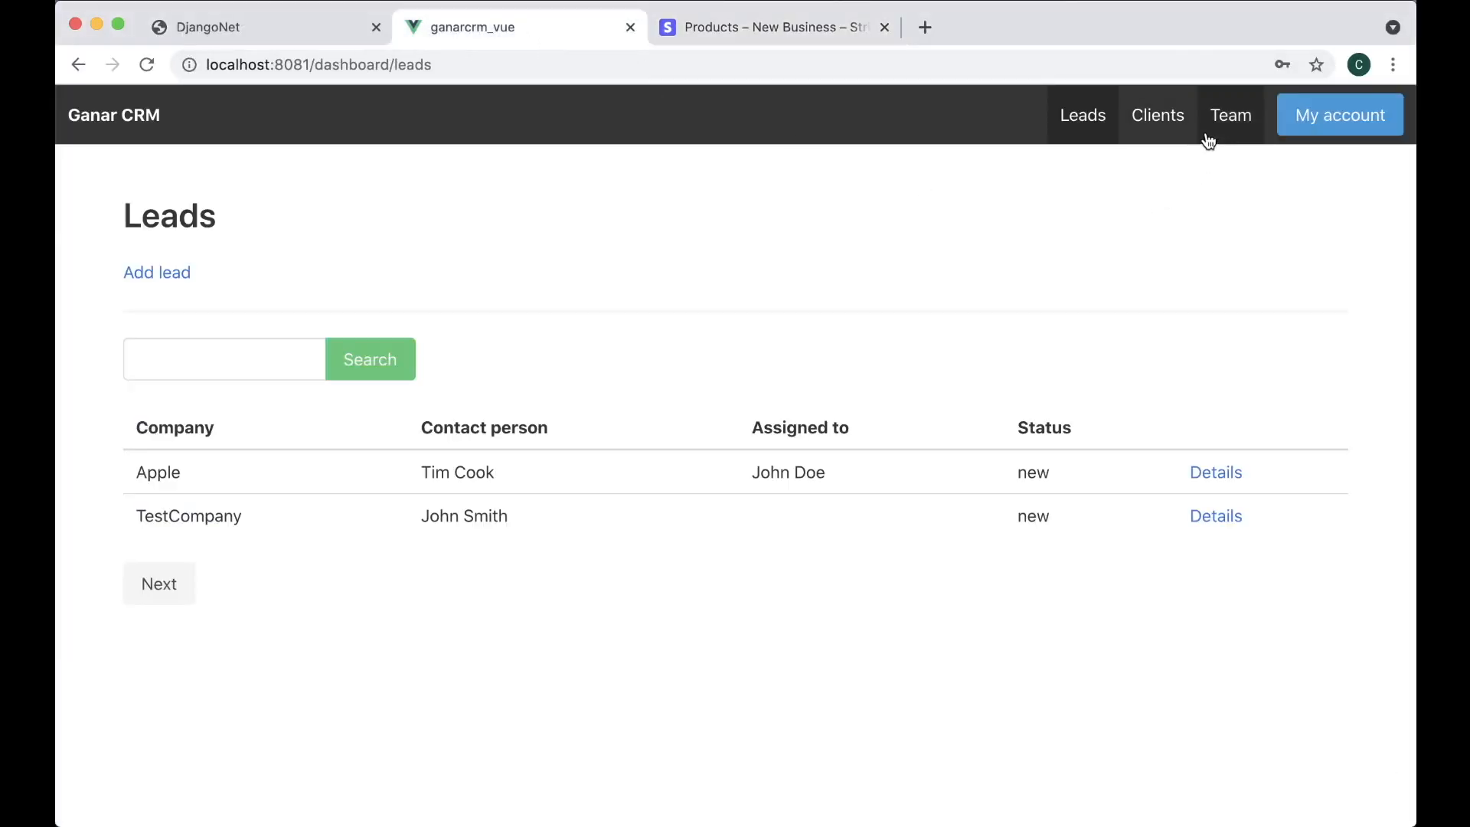
left_click(1230, 114)
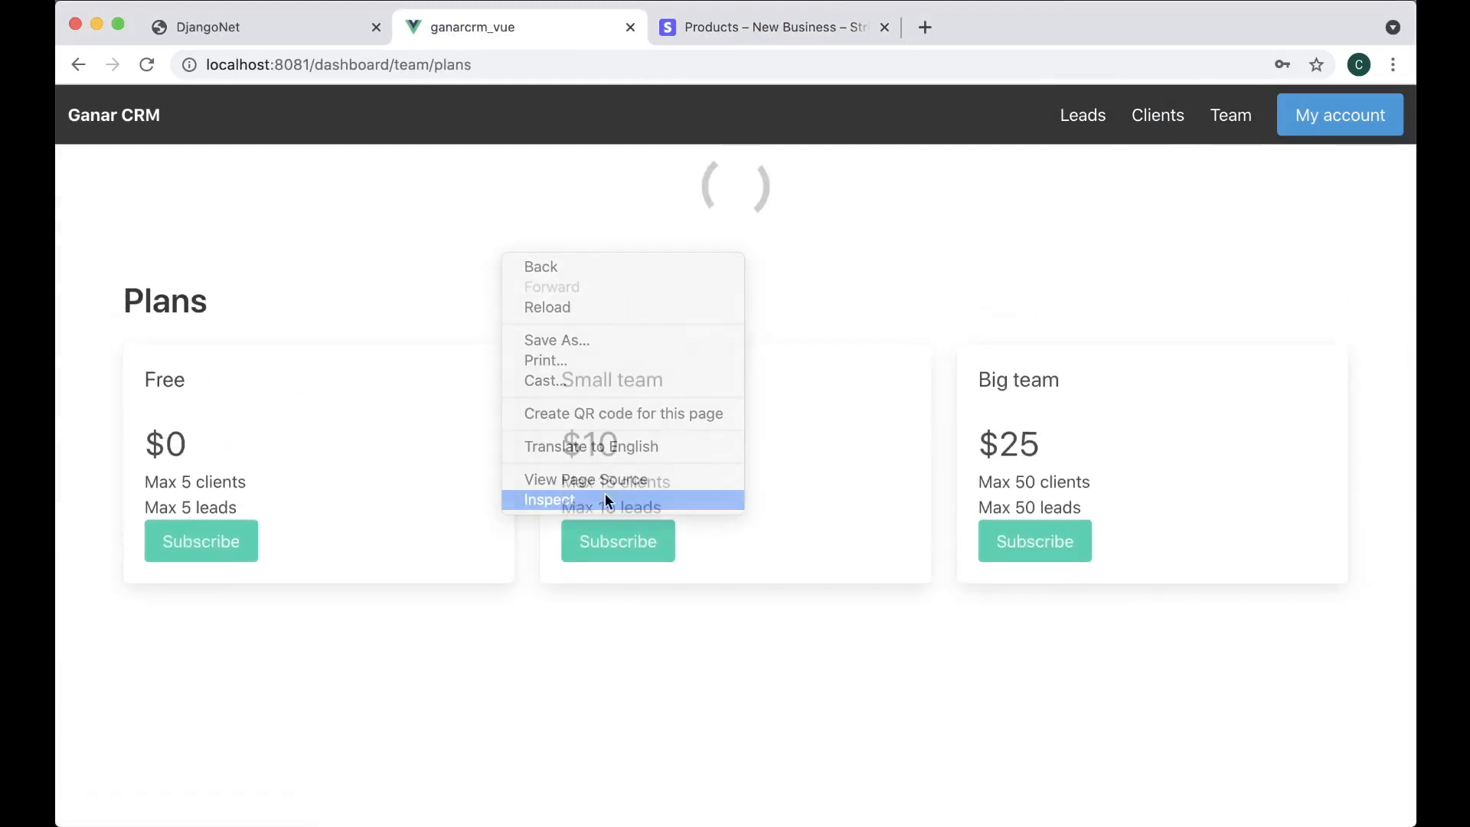
left_click(548, 498)
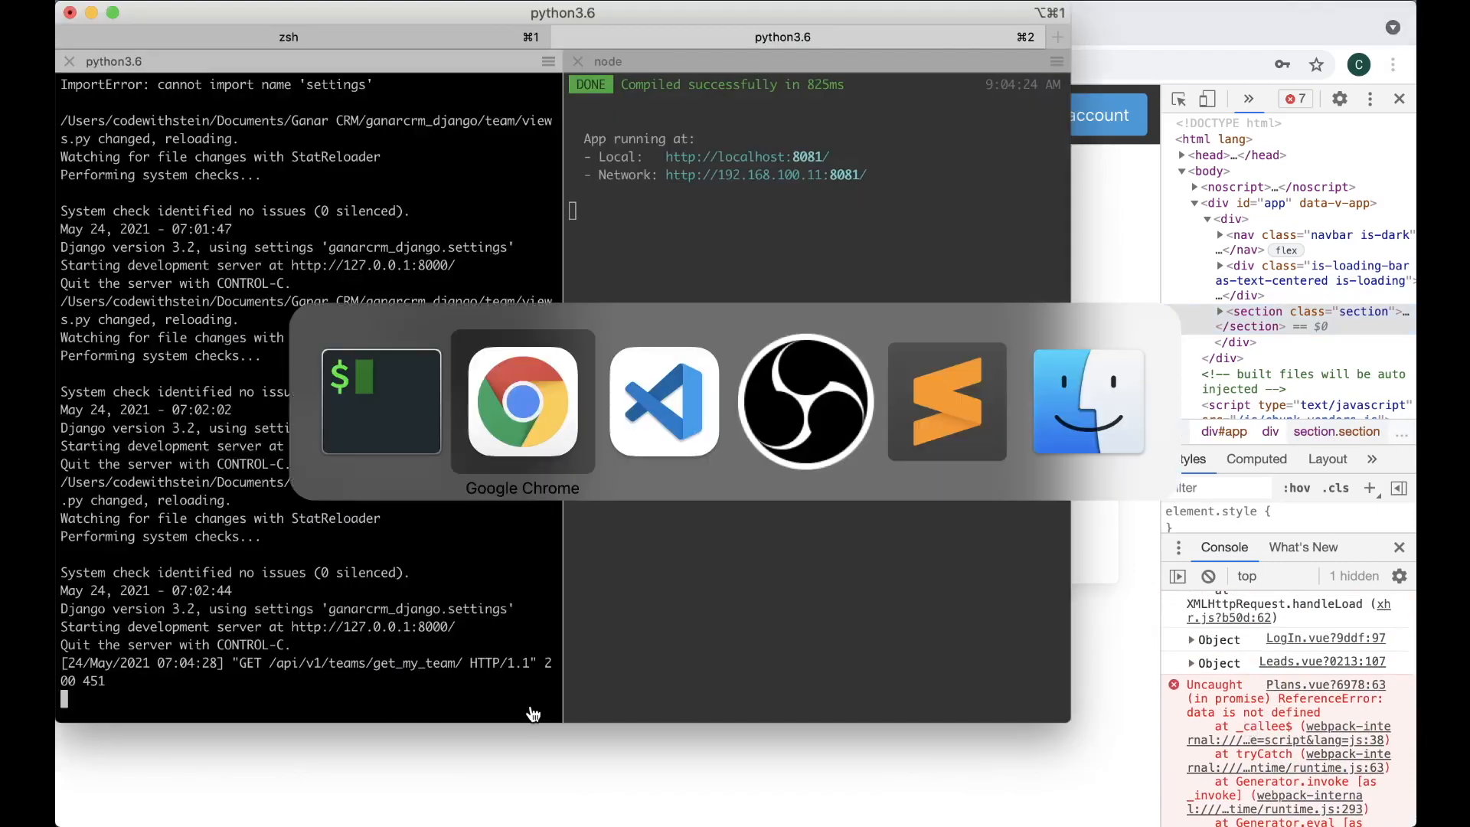
left_click(663, 401)
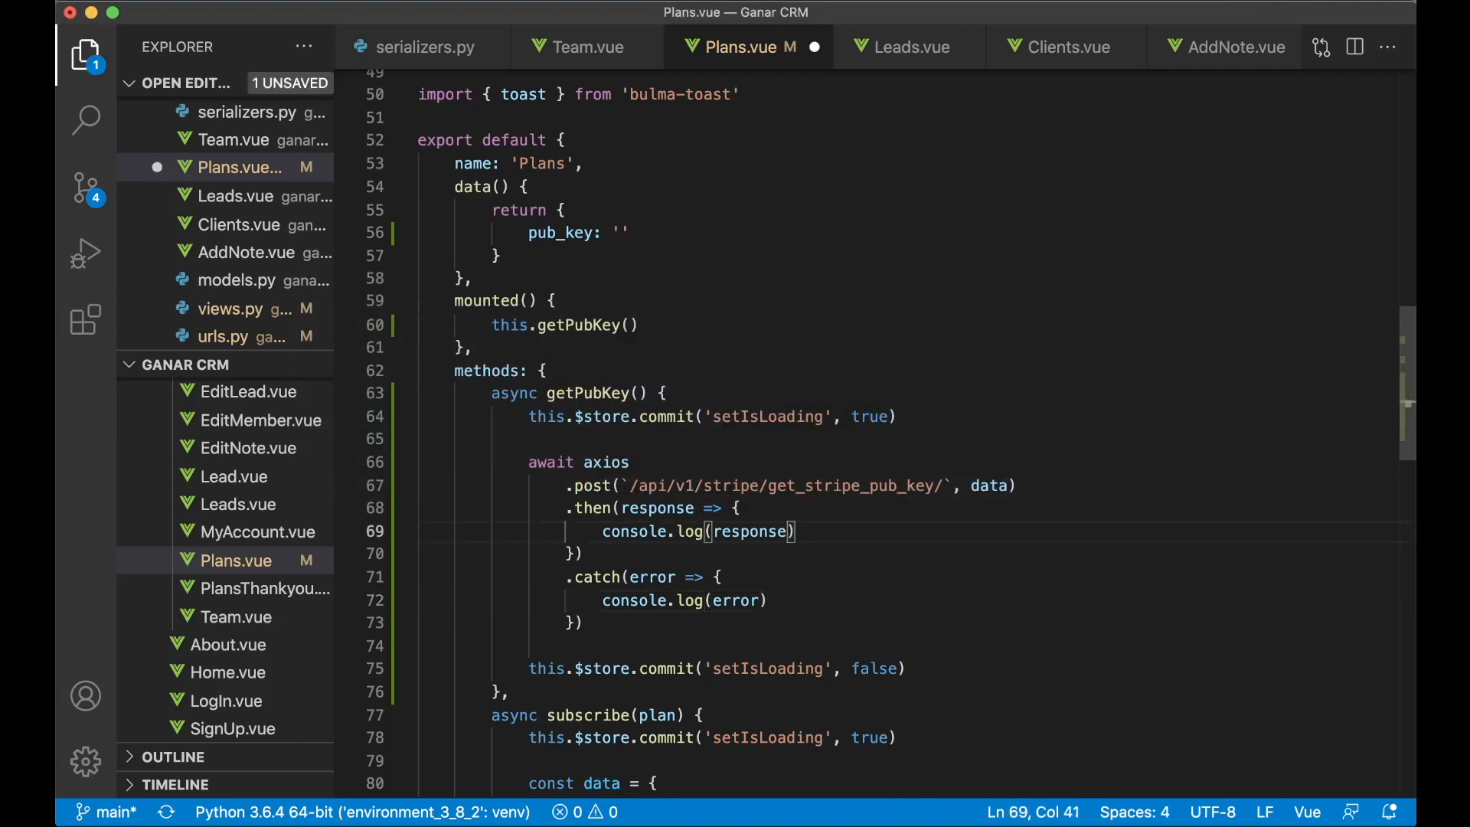
- Drop the data argument, log response.data, and set this.pub_key to response.data.pub_key
double_click(989, 485)
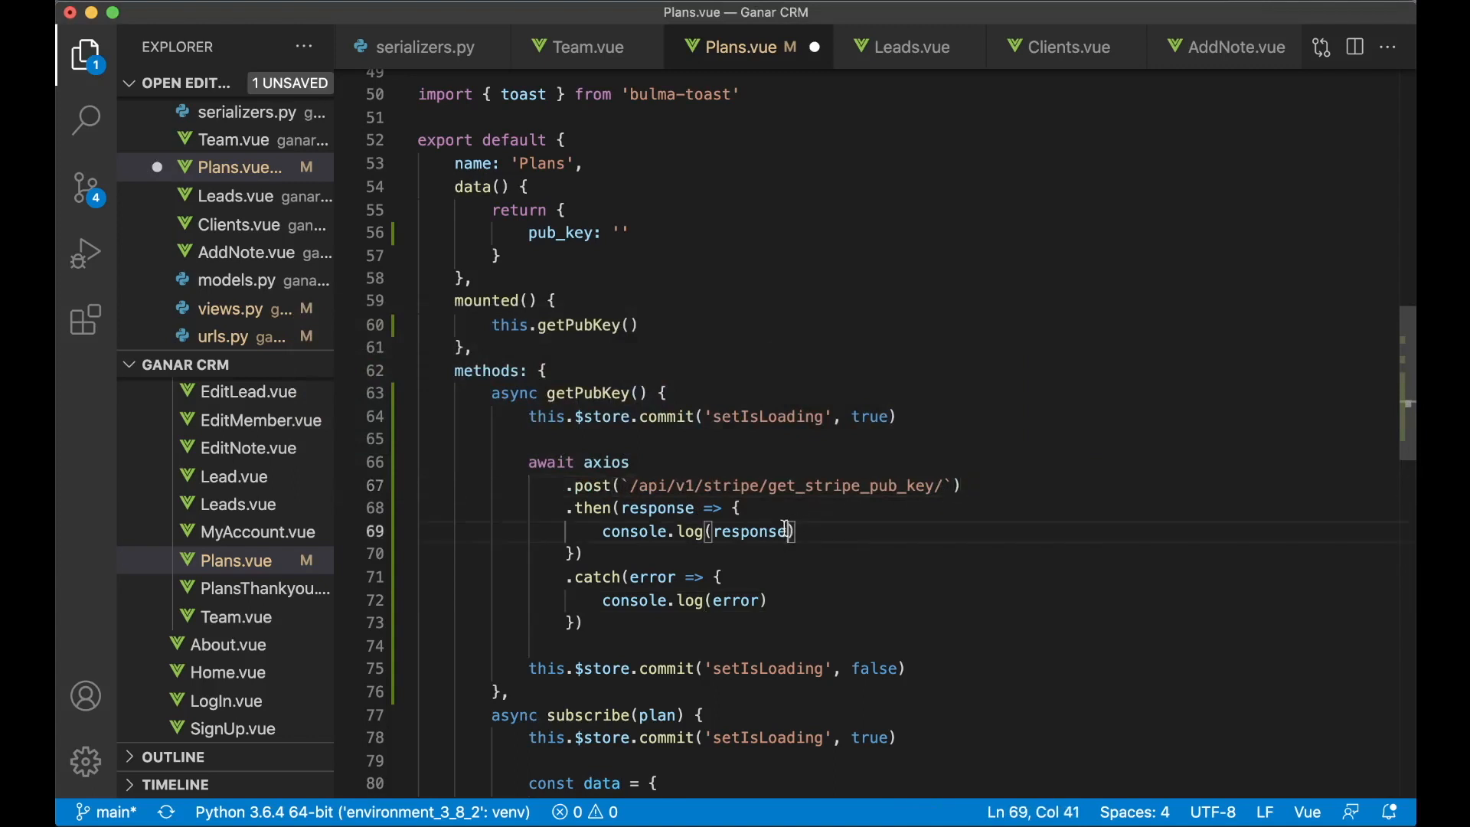
type(".data")
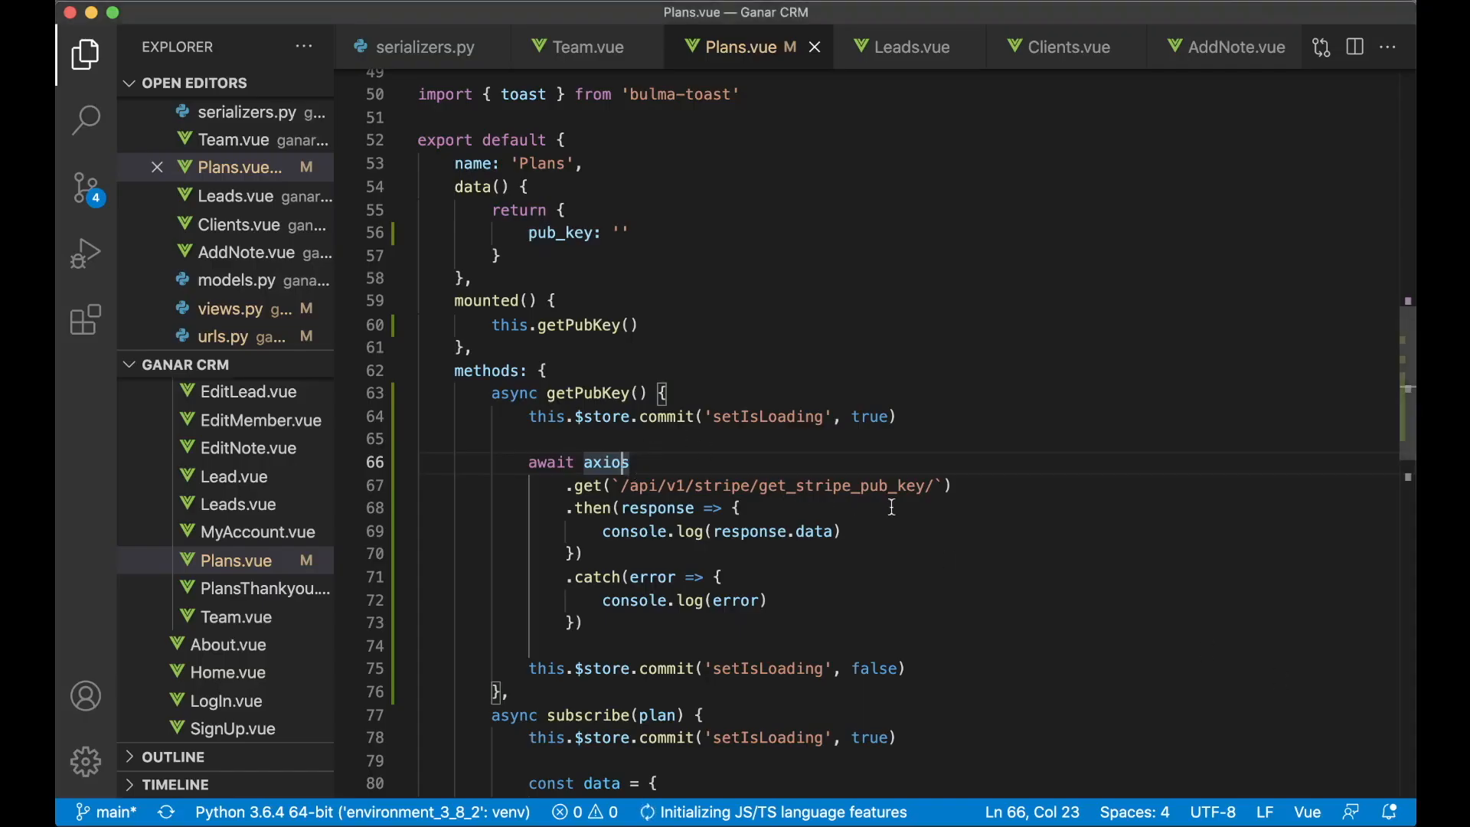
key("enter")
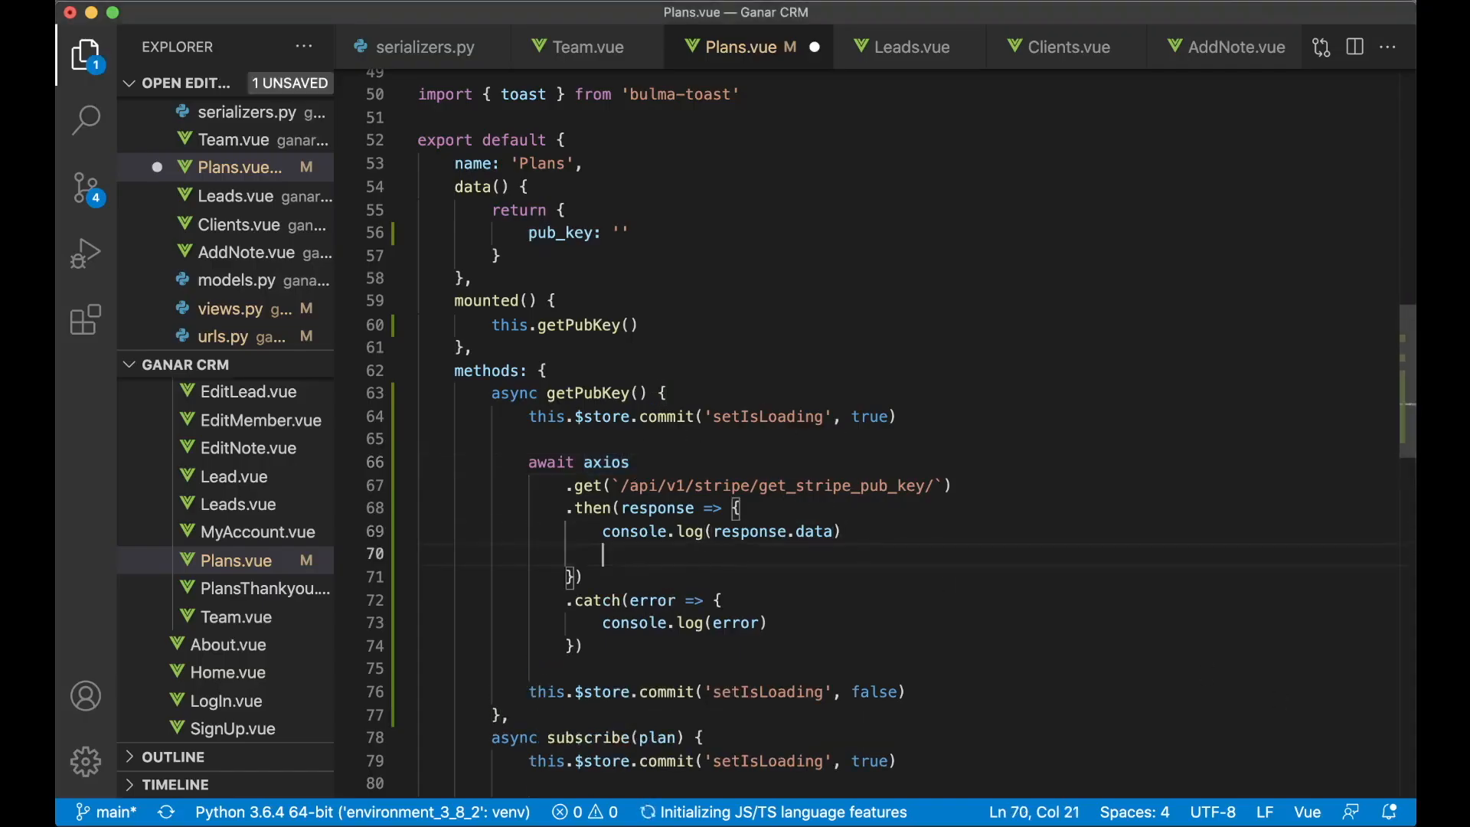
type("this.pub_key = respons")
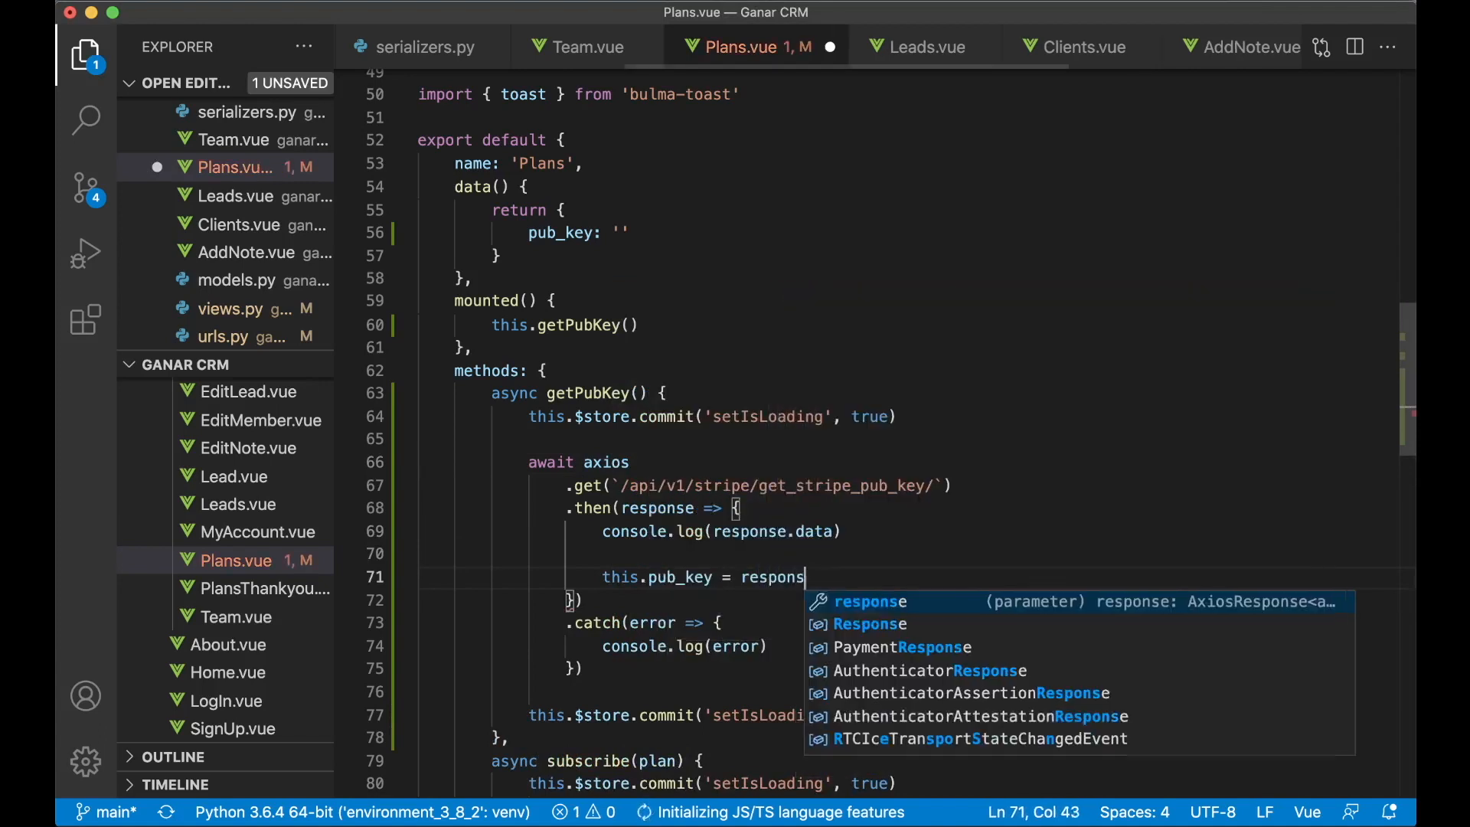
type("e.data.pub_key")
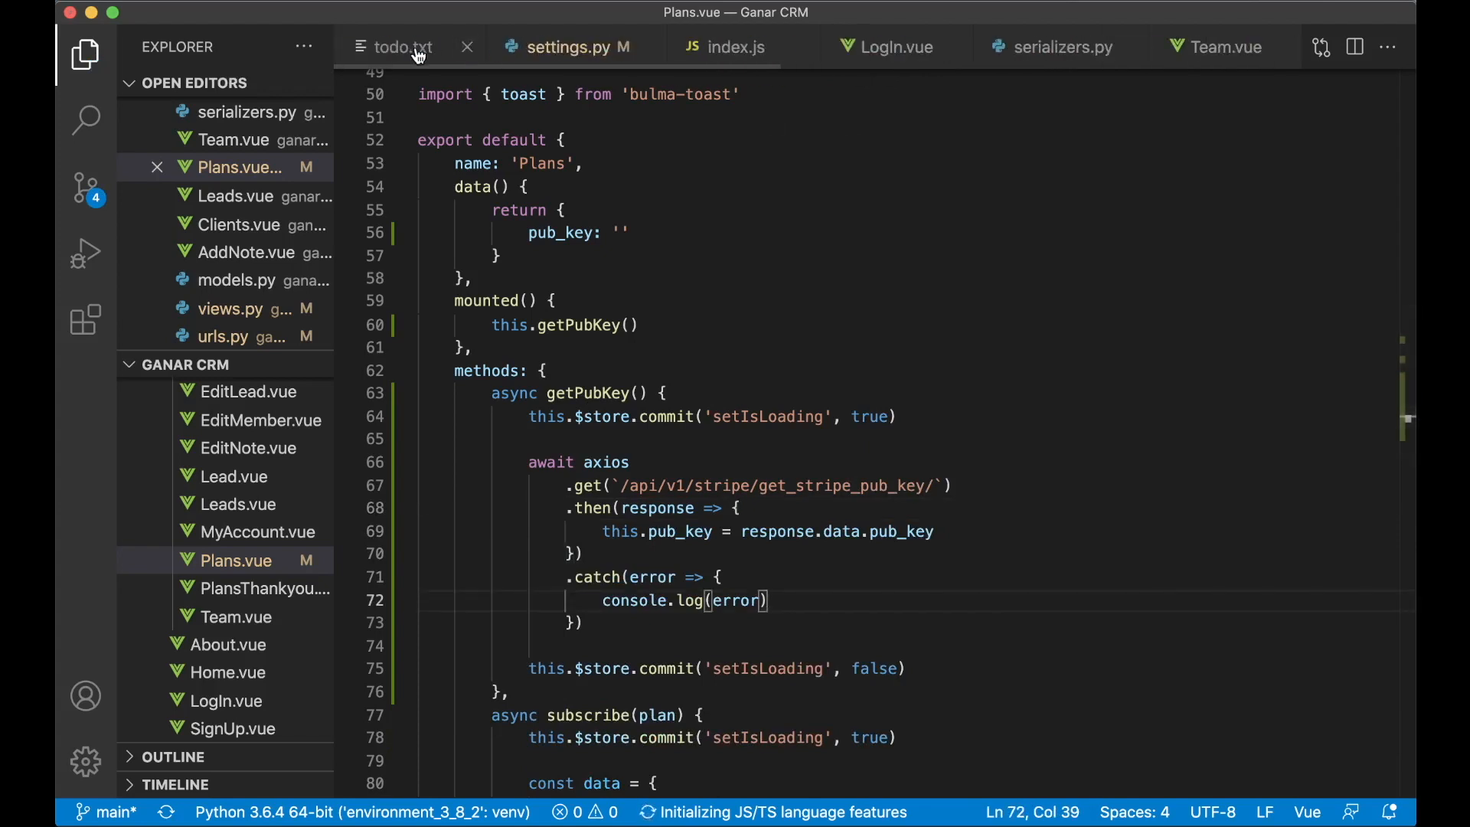
- Prefix 'Make public key available in the plans page' with DONE in todo.txt
left_click(401, 47)
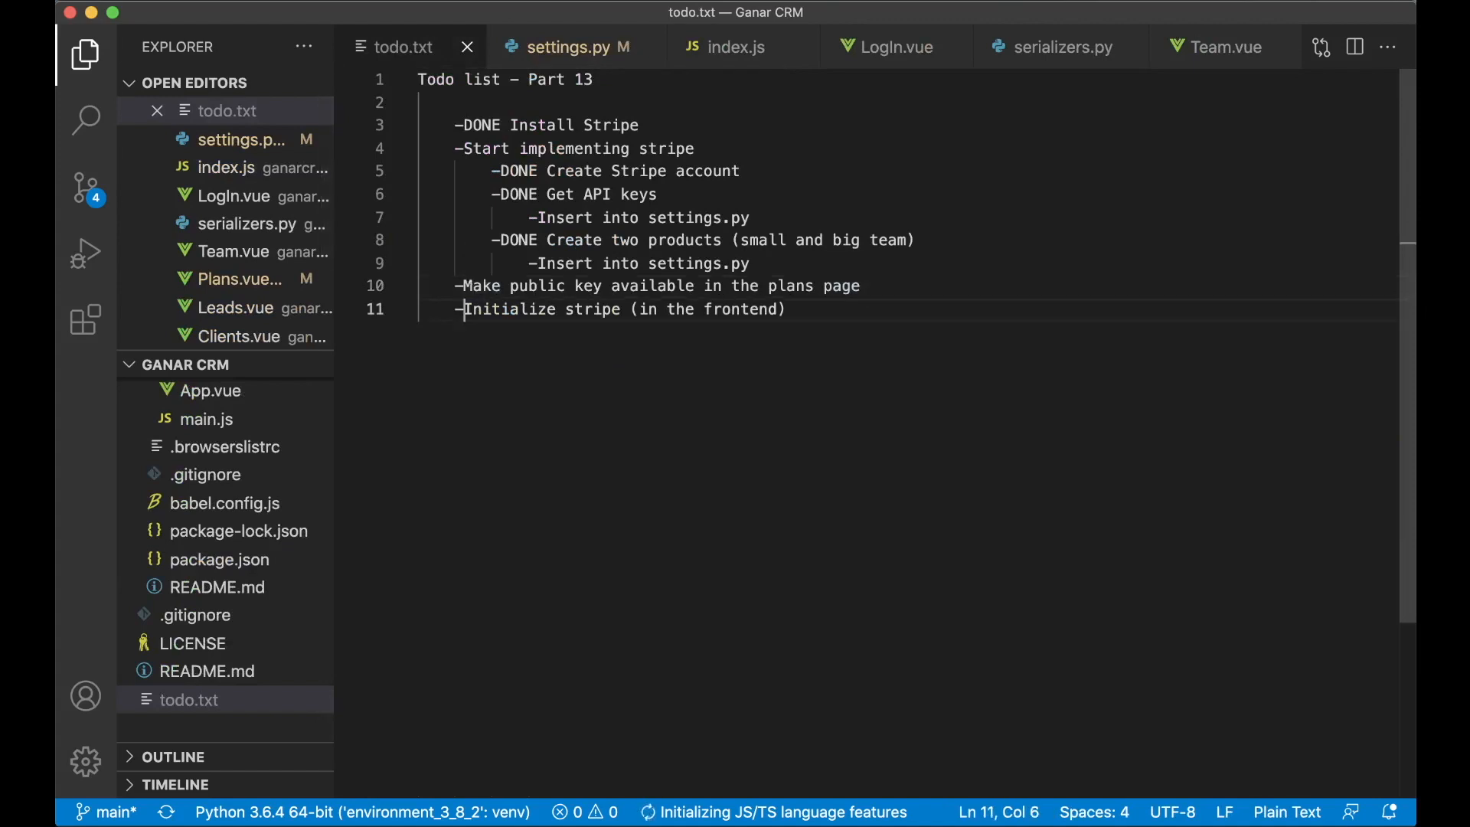
type("DONE")
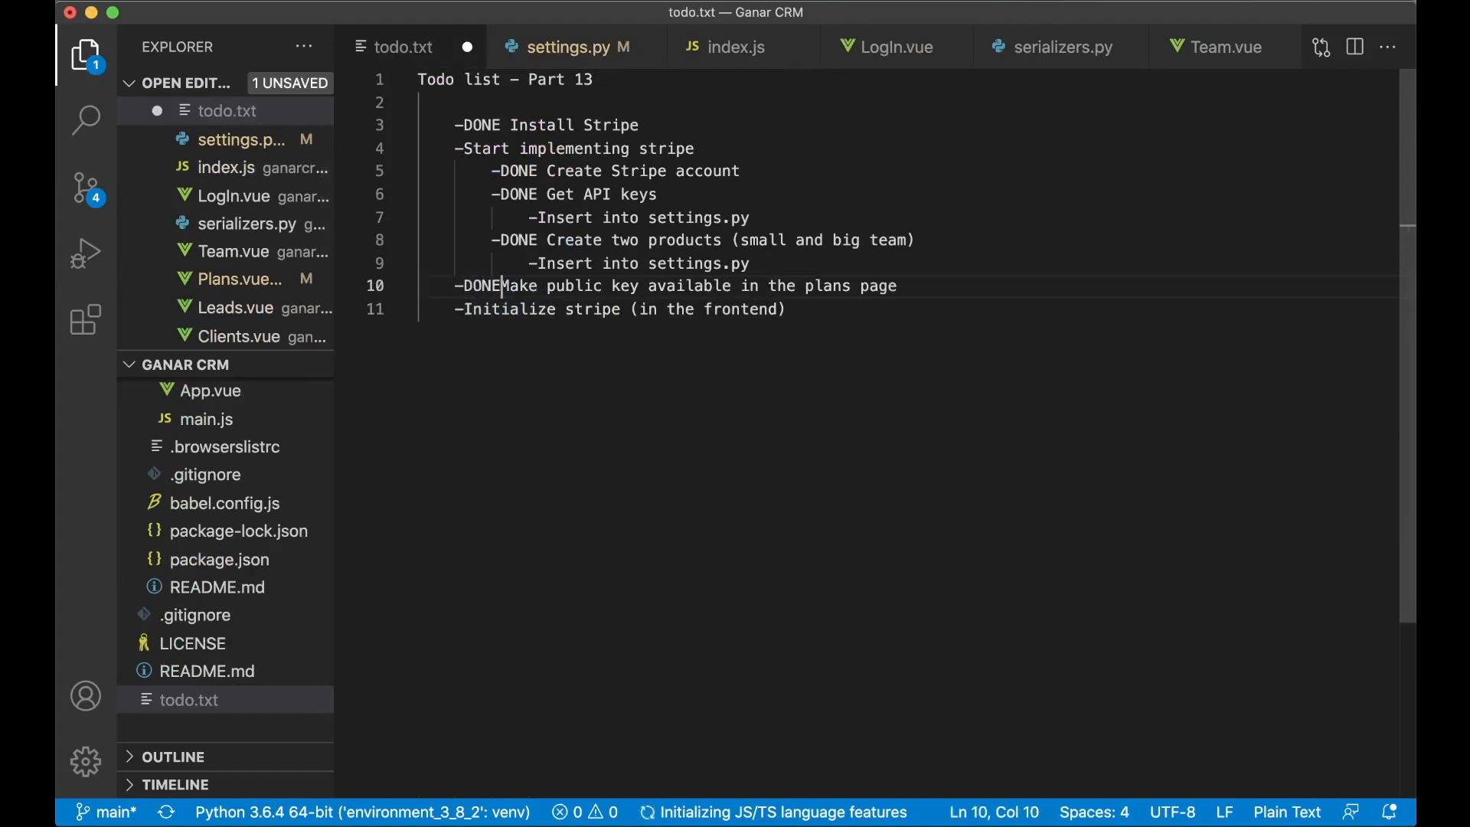
double_click(492, 310)
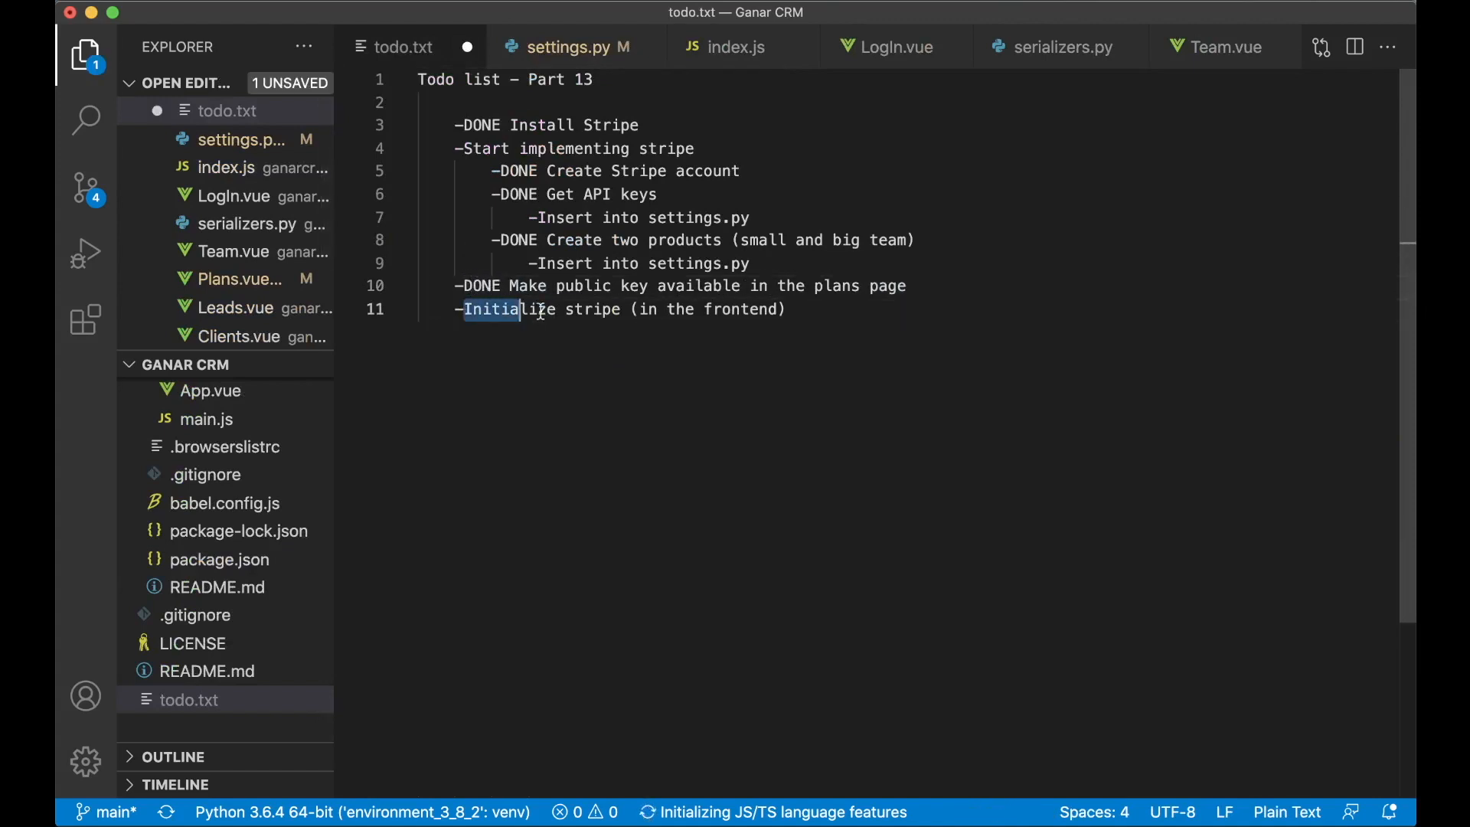
triple_click(623, 310)
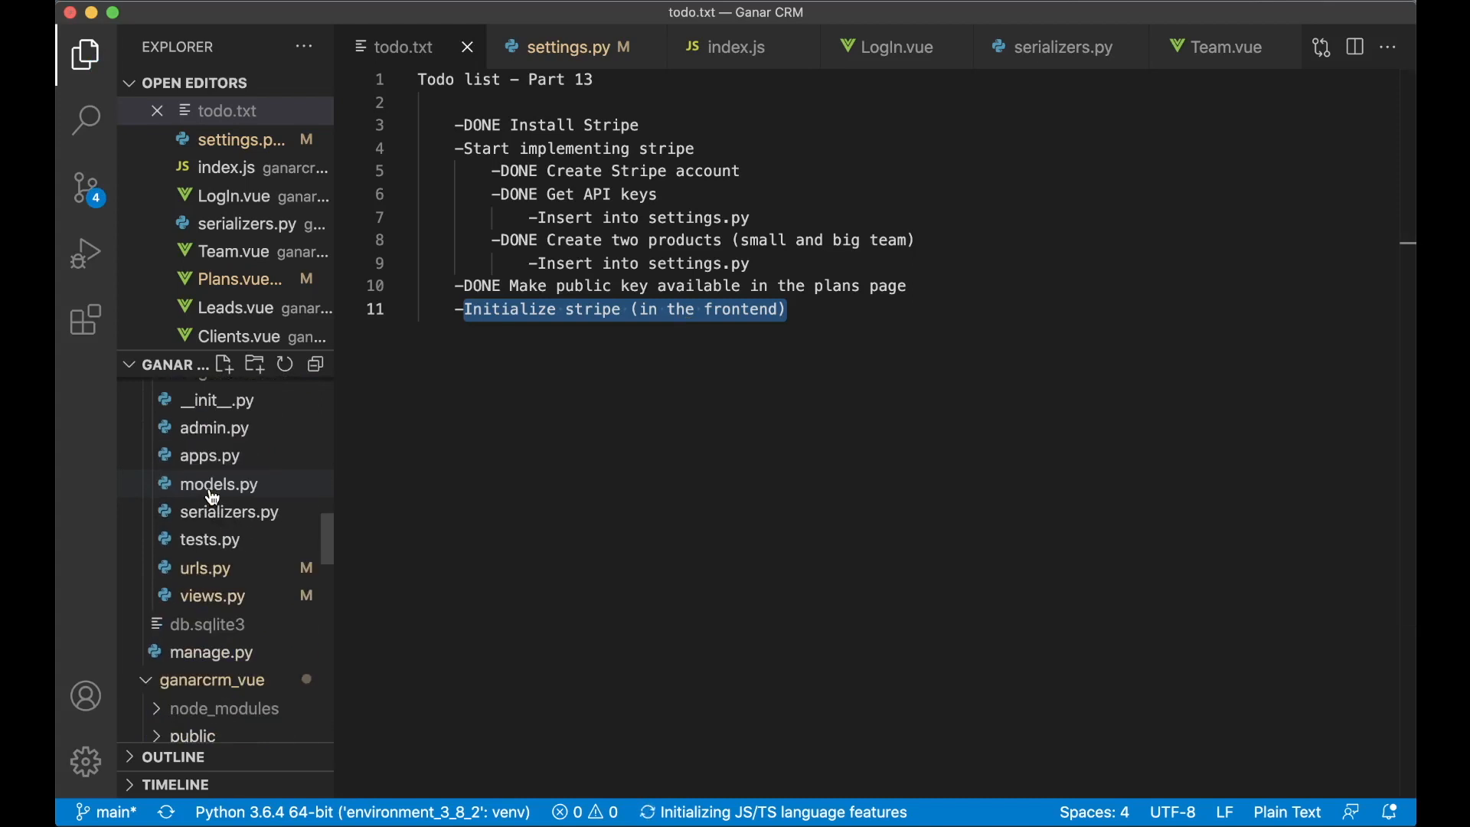
left_click(179, 643)
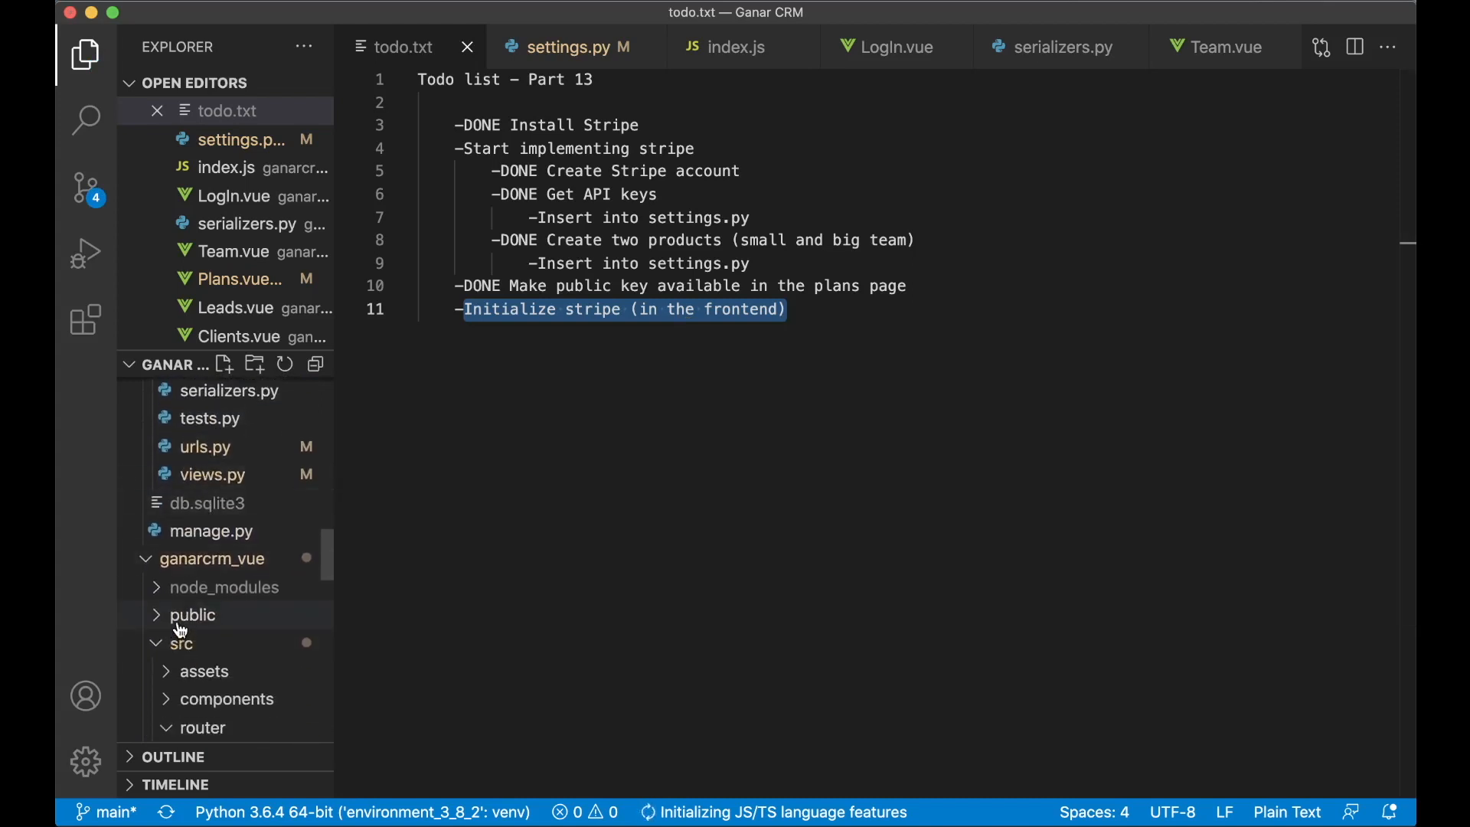
left_click(192, 614)
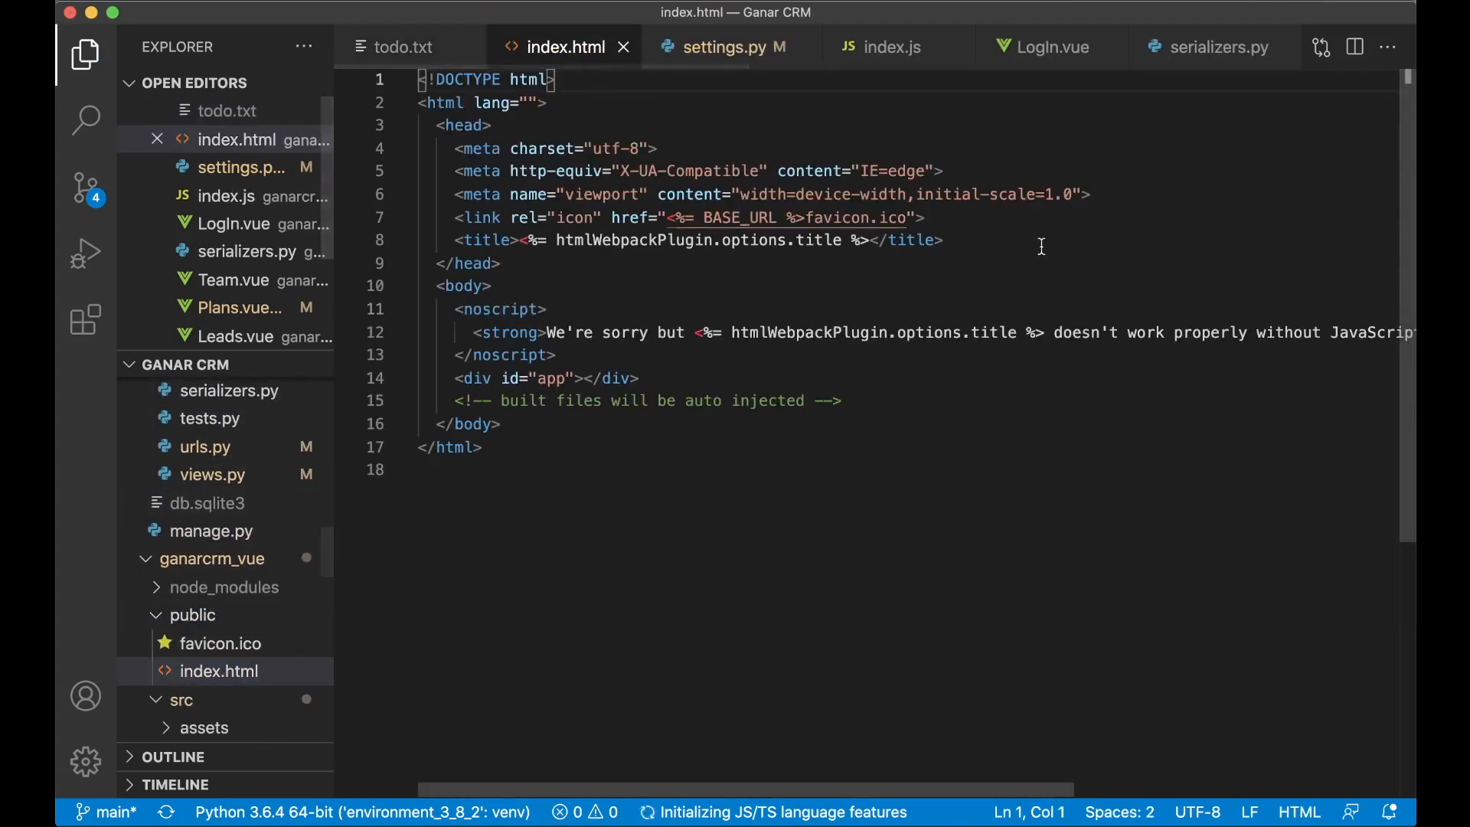
left_click(942, 240)
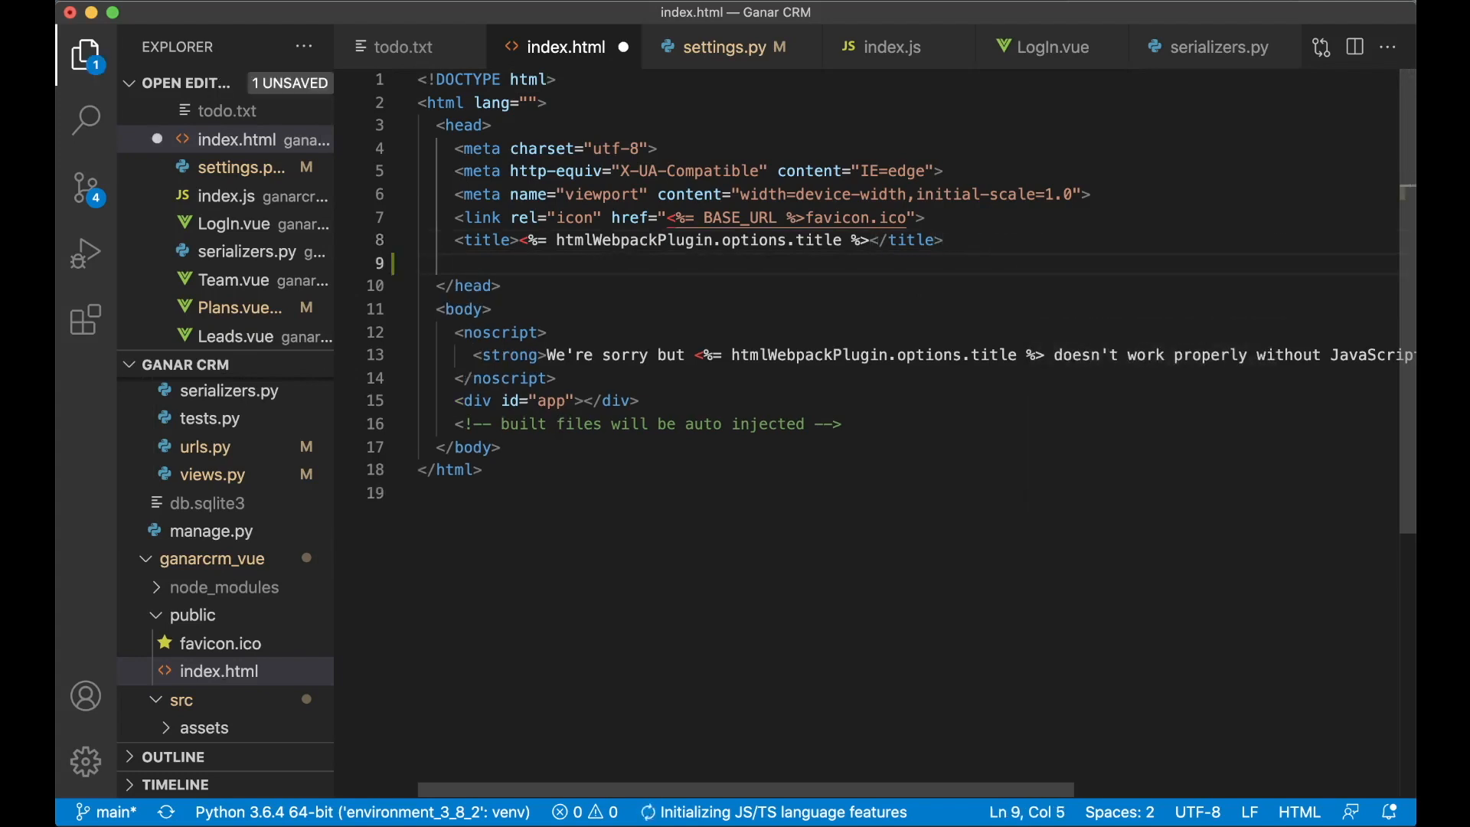
type("<script src=\"https")
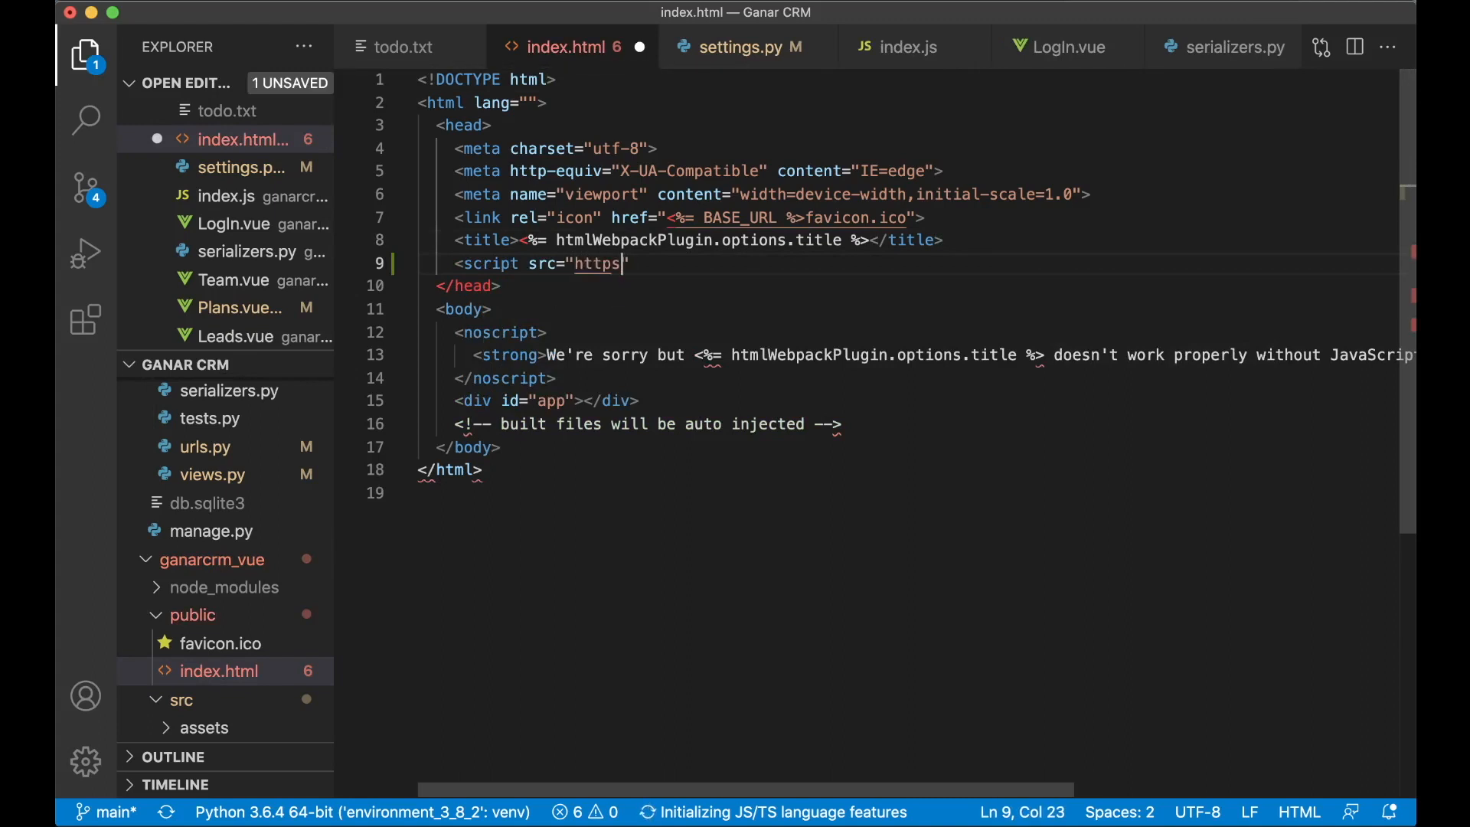
type("://")
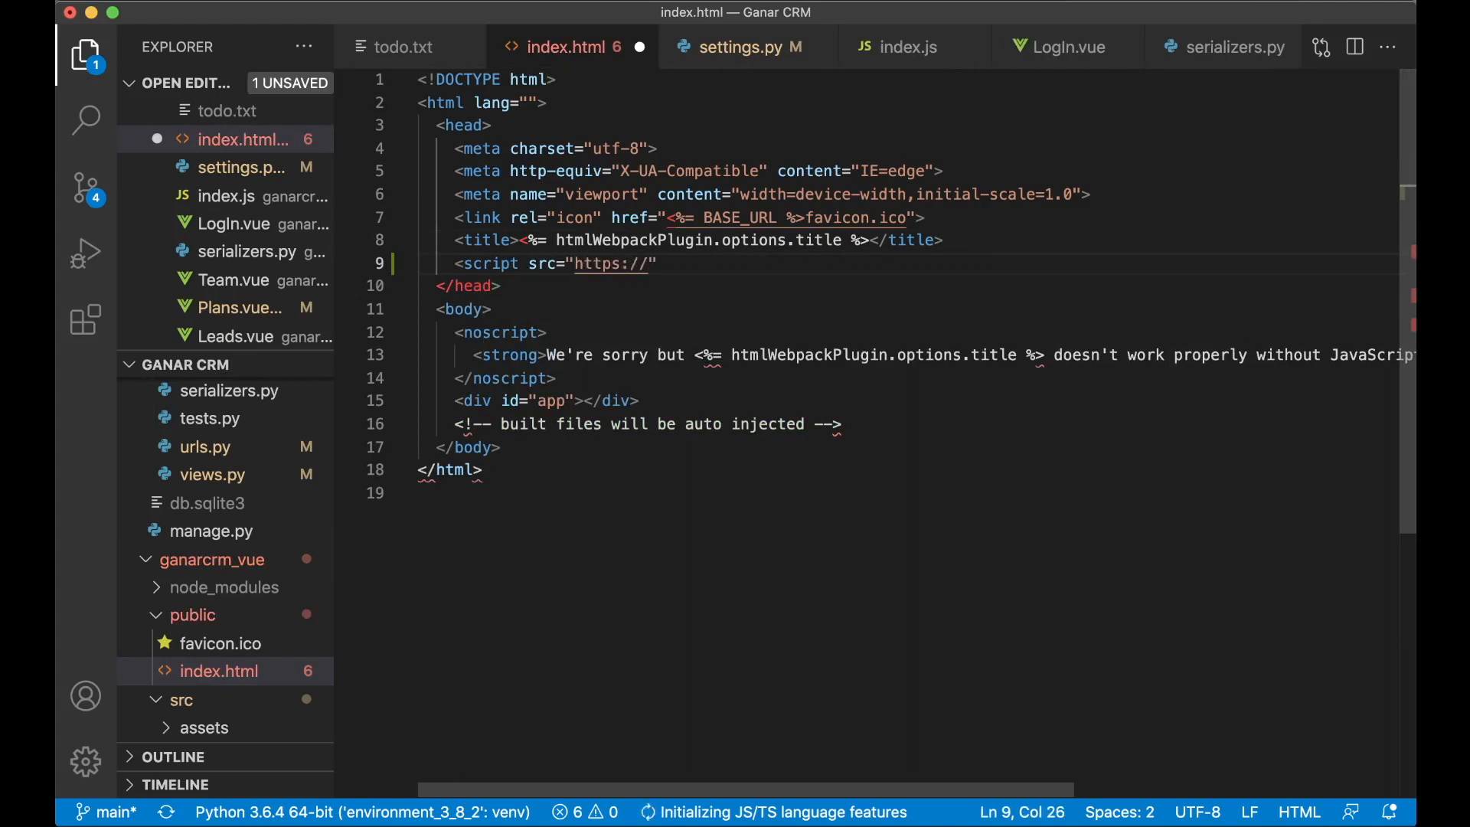
type("js.stripe.")
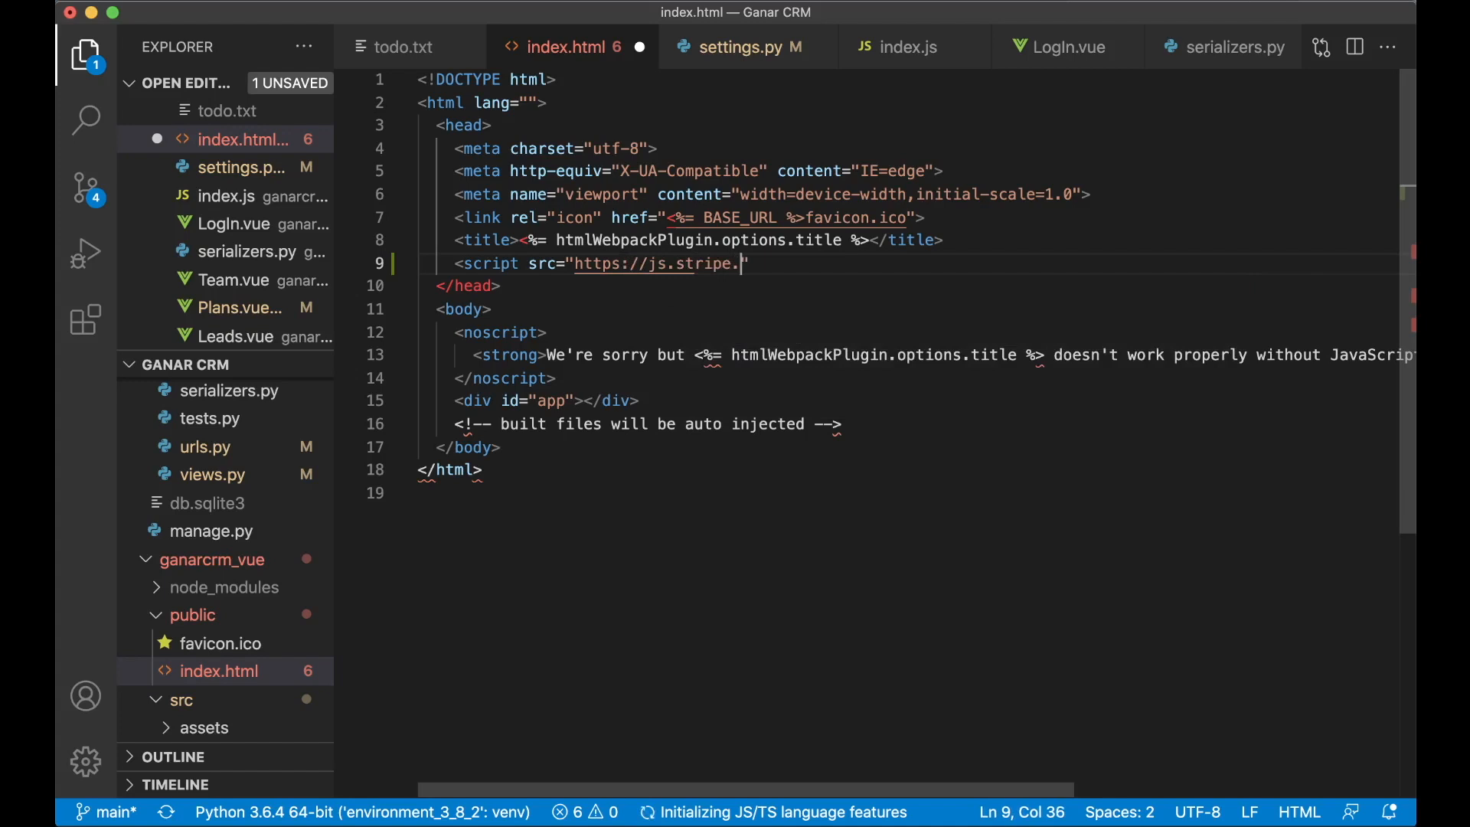
type("com/v3")
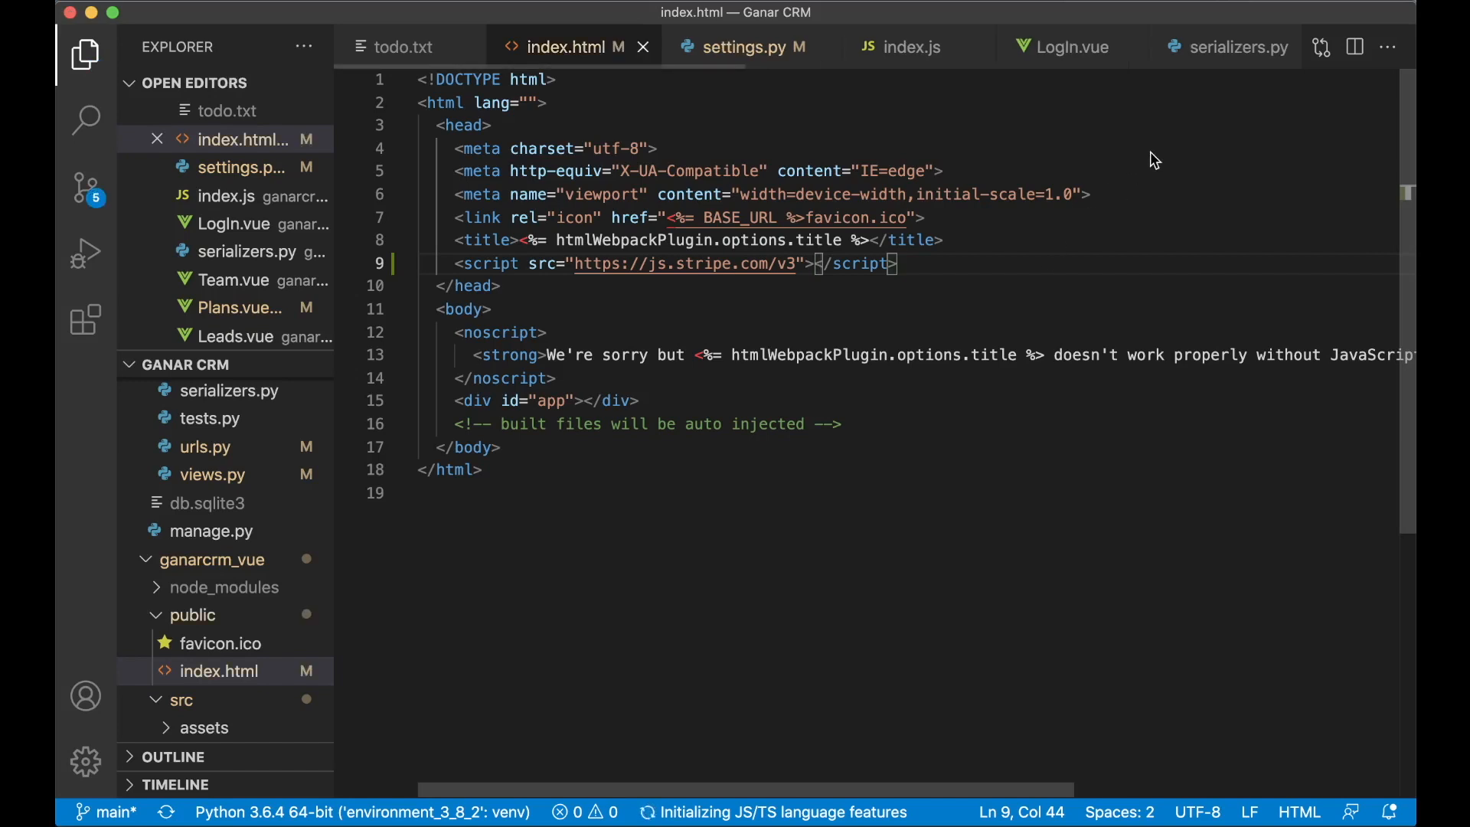
mouse_move(792, 89)
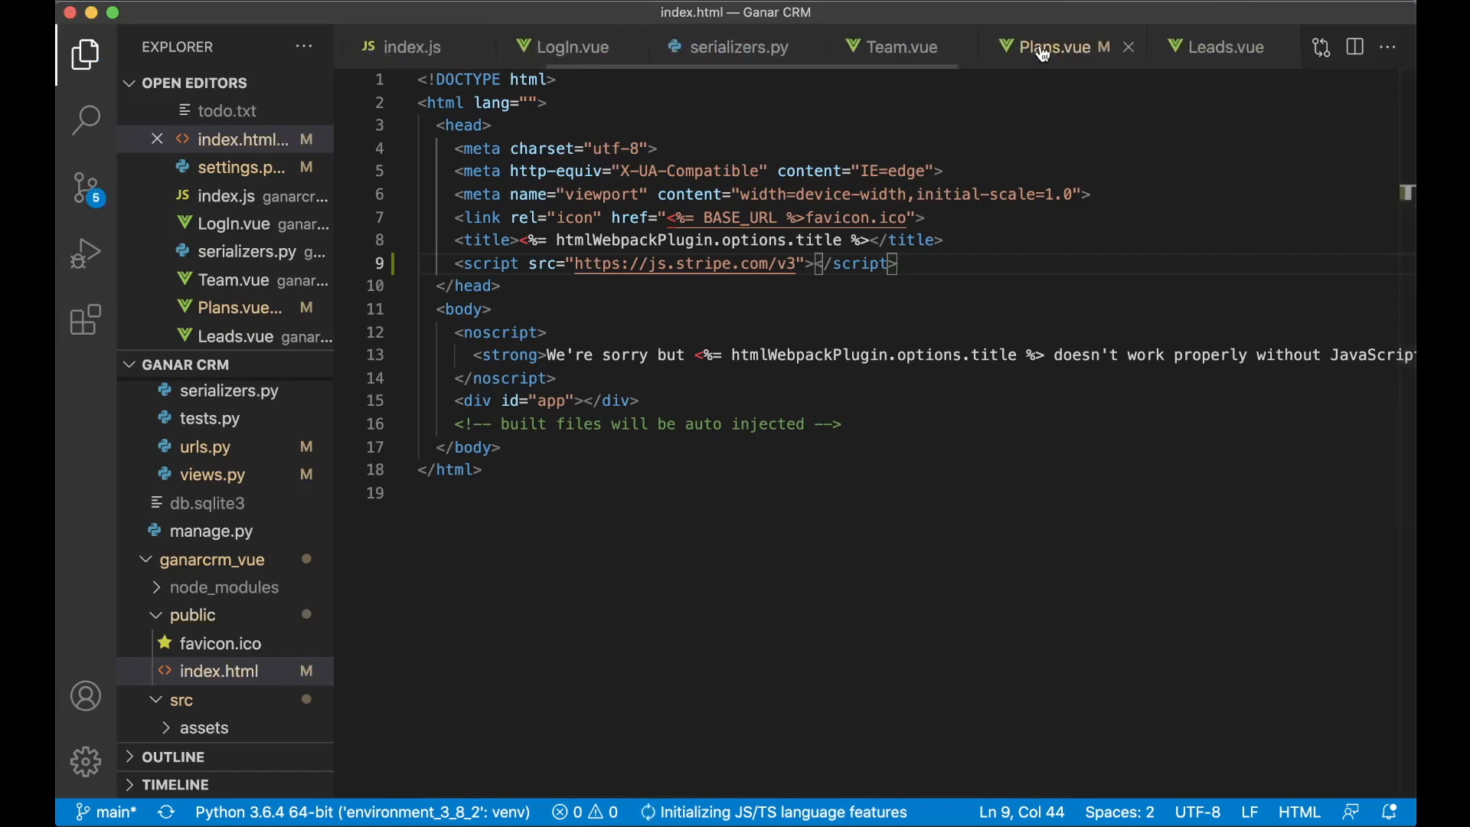
- Add a stripe: null property to the Plans.vue data object
left_click(1052, 47)
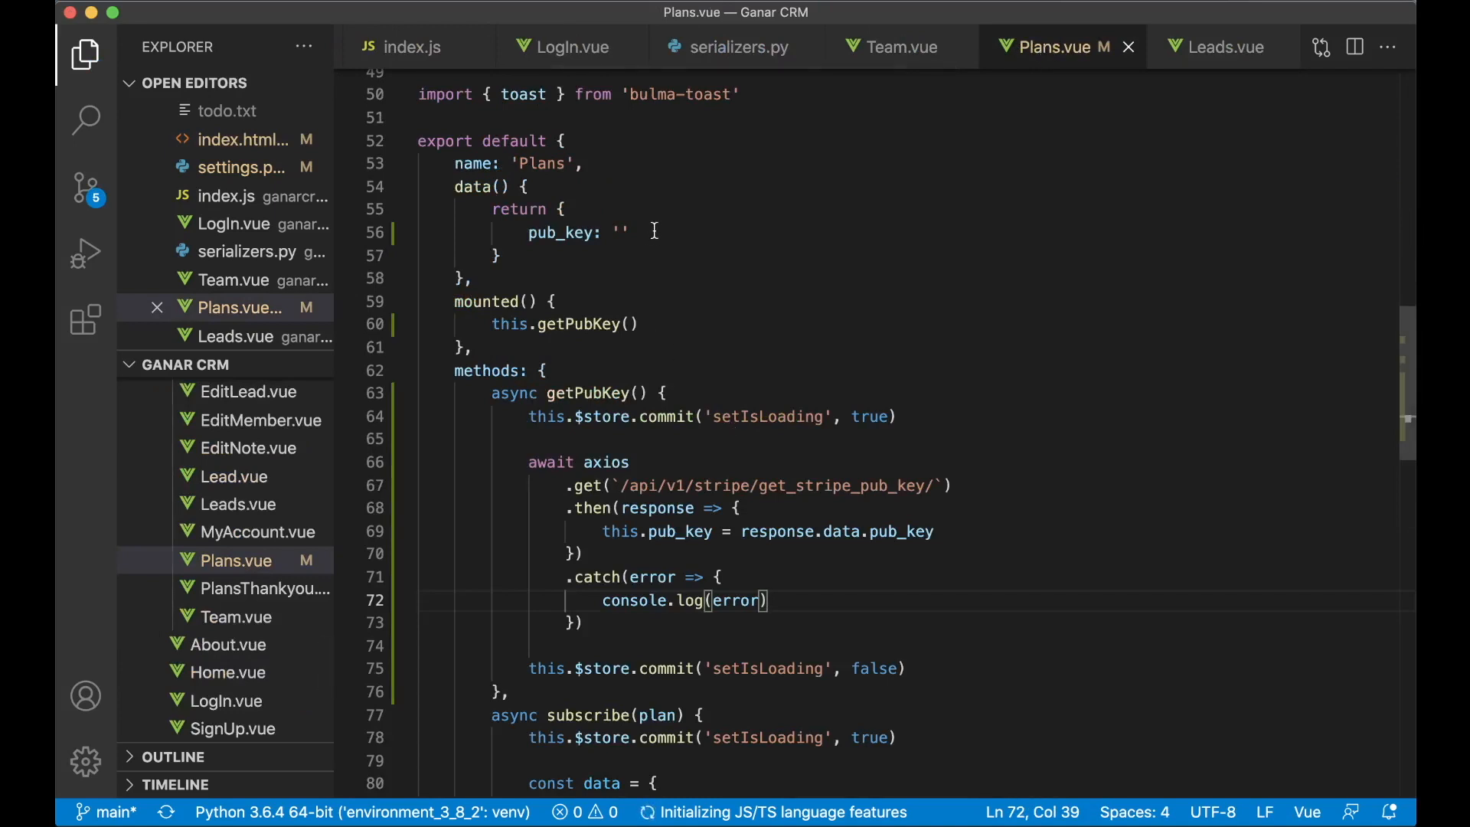
key("enter")
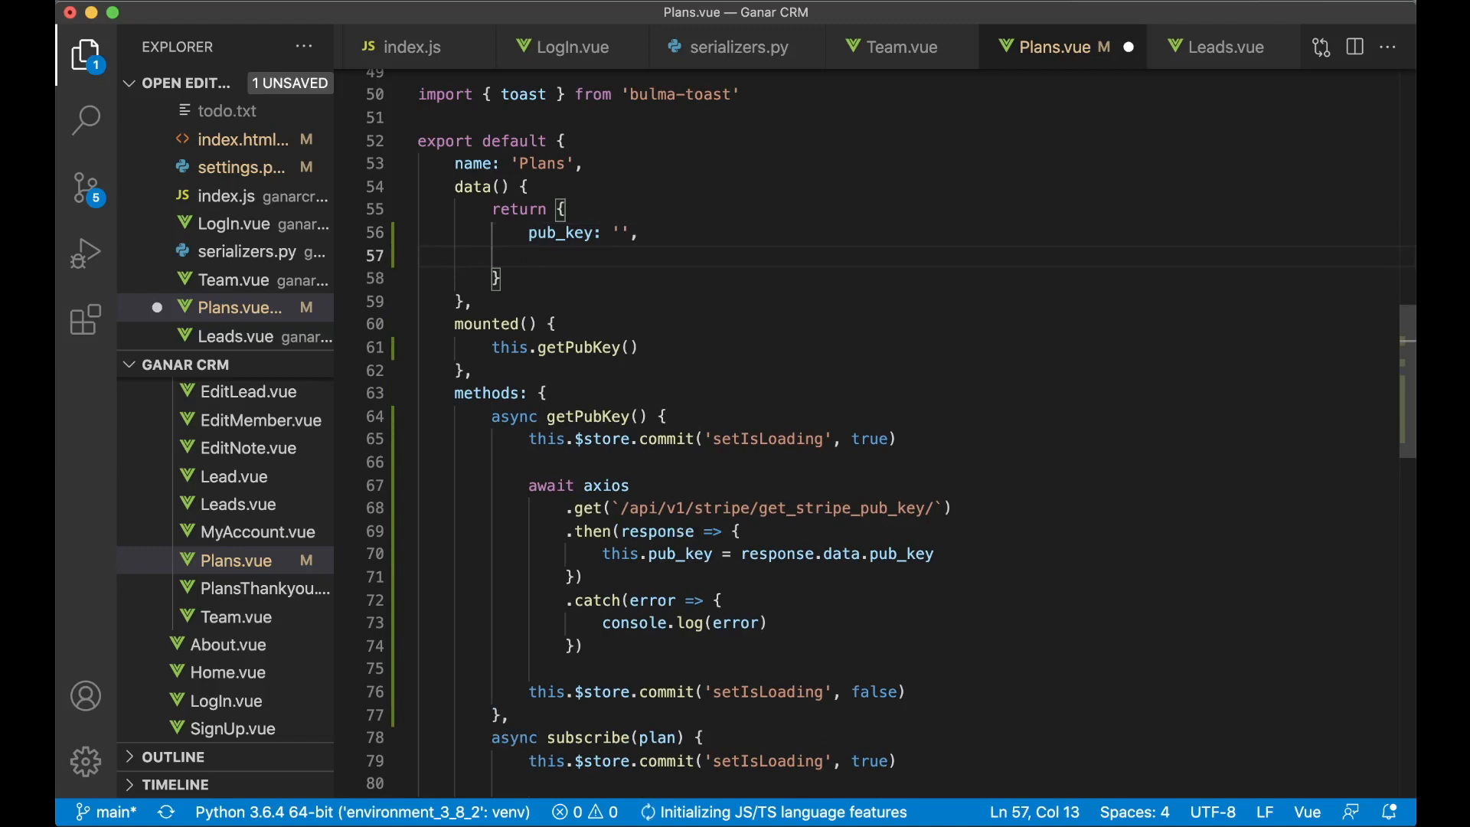
type("stripe: null")
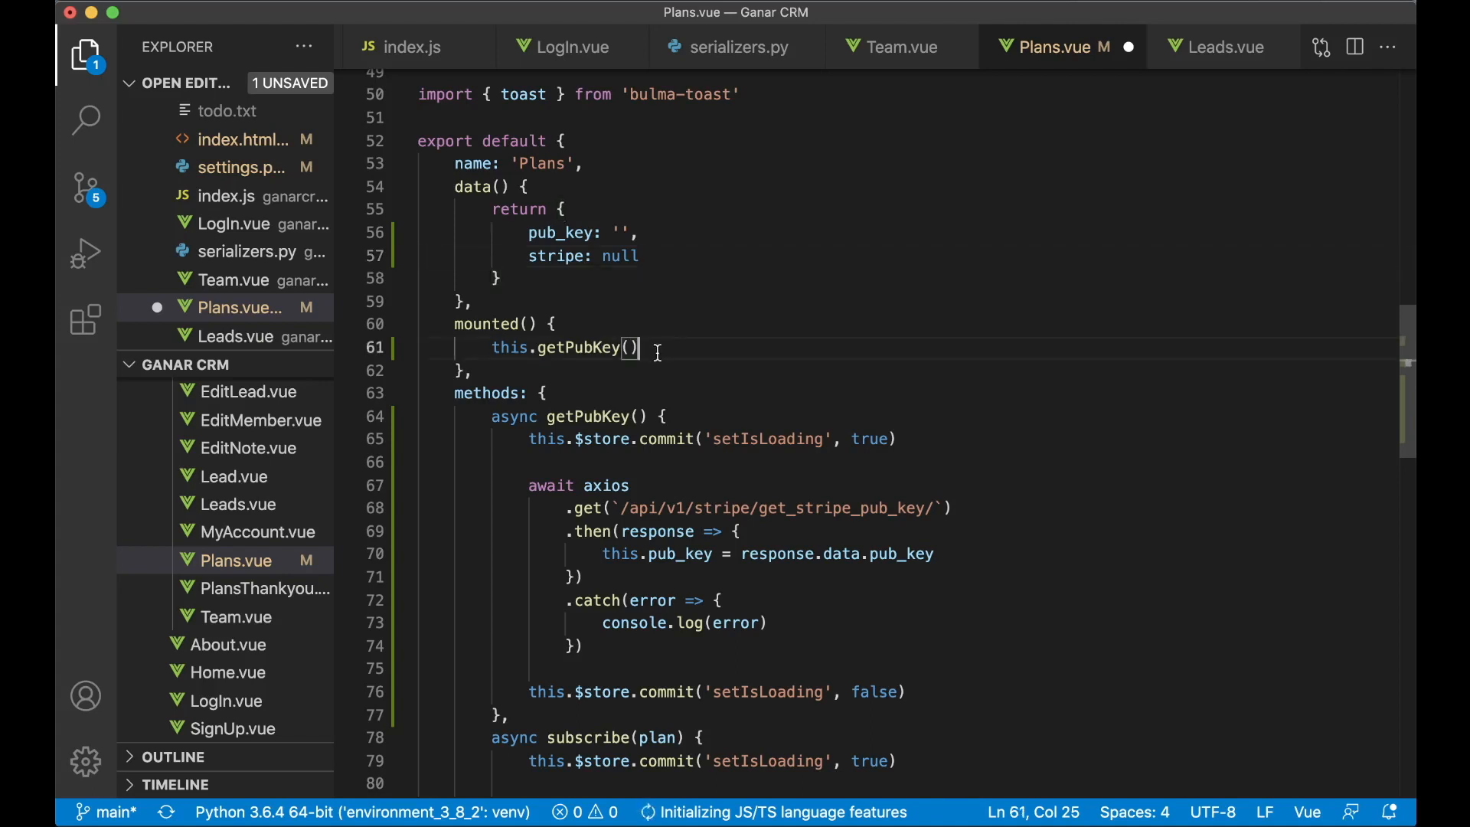
- Make mounted() async and set this.stripe = Stripe(this.pub_key) in it
type("this")
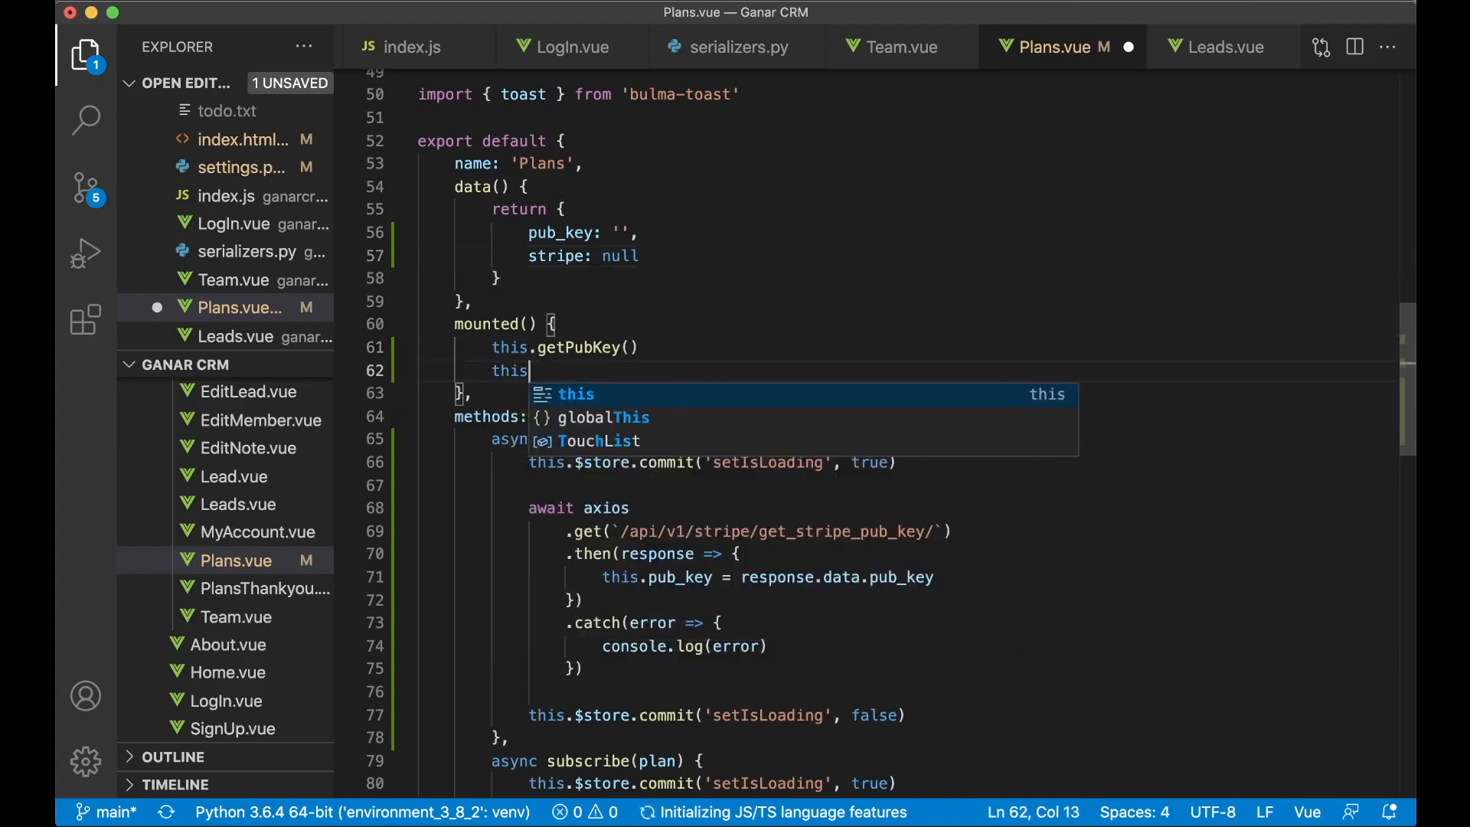
type(".stripe =")
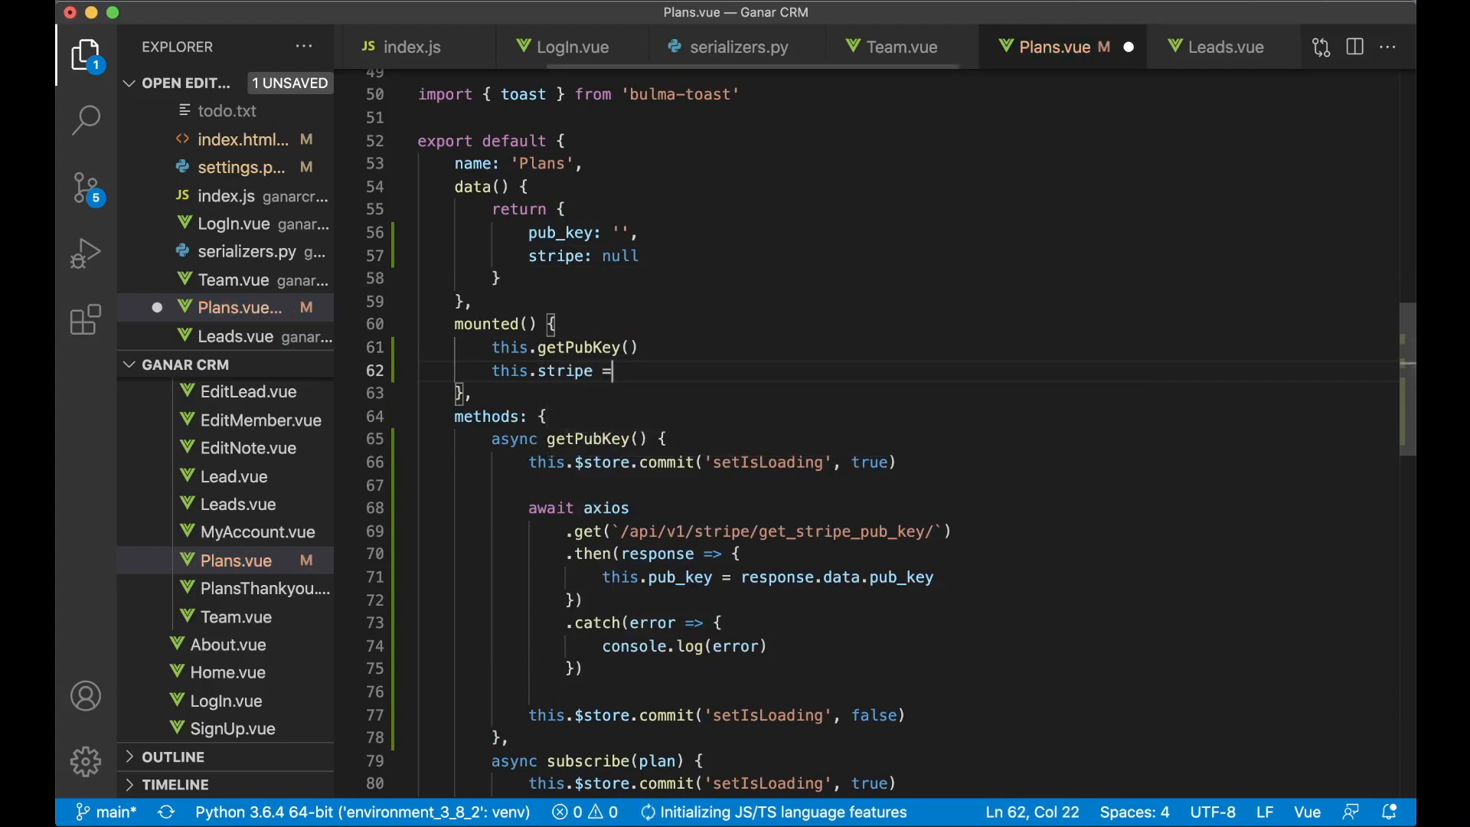
type("Stripe")
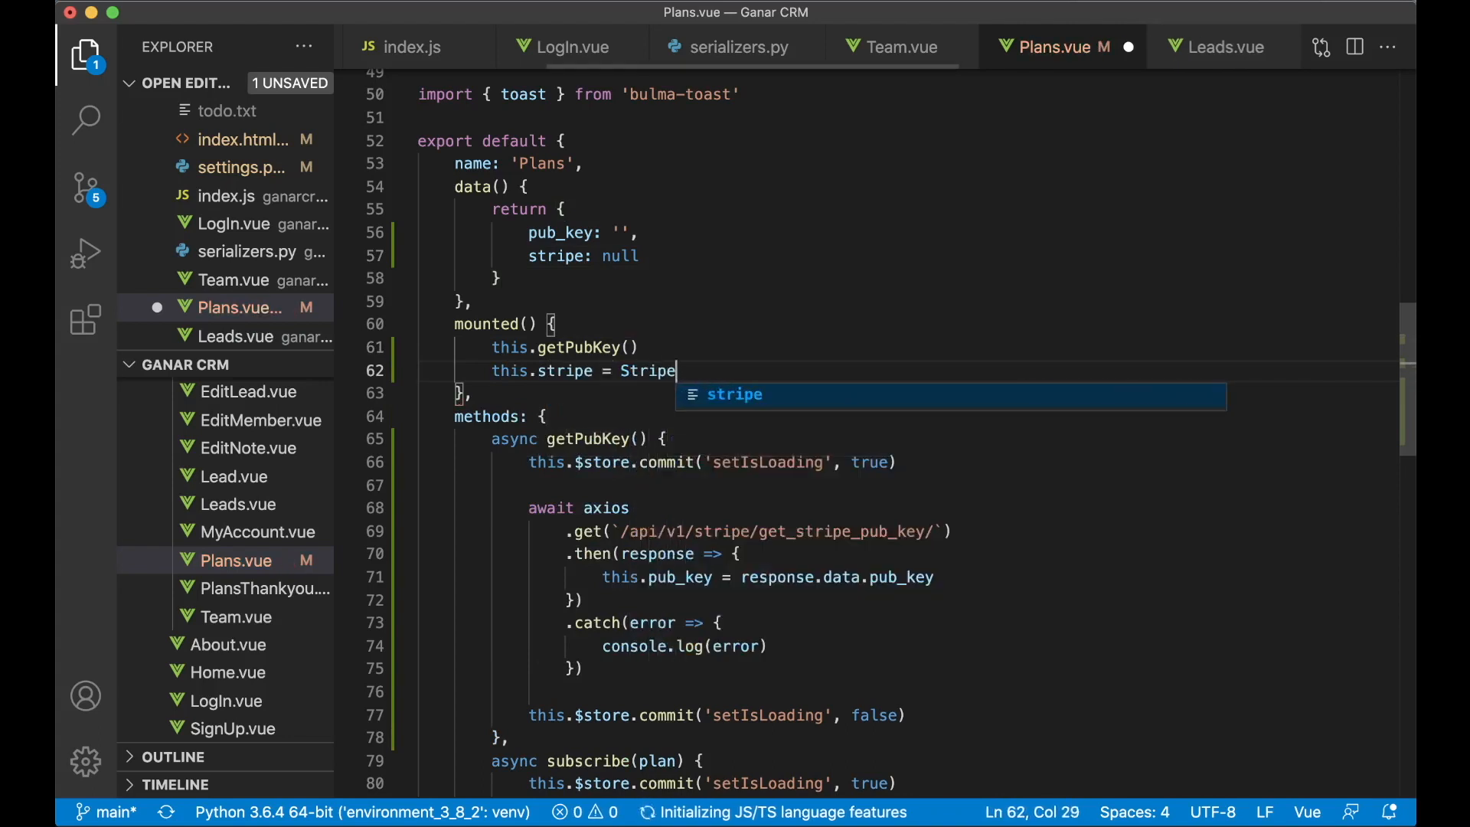
type("()")
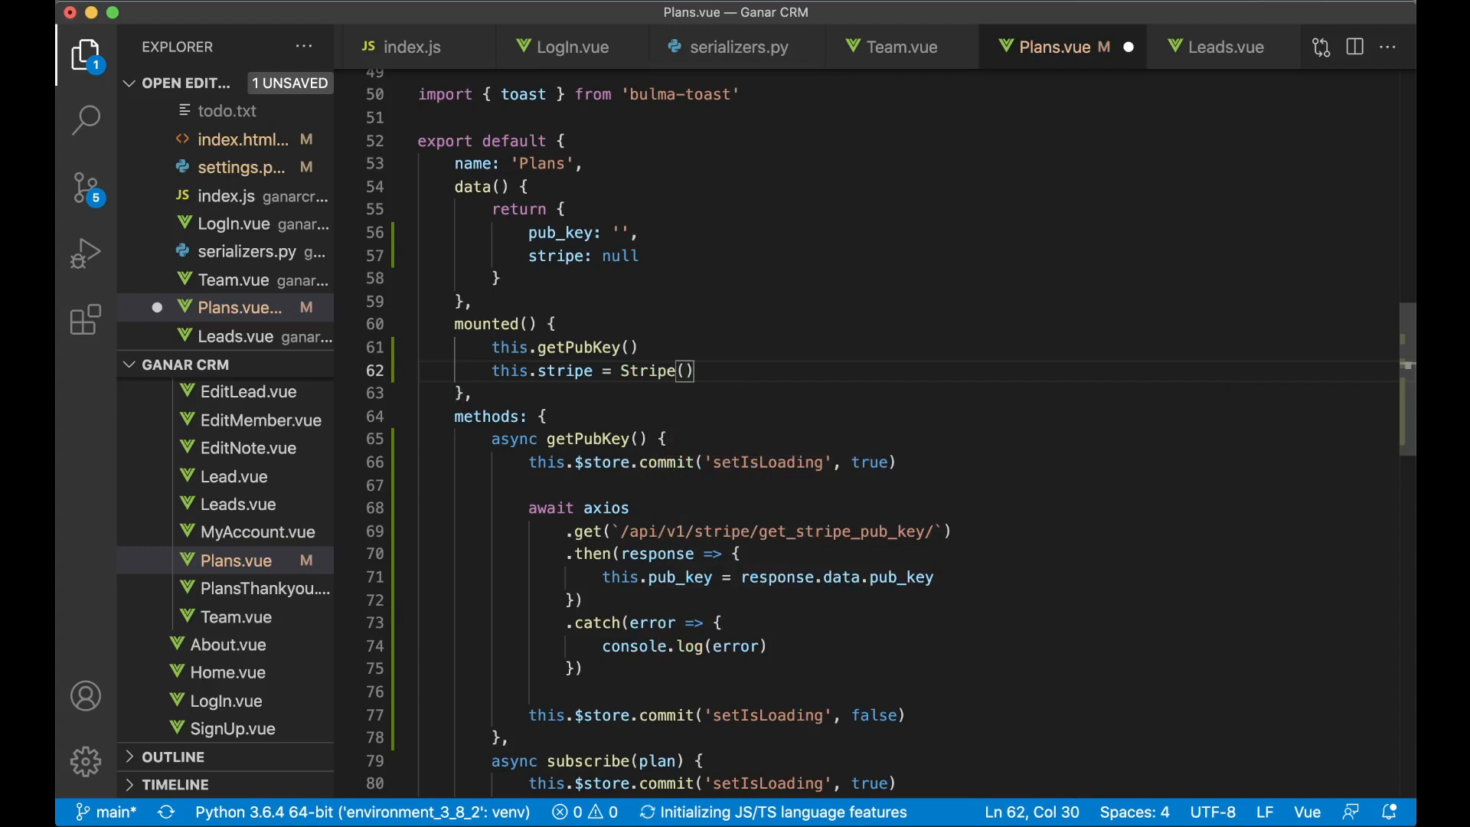
type("this.pub_key")
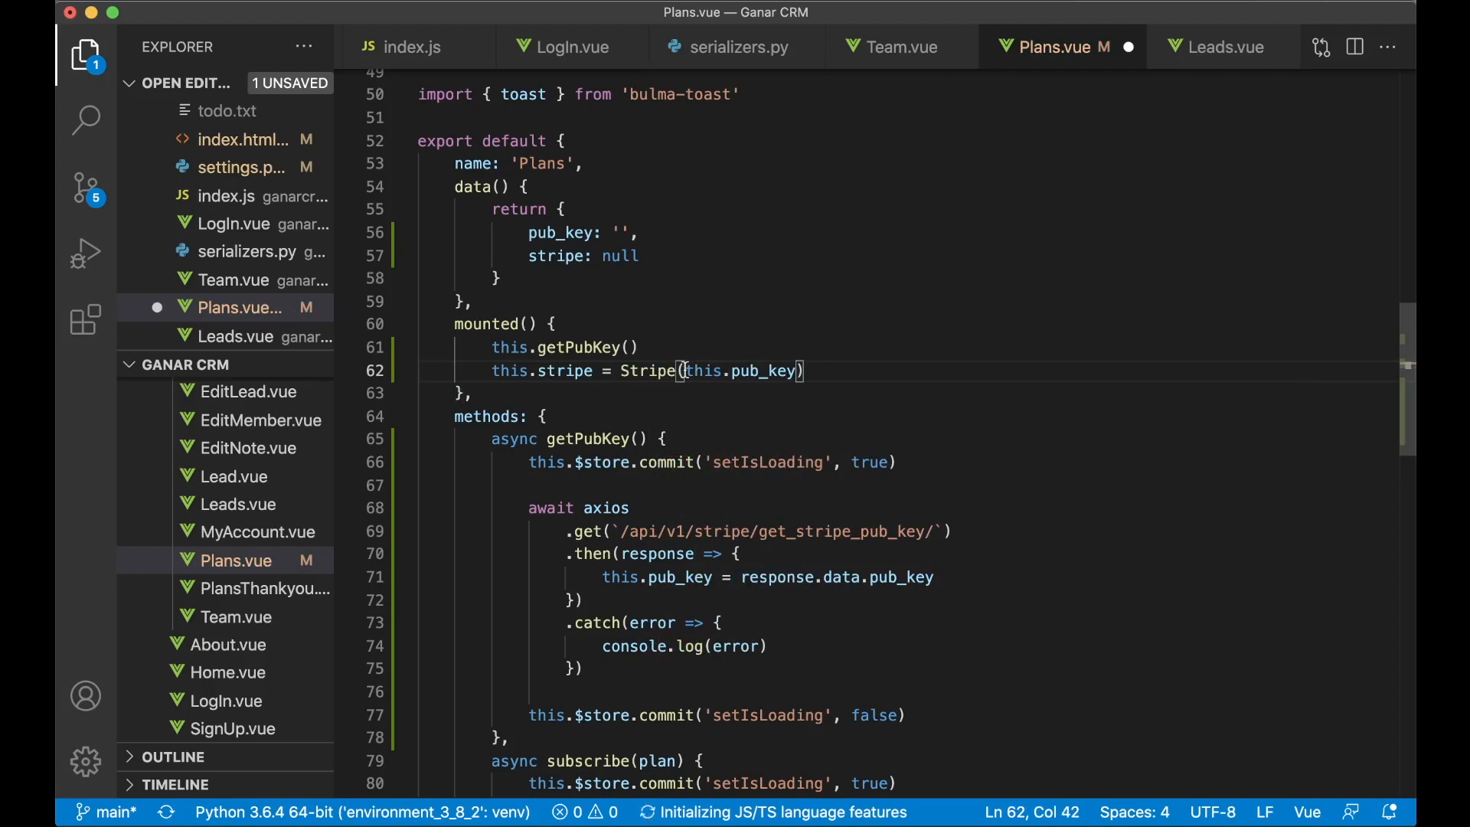
mouse_move(586, 348)
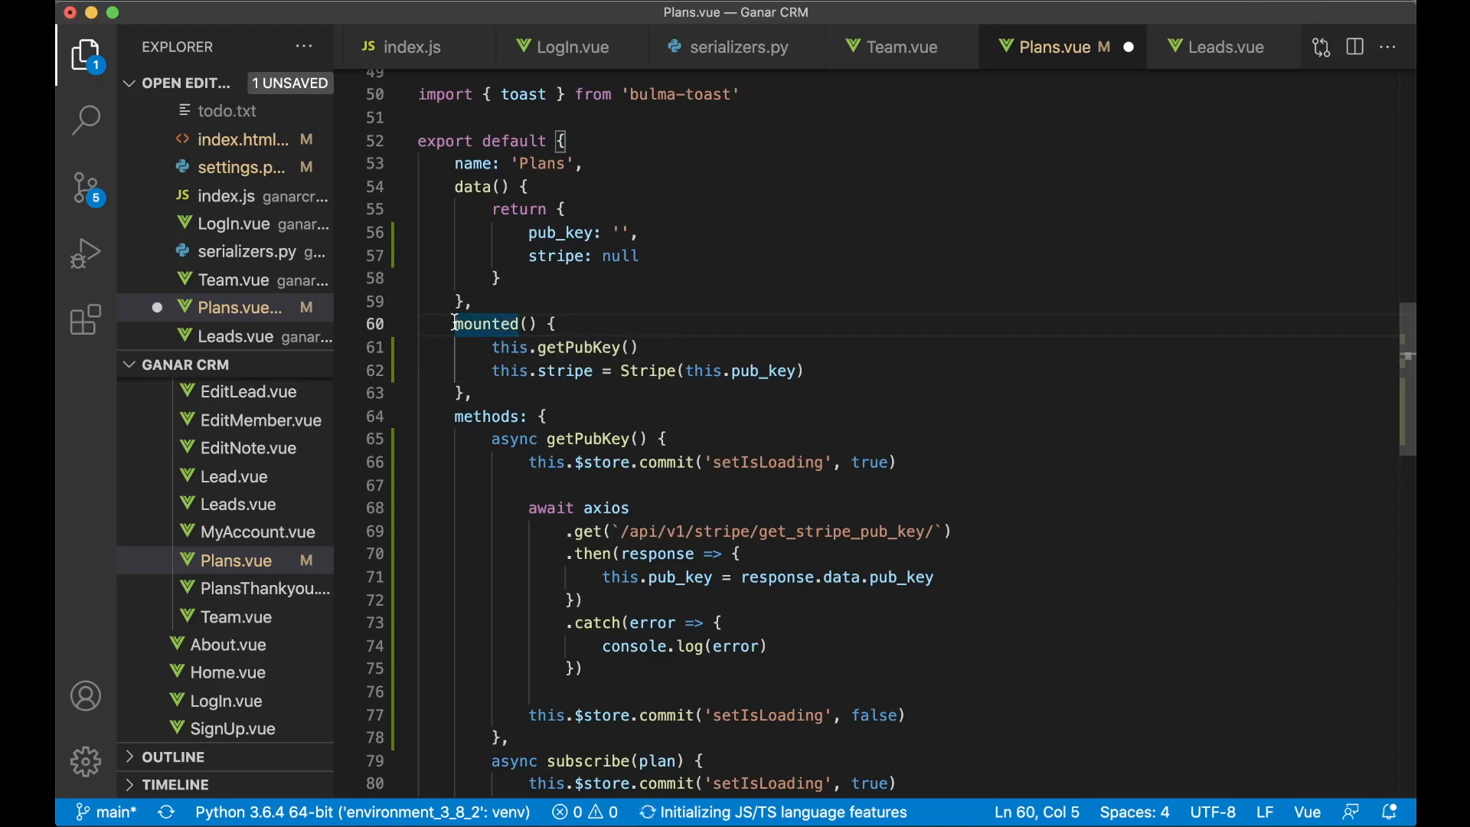
type("async")
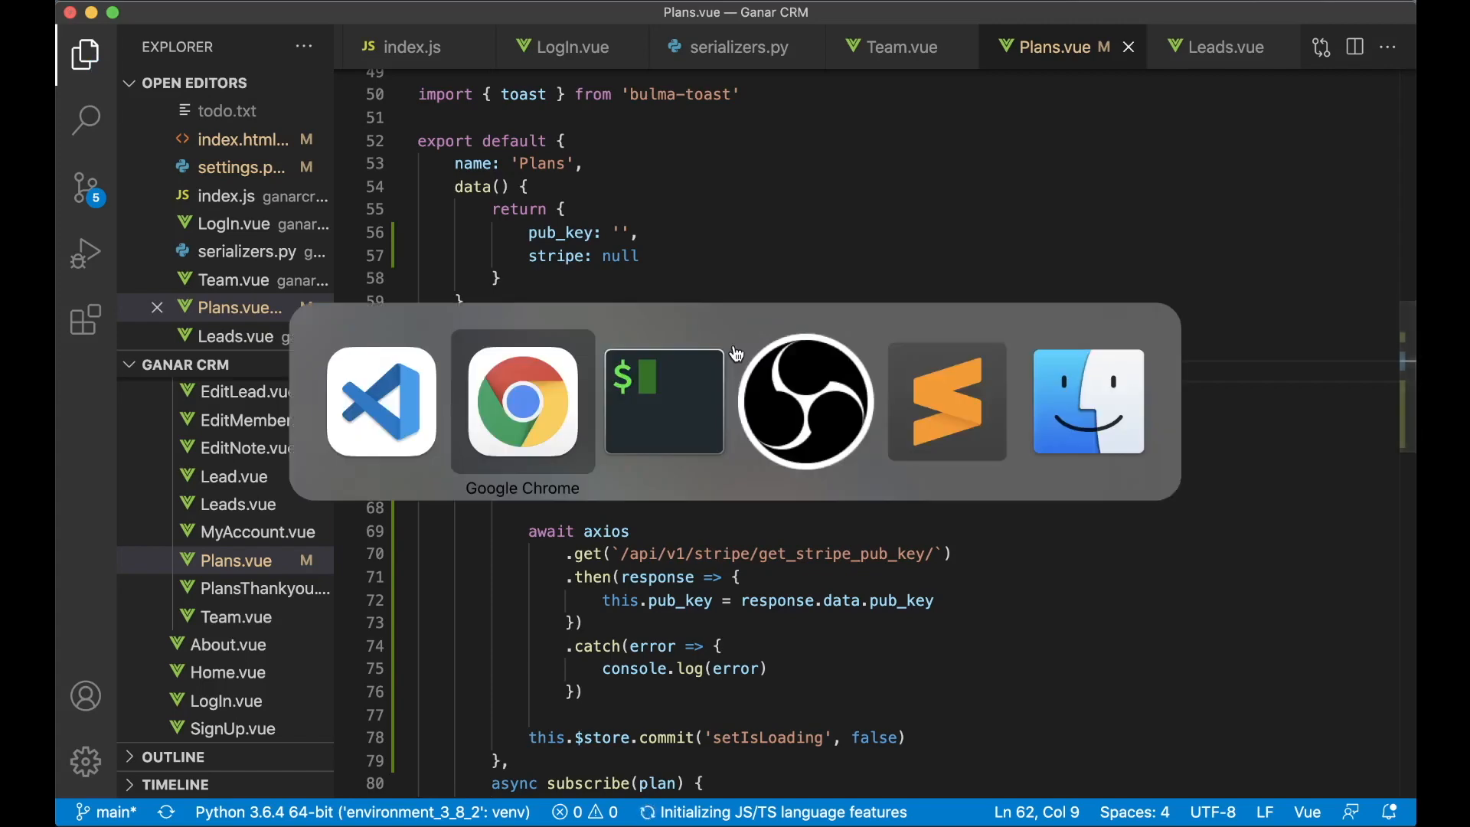
- Switch to Chrome to view the Plans page and its Stripe.js HTTP console warning
left_click(522, 401)
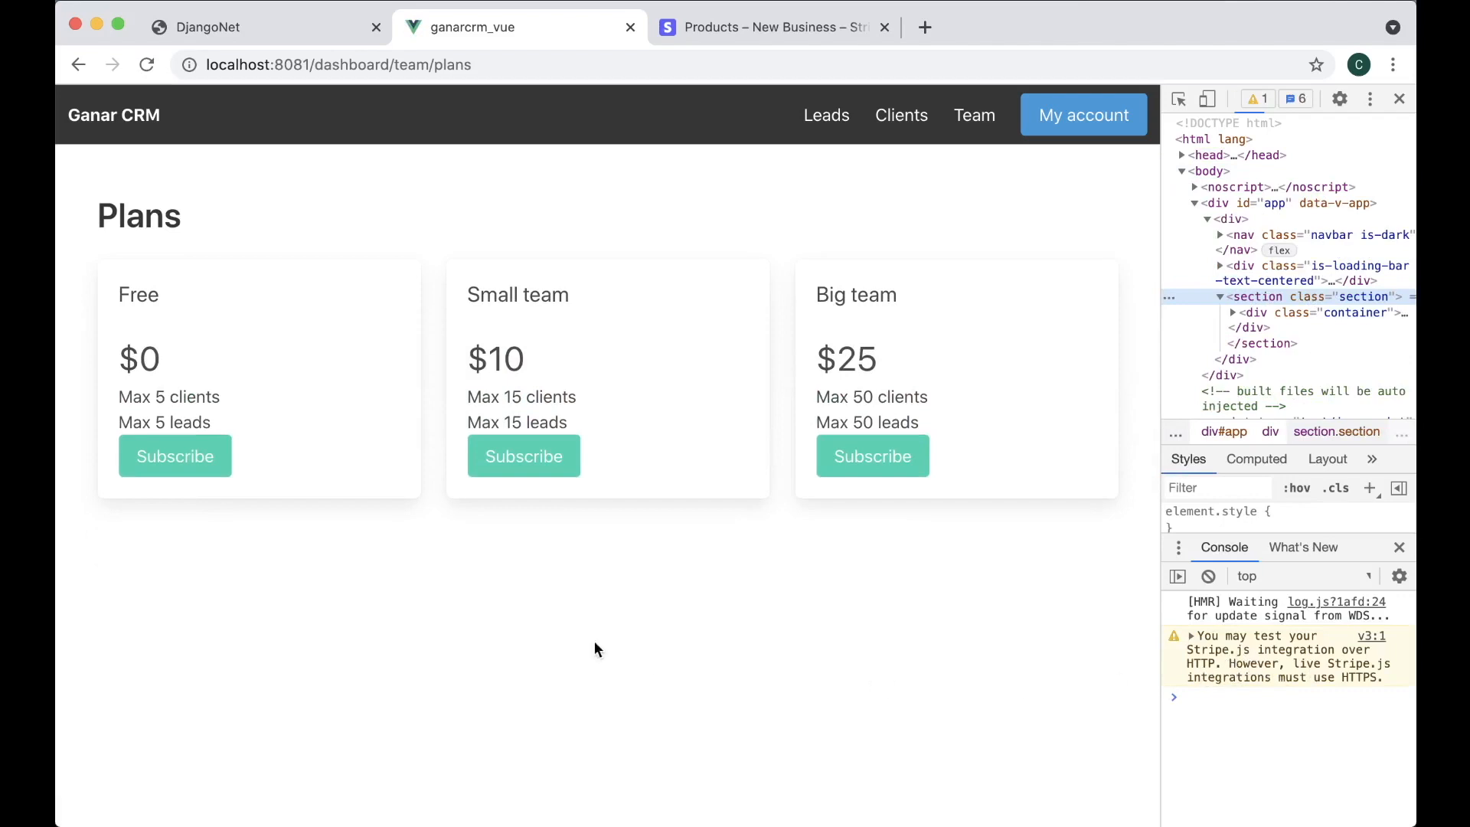
mouse_move(550, 633)
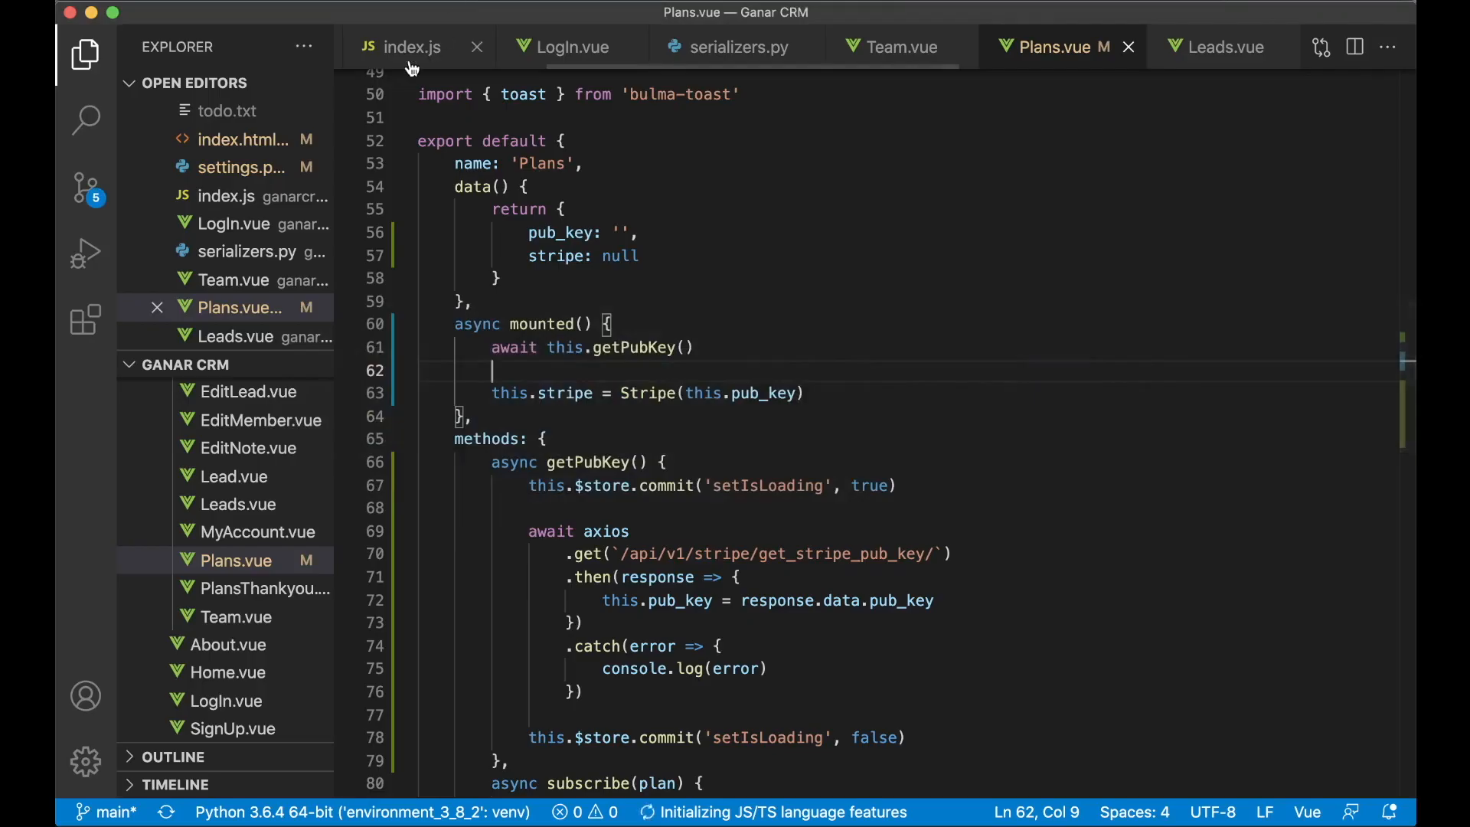
- Prefix 'Initialize stripe (in the frontend)' with DONE in todo.txt
left_click(222, 110)
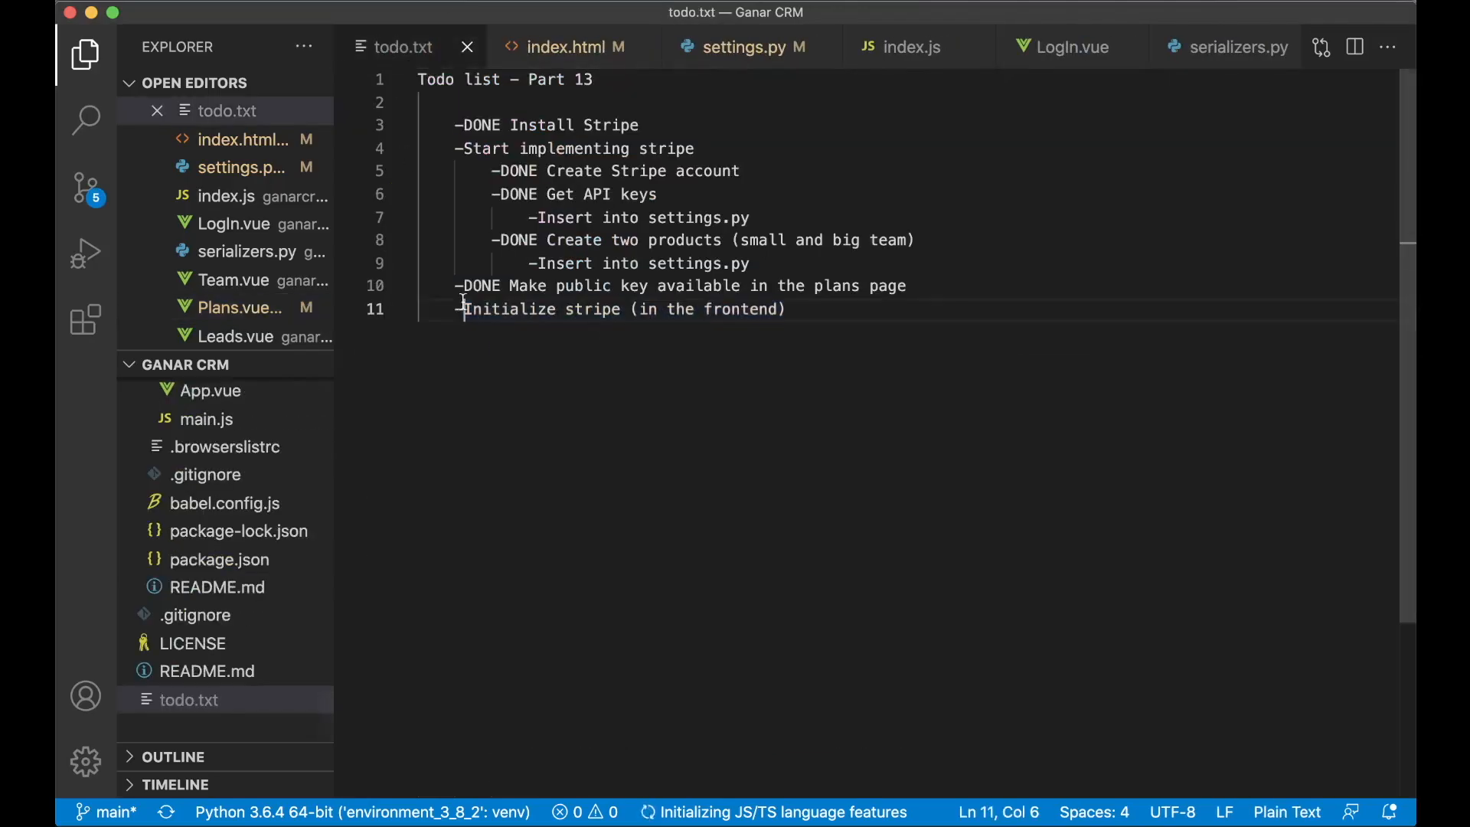
type("DONE")
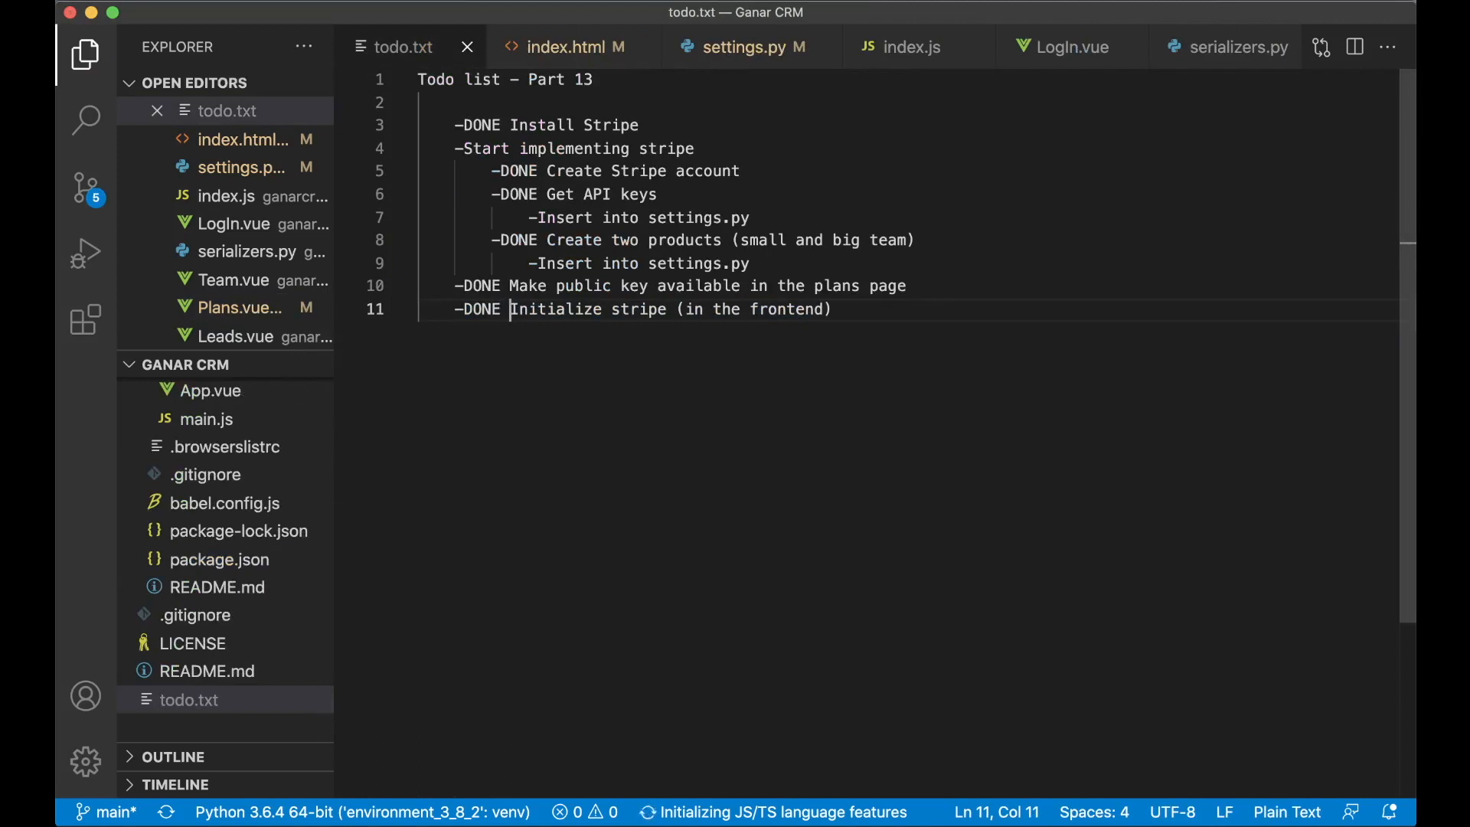